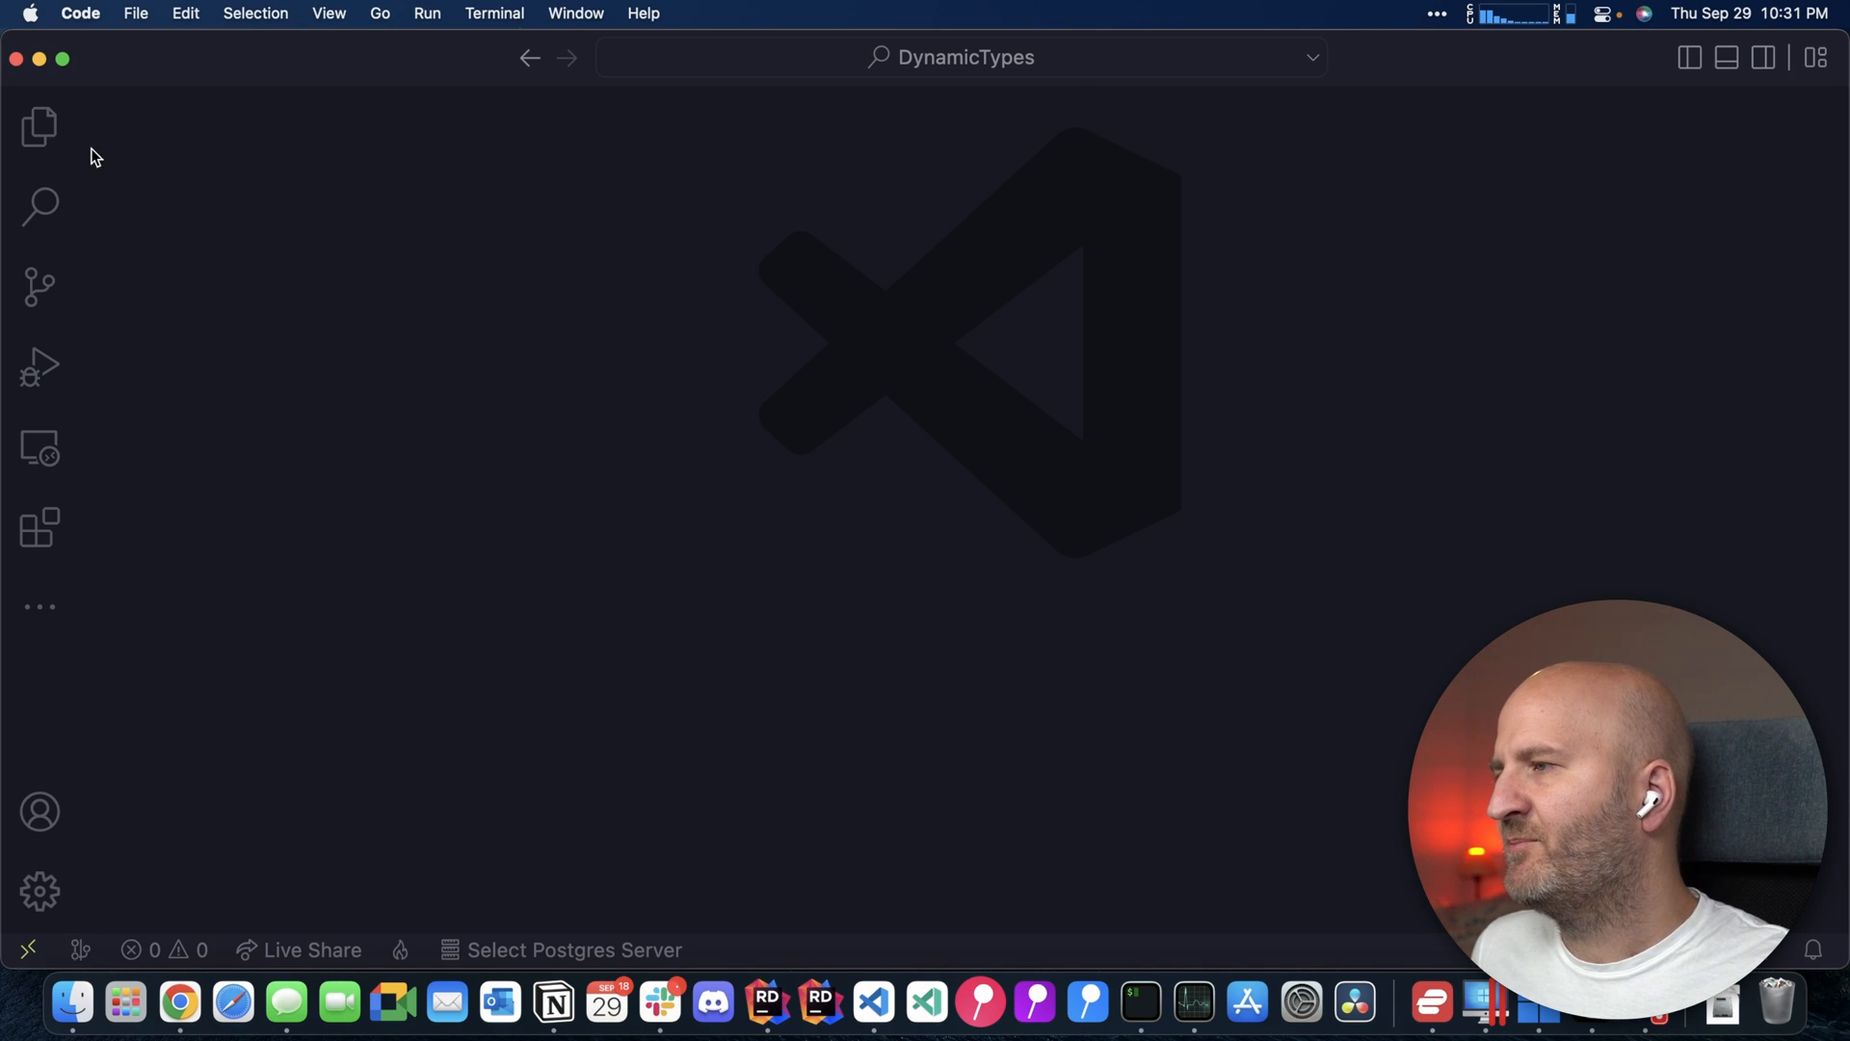
# Browse AccountContext.cs and User.cs in Data, then Query.cs in Types
pyautogui.click(39, 125)
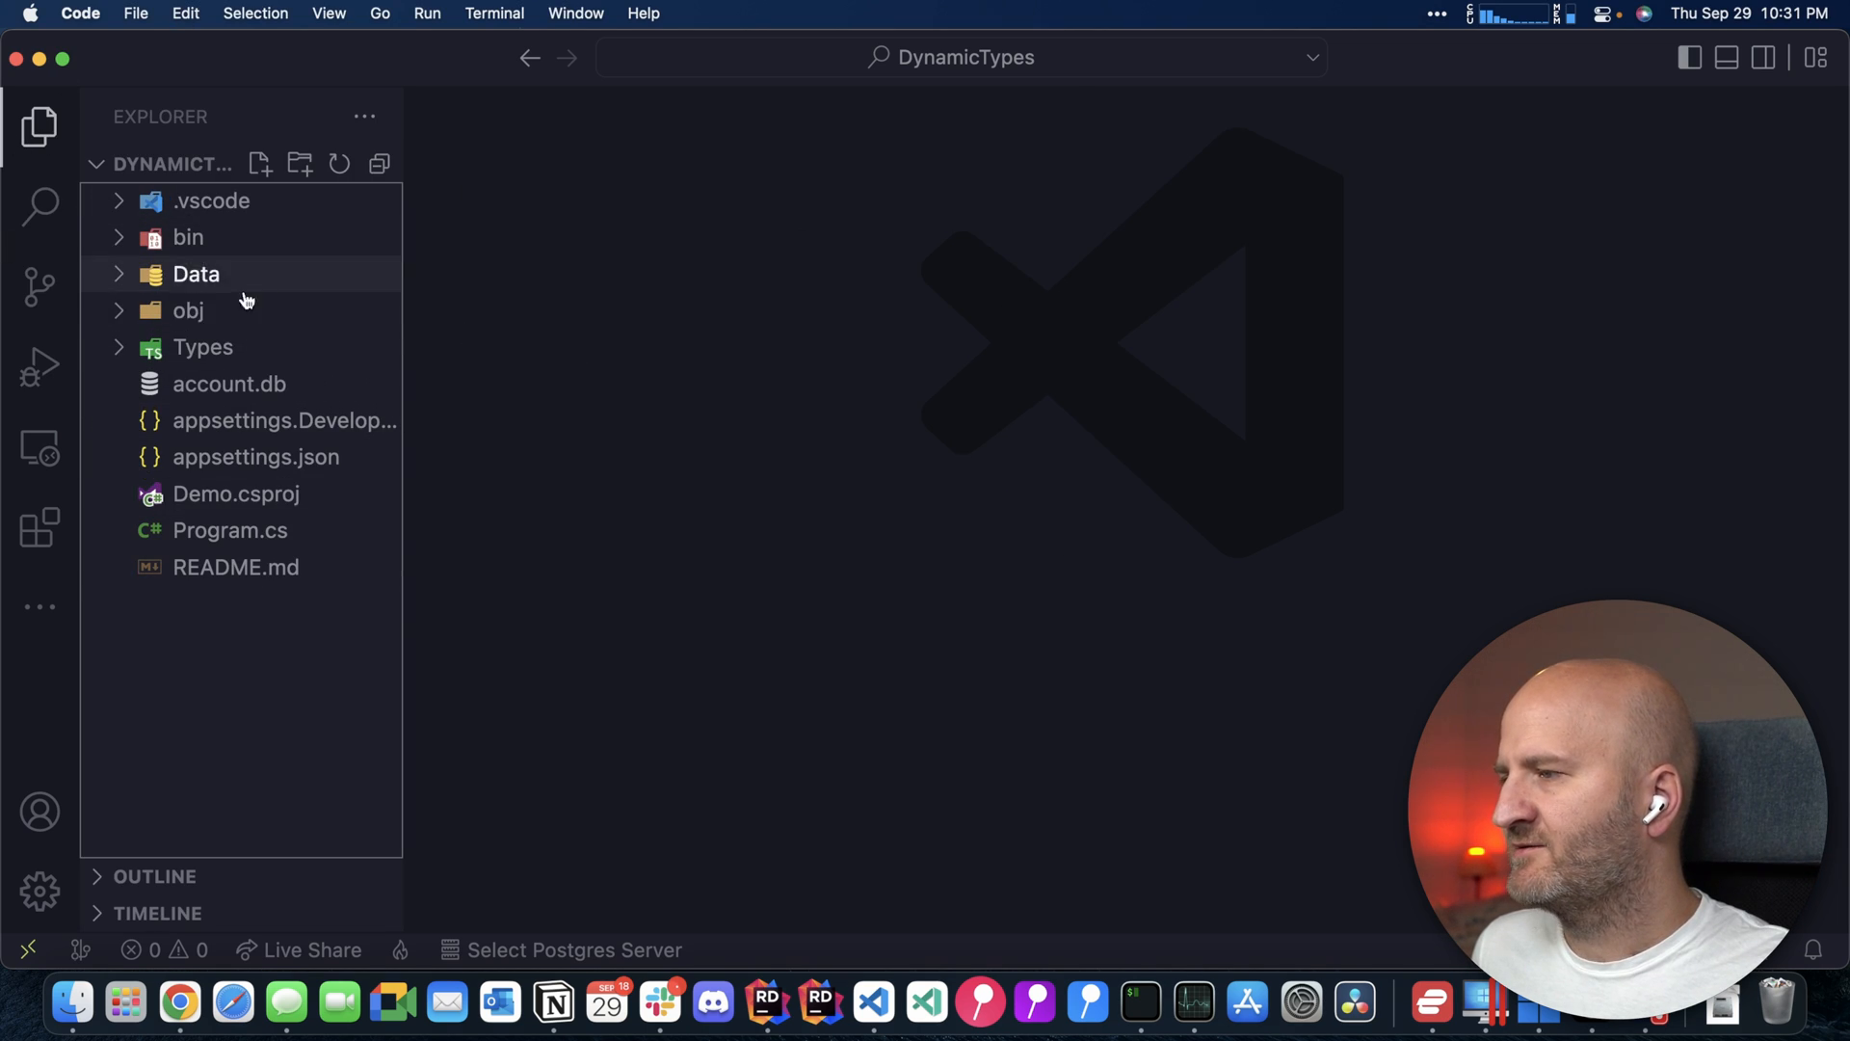
pyautogui.moveTo(227, 284)
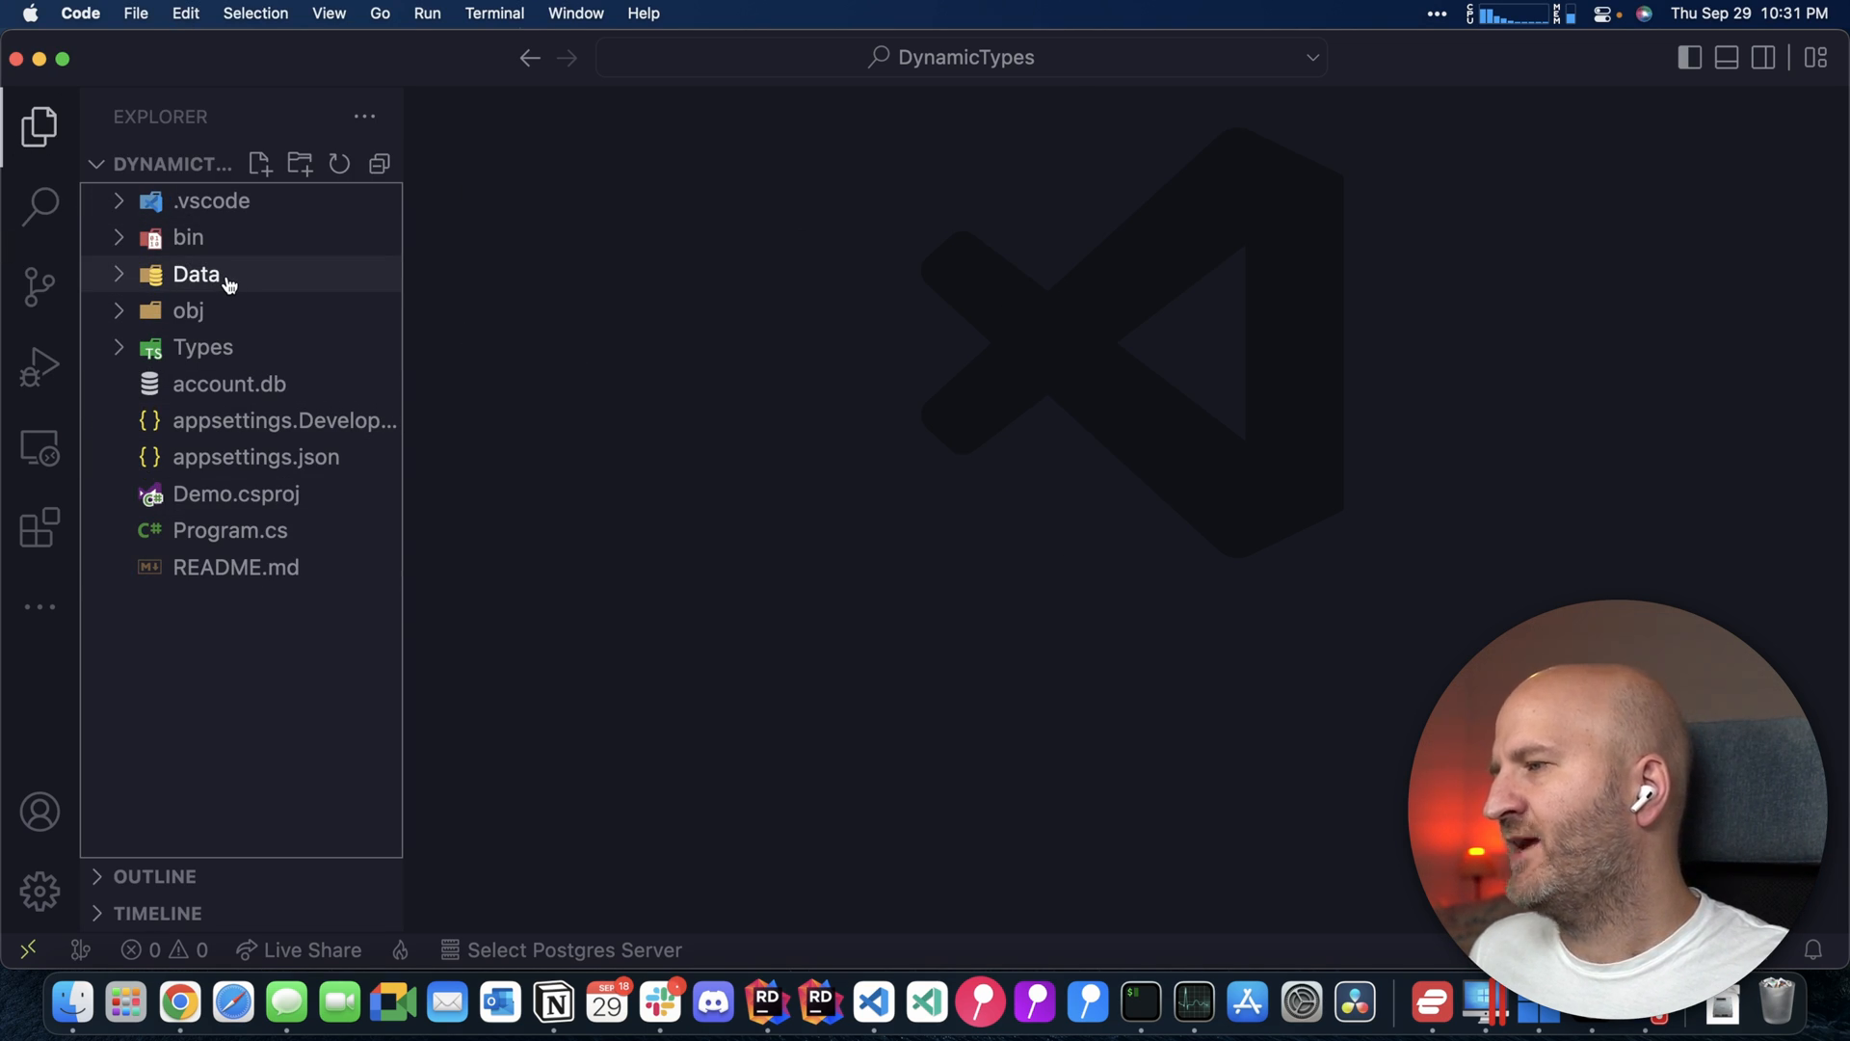
pyautogui.click(195, 274)
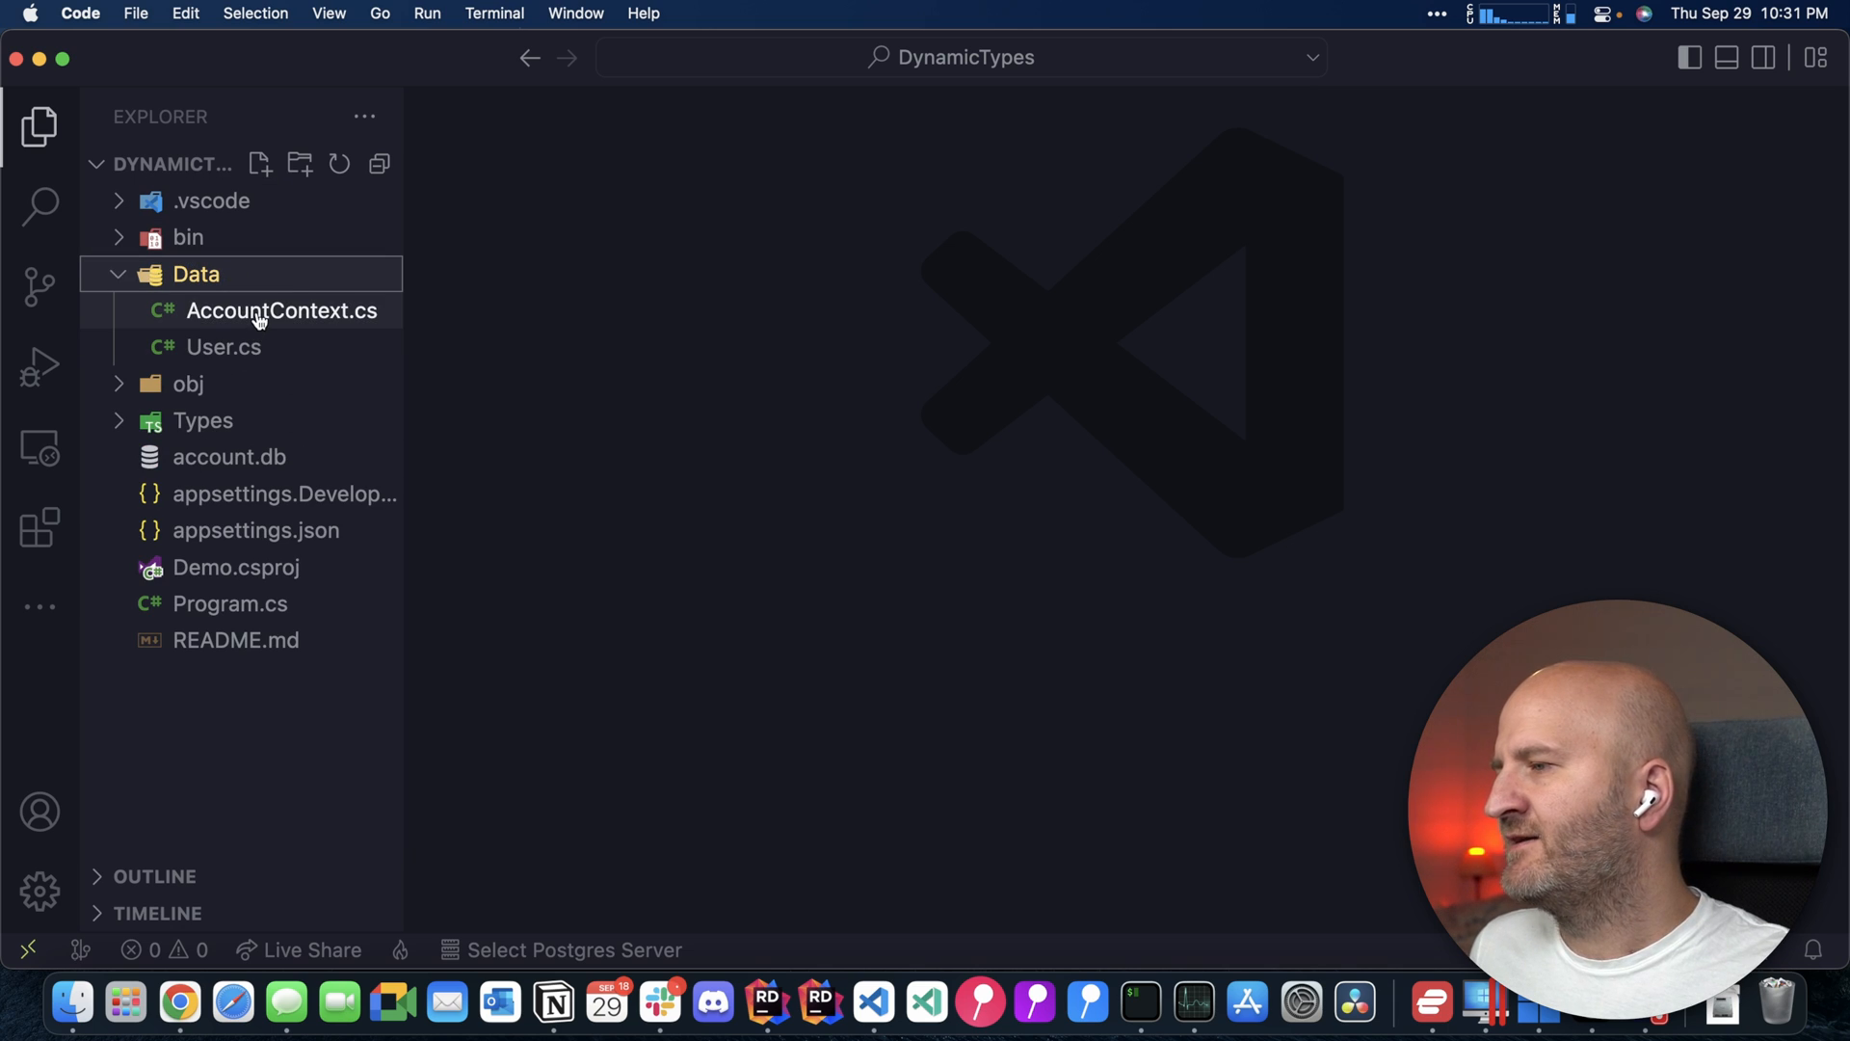
pyautogui.moveTo(282, 310)
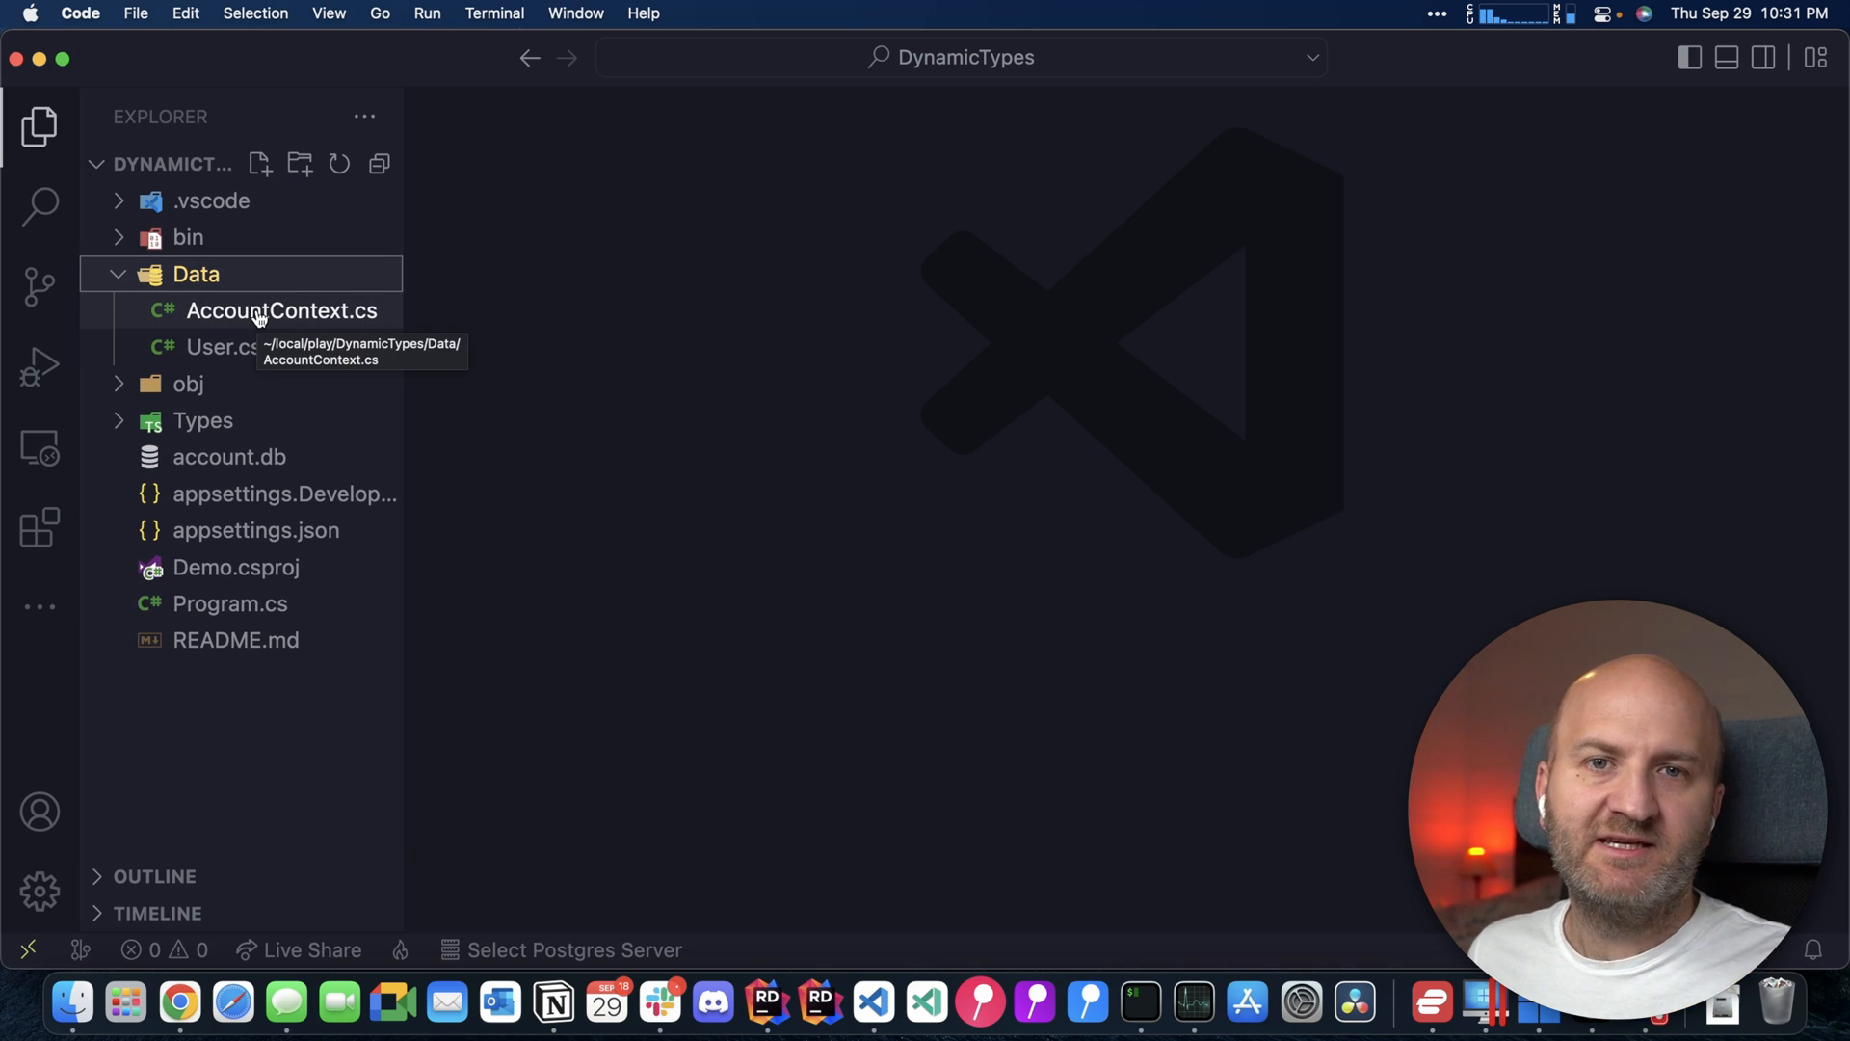
pyautogui.click(282, 311)
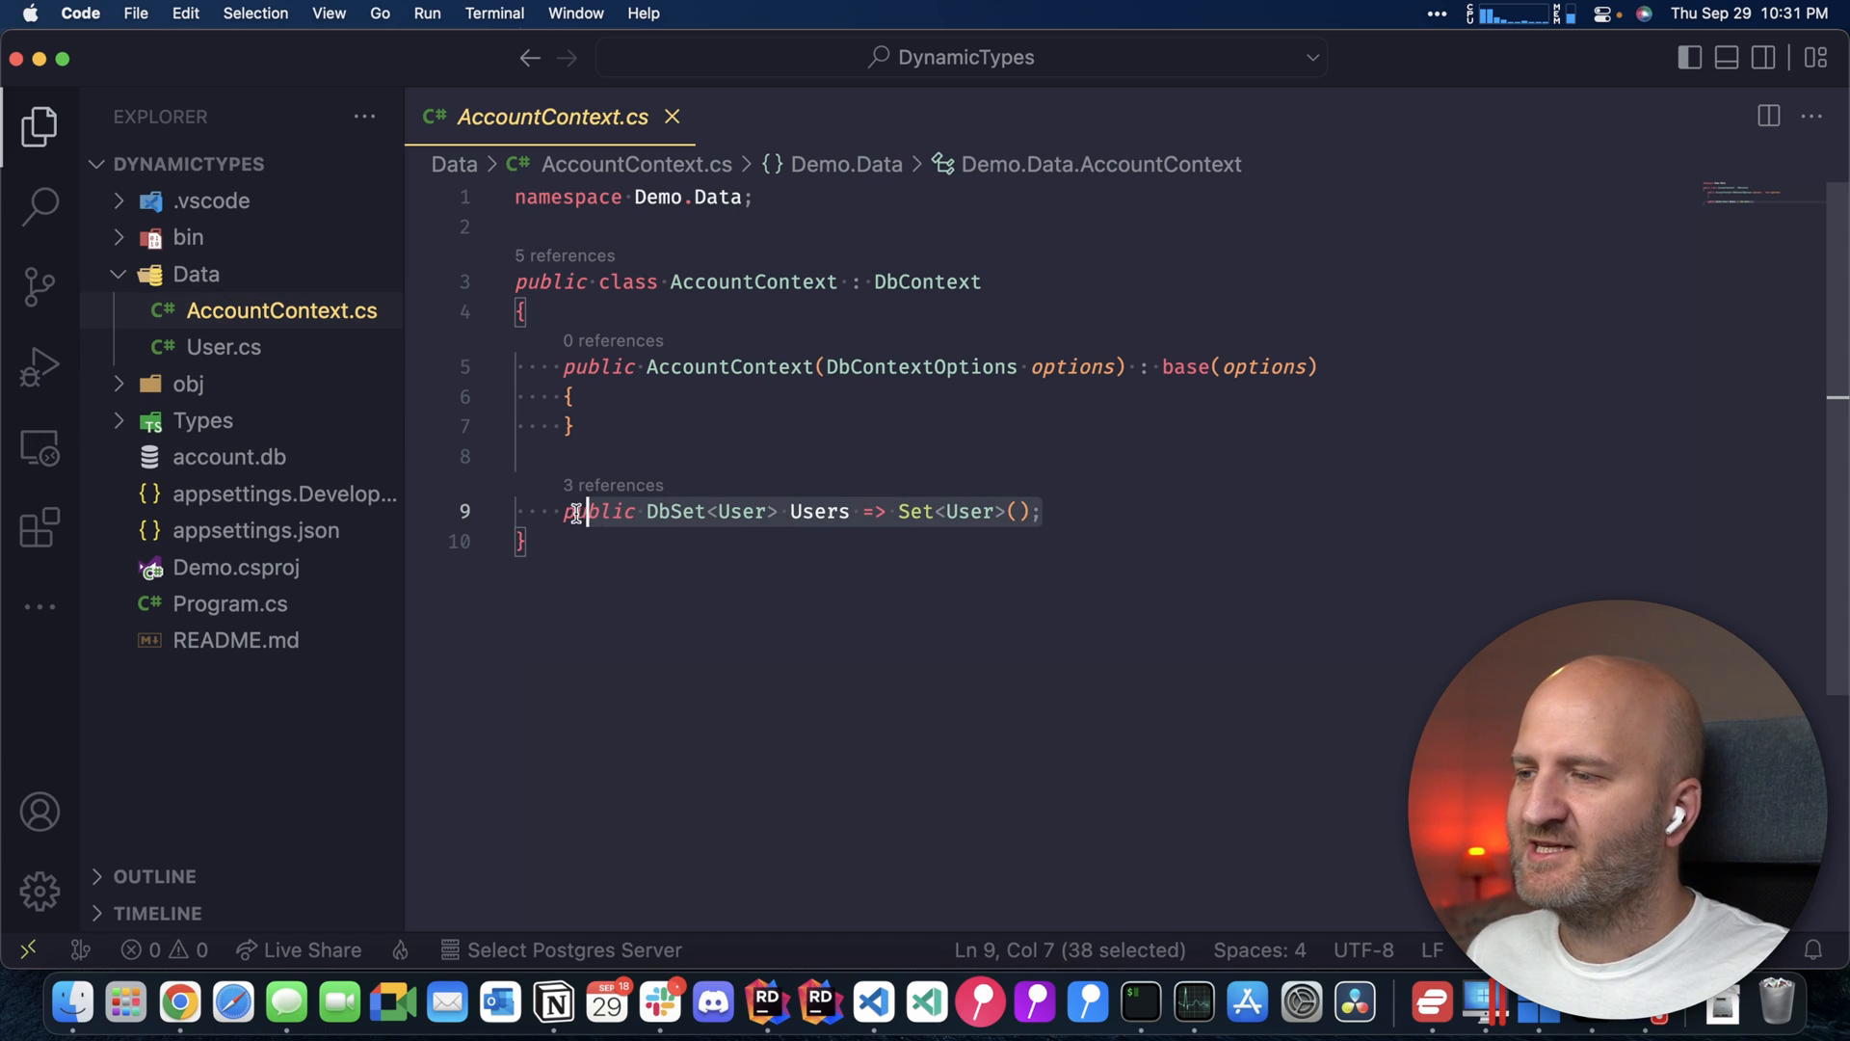
pyautogui.moveTo(675, 510)
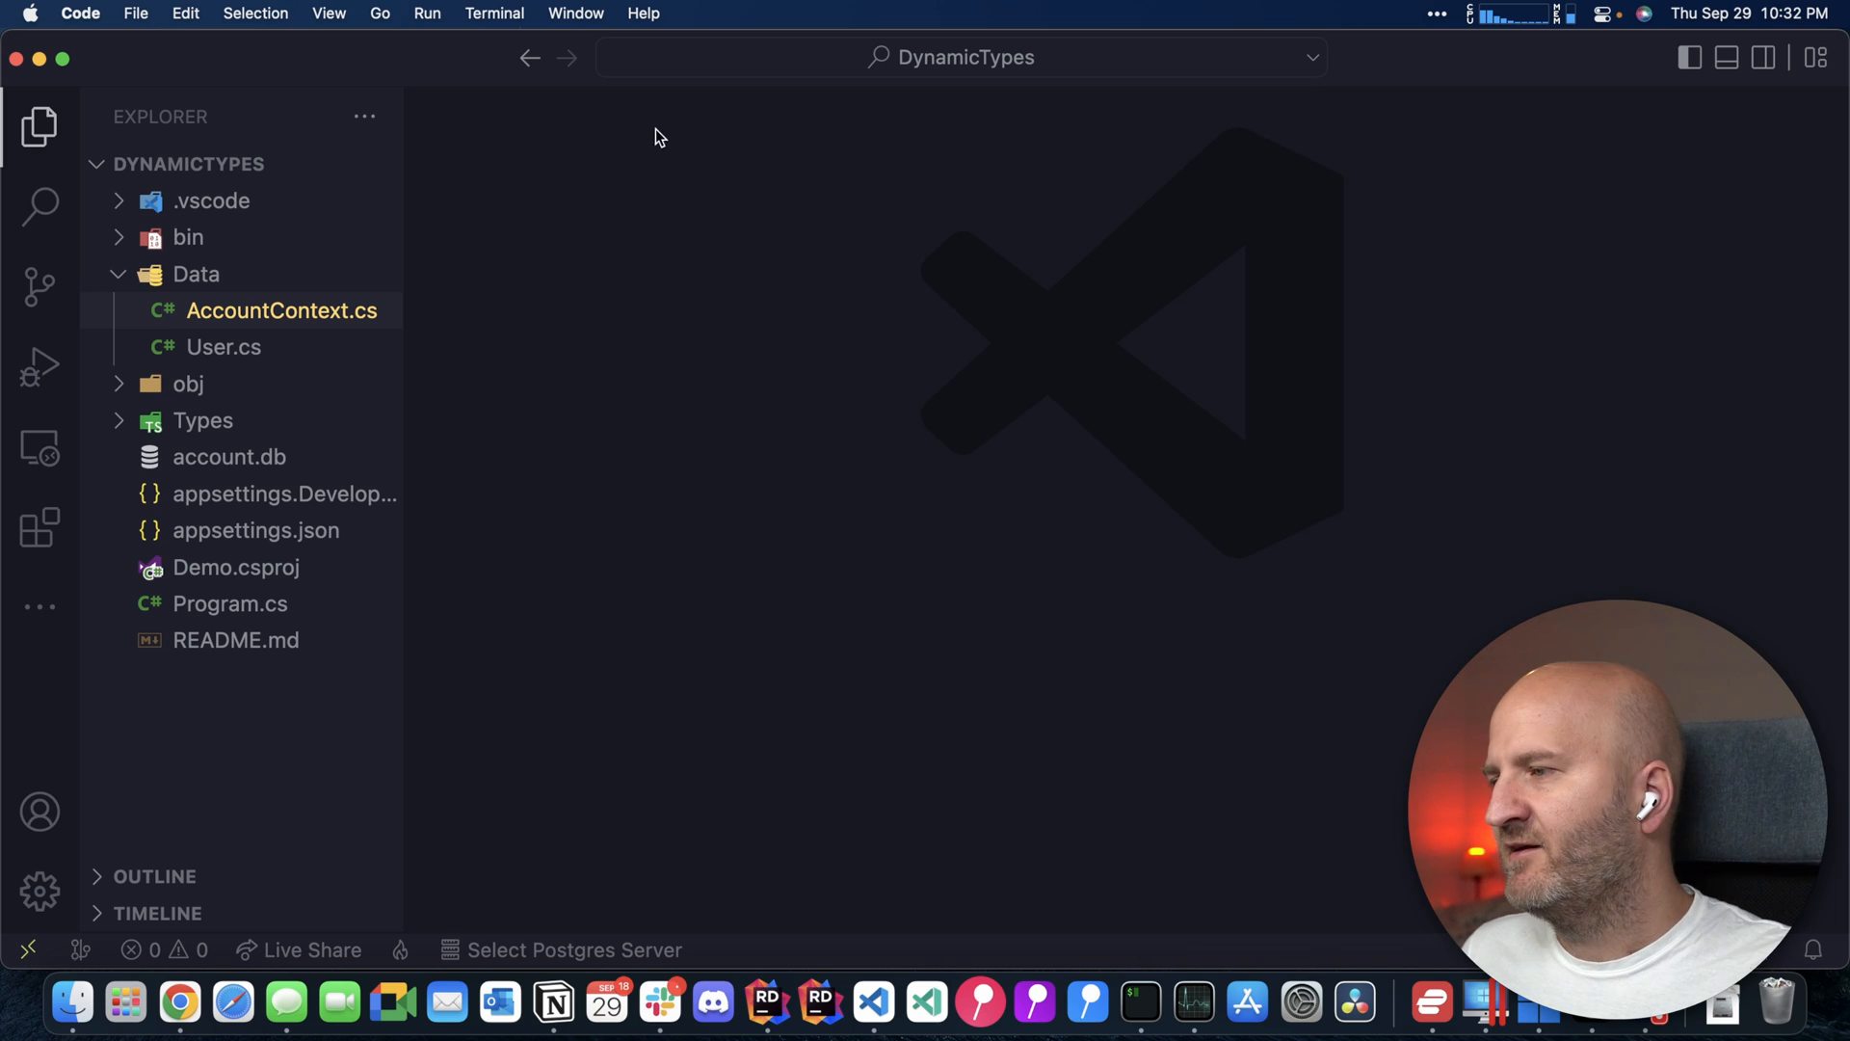
pyautogui.click(222, 345)
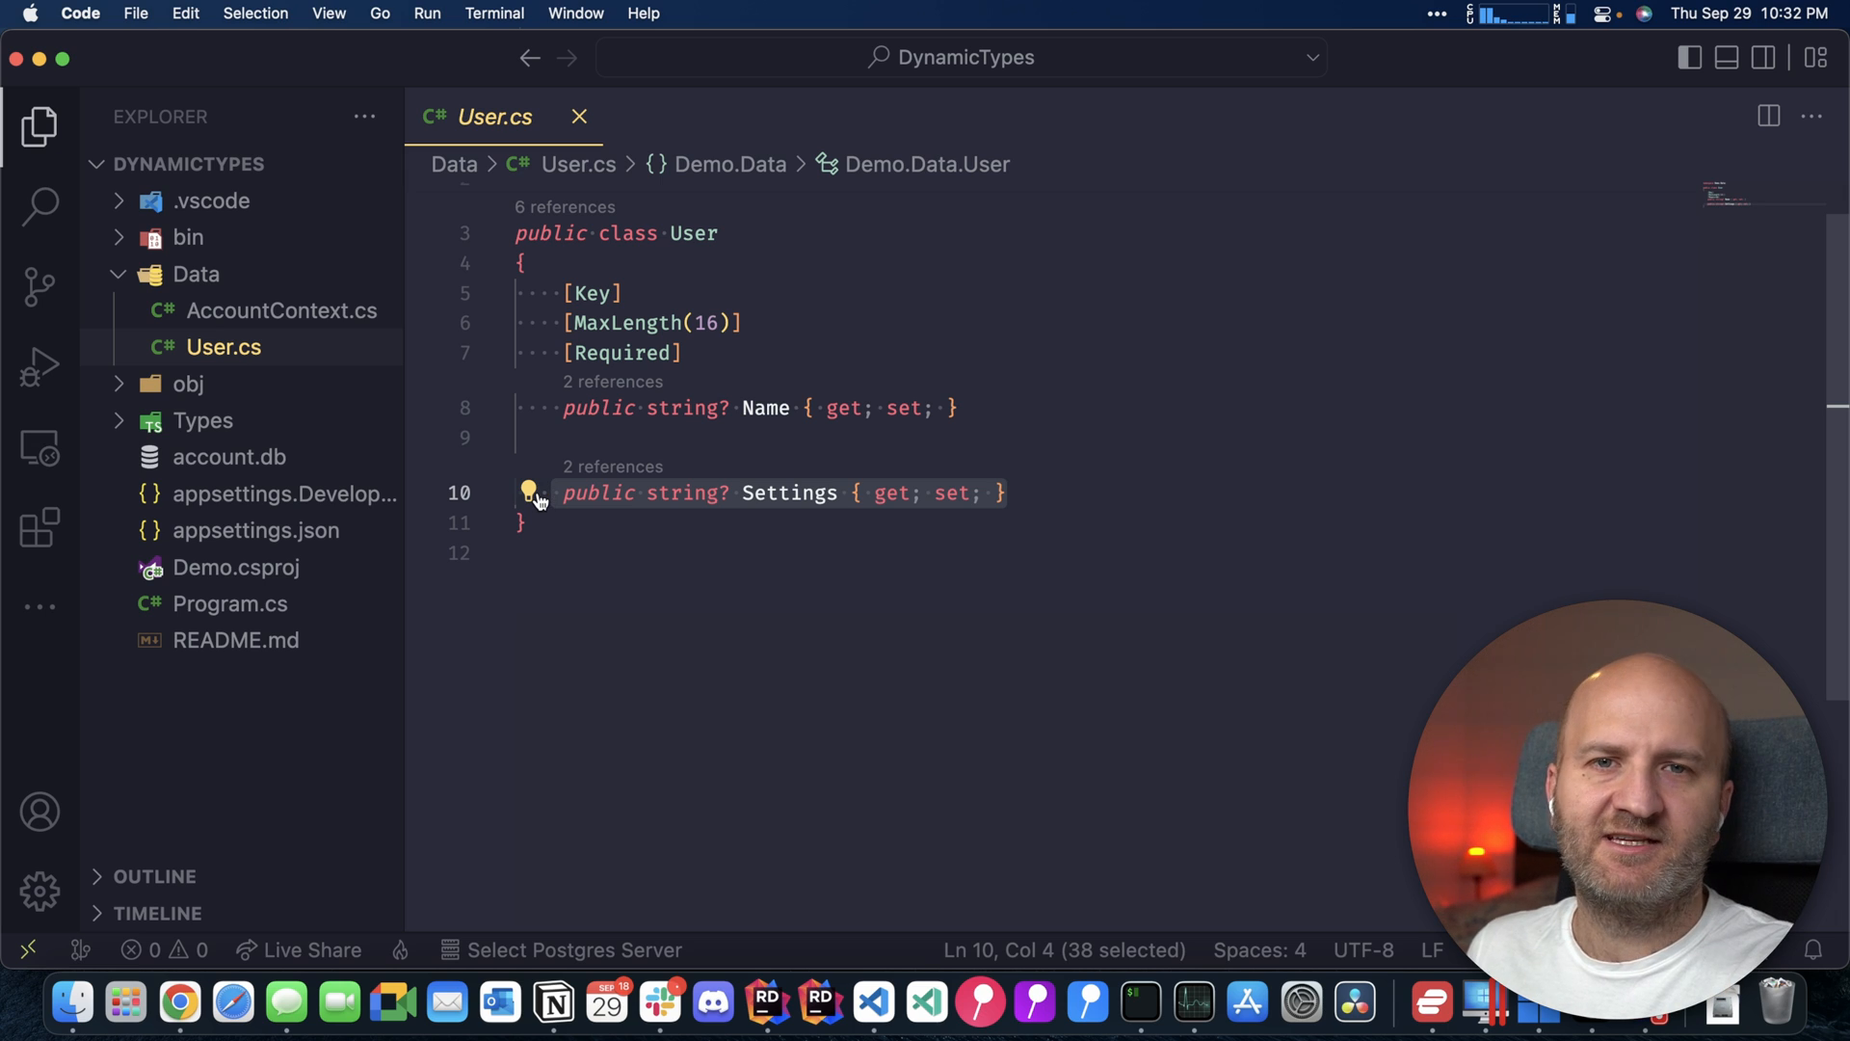
pyautogui.click(551, 493)
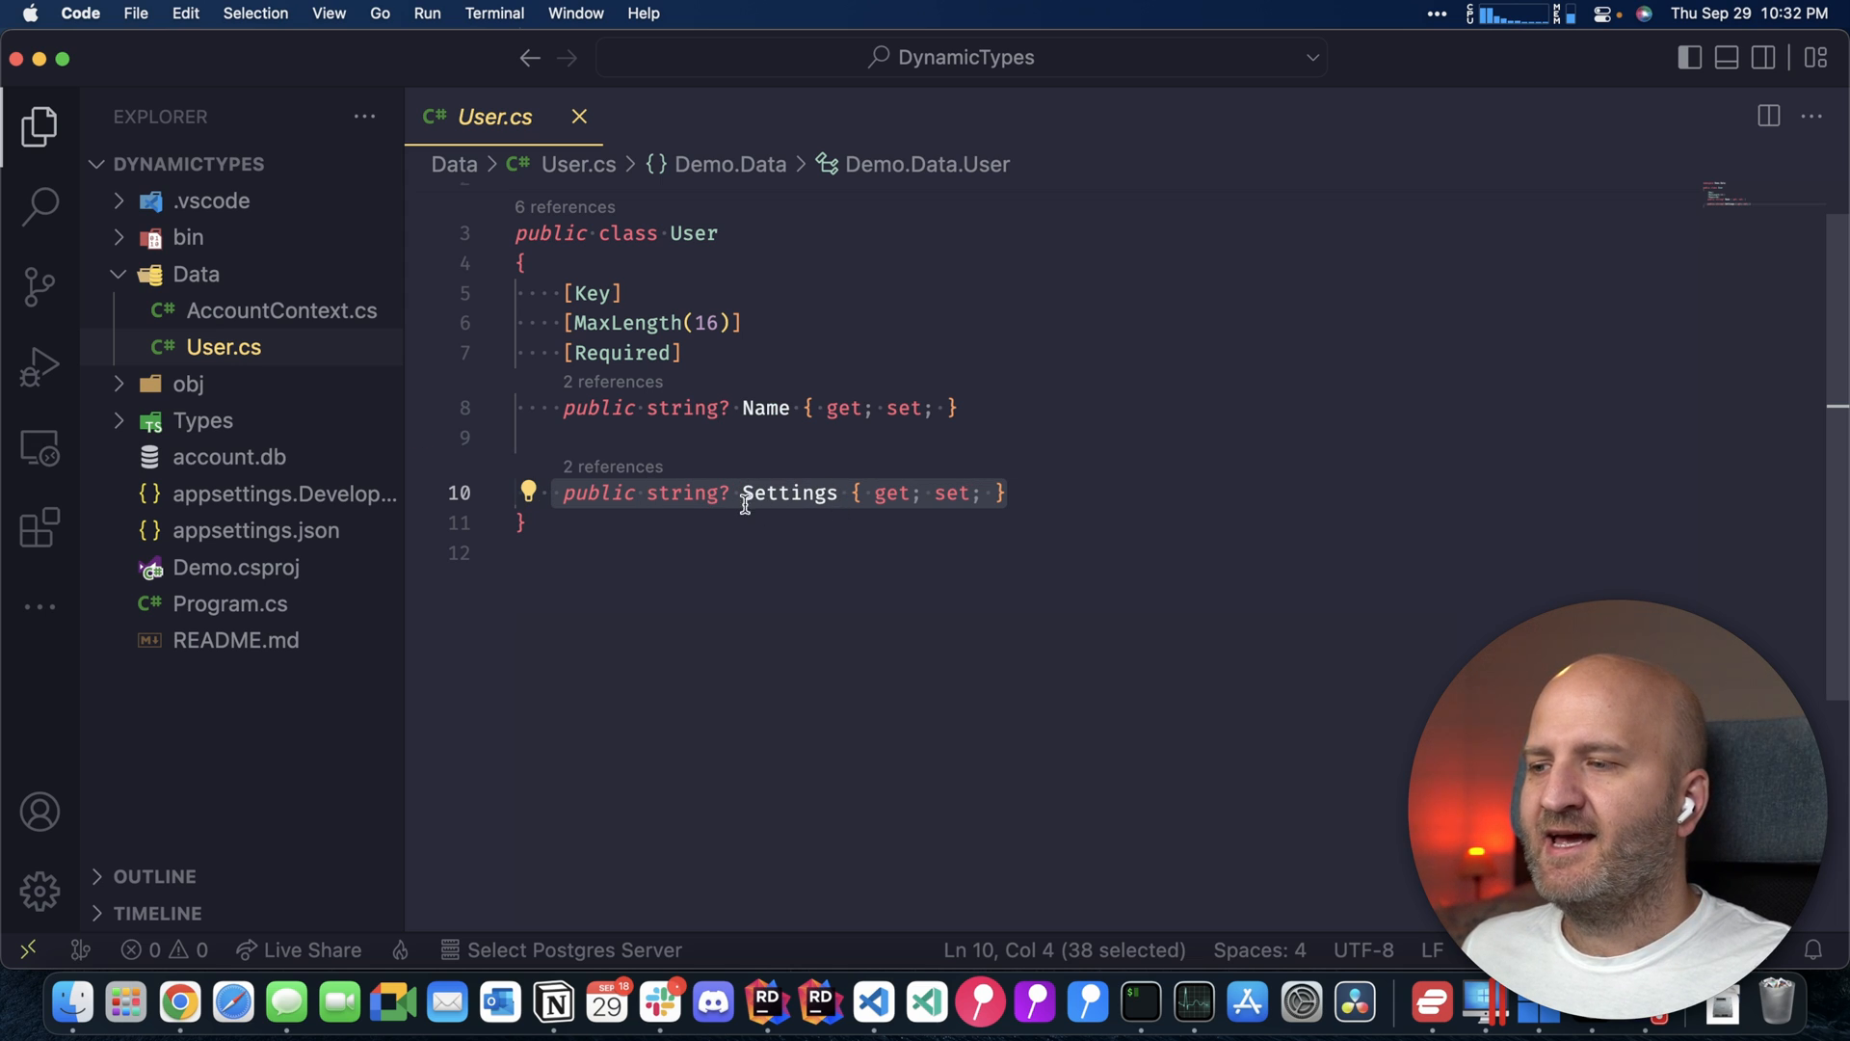
pyautogui.moveTo(789, 493)
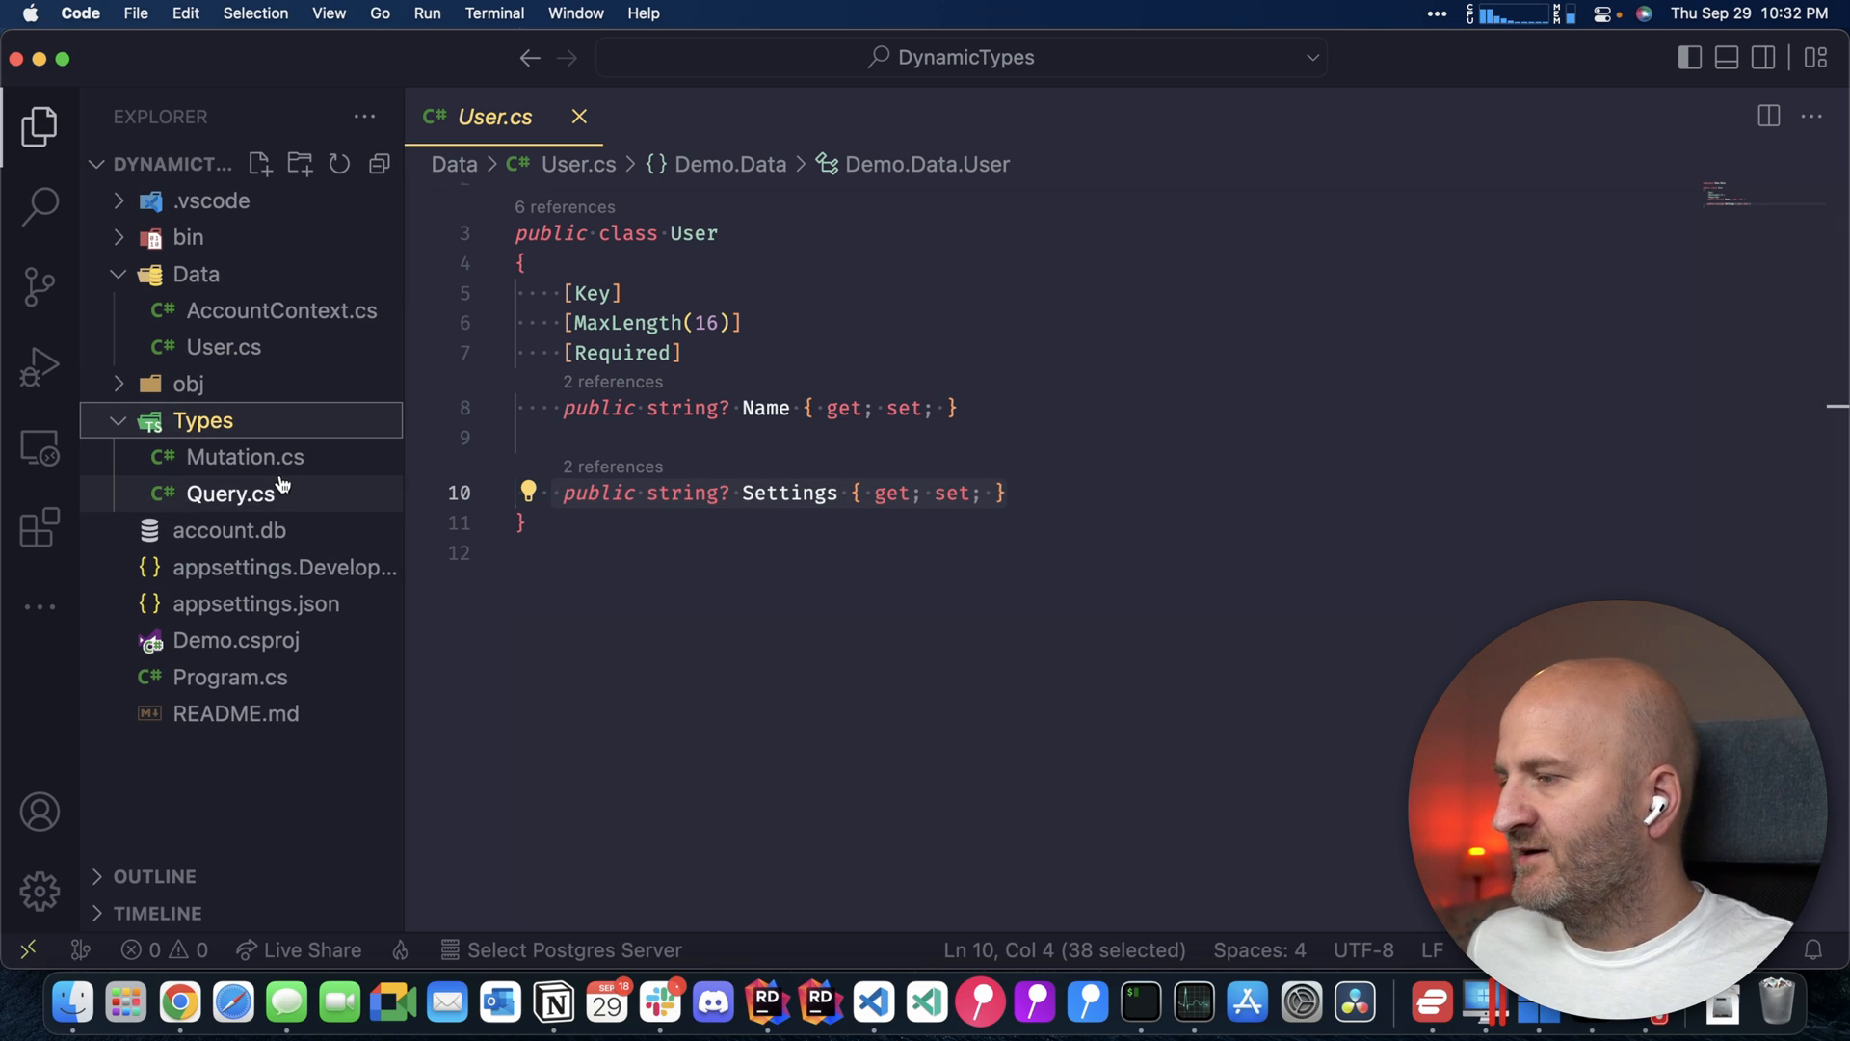
pyautogui.click(231, 493)
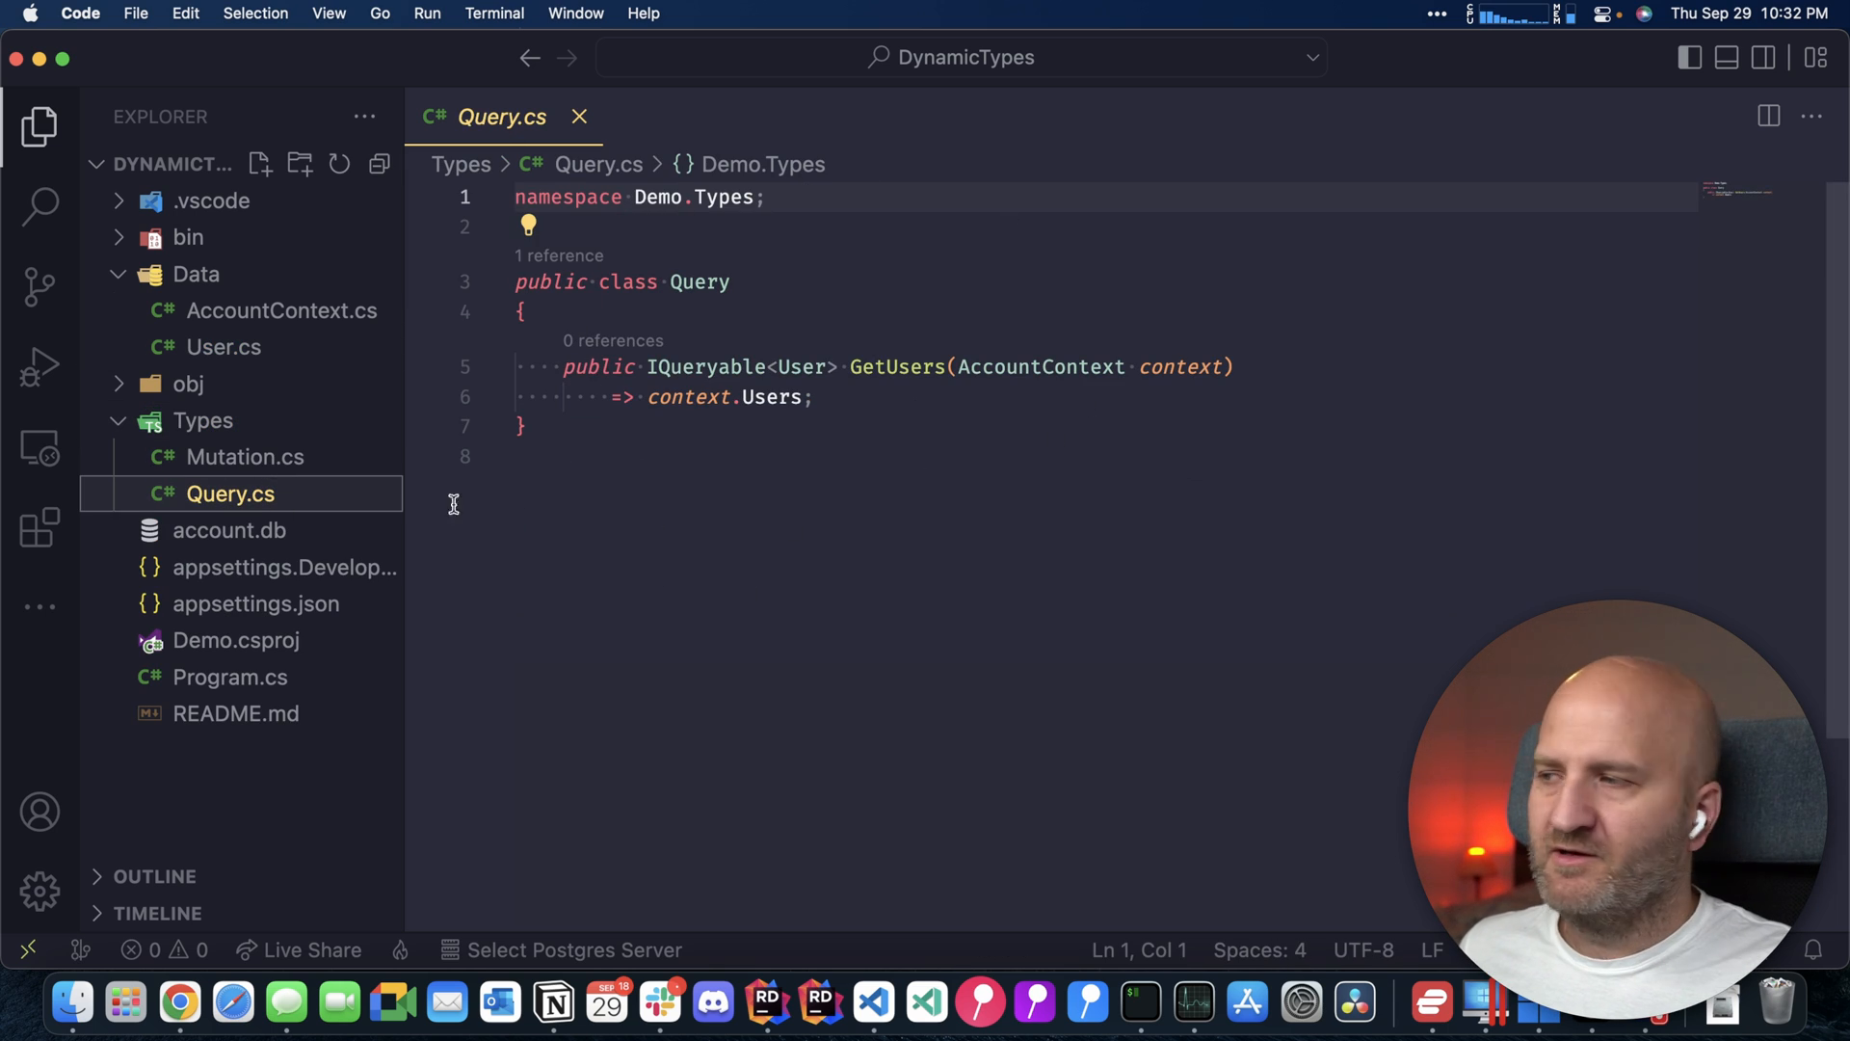
pyautogui.click(243, 457)
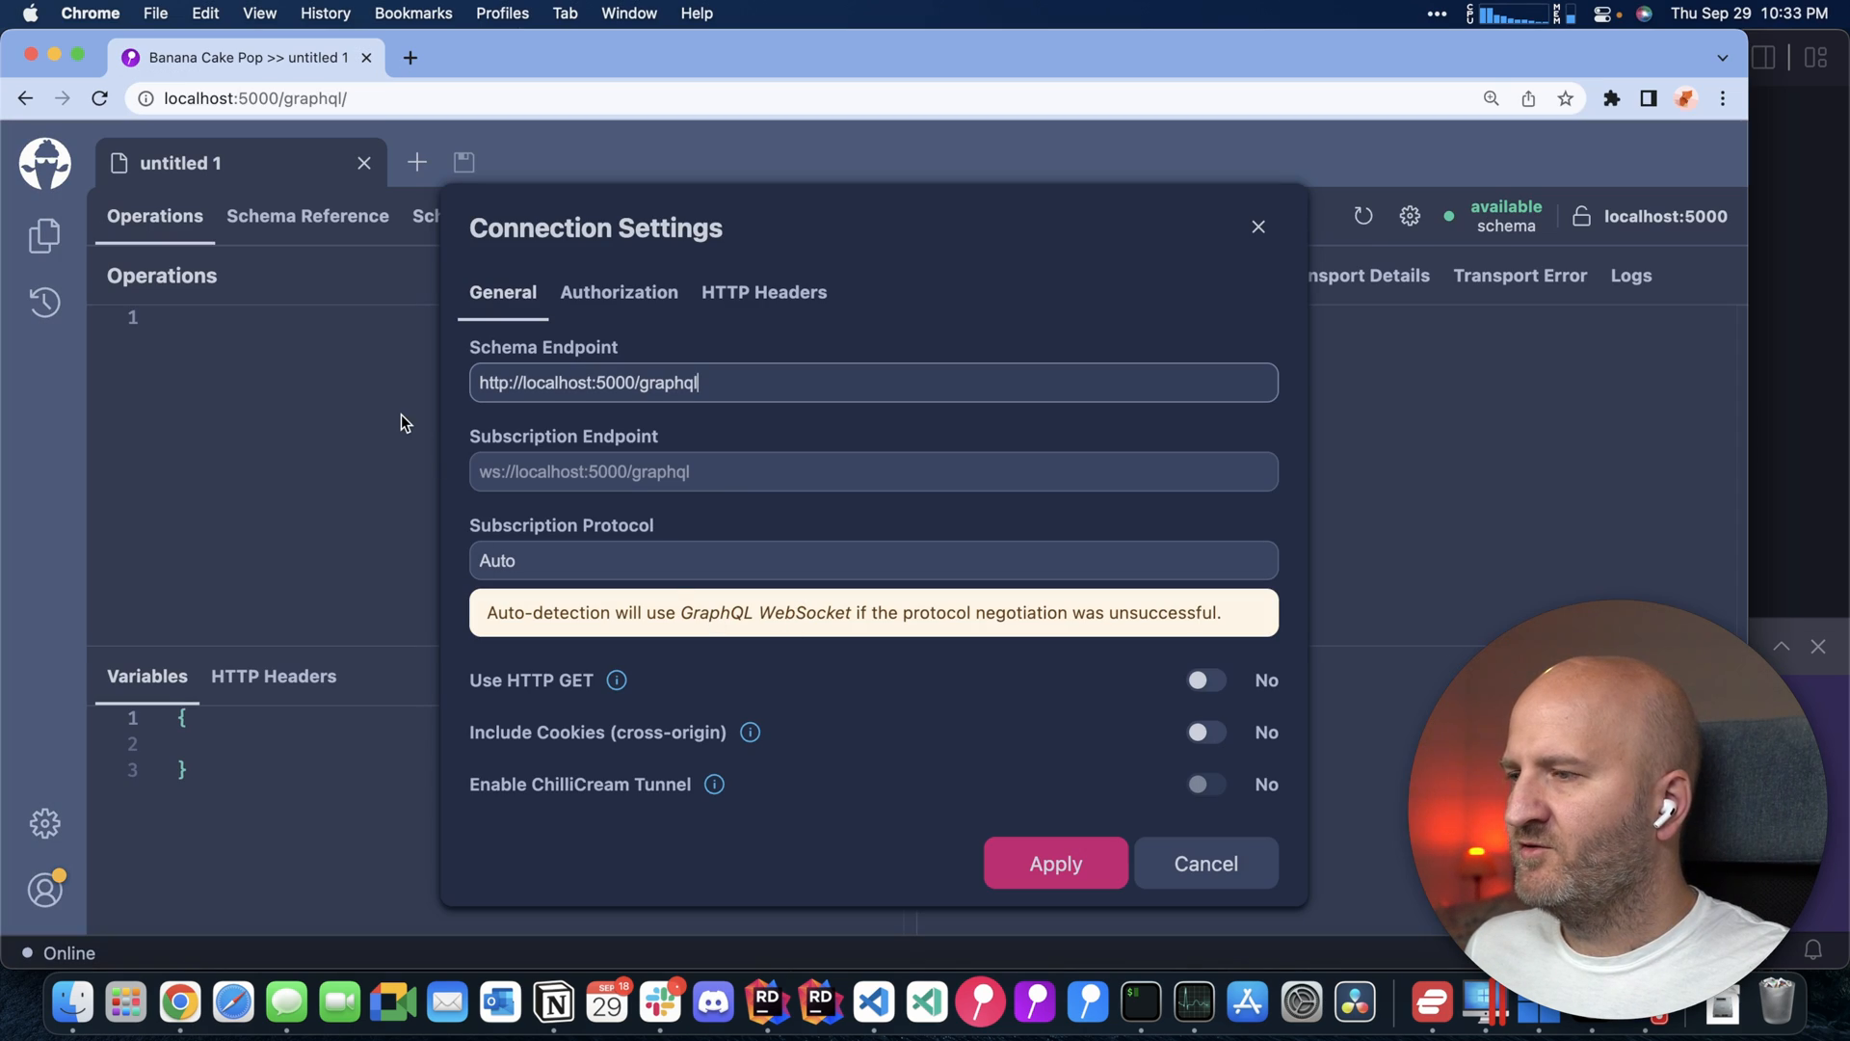
# Dismiss Connection Settings and inspect the User type's name and settings fields in Schema Reference
pyautogui.click(1053, 862)
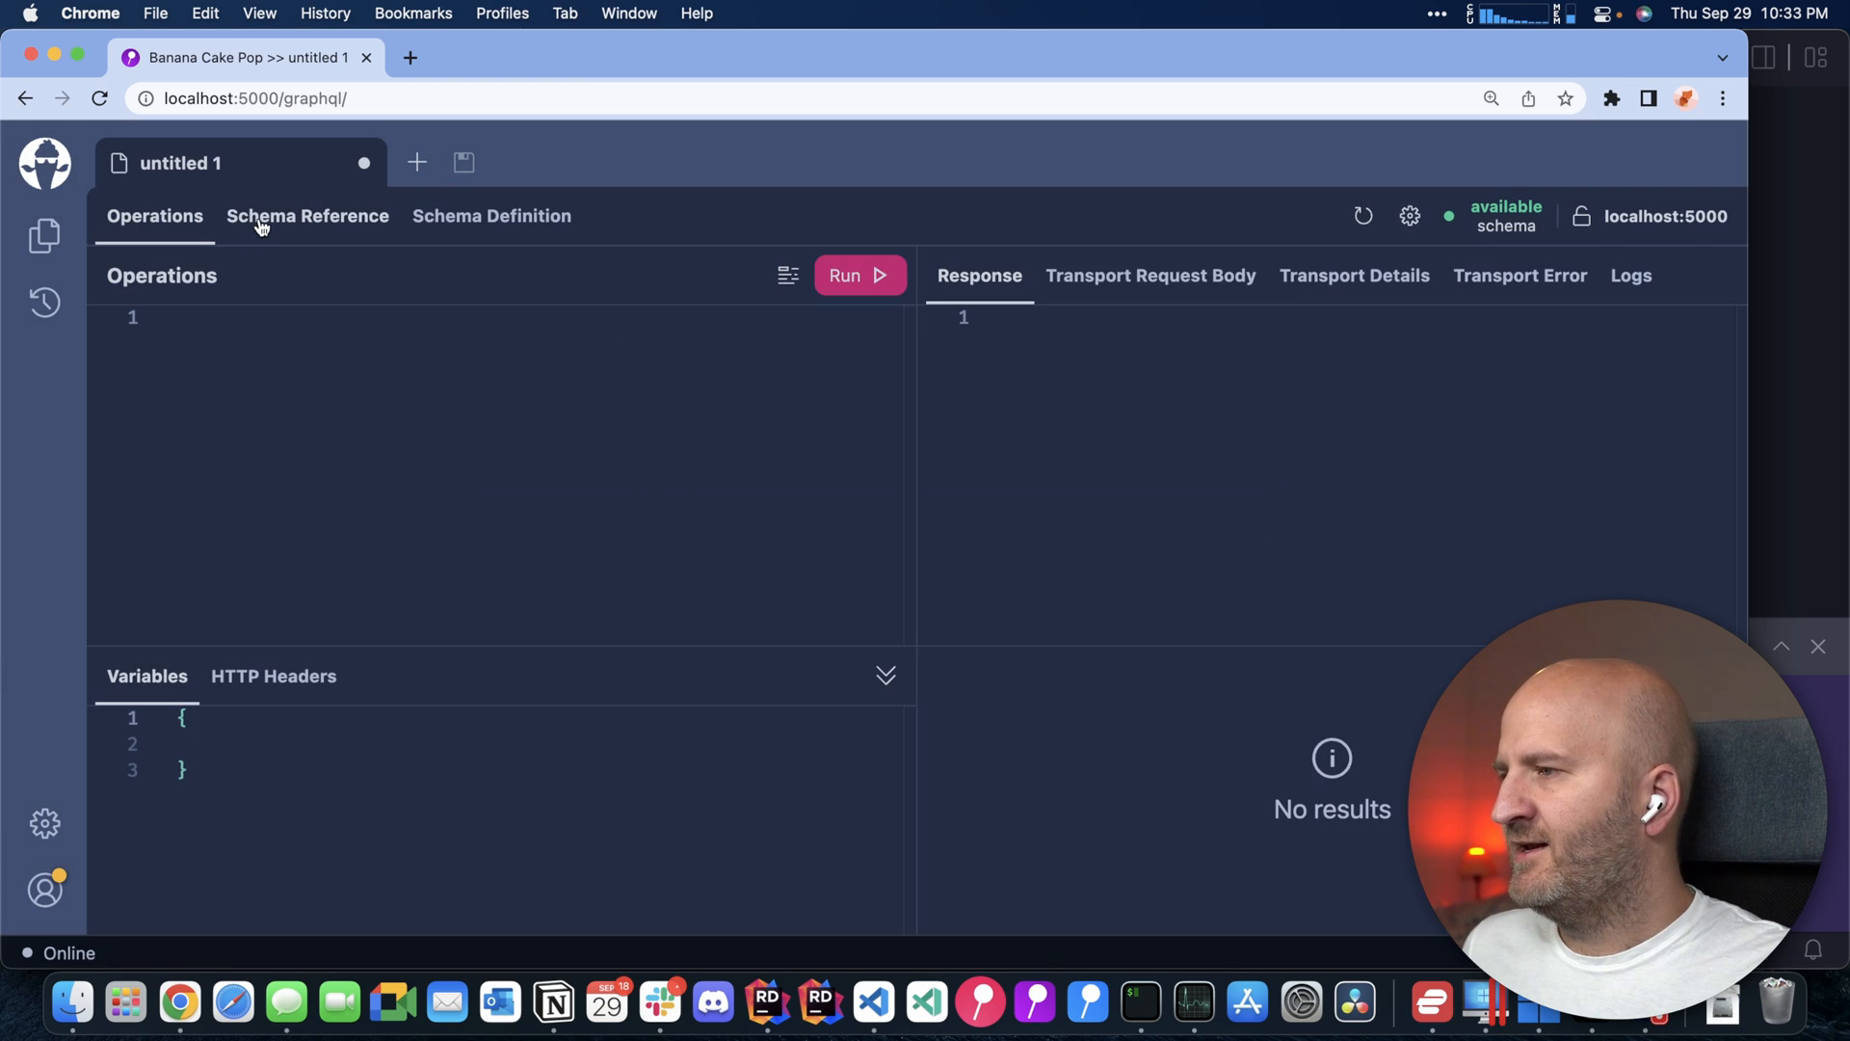
pyautogui.click(307, 216)
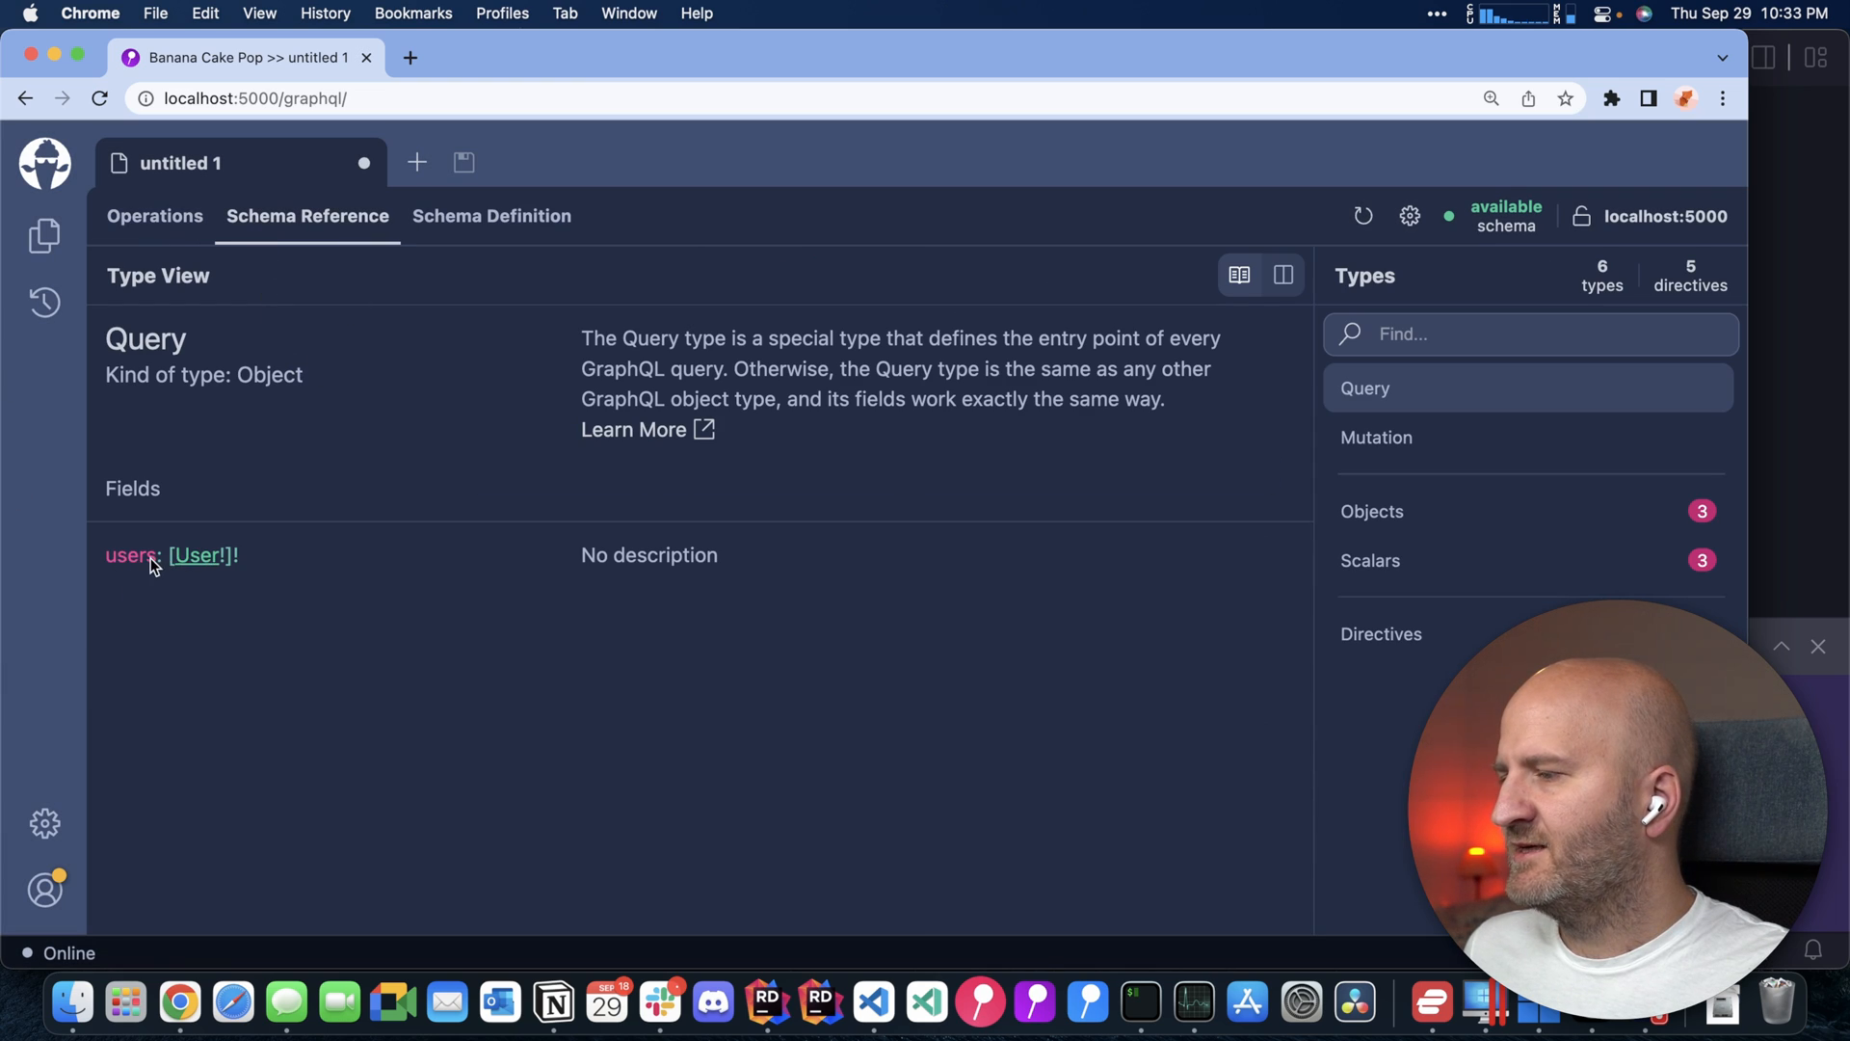
pyautogui.click(200, 555)
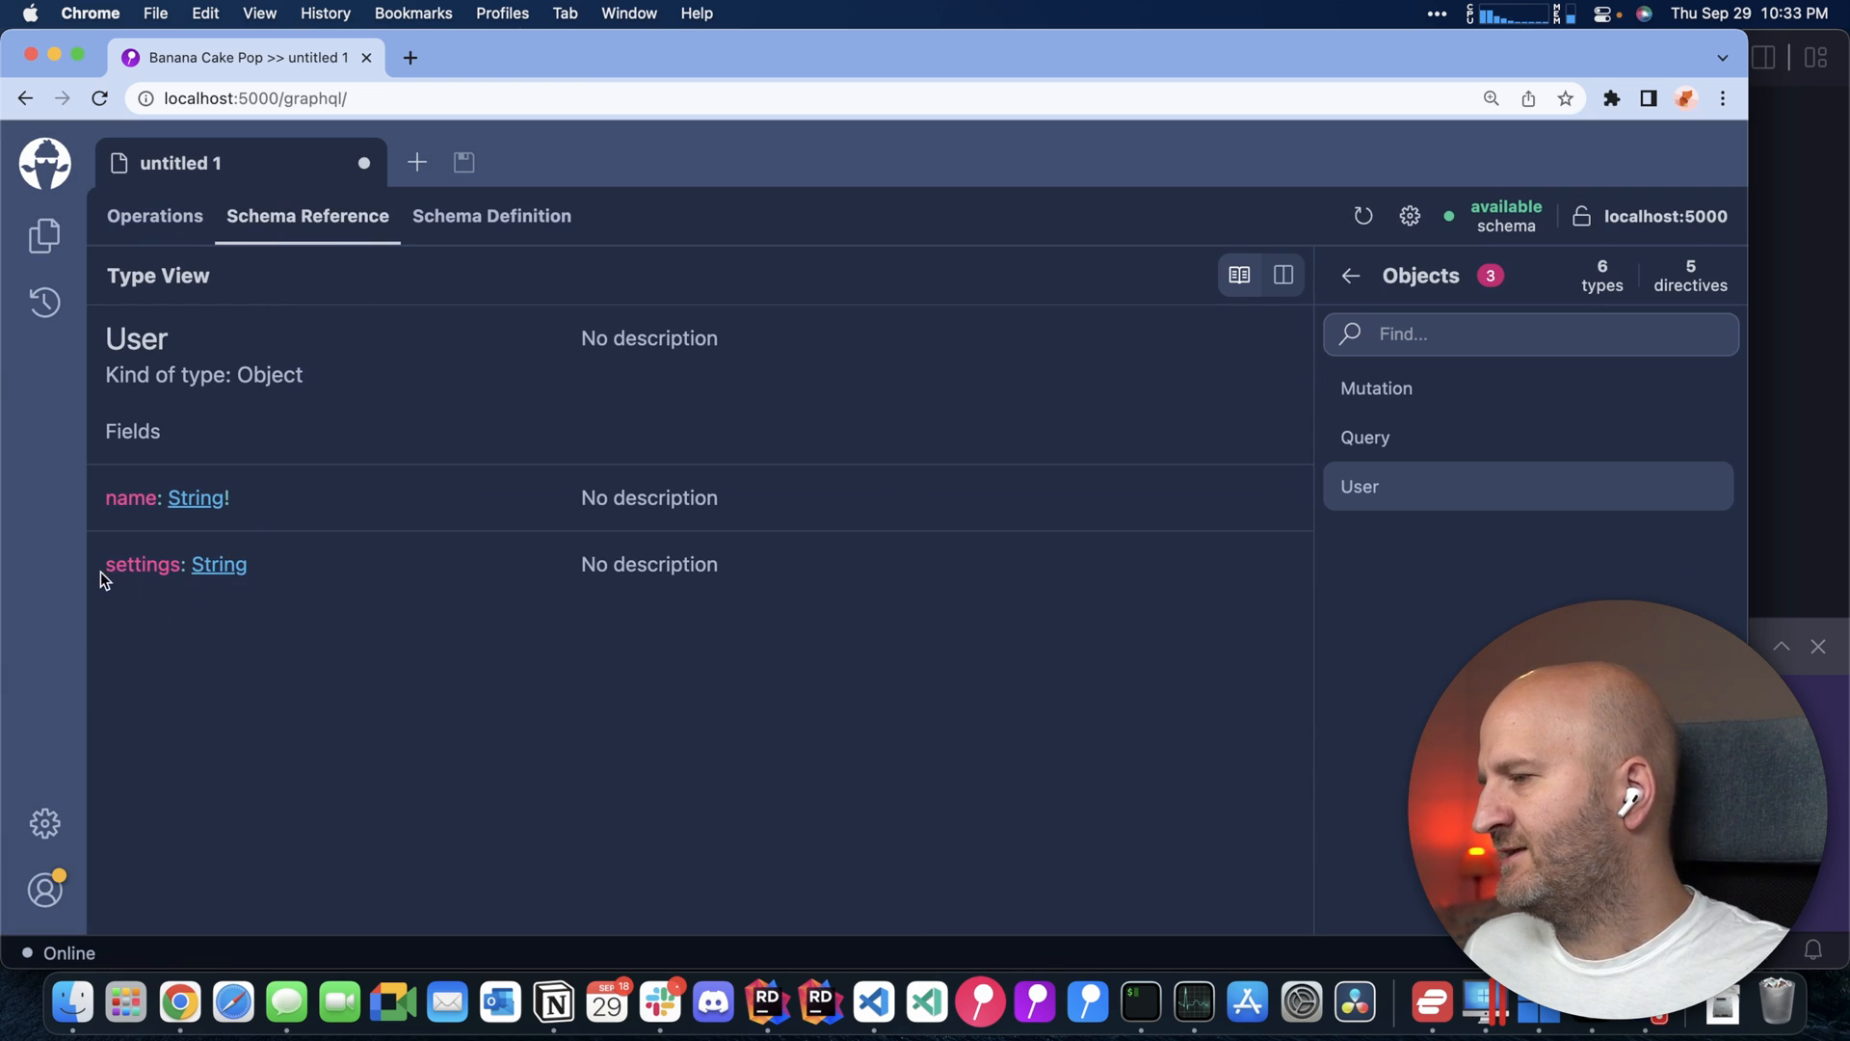
pyautogui.click(154, 216)
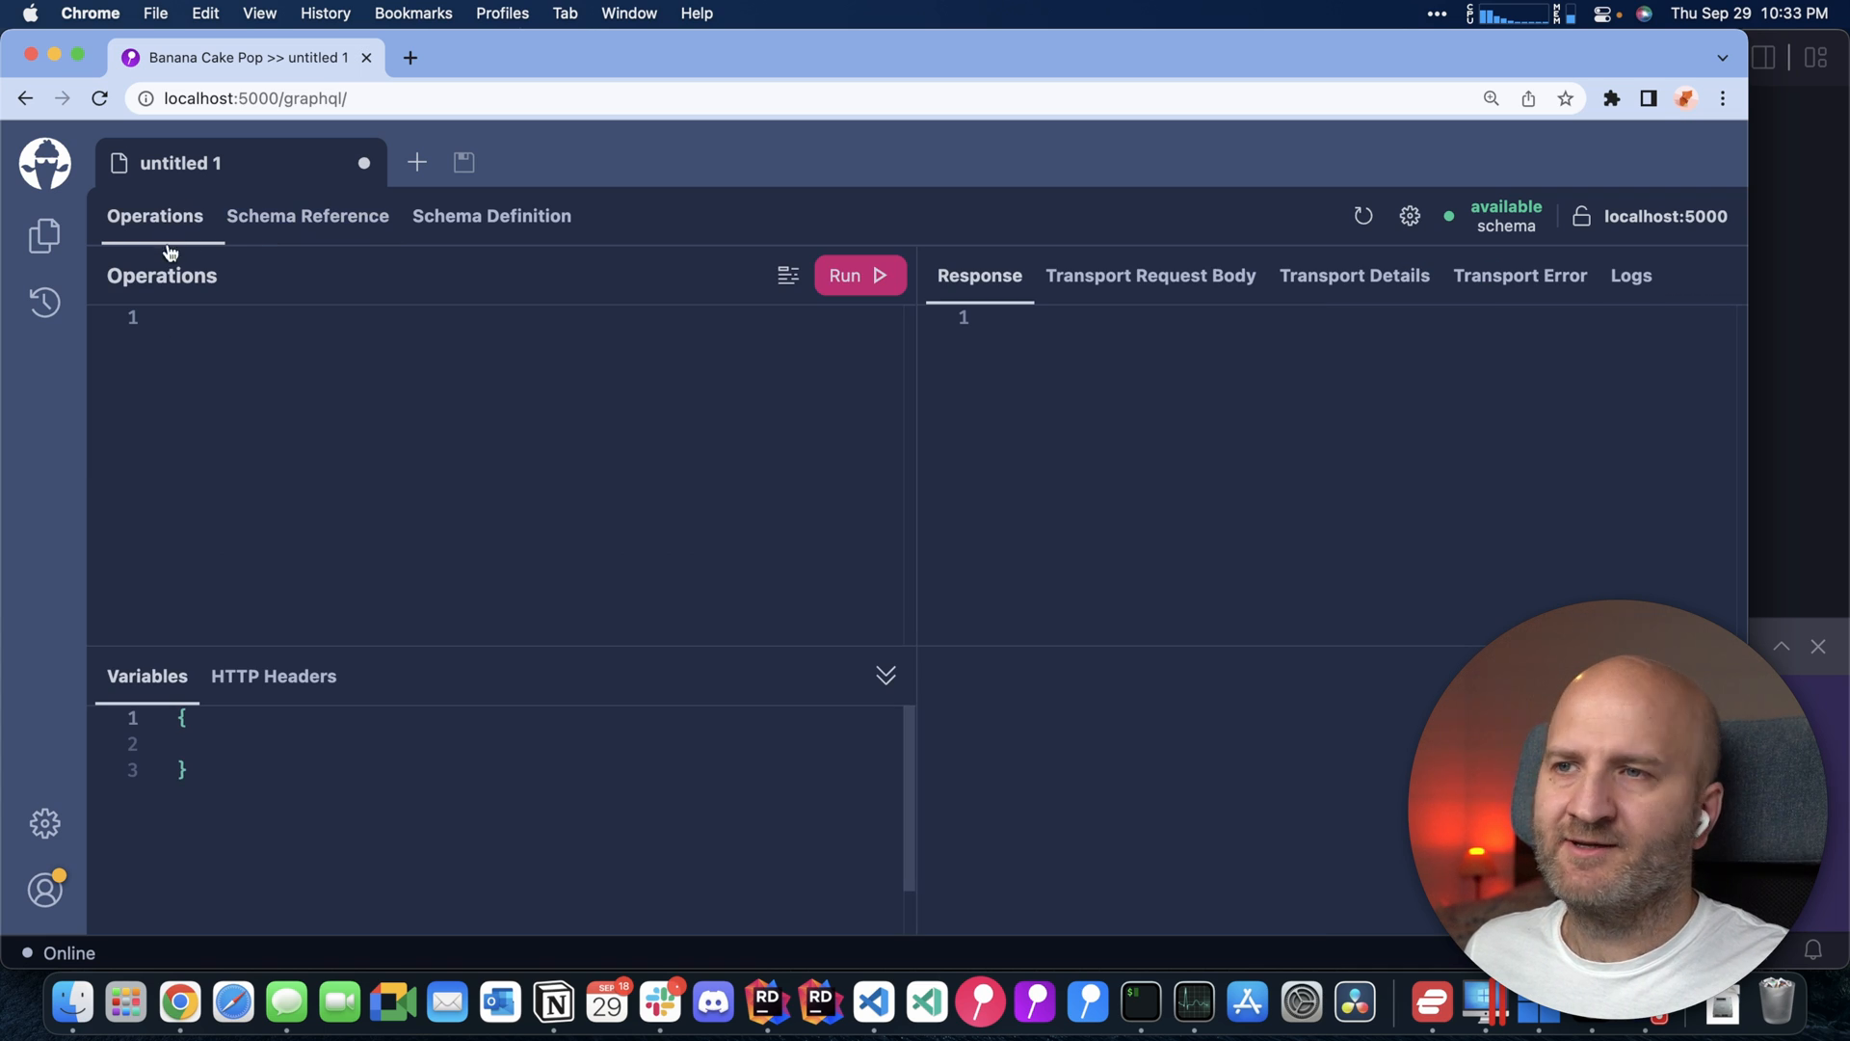
pyautogui.click(859, 275)
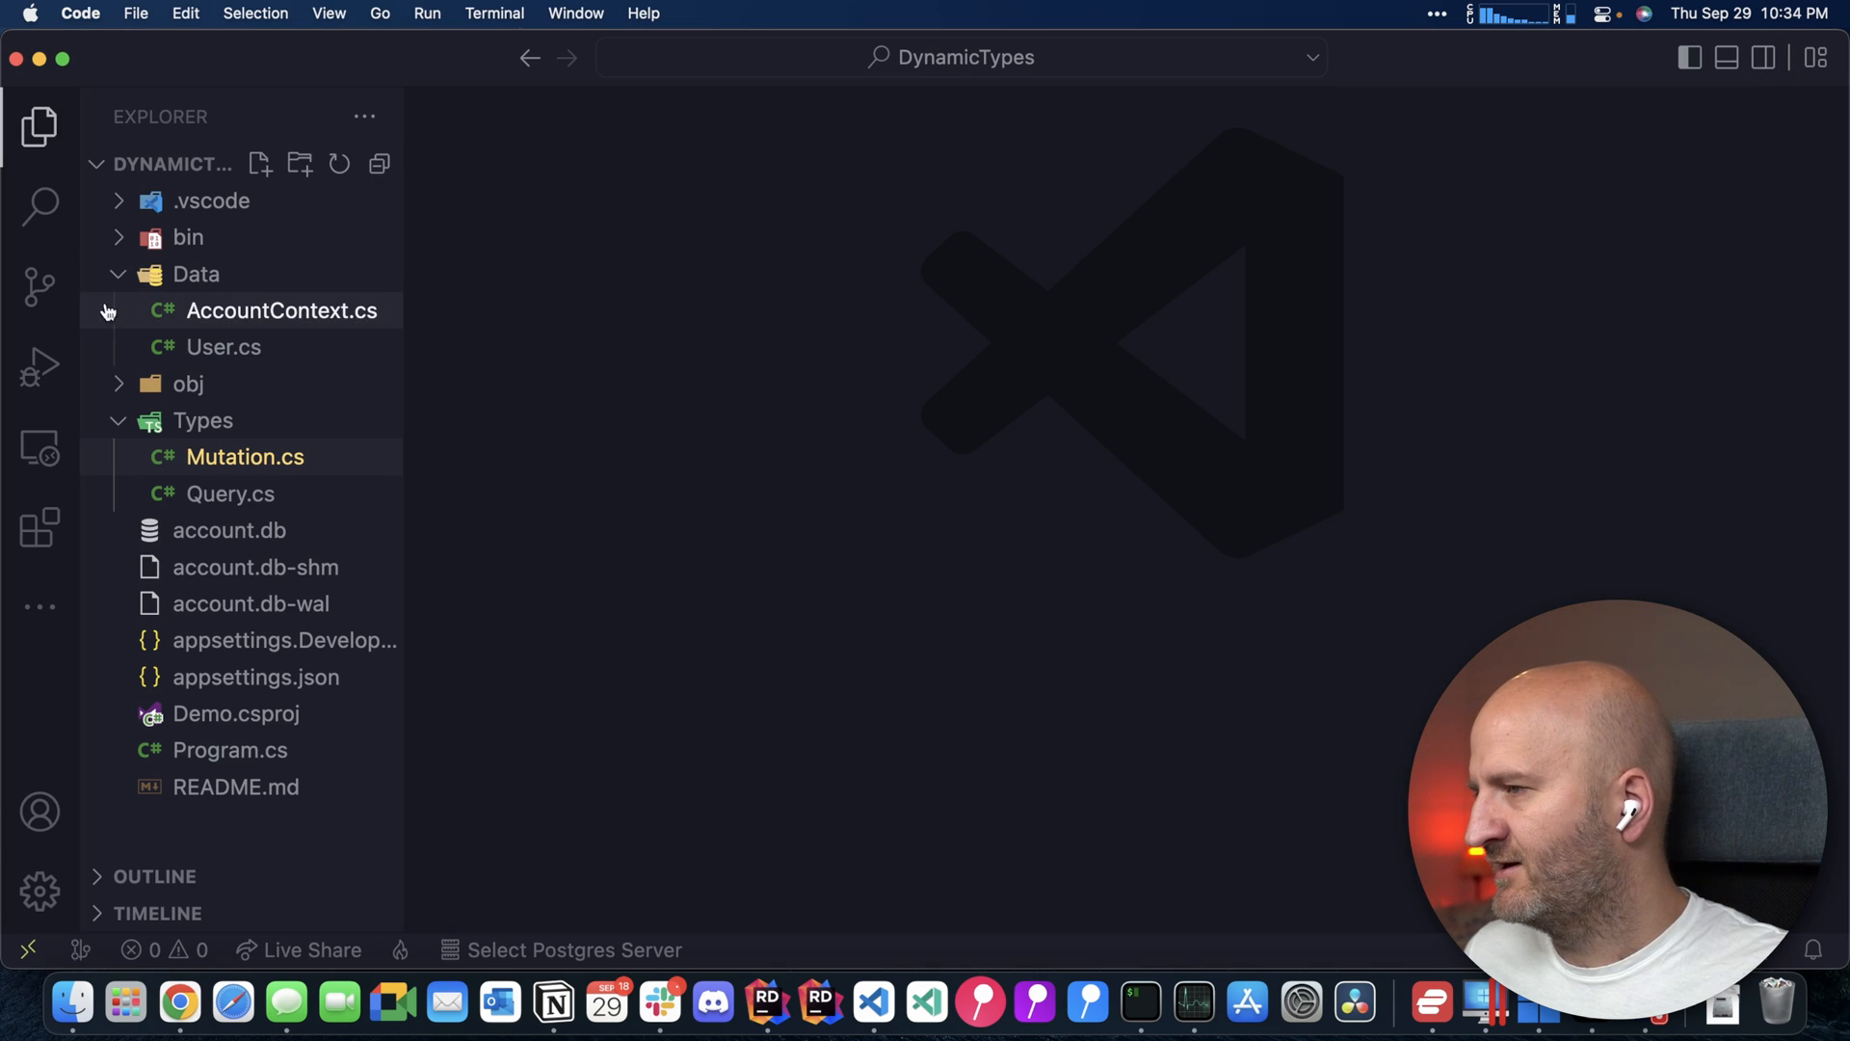
pyautogui.moveTo(196, 274)
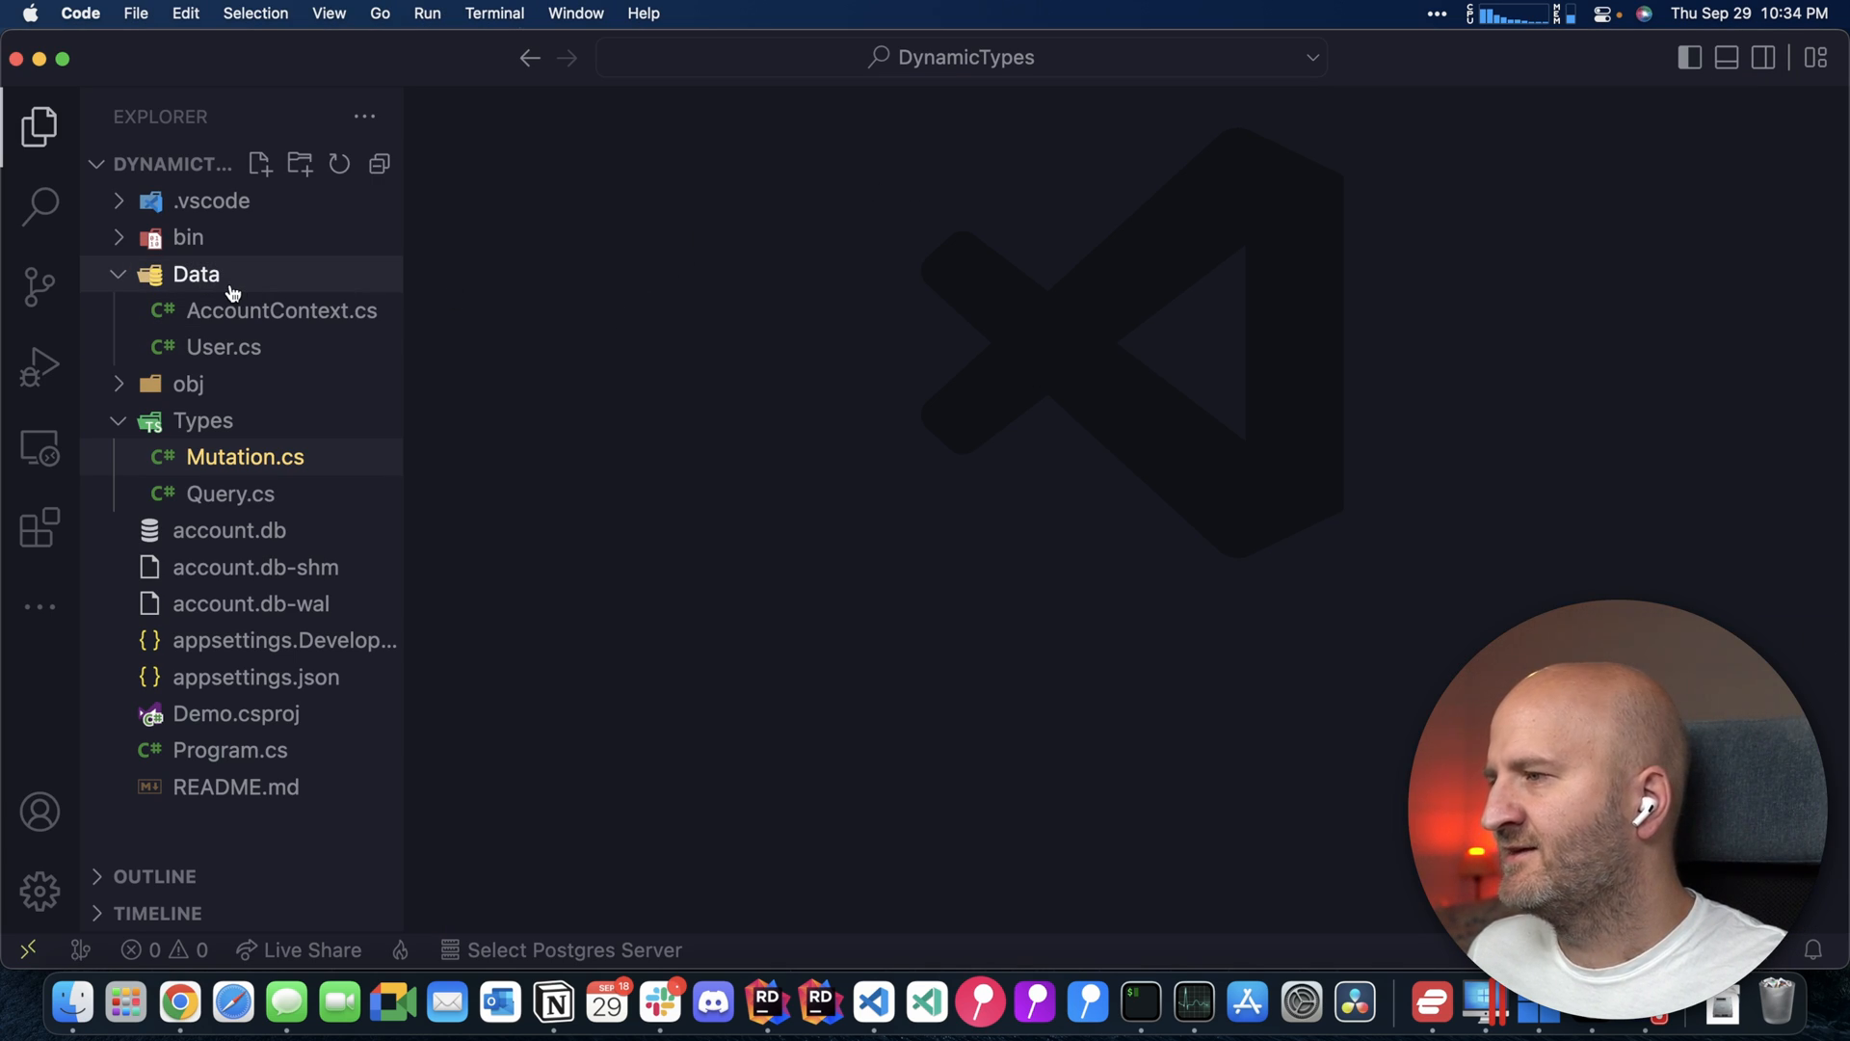
pyautogui.moveTo(196, 273)
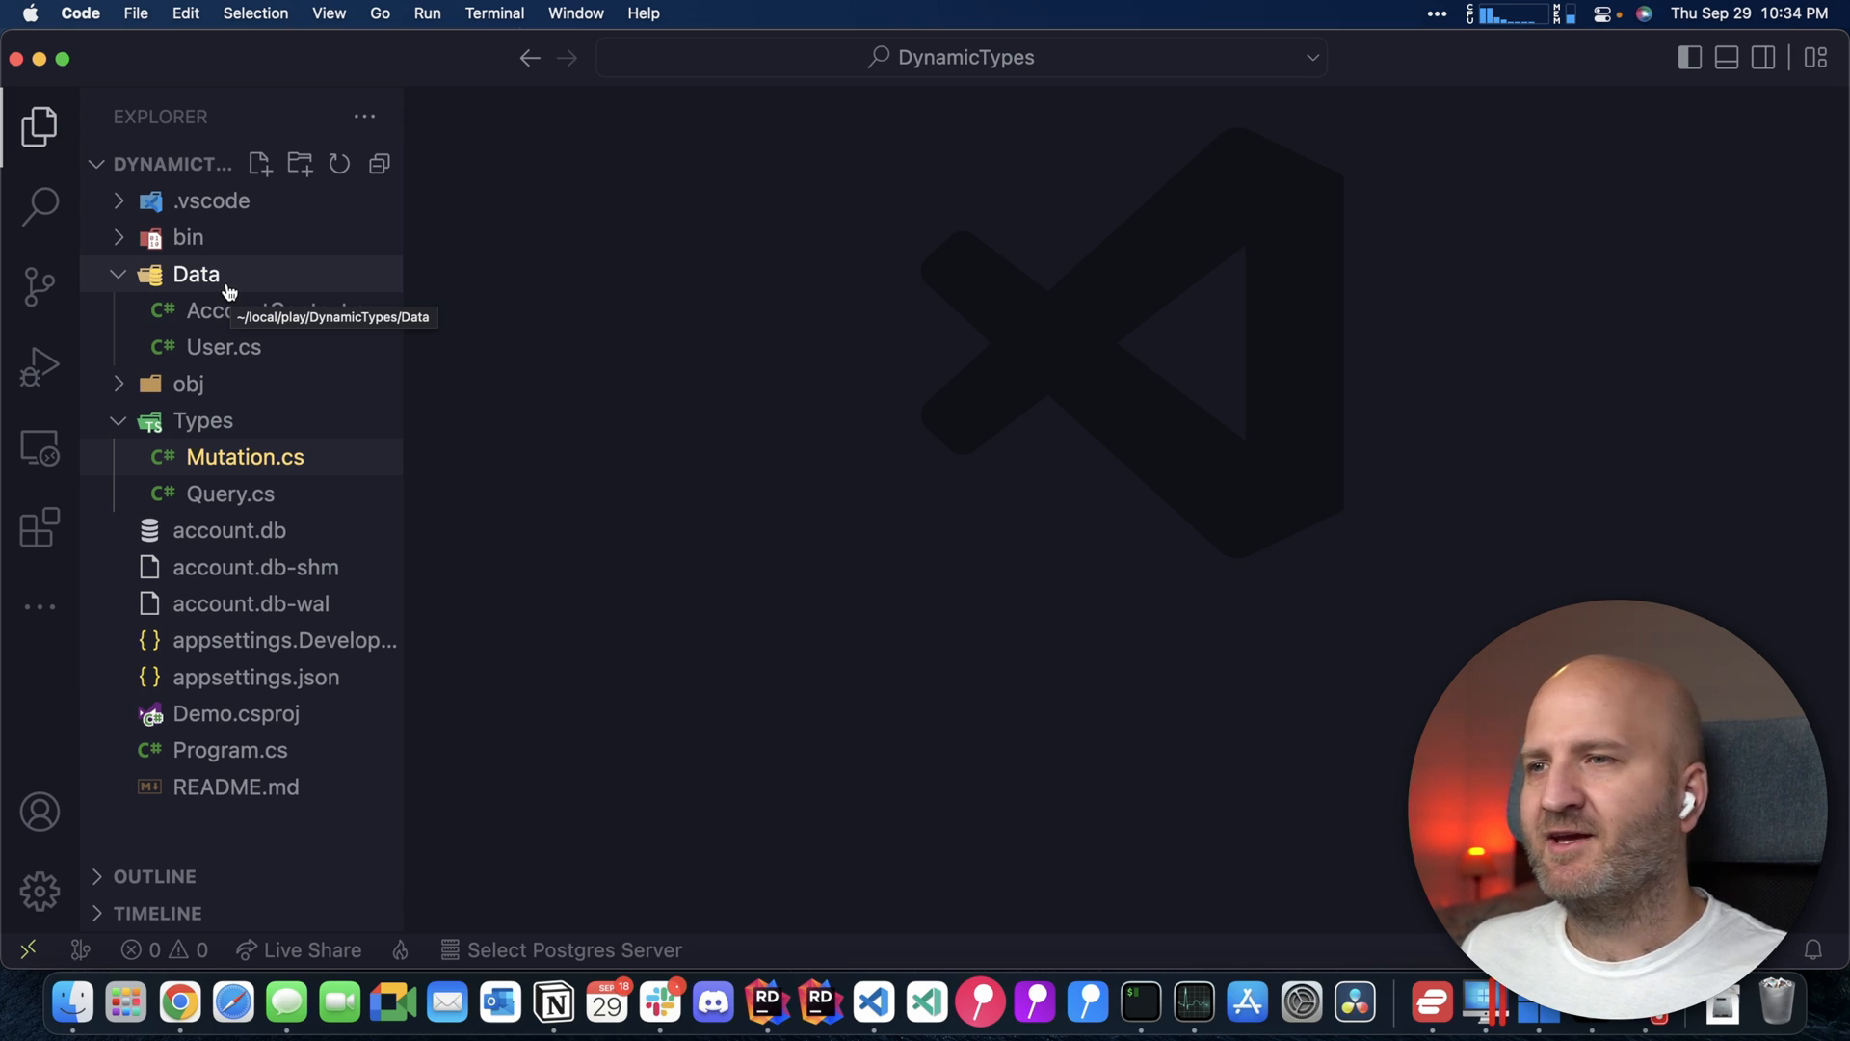
pyautogui.moveTo(561, 355)
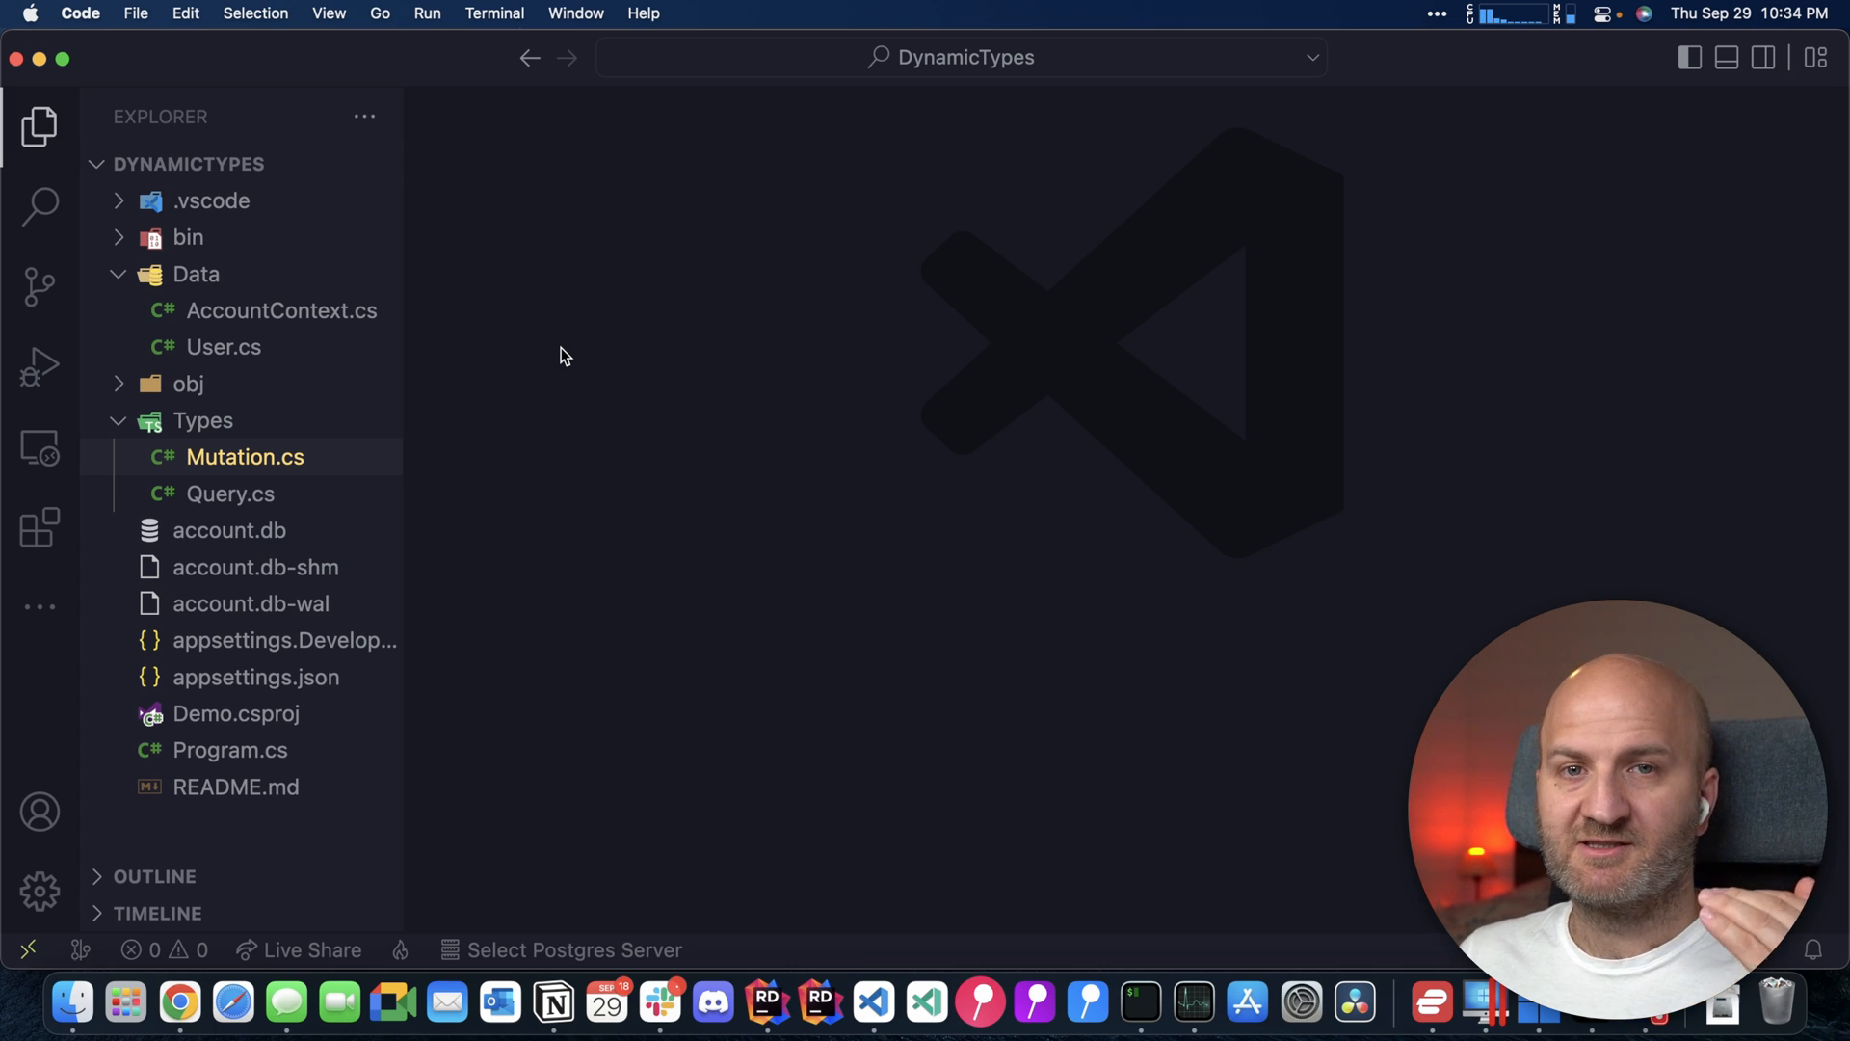
pyautogui.moveTo(667, 609)
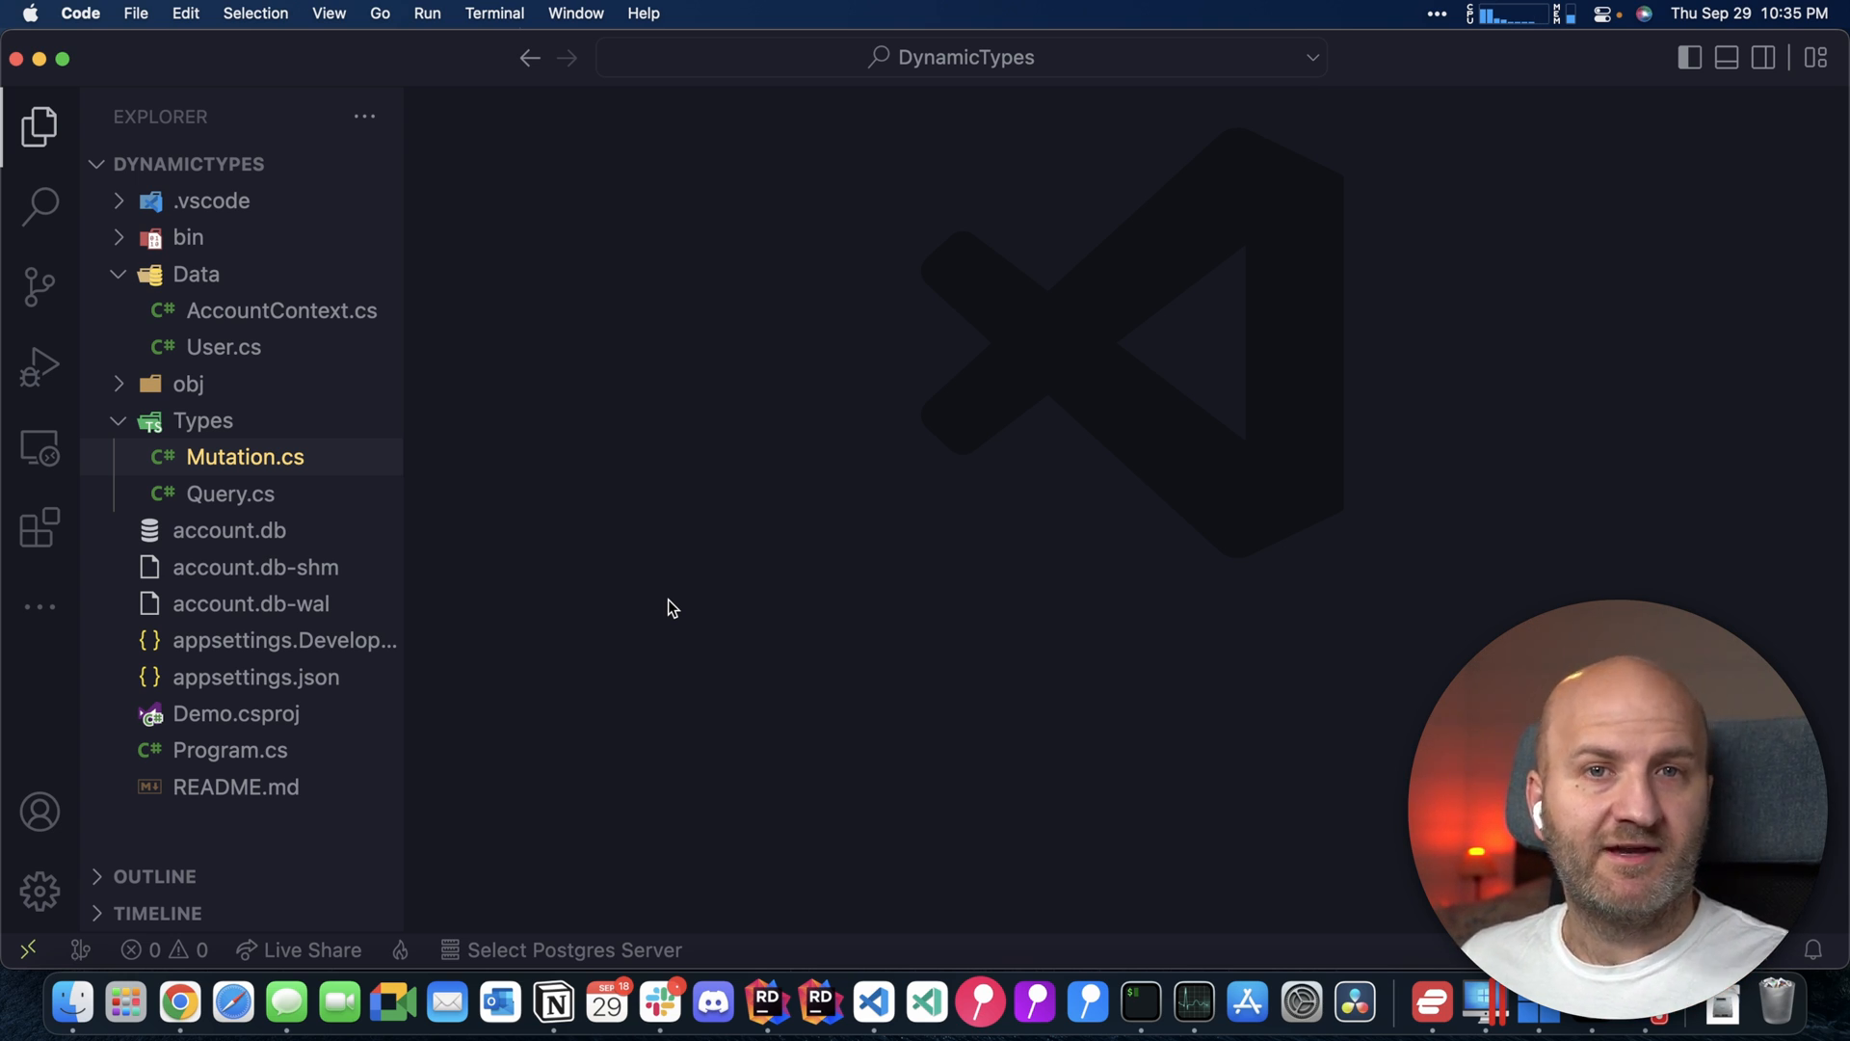
# Create Data/Settings.json with a JSON array defining UserProps and its String field prop1
pyautogui.rightClick(196, 274)
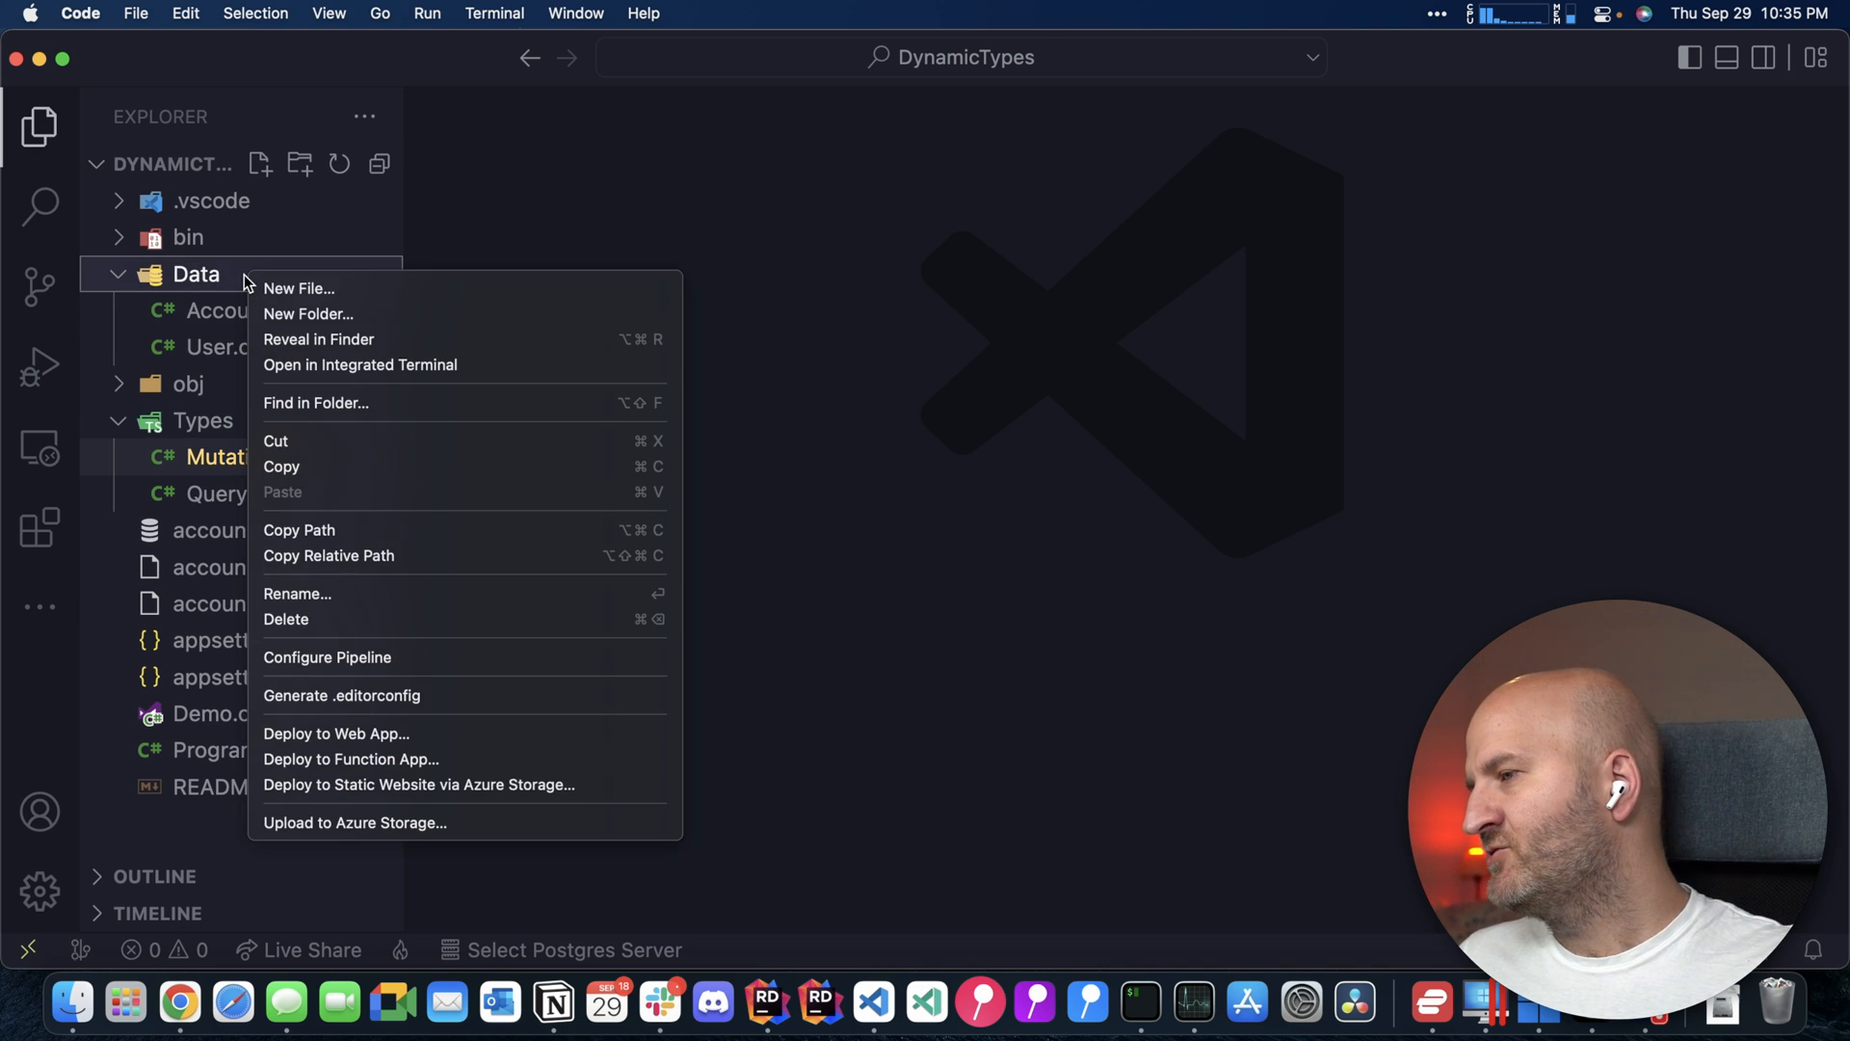
pyautogui.moveTo(315, 289)
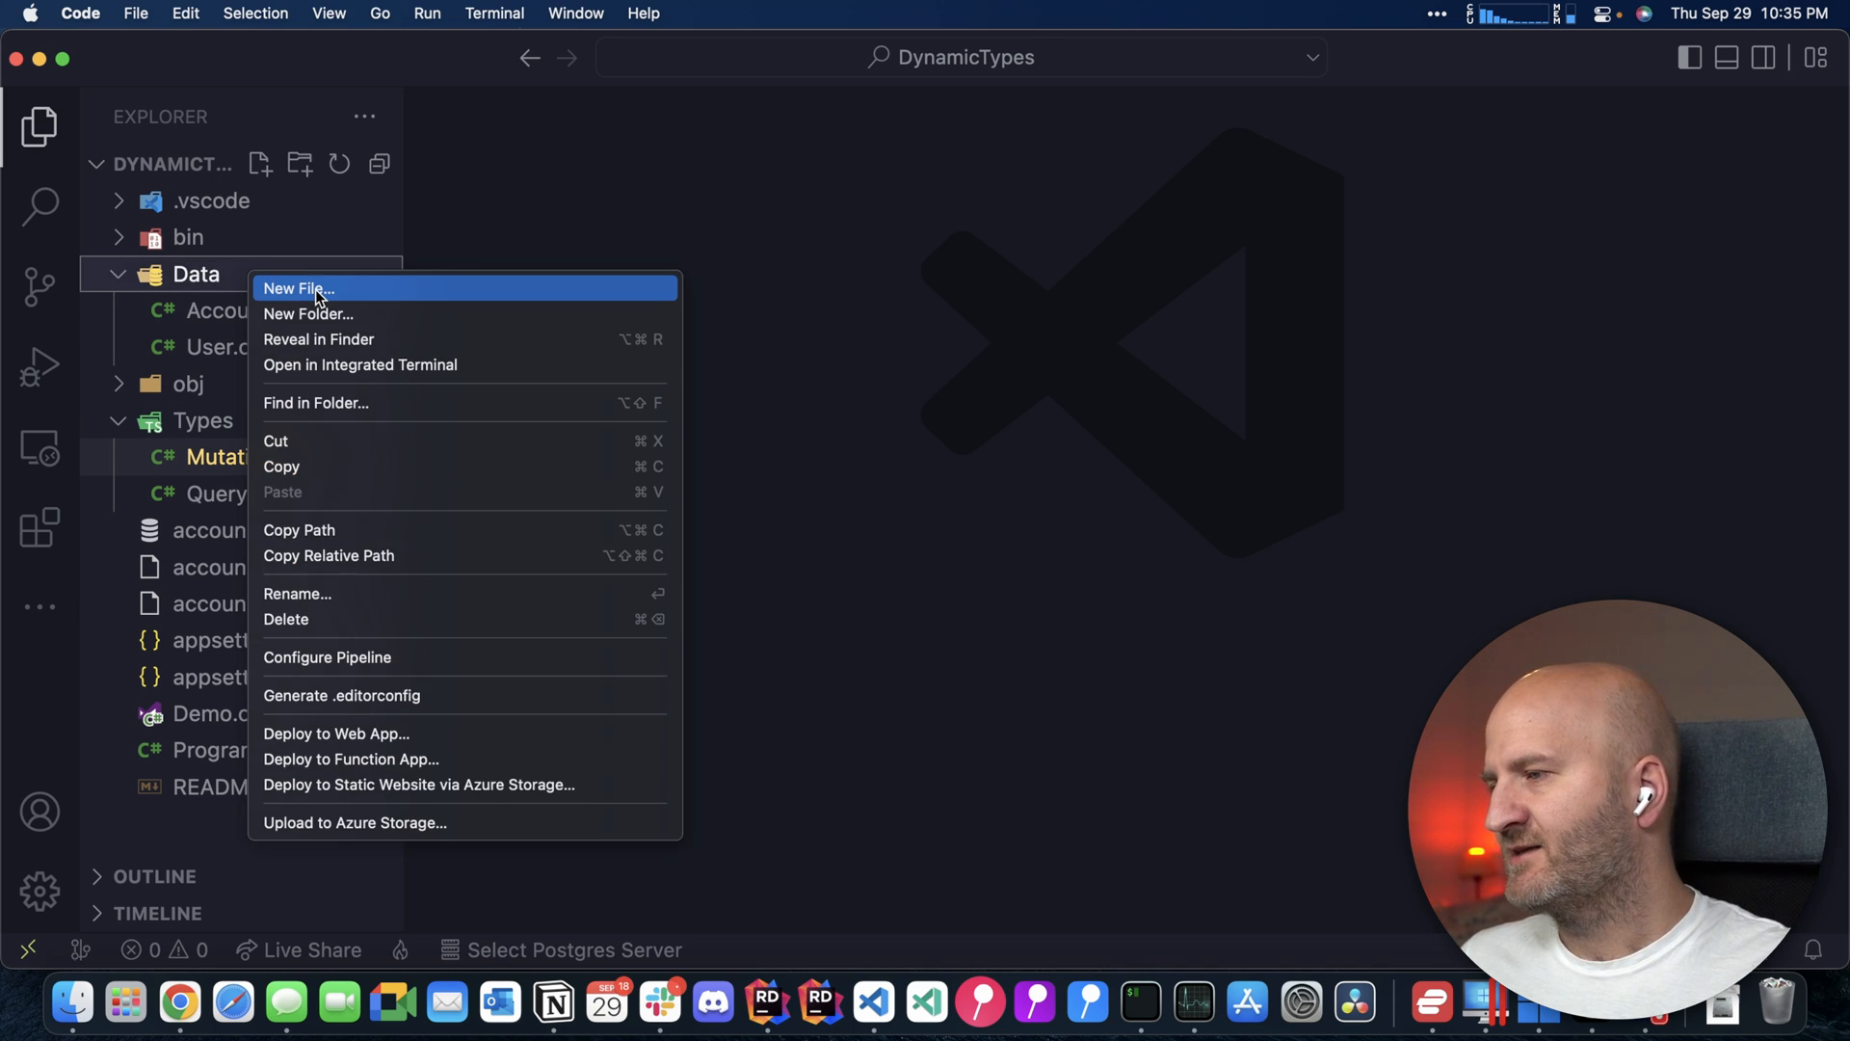
pyautogui.click(299, 288)
pyautogui.write('Settings.json')
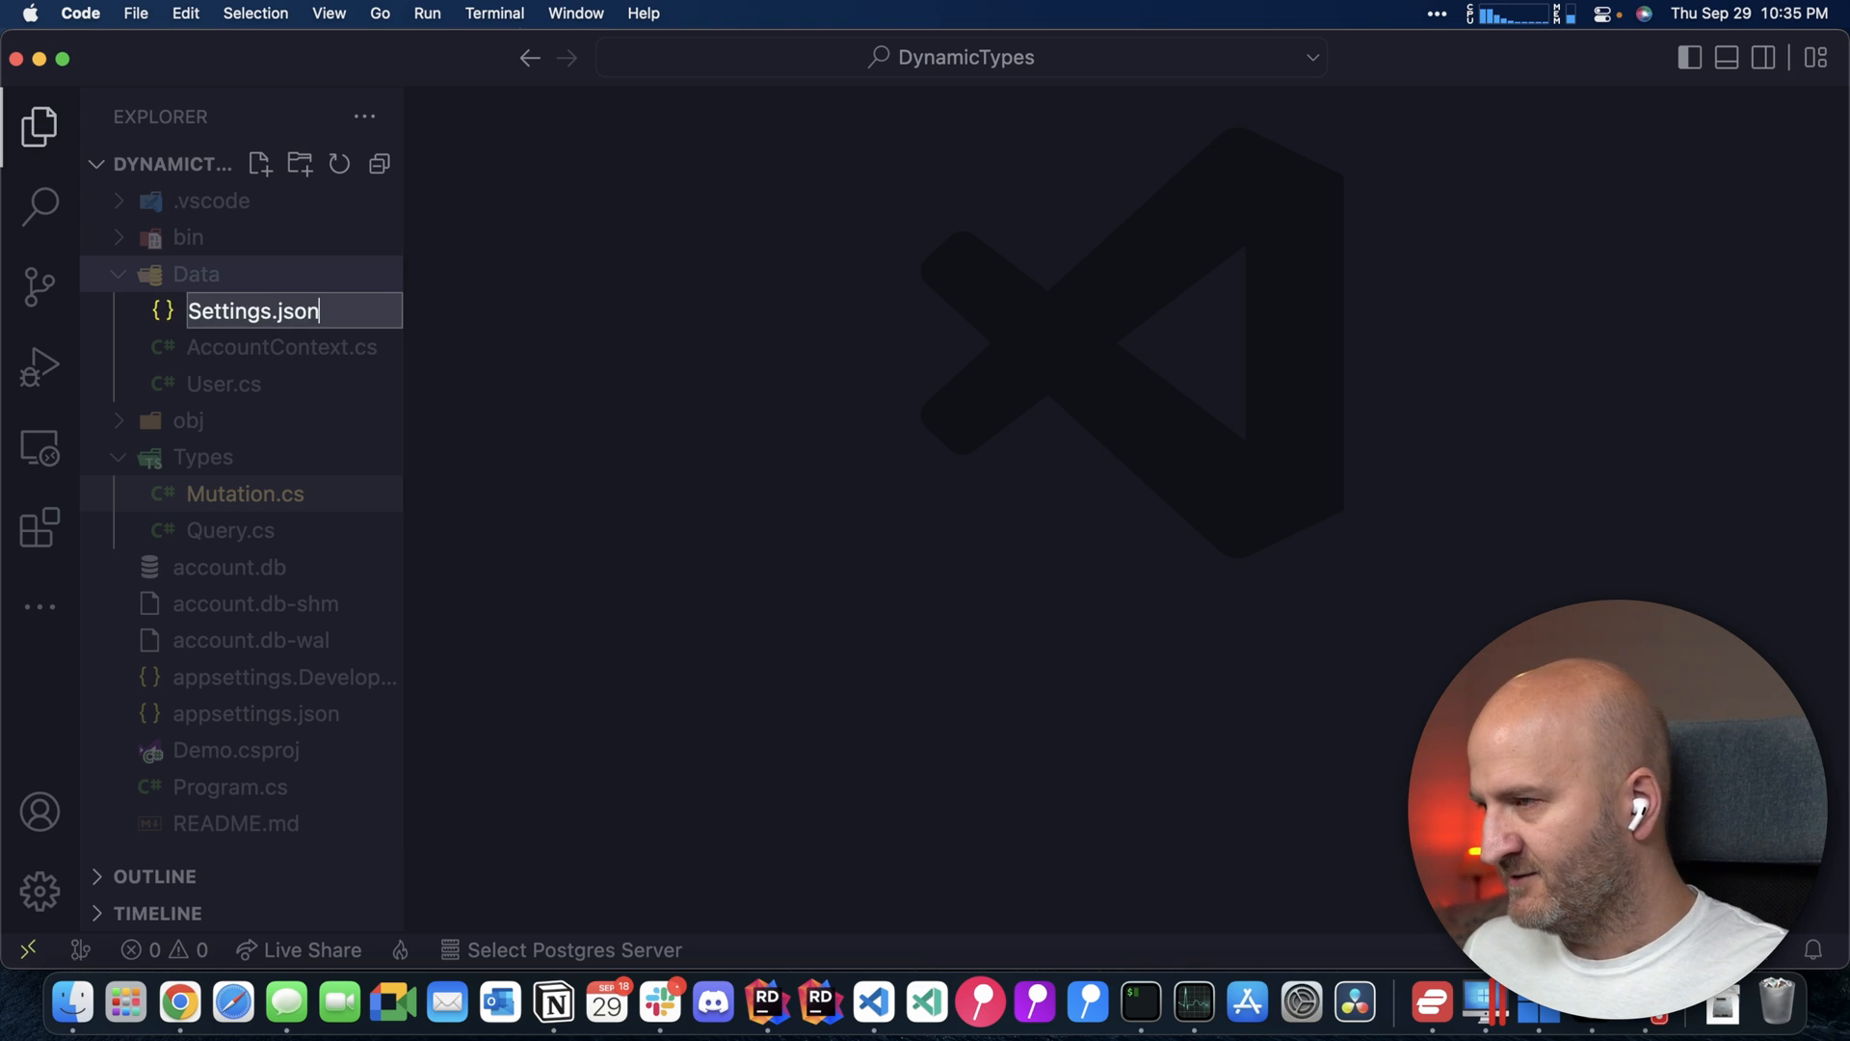
pyautogui.press('Return')
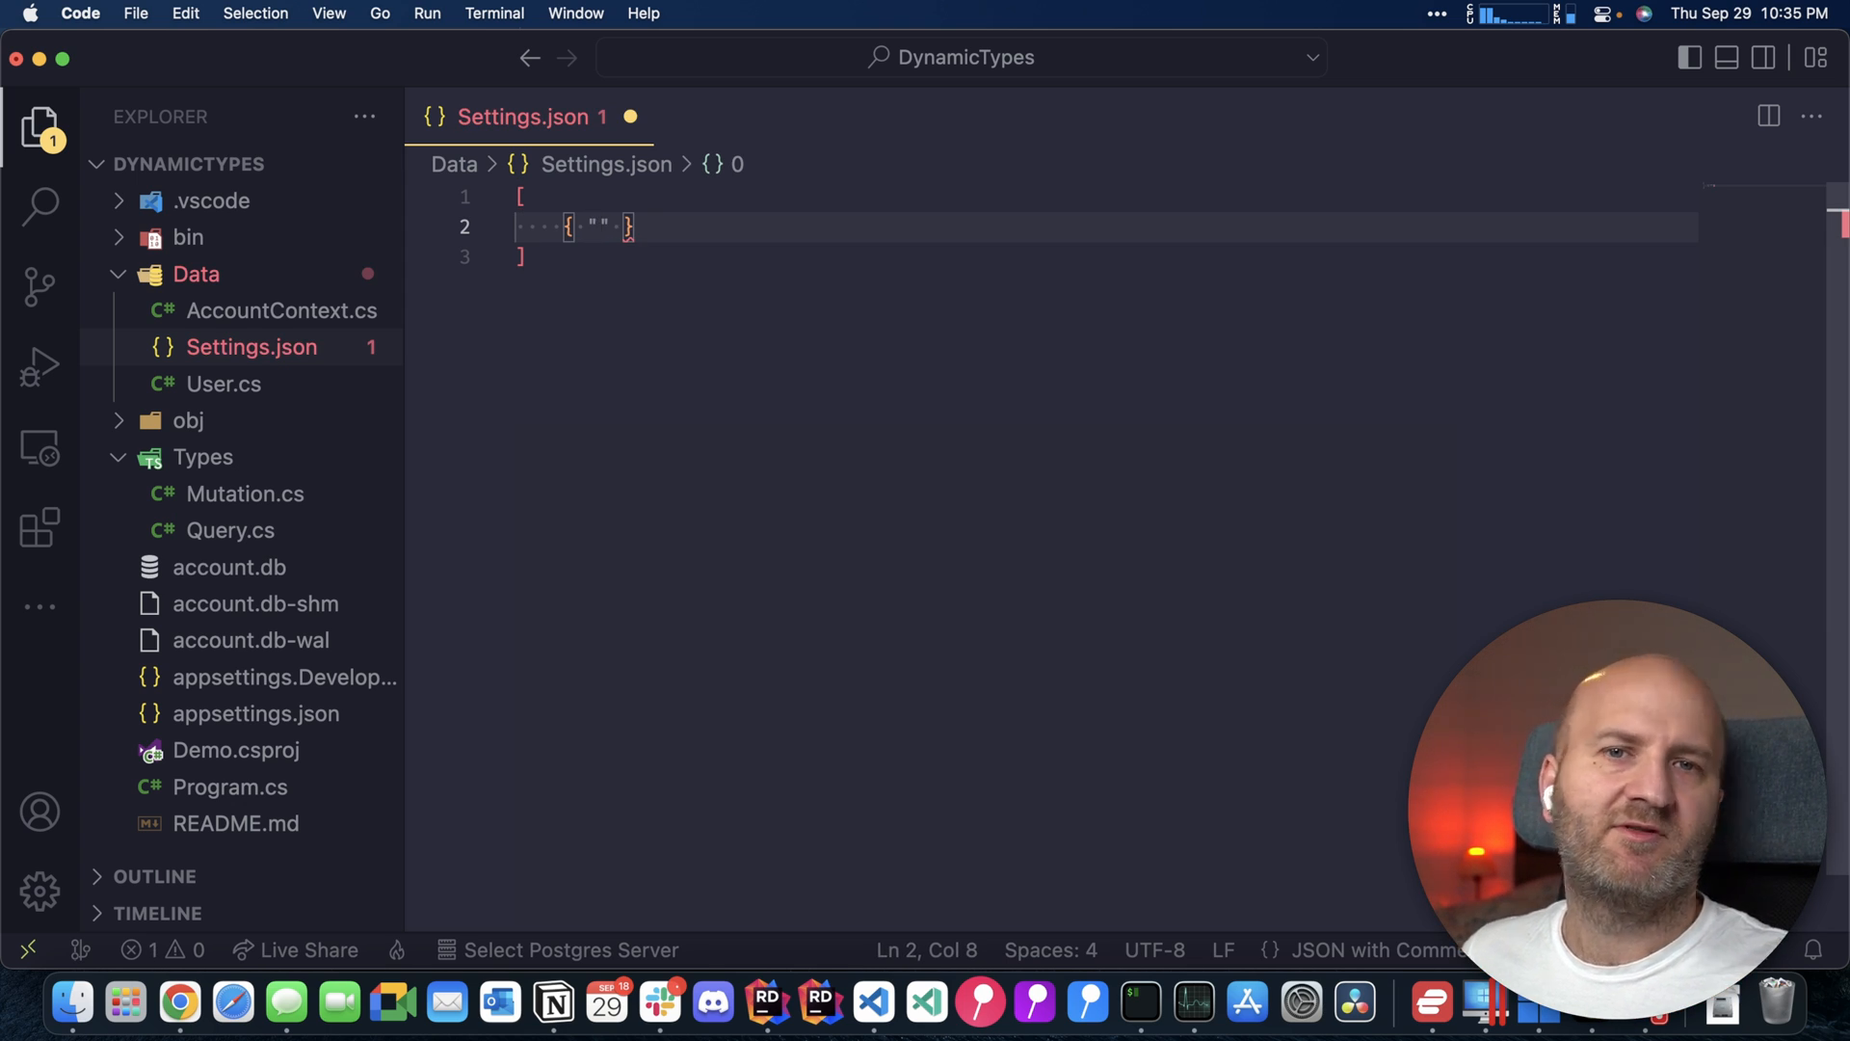
pyautogui.write('name":')
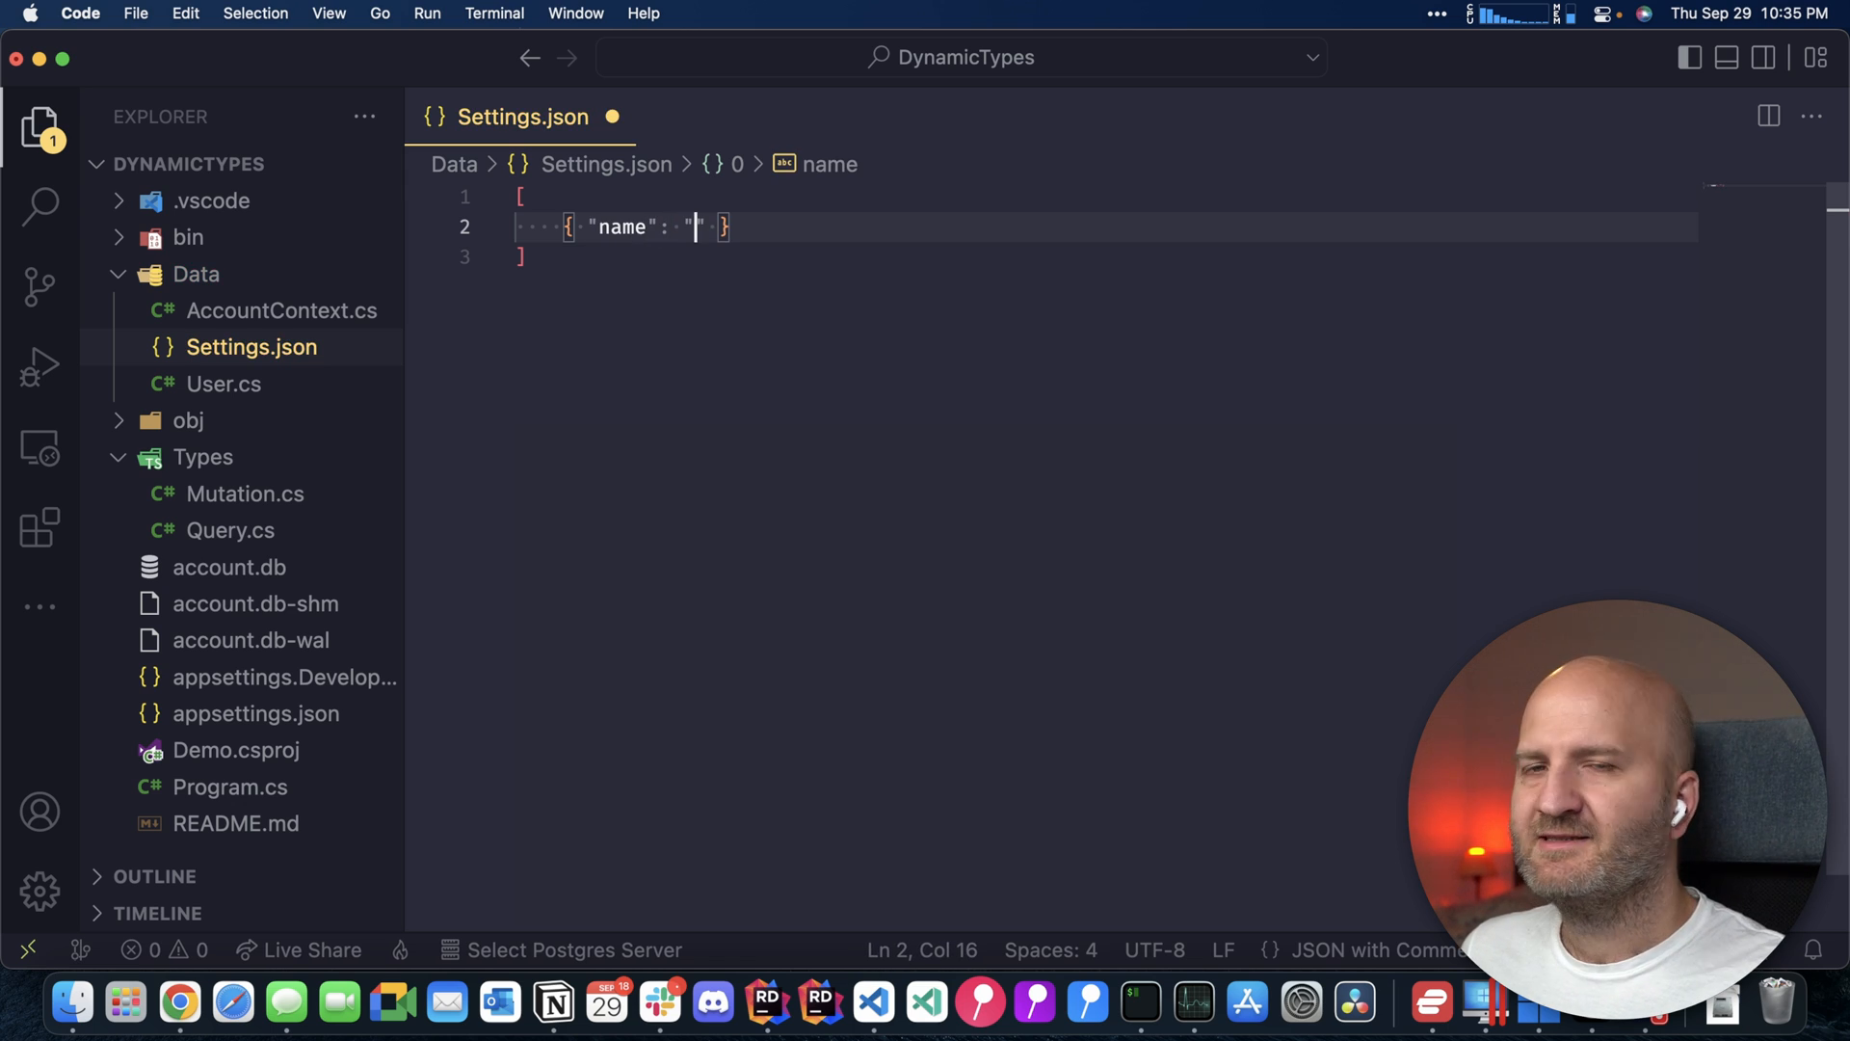
pyautogui.write('User')
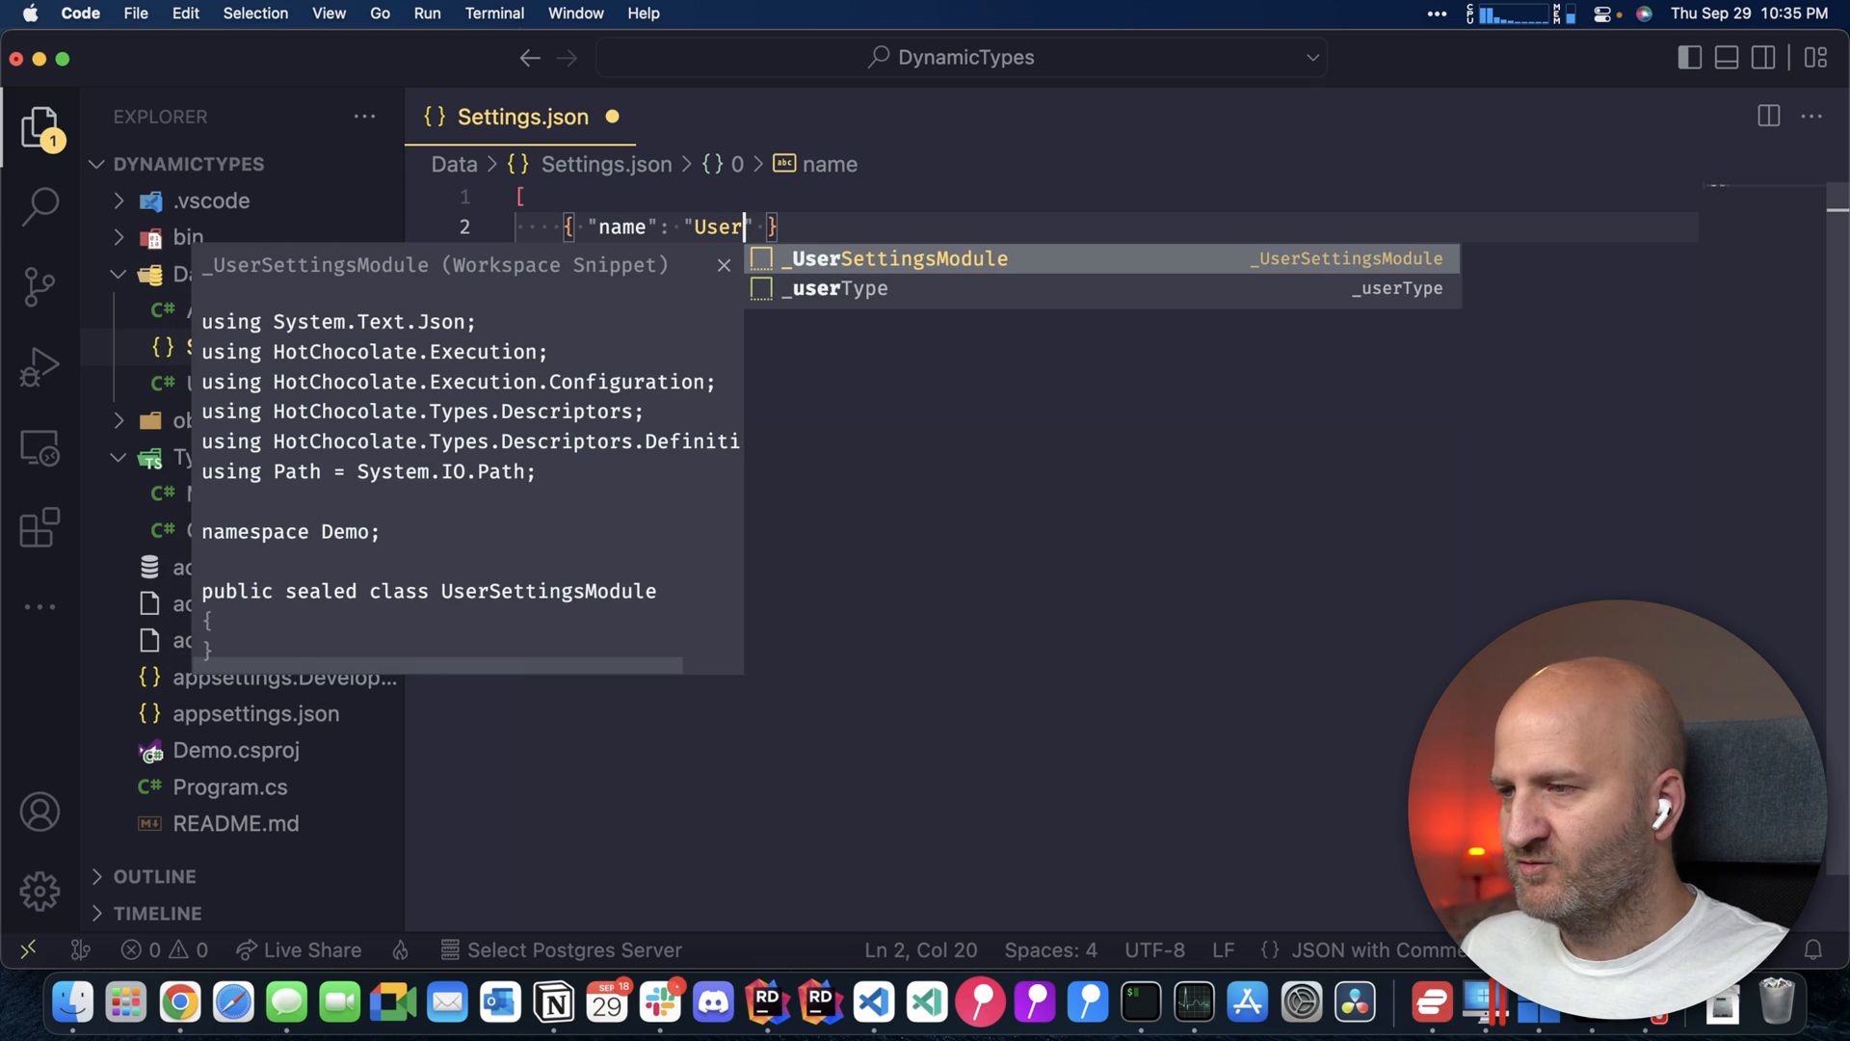
pyautogui.write('Props')
pyautogui.write('"fields": [{ "name": "prop1", "type": "String" }]')
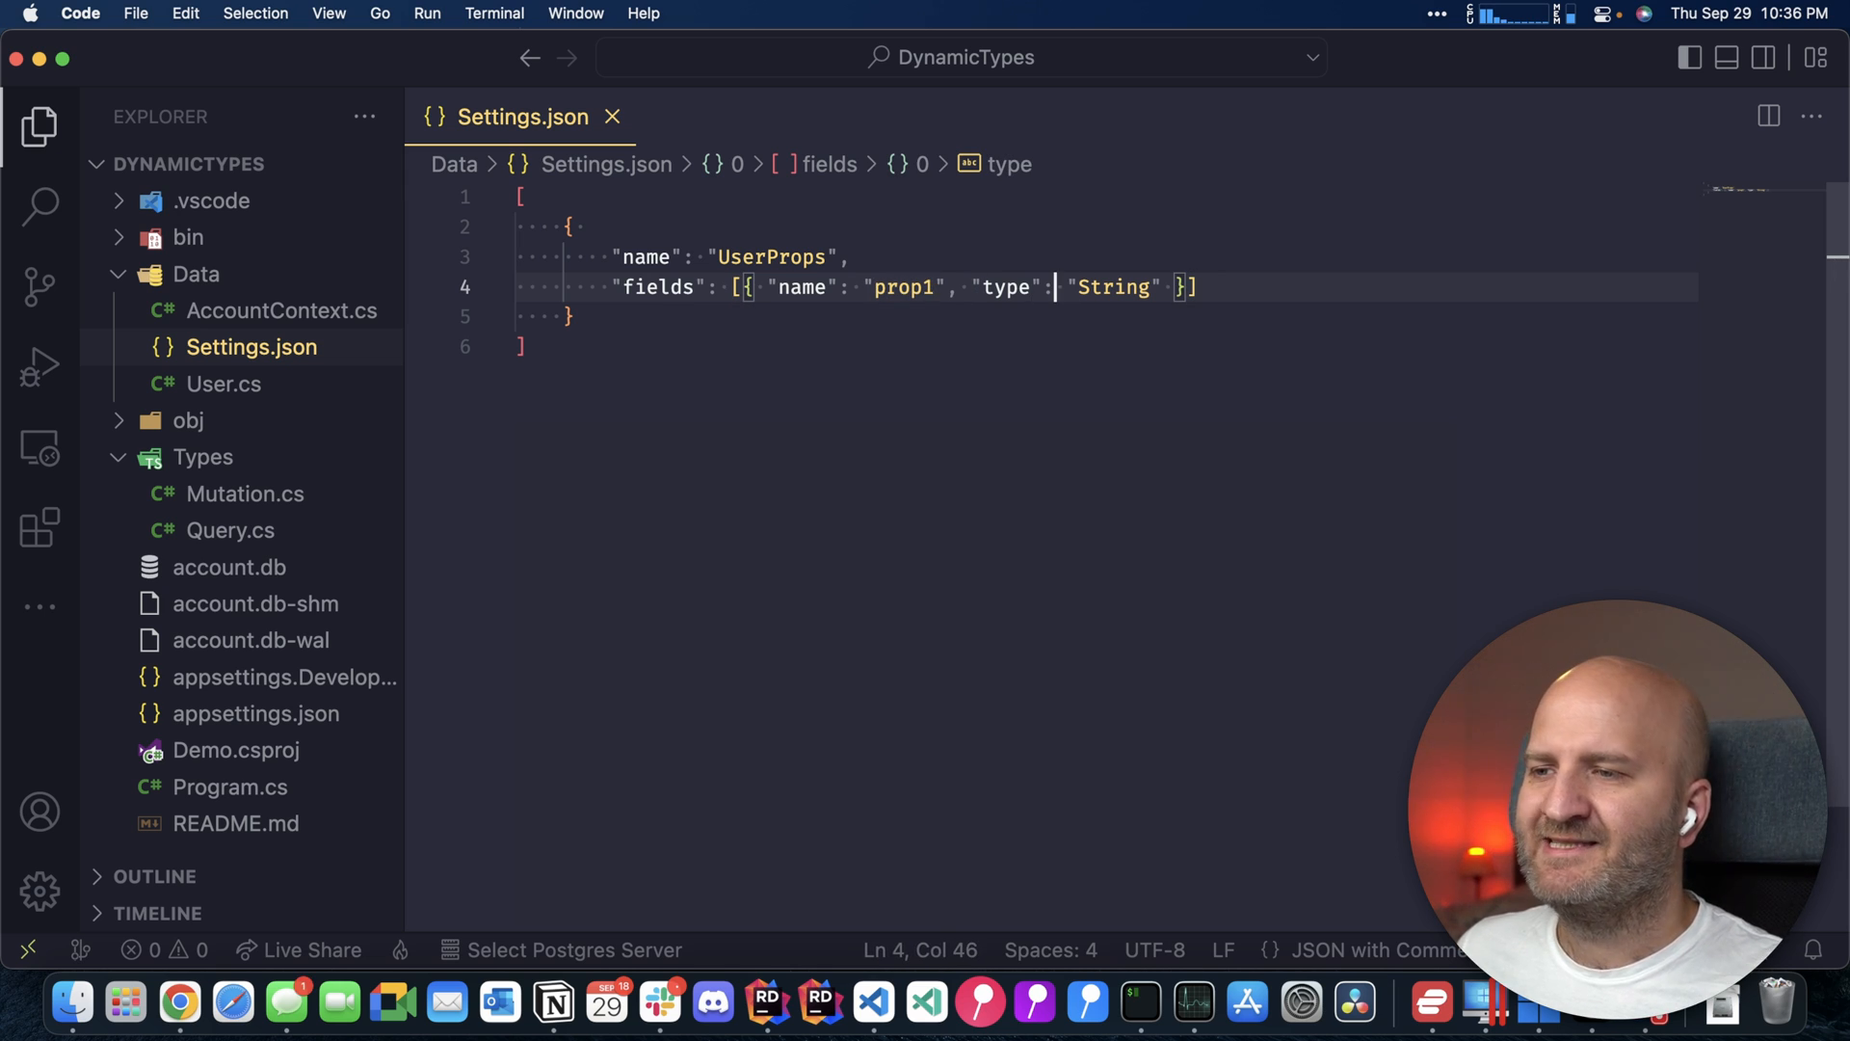
pyautogui.doubleClick(1113, 287)
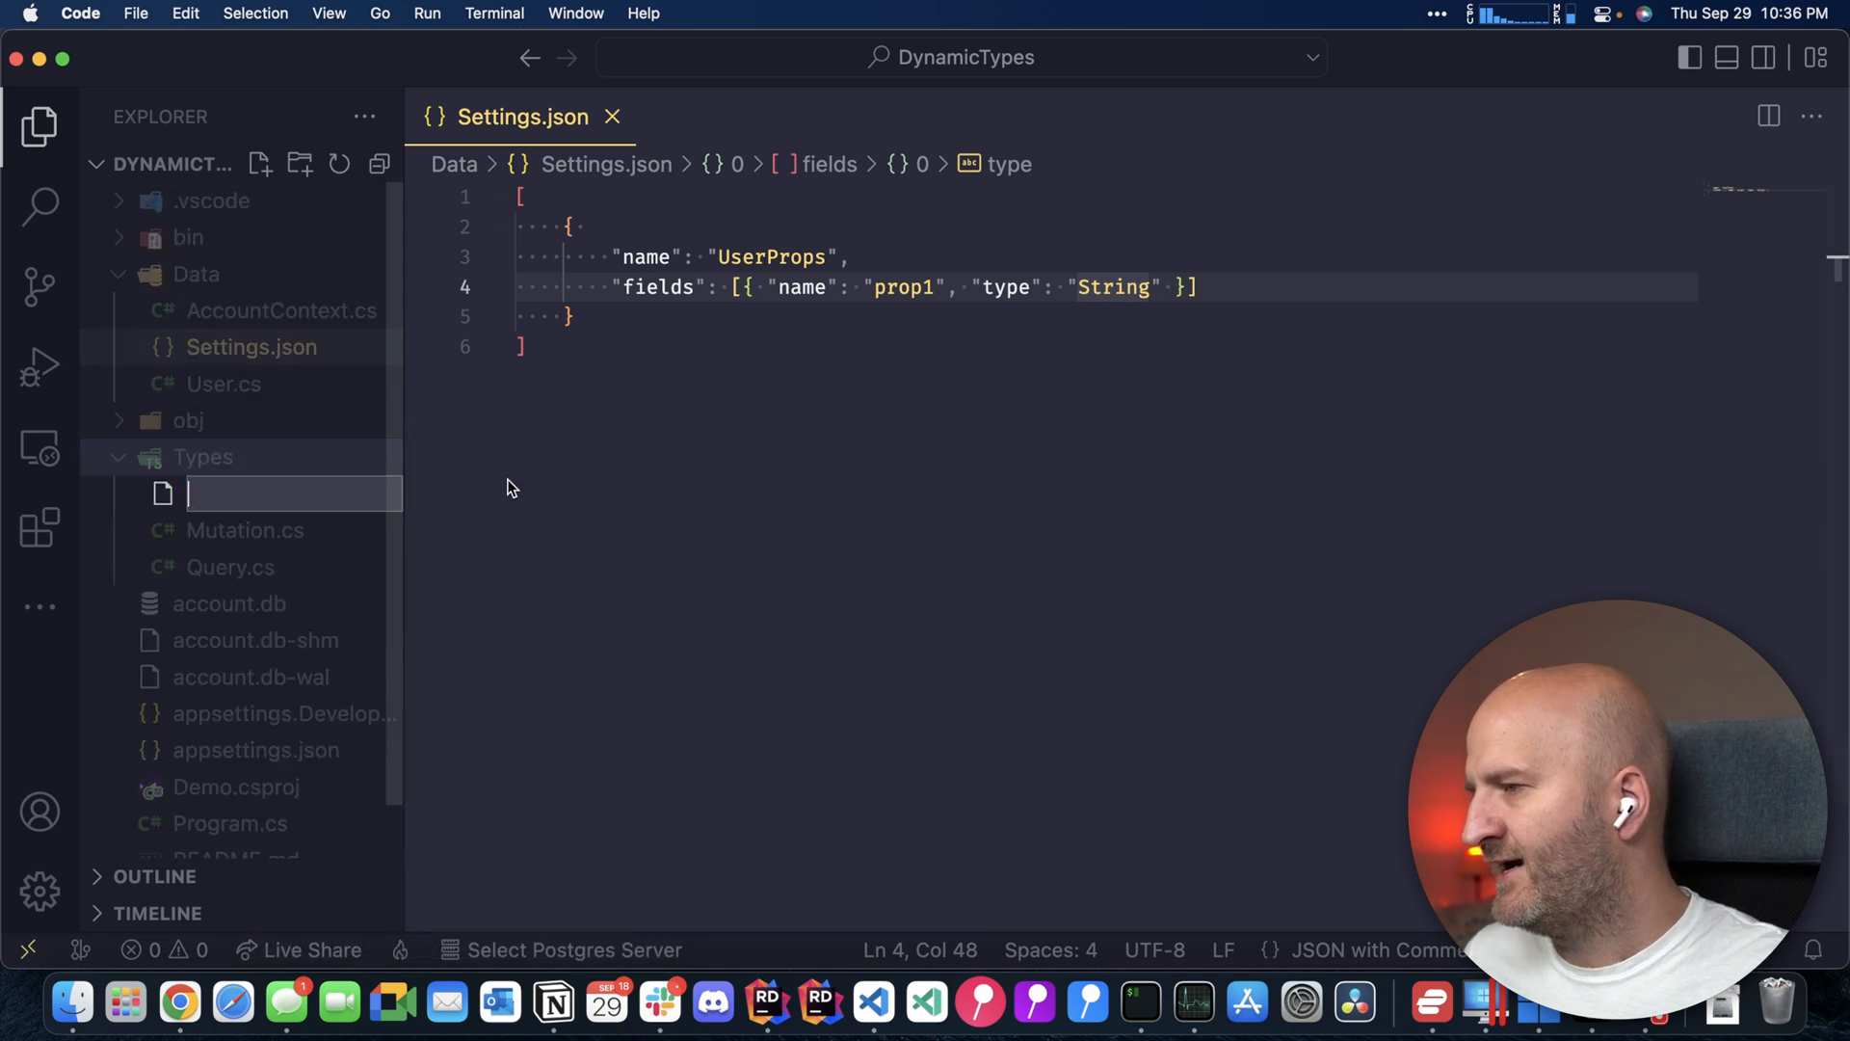
# Create UserSettingsTypeModule.cs implementing ITypeModule, with a FileSystemWatcher _watcher that raises TypesChanged
pyautogui.press('Return')
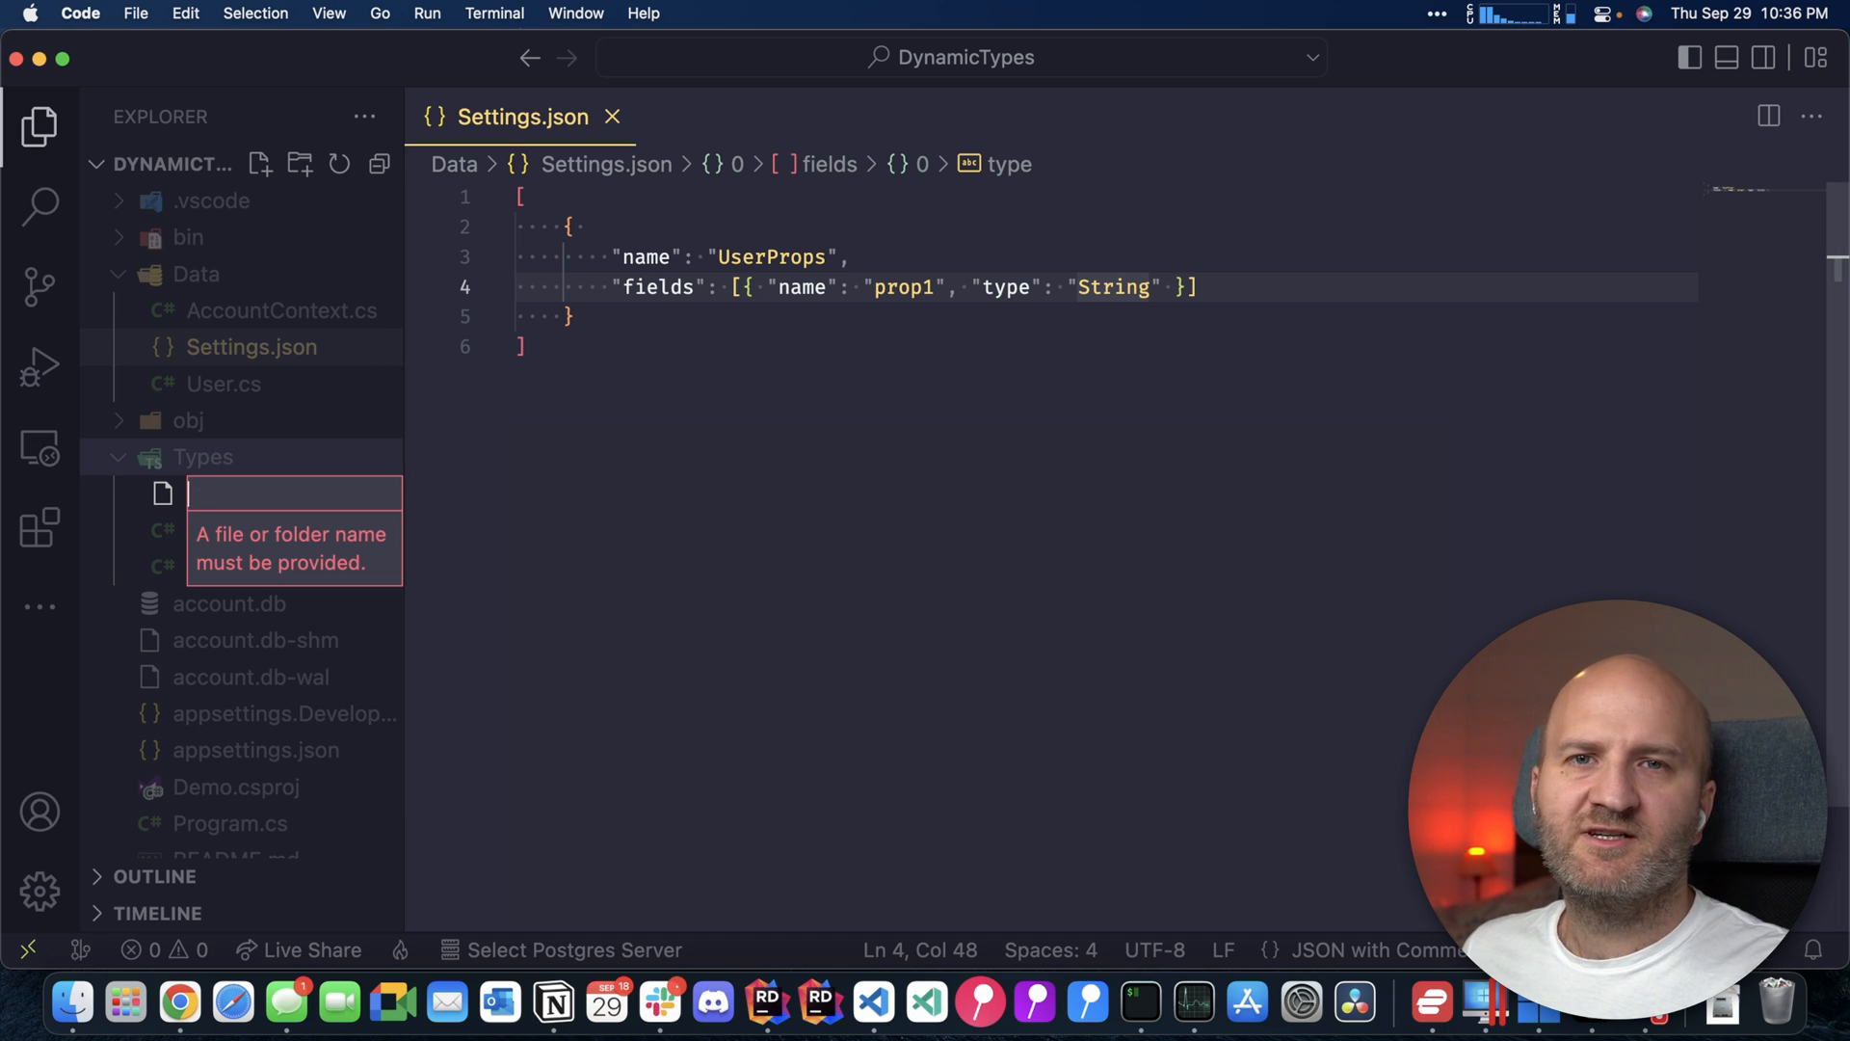
pyautogui.write('UserSettingsTypeModule.cs')
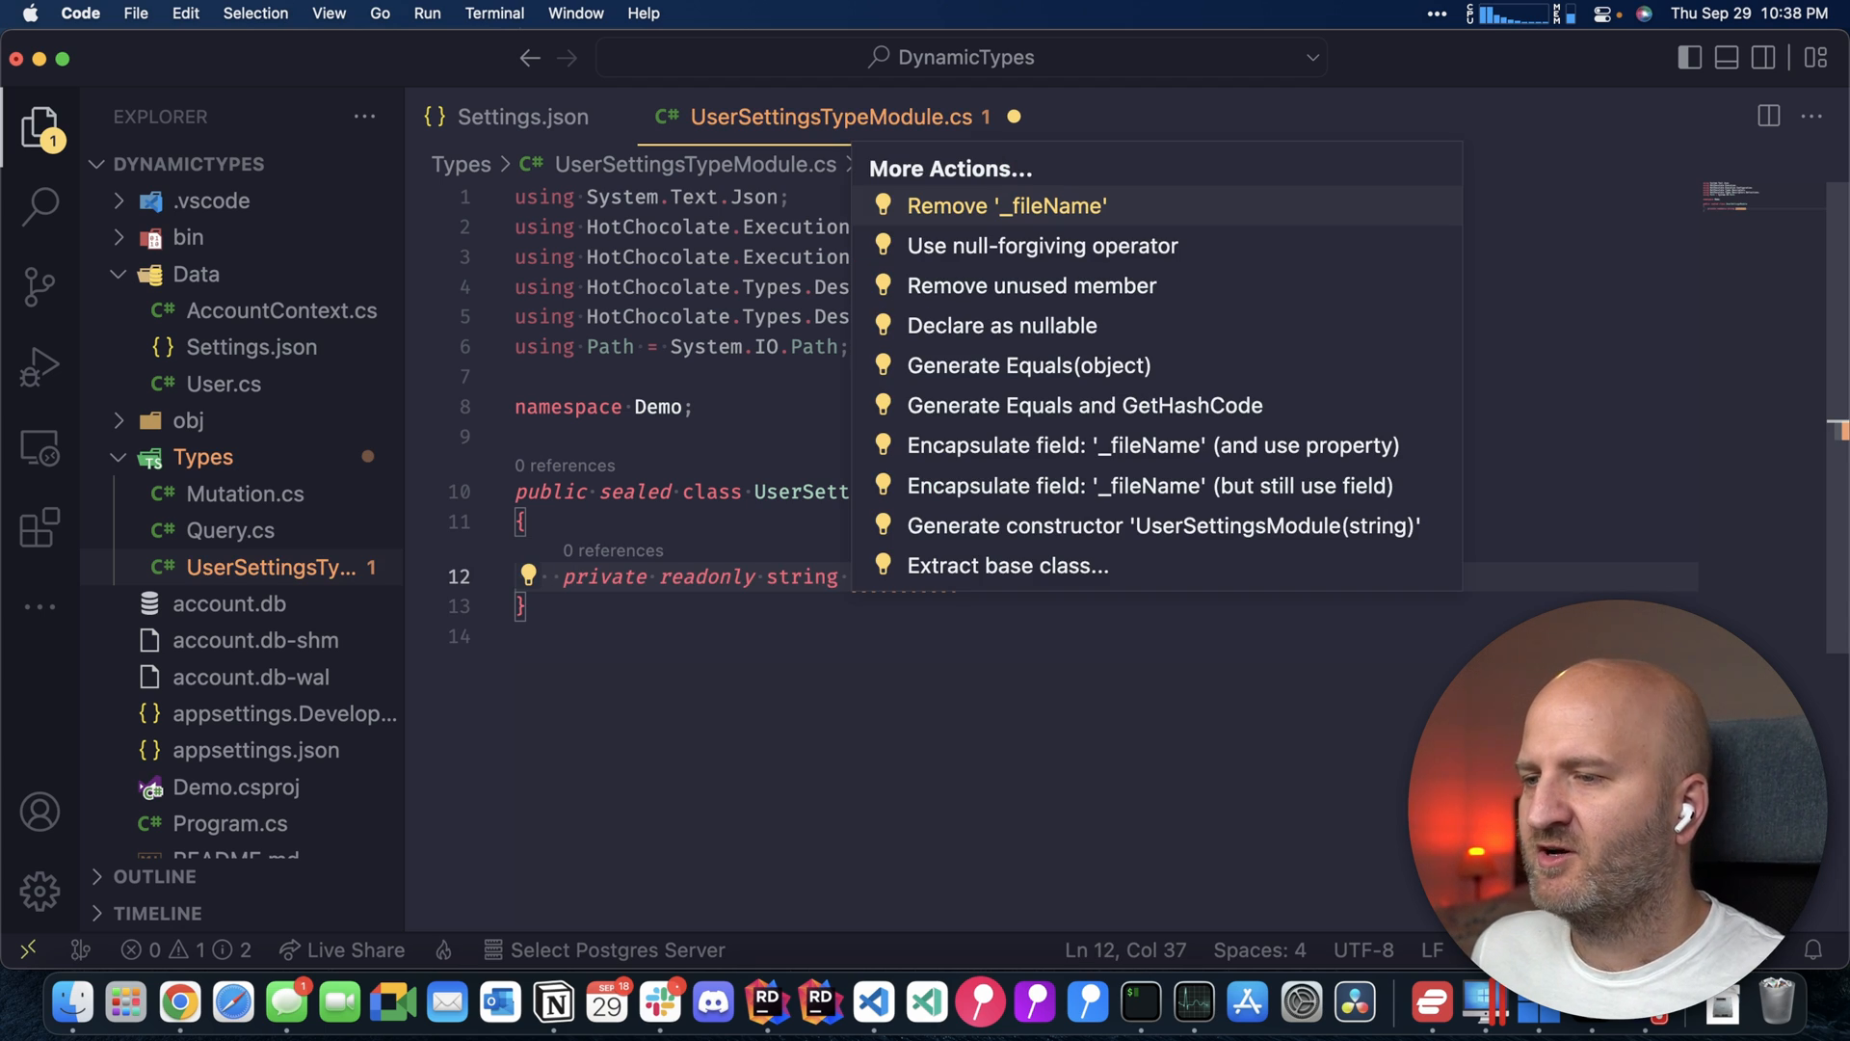
pyautogui.click(1162, 525)
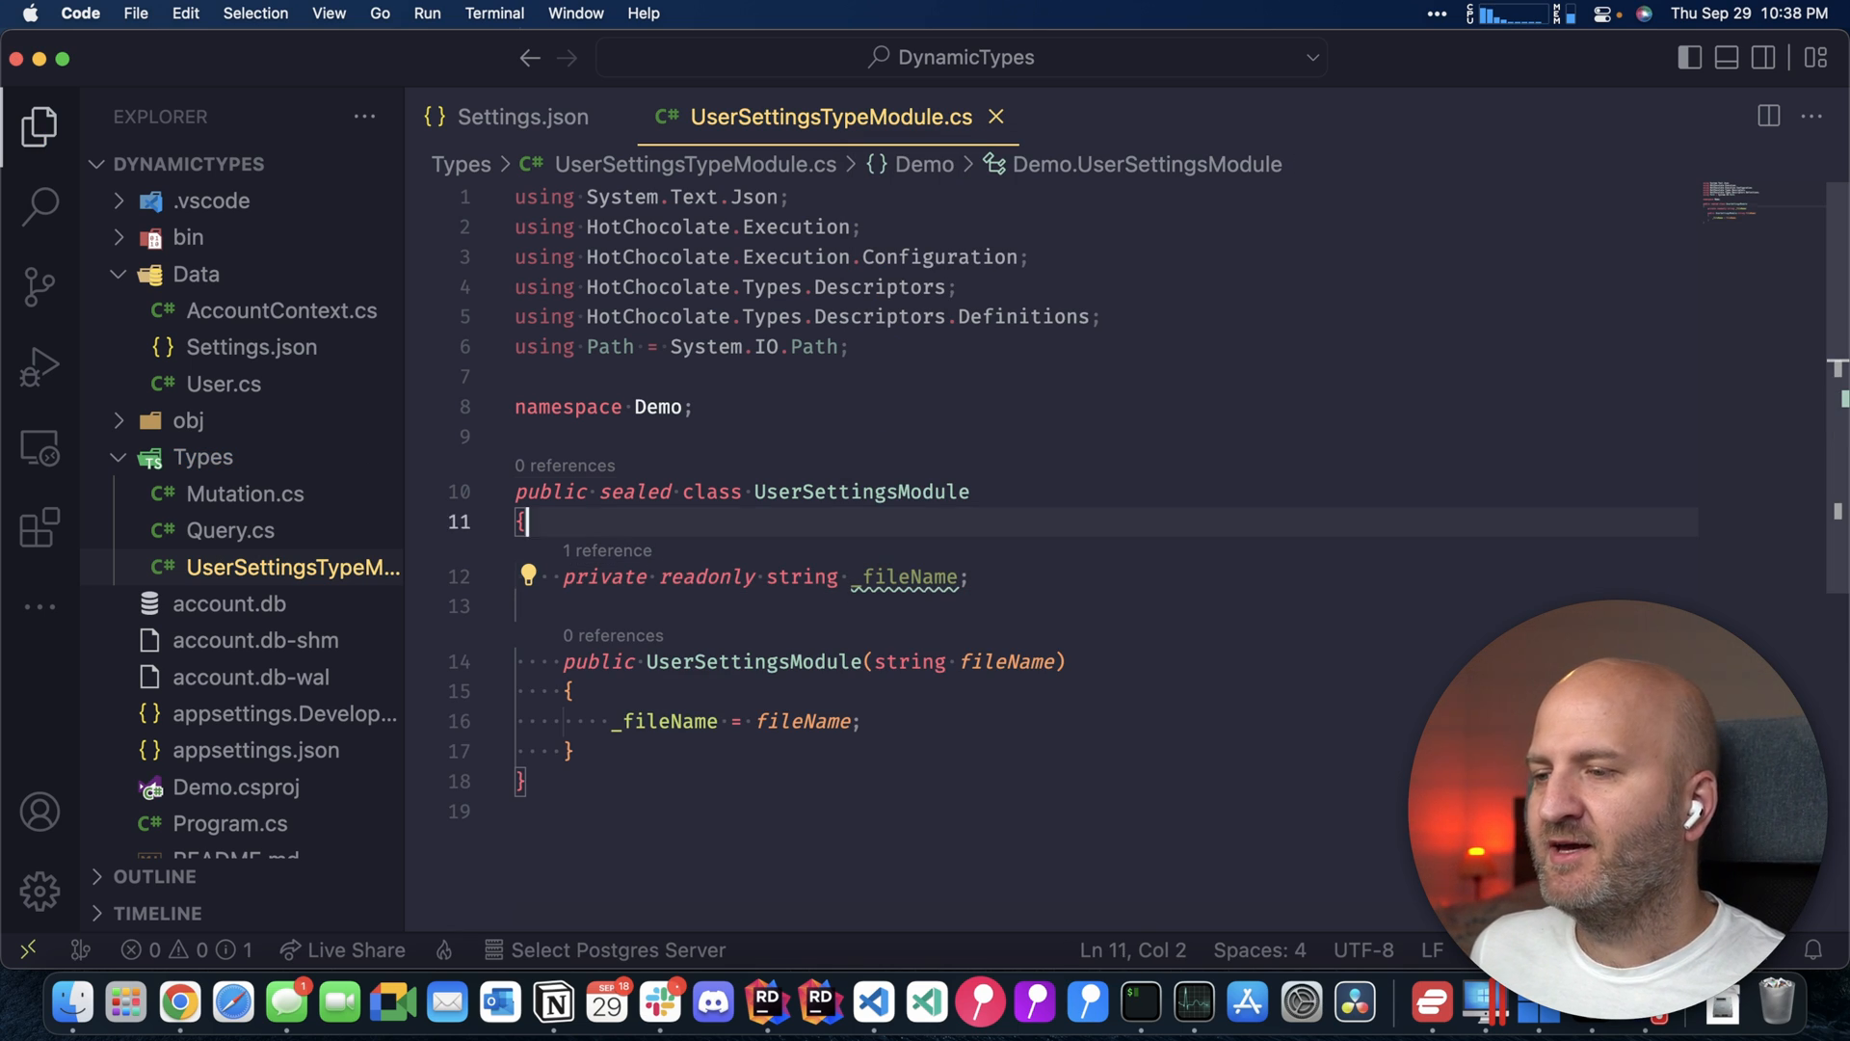
pyautogui.write(': ITypeModule')
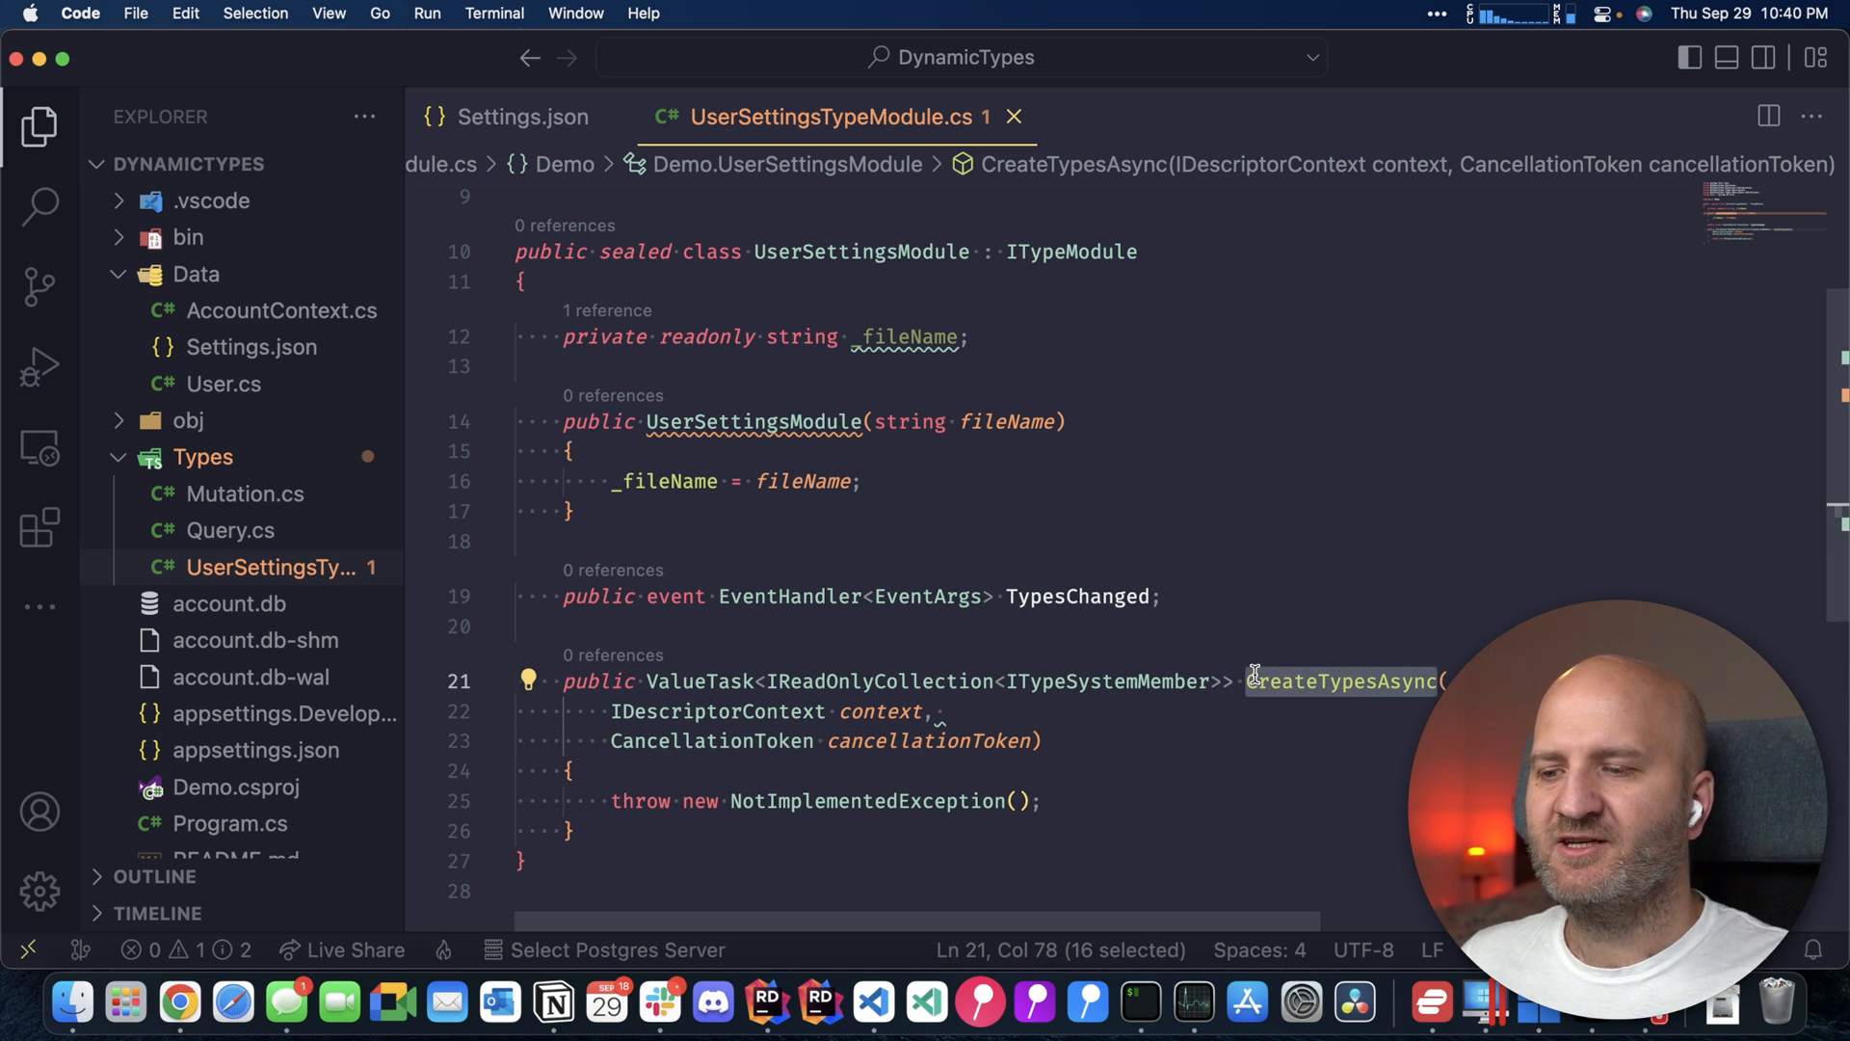
pyautogui.moveTo(1340, 682)
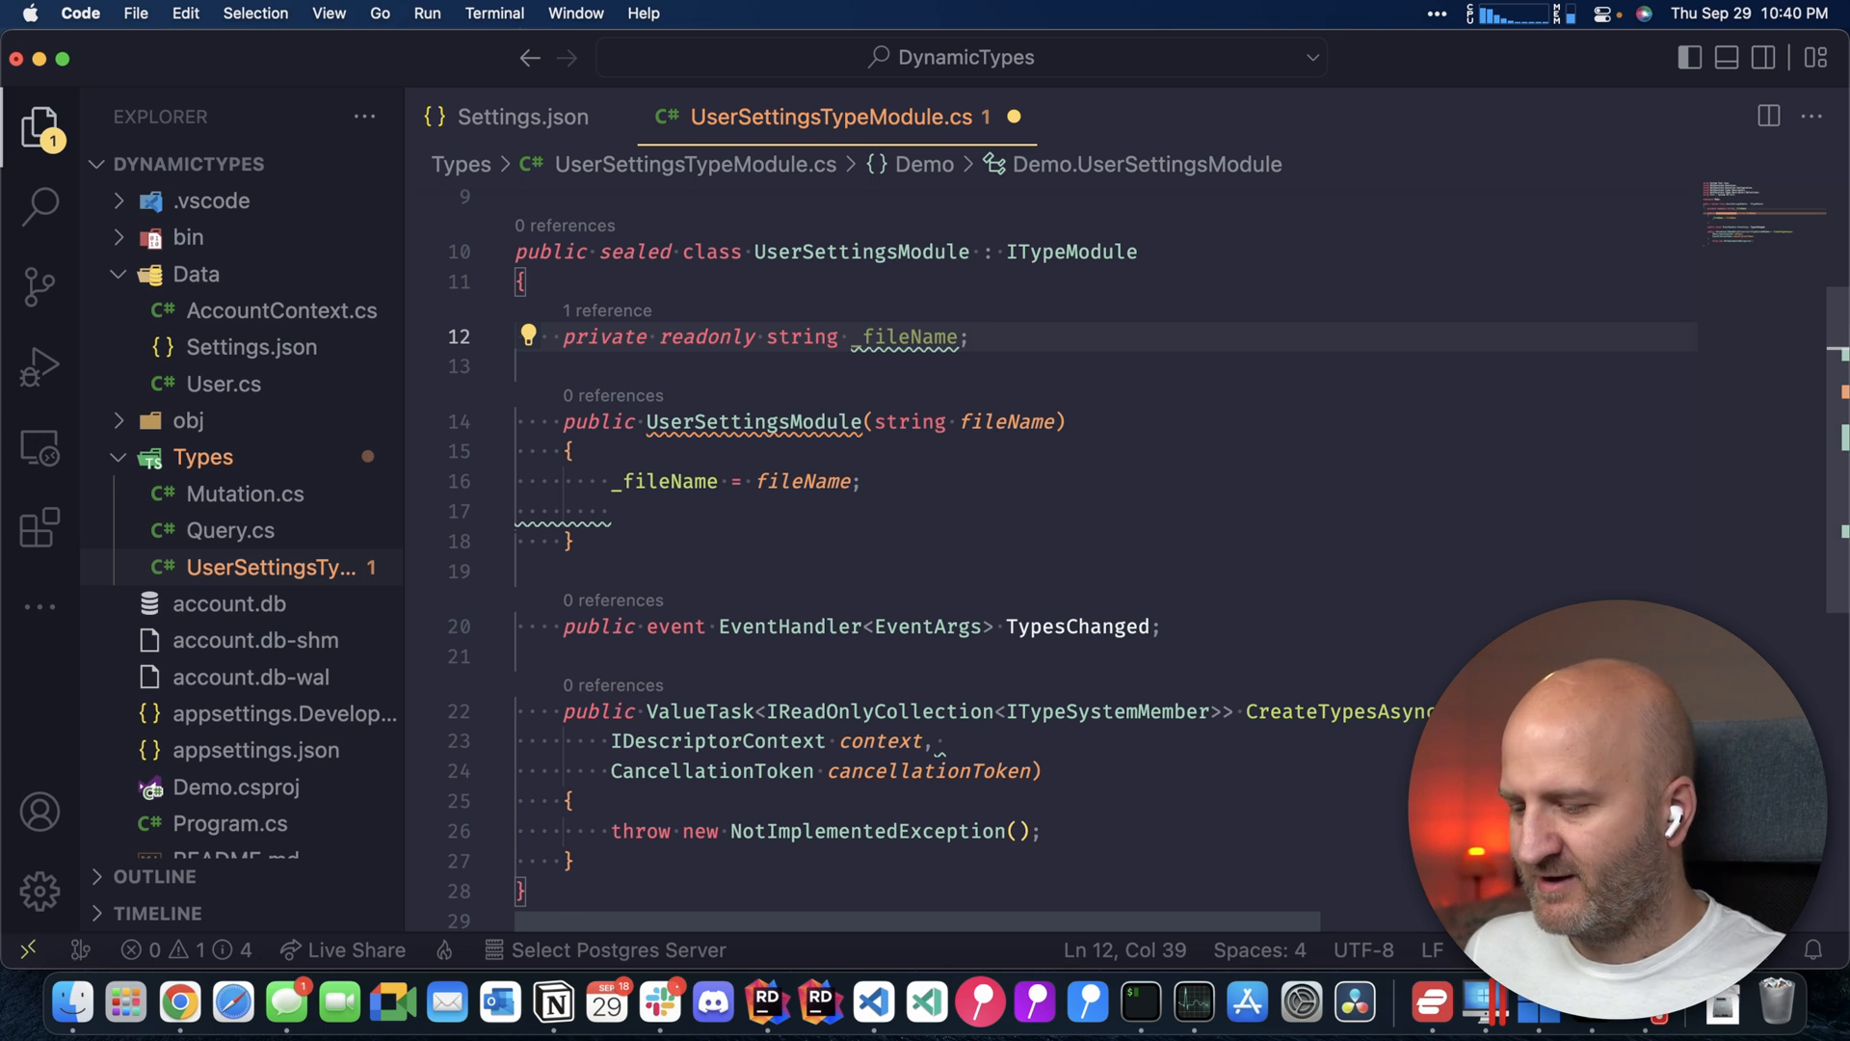
pyautogui.write('private readonly FileSystemWatcher _watcher;')
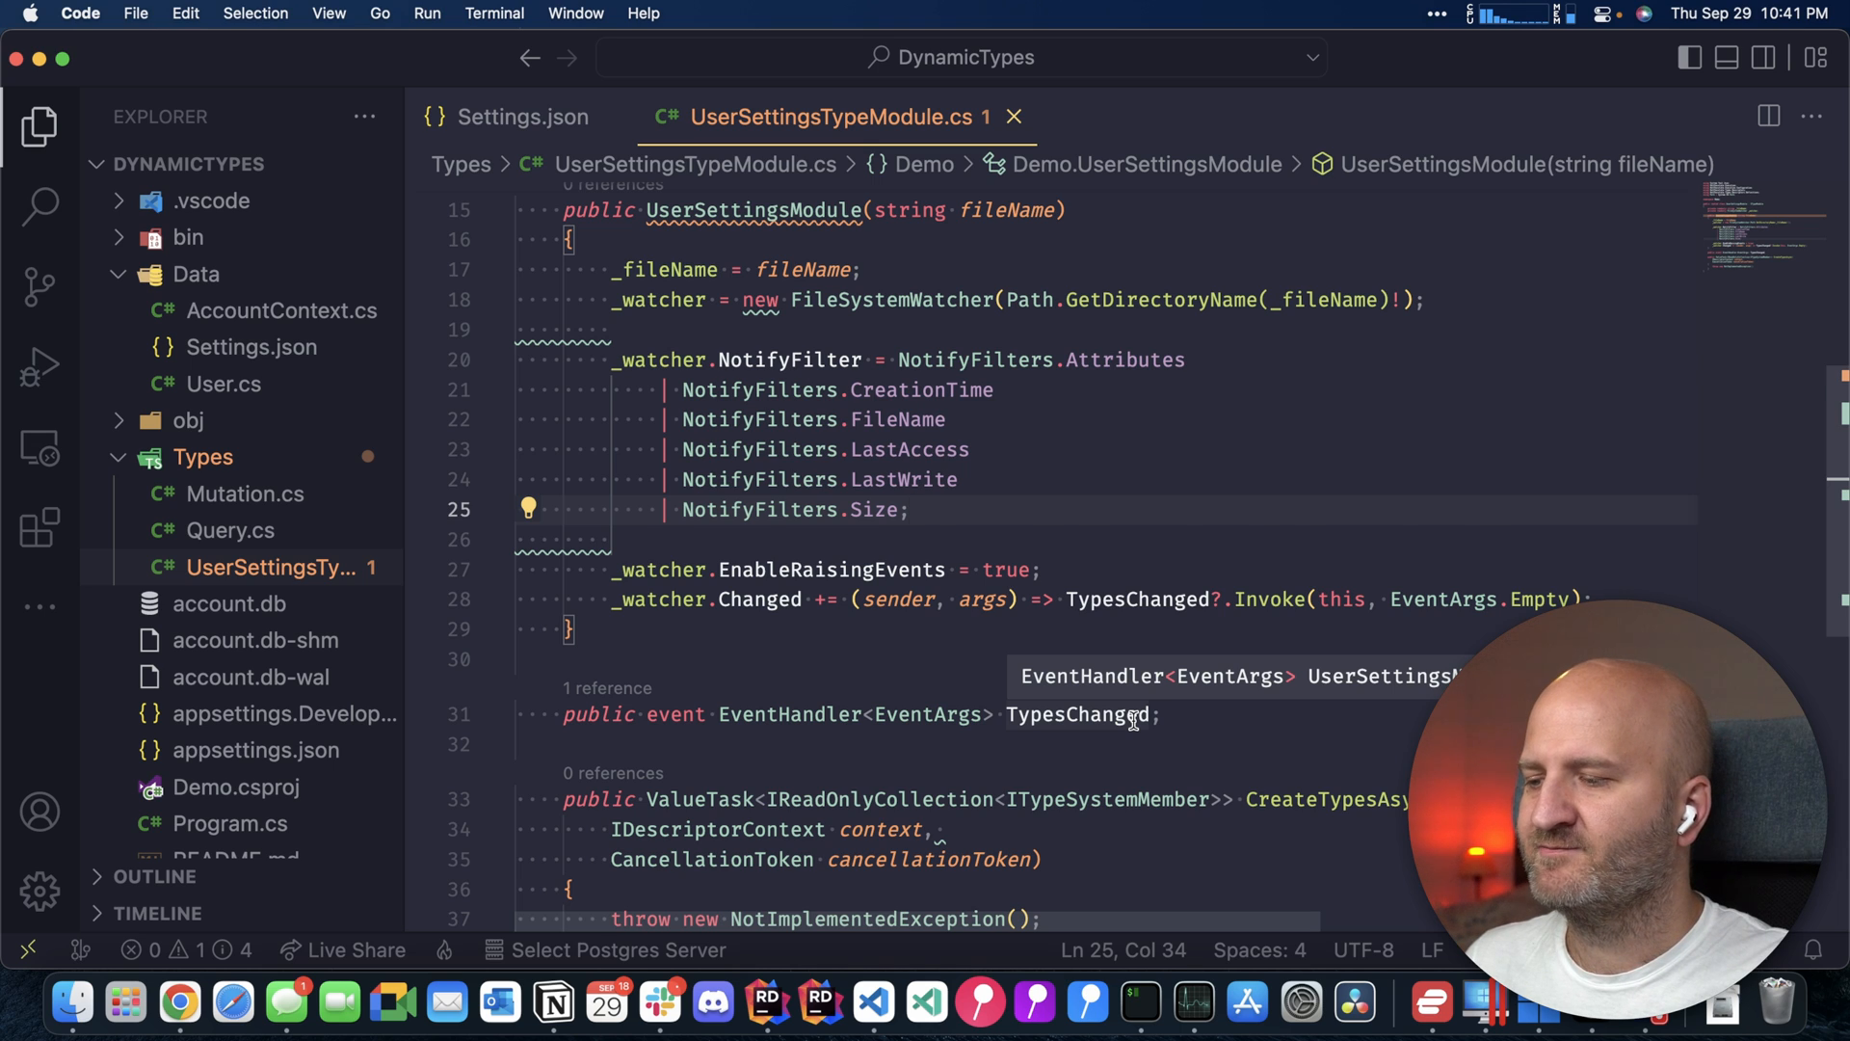
# Open the settings file stream and create an ObjectTypeDefinition from each entry's name
pyautogui.scroll(-3)
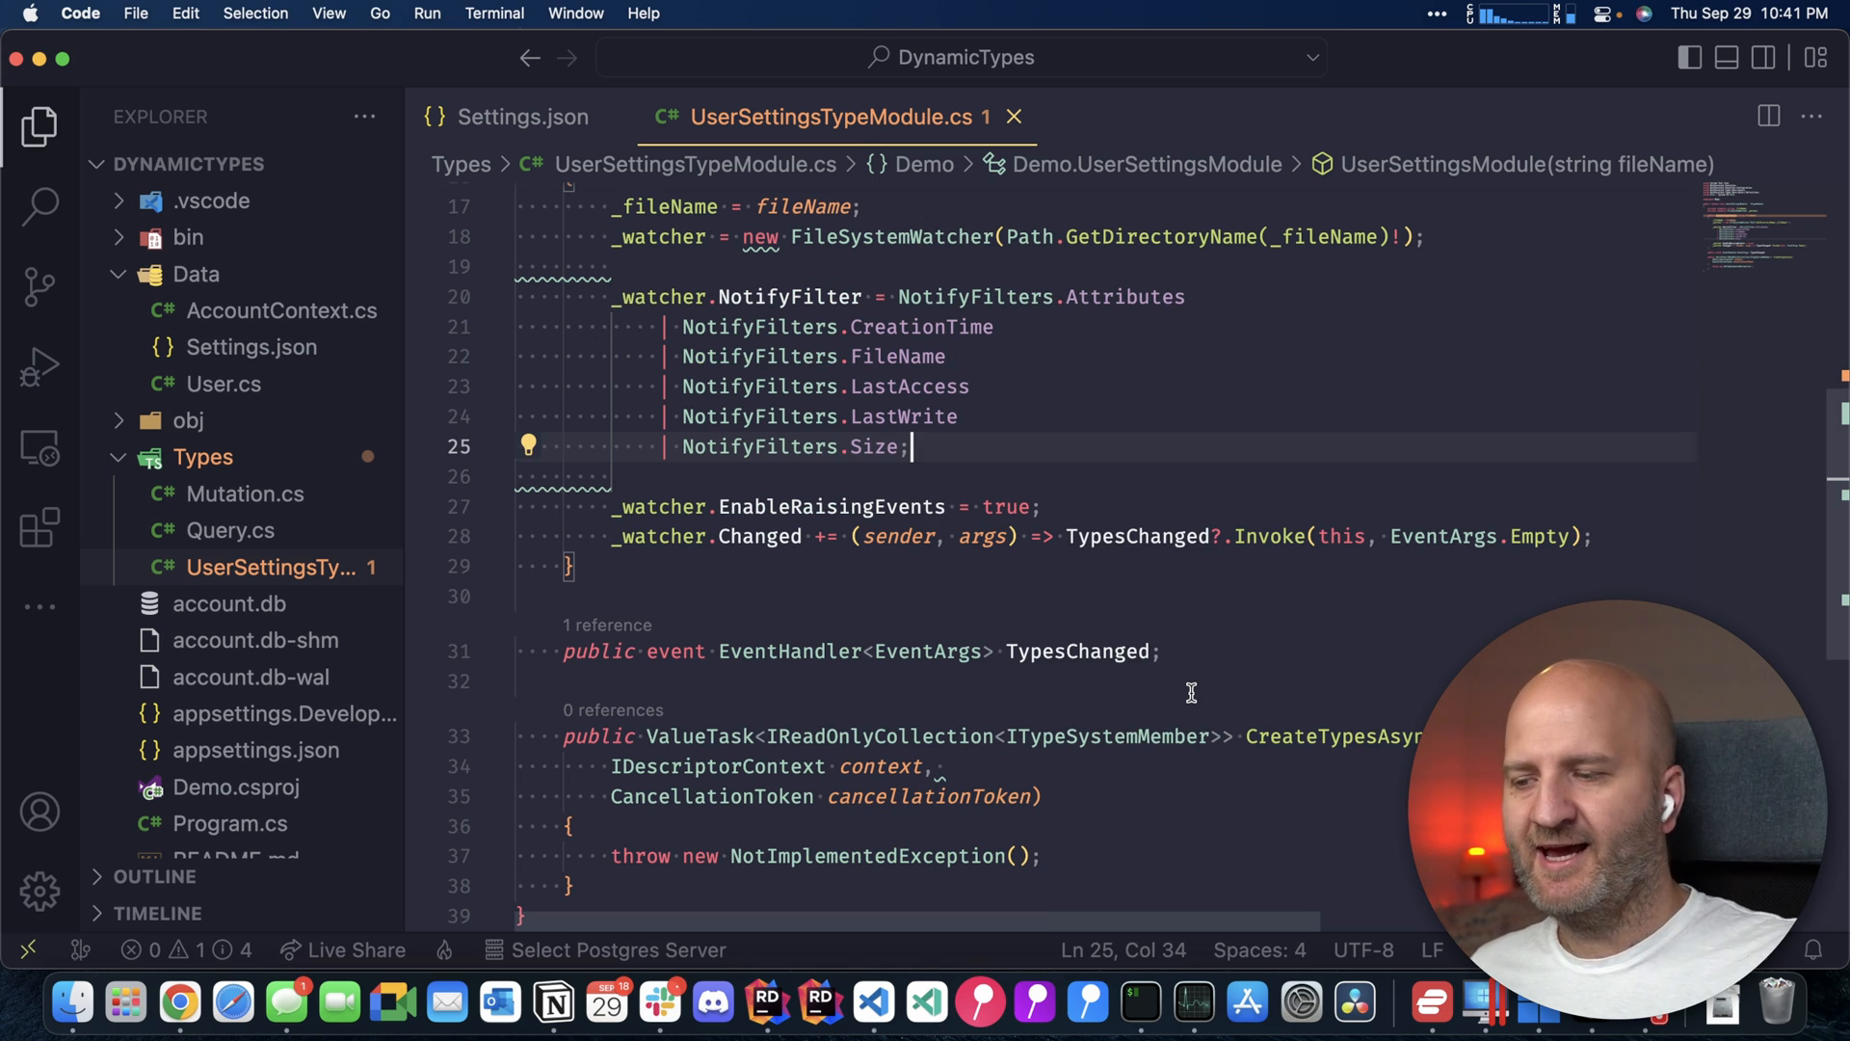
pyautogui.scroll(-3)
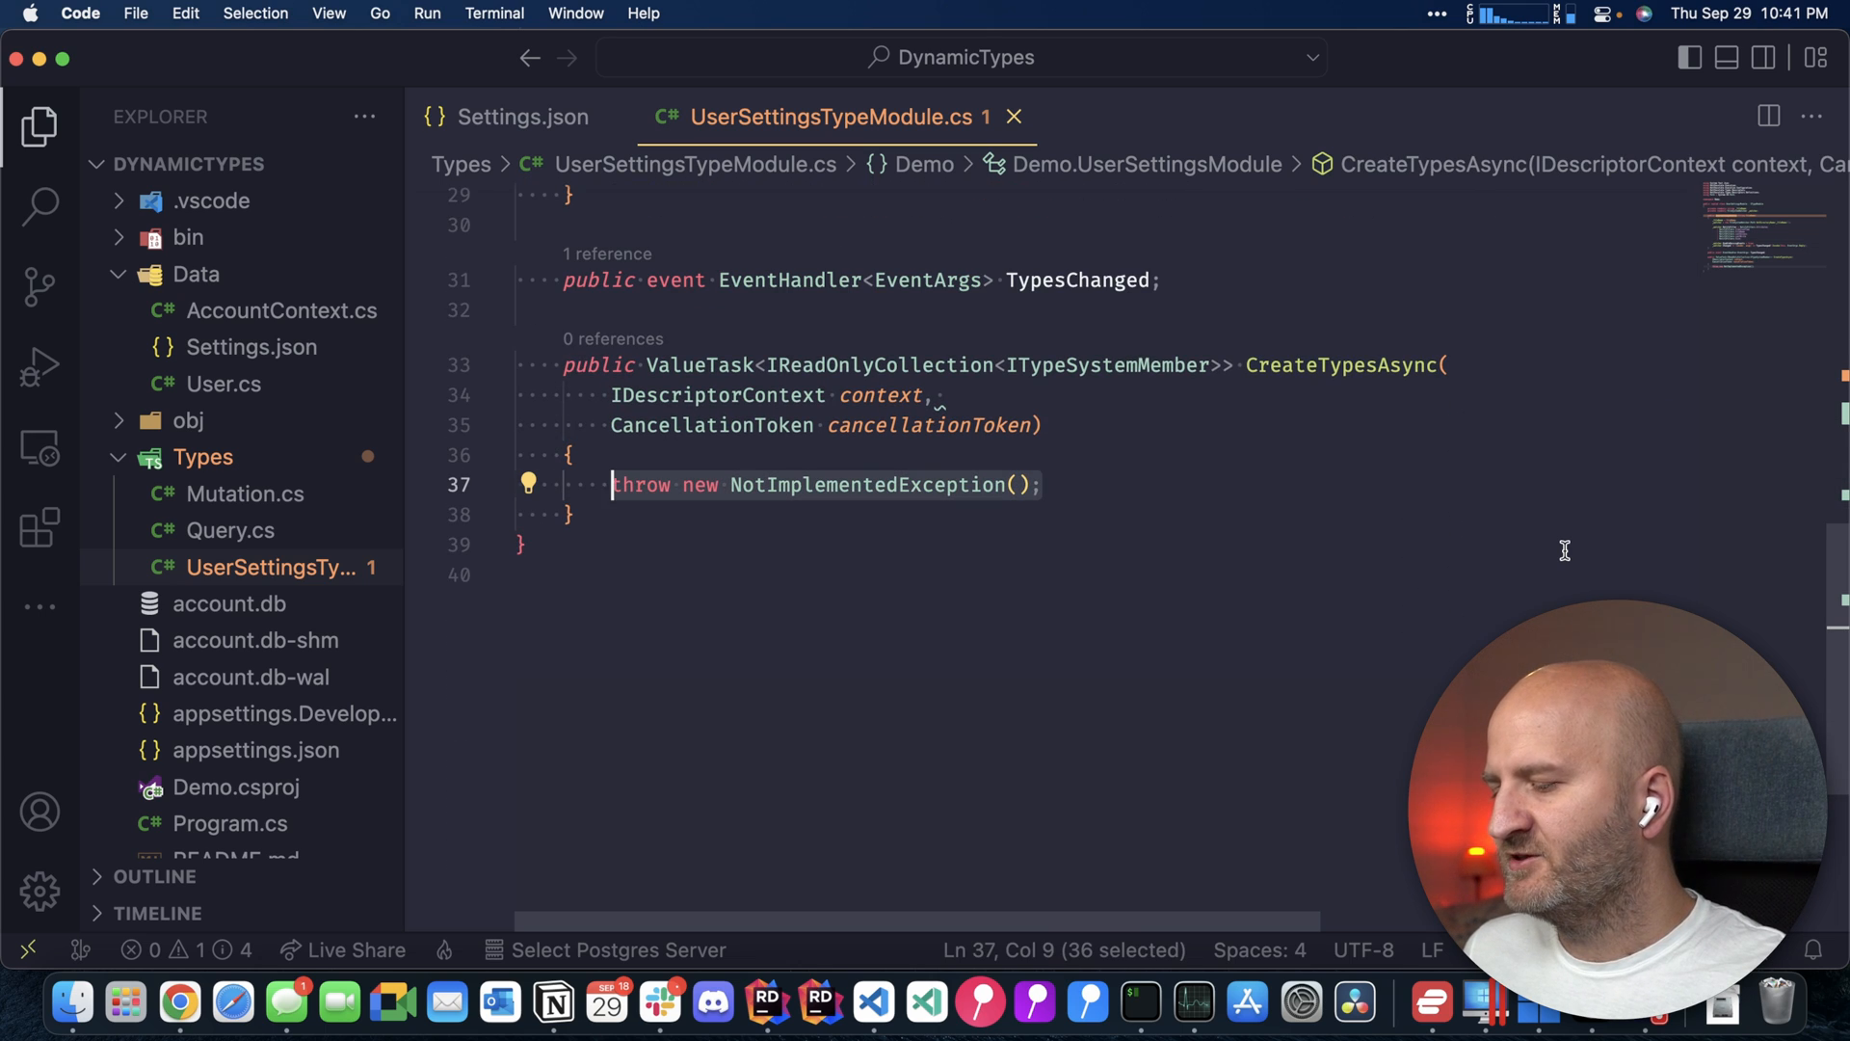
pyautogui.write('var')
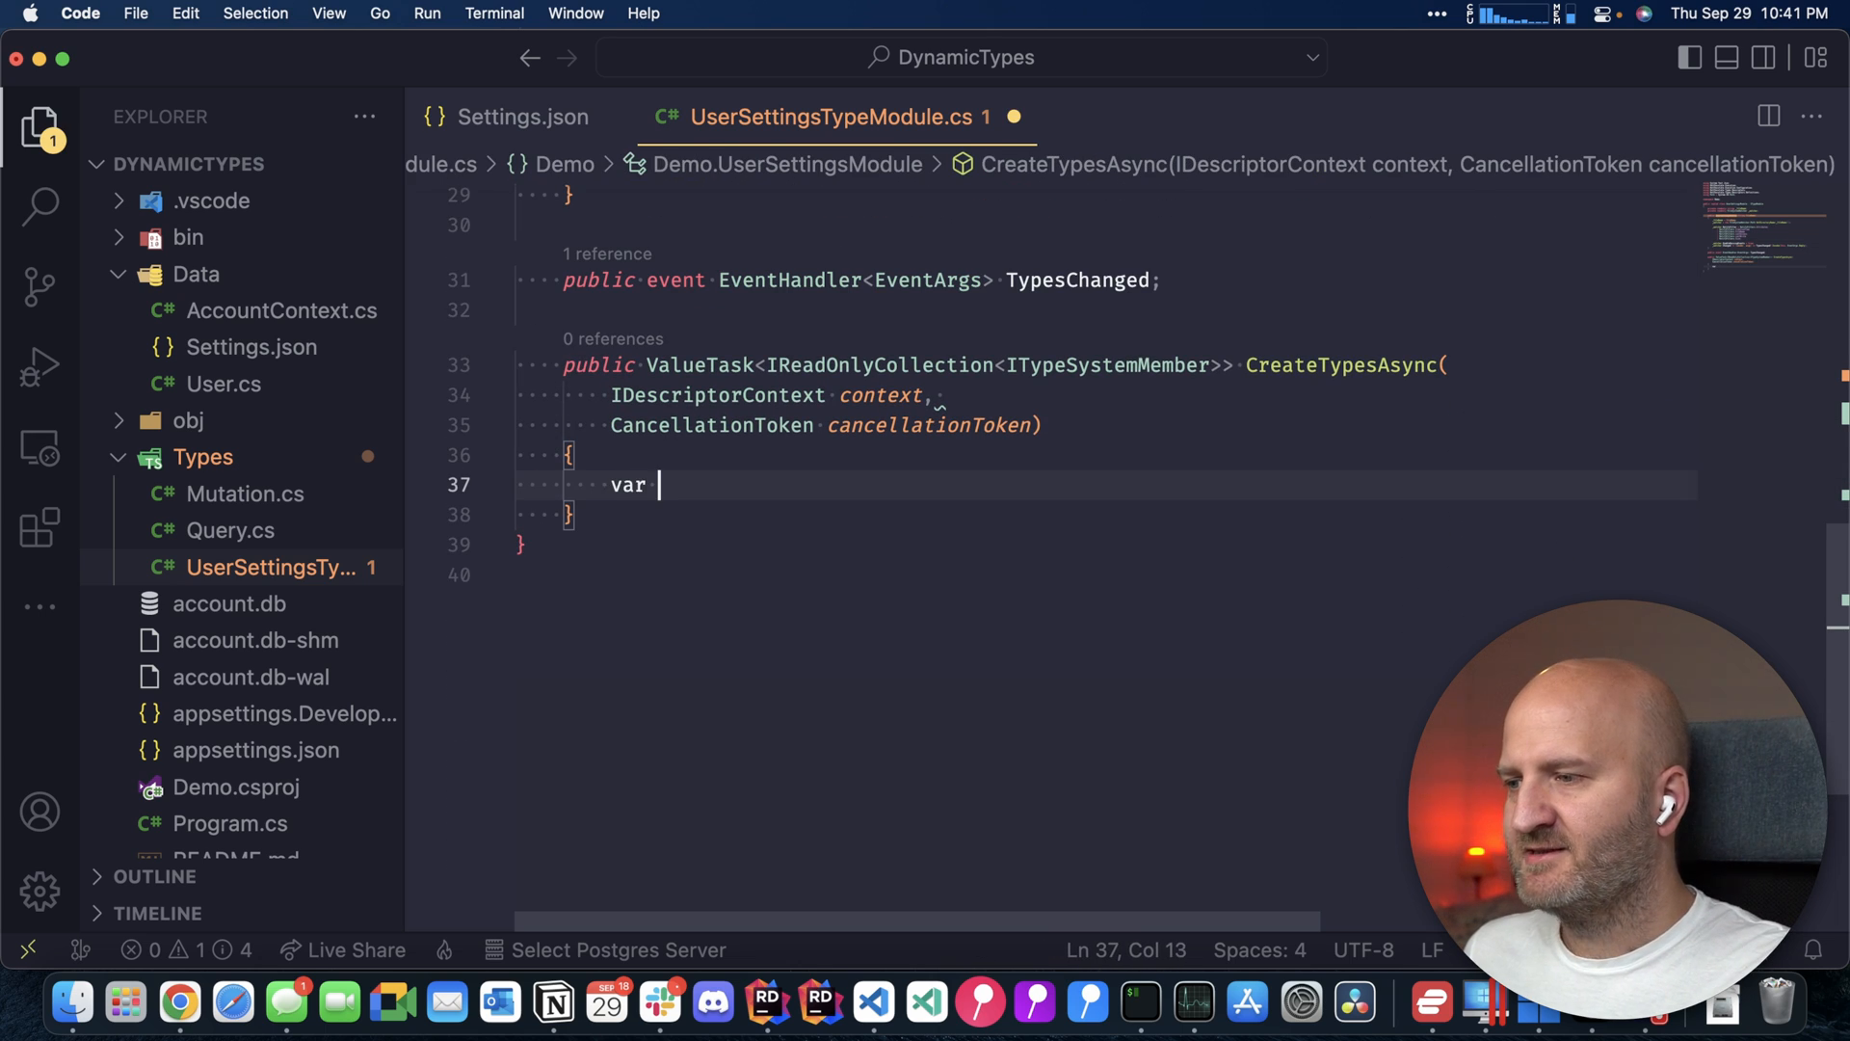
pyautogui.write('types = new List<ITypeSystemMember>();')
pyautogui.write('return types;')
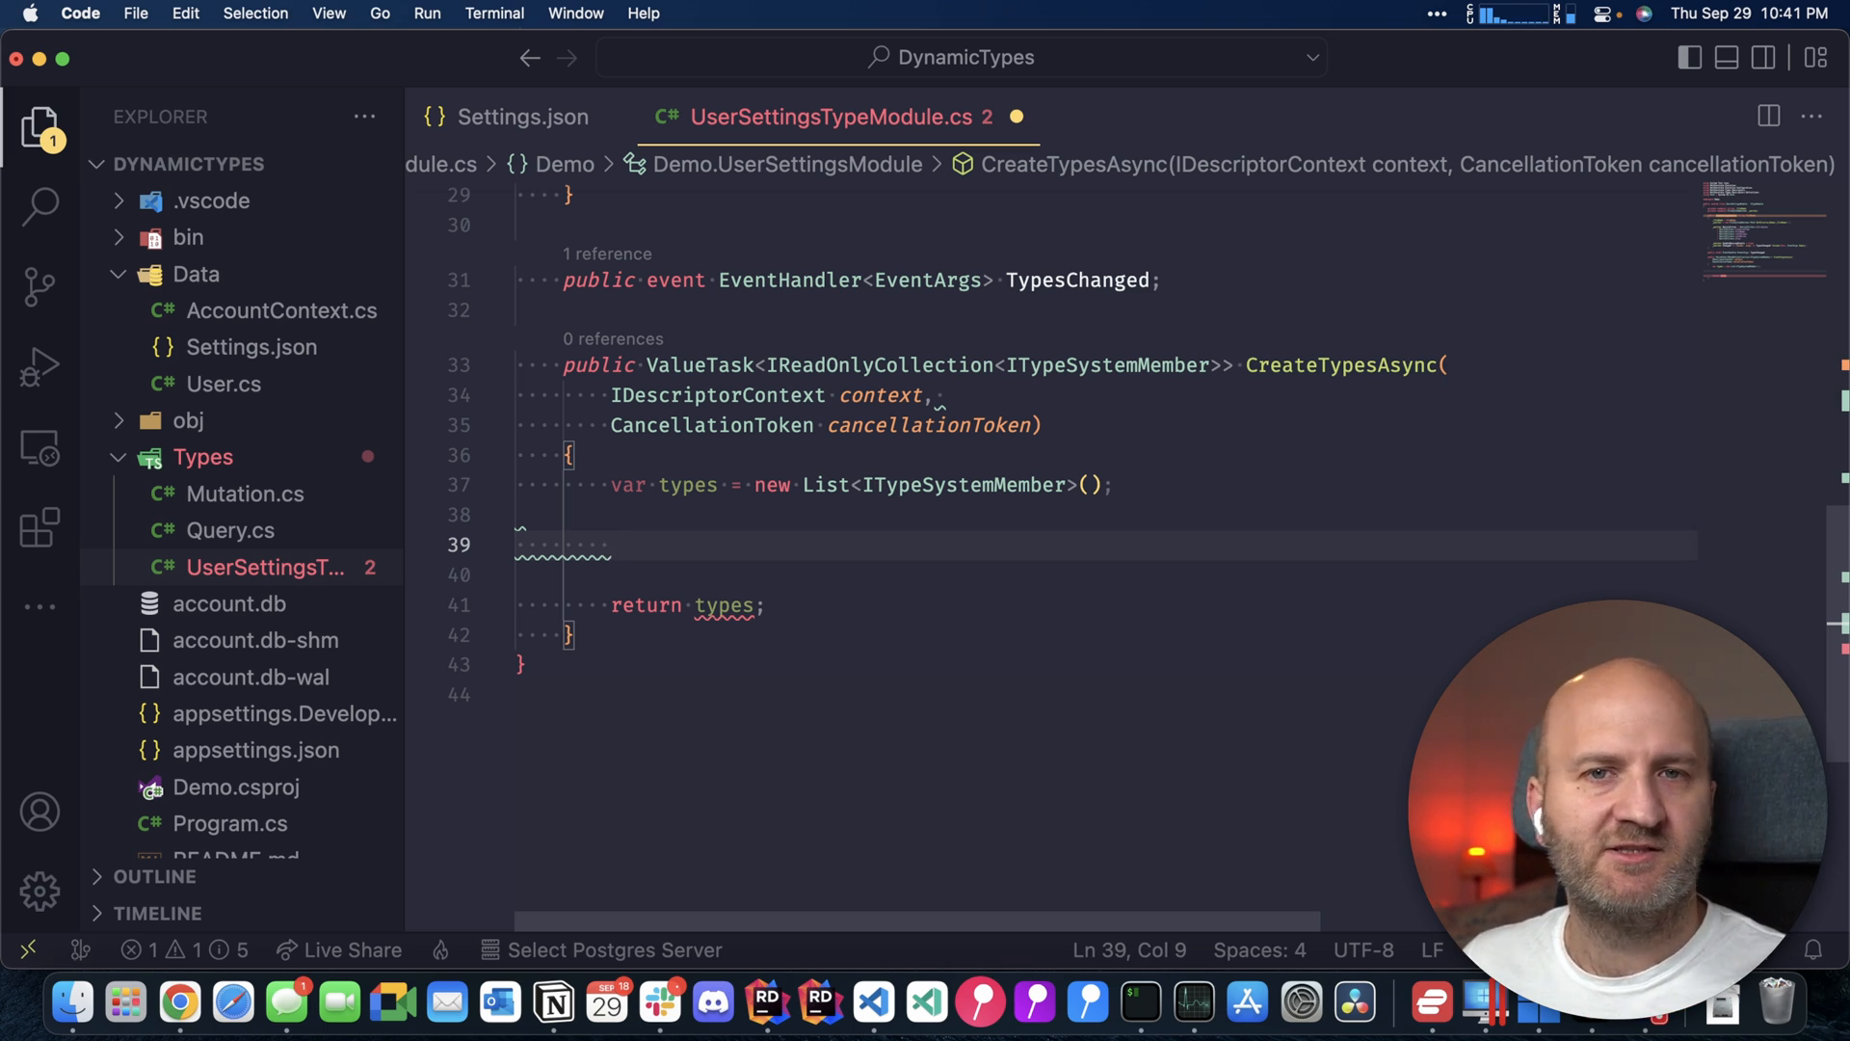
pyautogui.write('using var stream = File.OpenRead(_fileName);')
pyautogui.click(1107, 573)
pyautogui.write('using var config = await JsonDocument.ParseAsync(stream, cancellationToken: cancellationToken);')
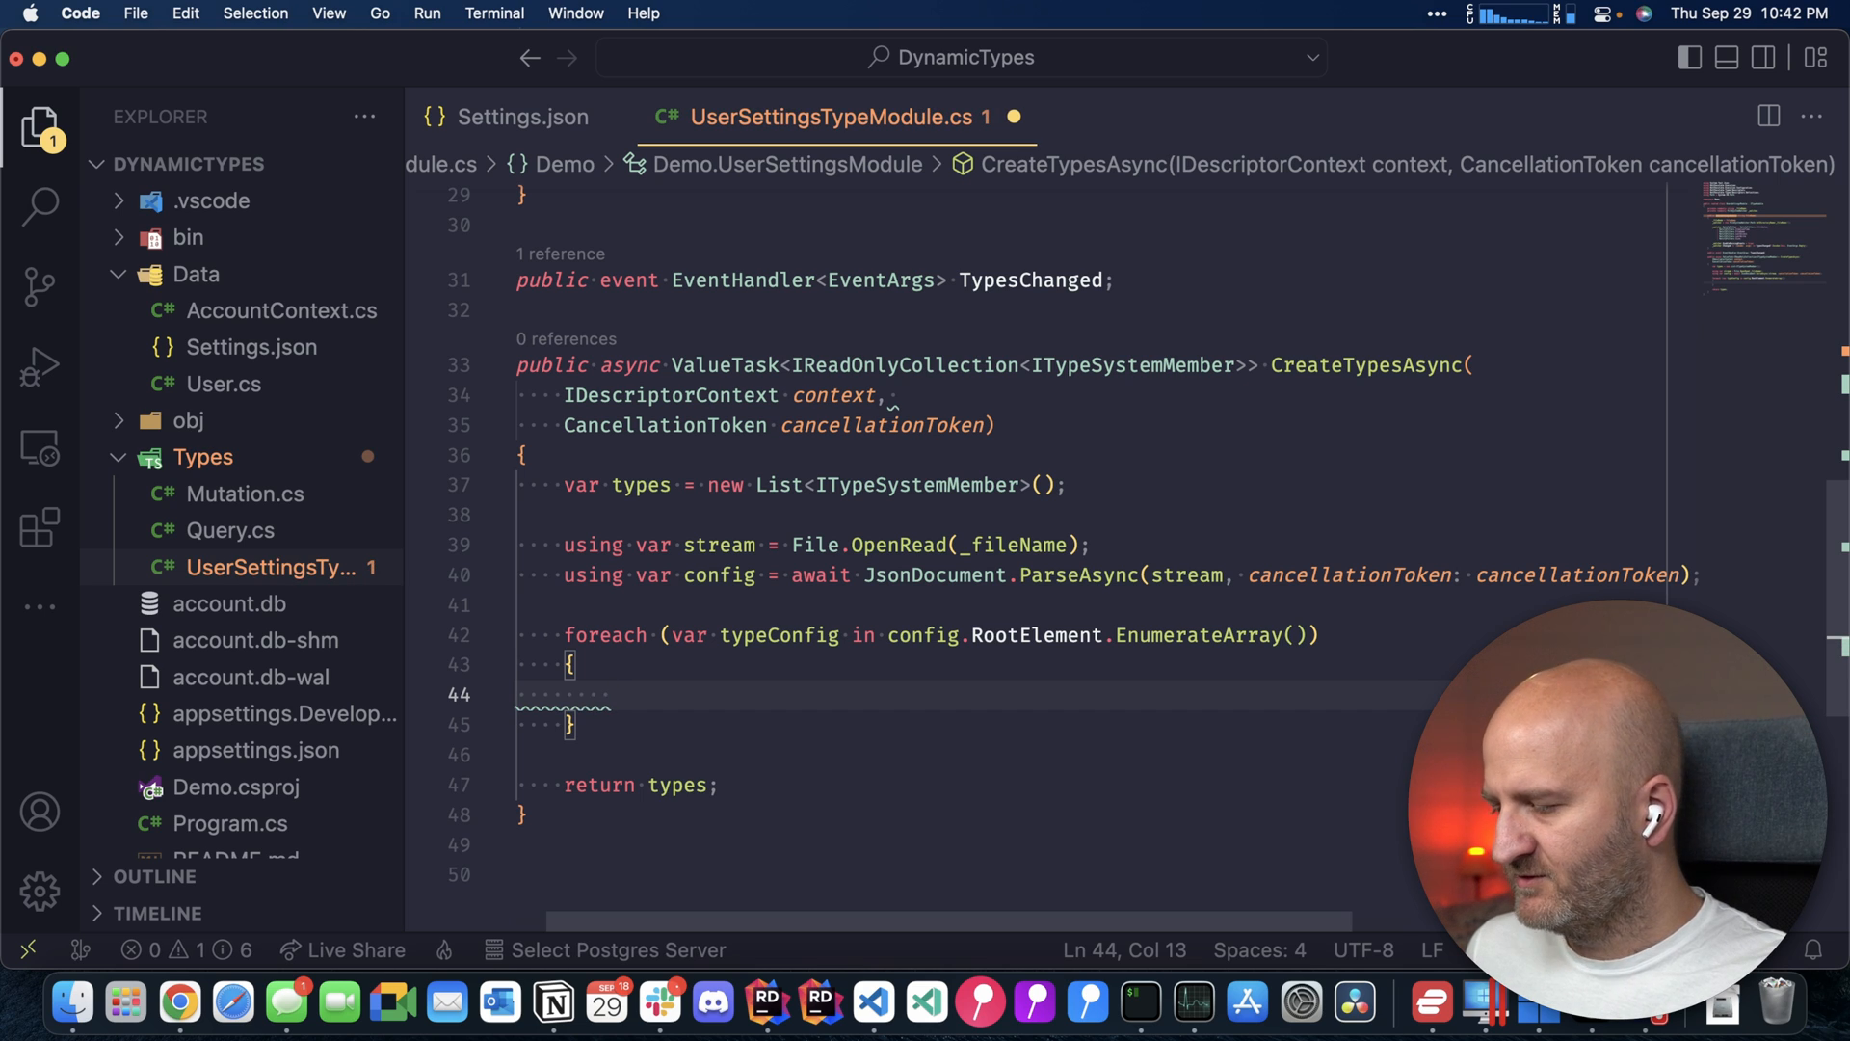
pyautogui.write('var type = new ObjectTypeDefinition(typeConfig.GetProperty("name"));')
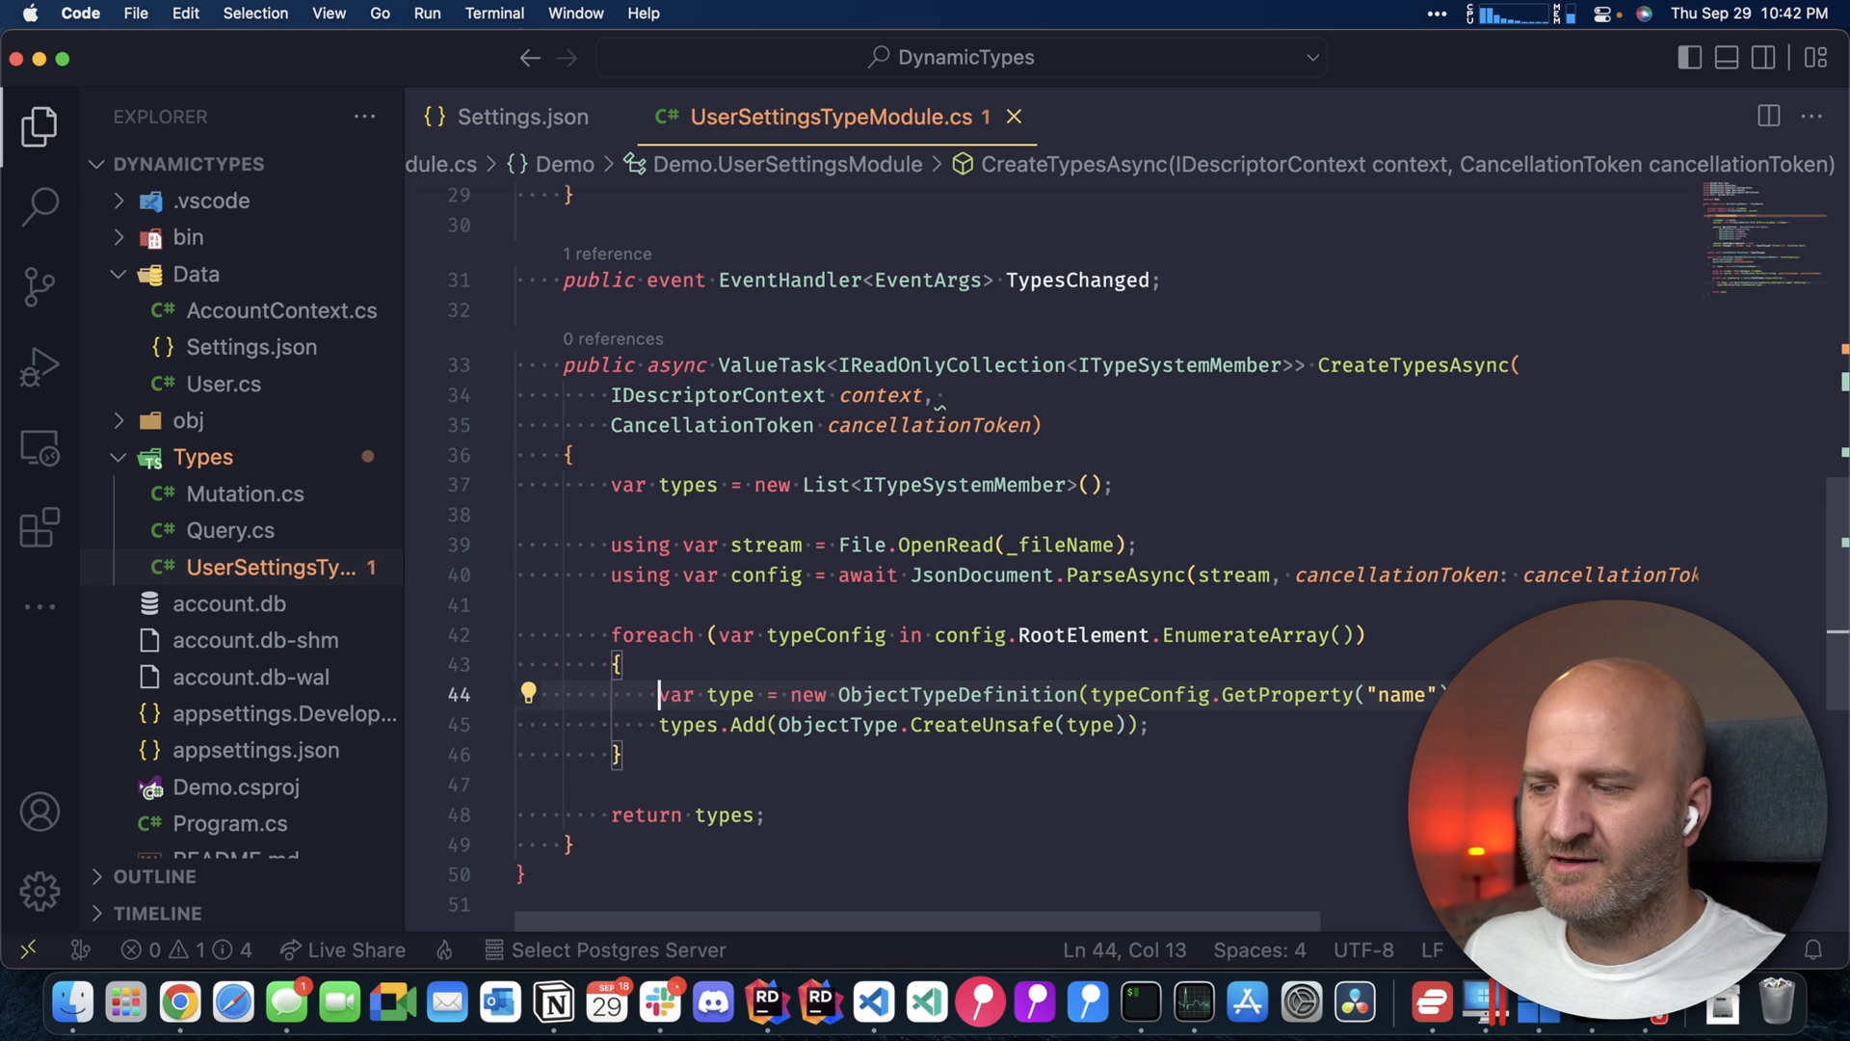
# Add each definition to types via ObjectType.CreateUnsafe(type), highlighting the key class names
pyautogui.moveTo(658, 694); pyautogui.dragTo(1440, 694)
pyautogui.write('var typ')
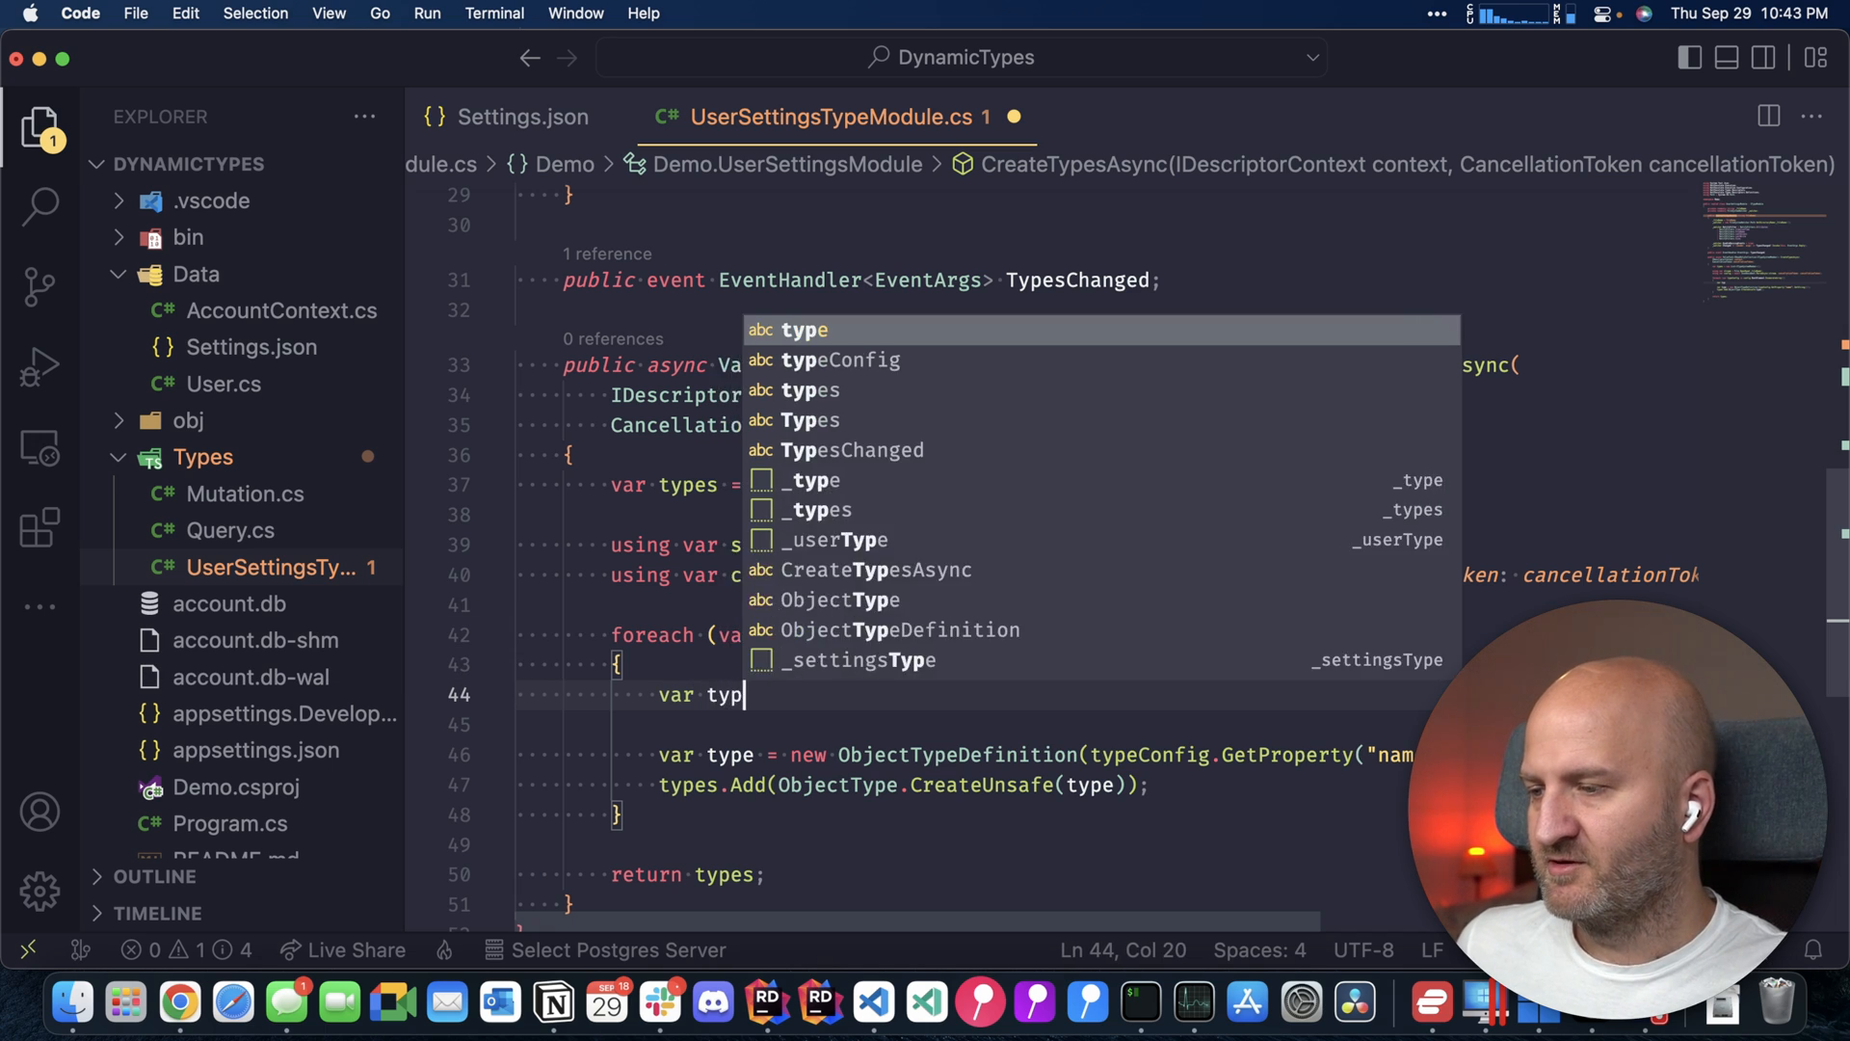
pyautogui.write('1 = new O')
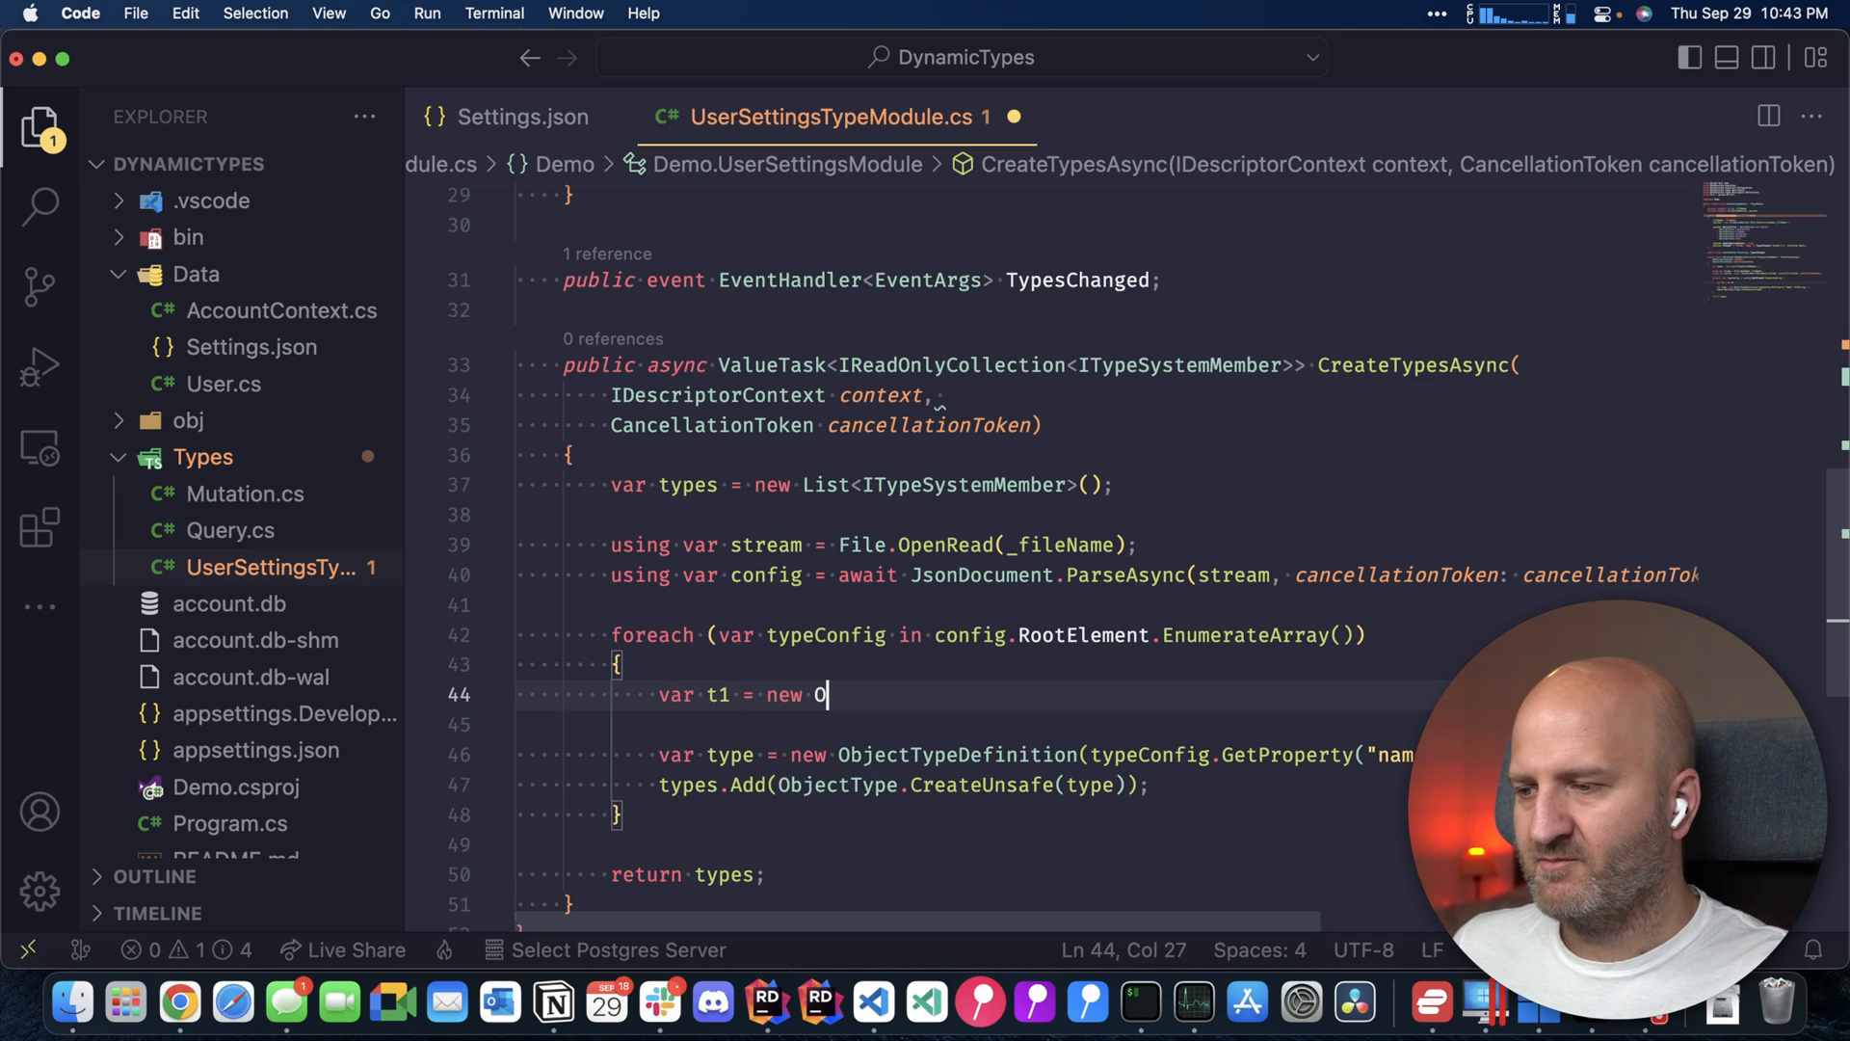
pyautogui.write('bjectType(c')
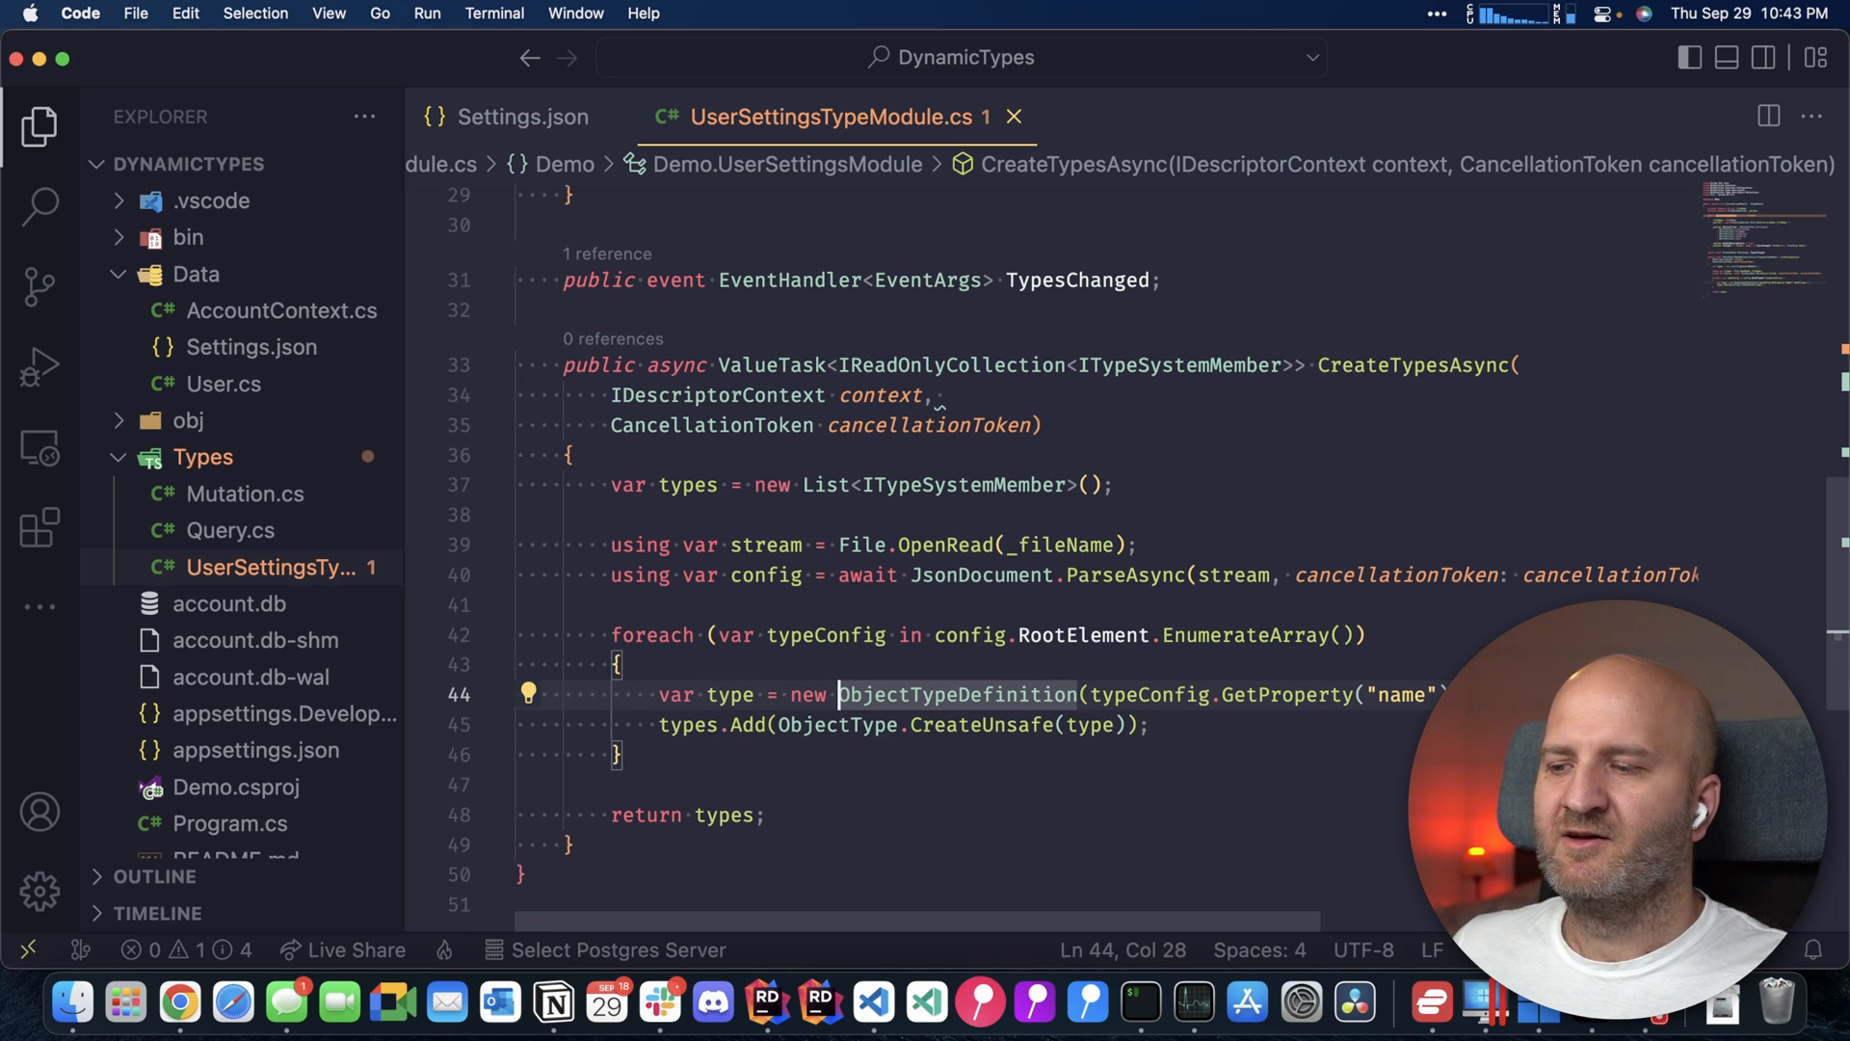
pyautogui.doubleClick(955, 694)
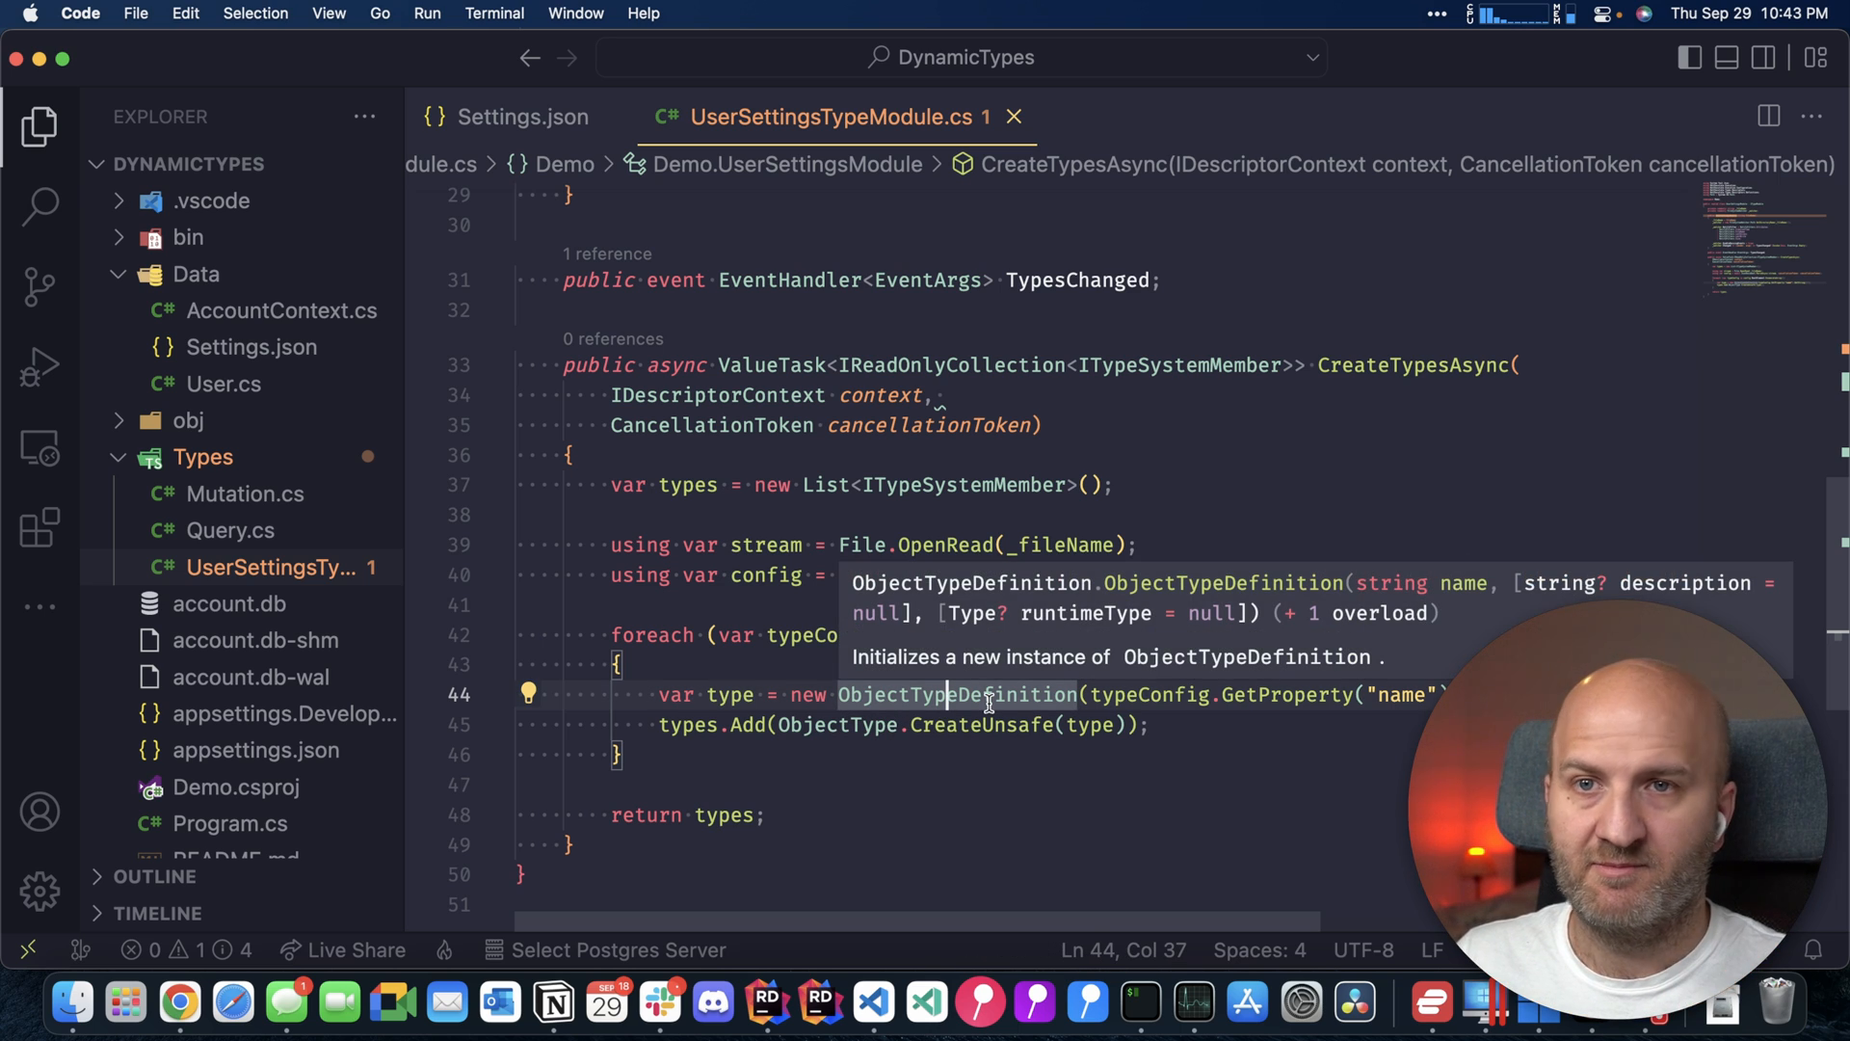
pyautogui.doubleClick(845, 725)
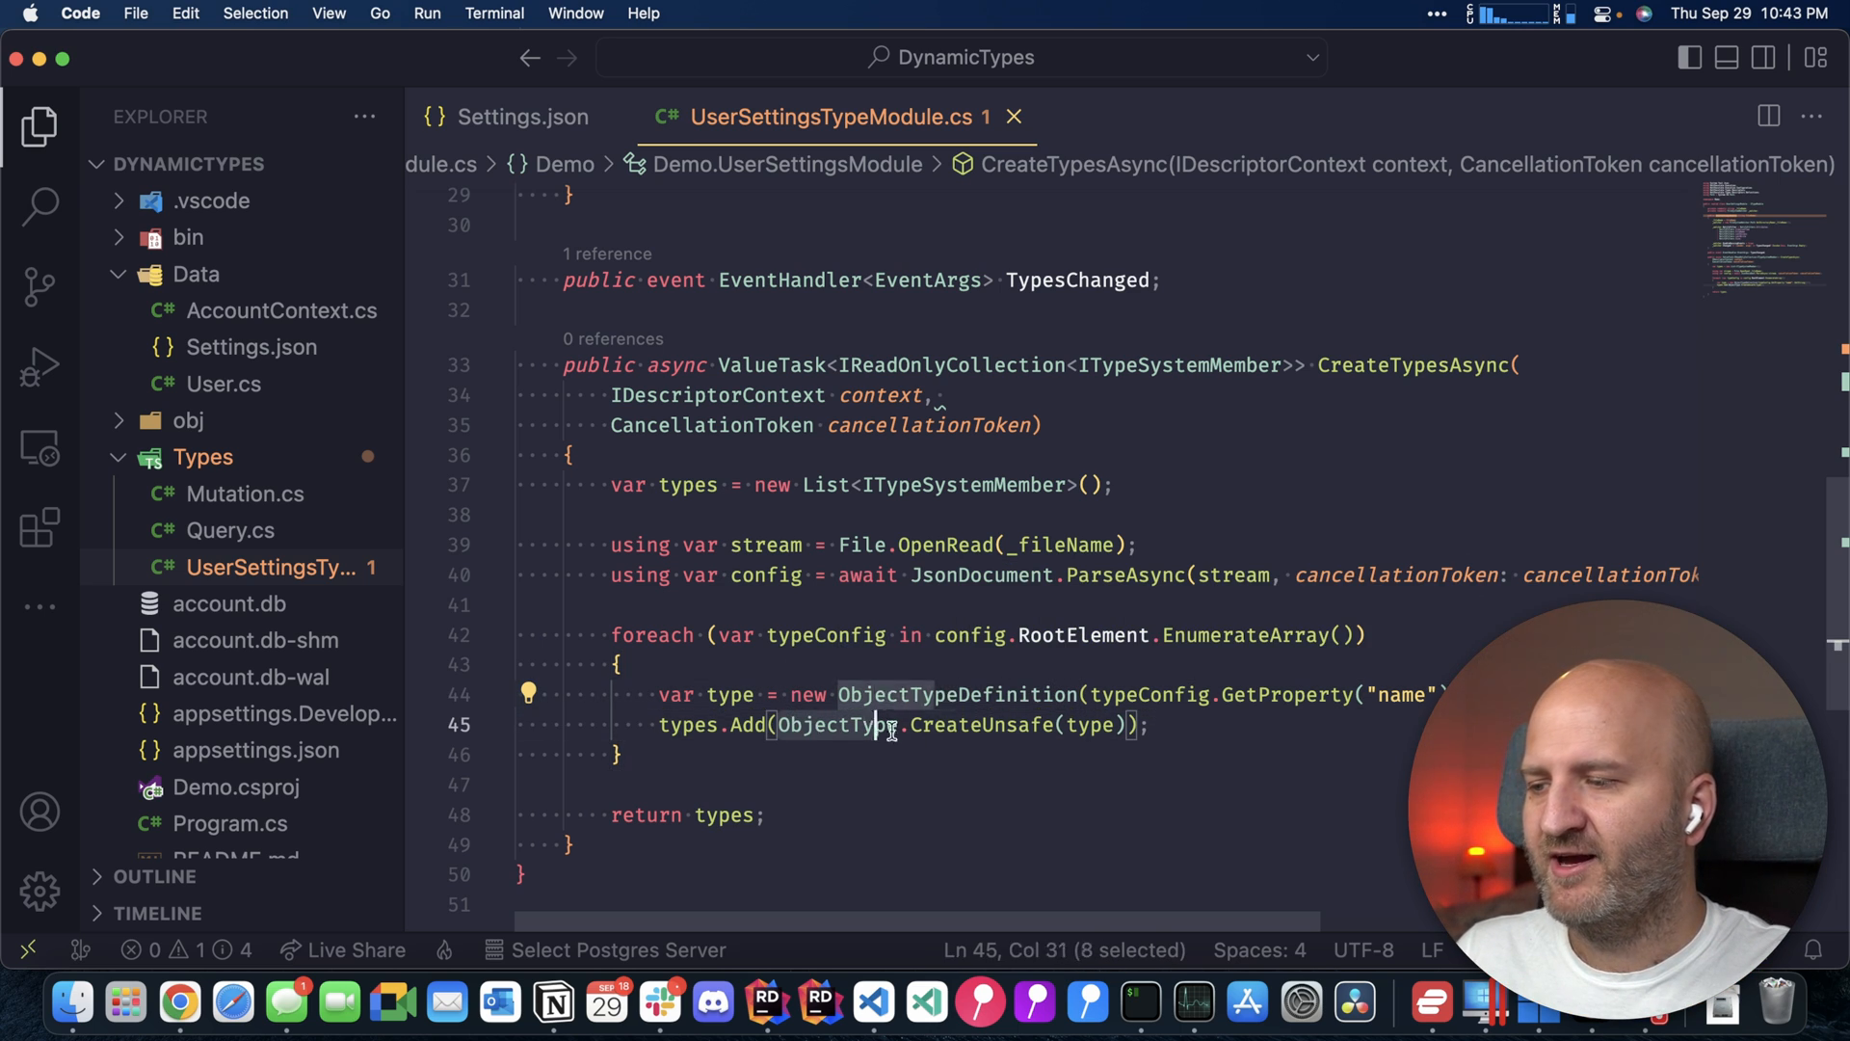
pyautogui.moveTo(891, 725); pyautogui.dragTo(1134, 725)
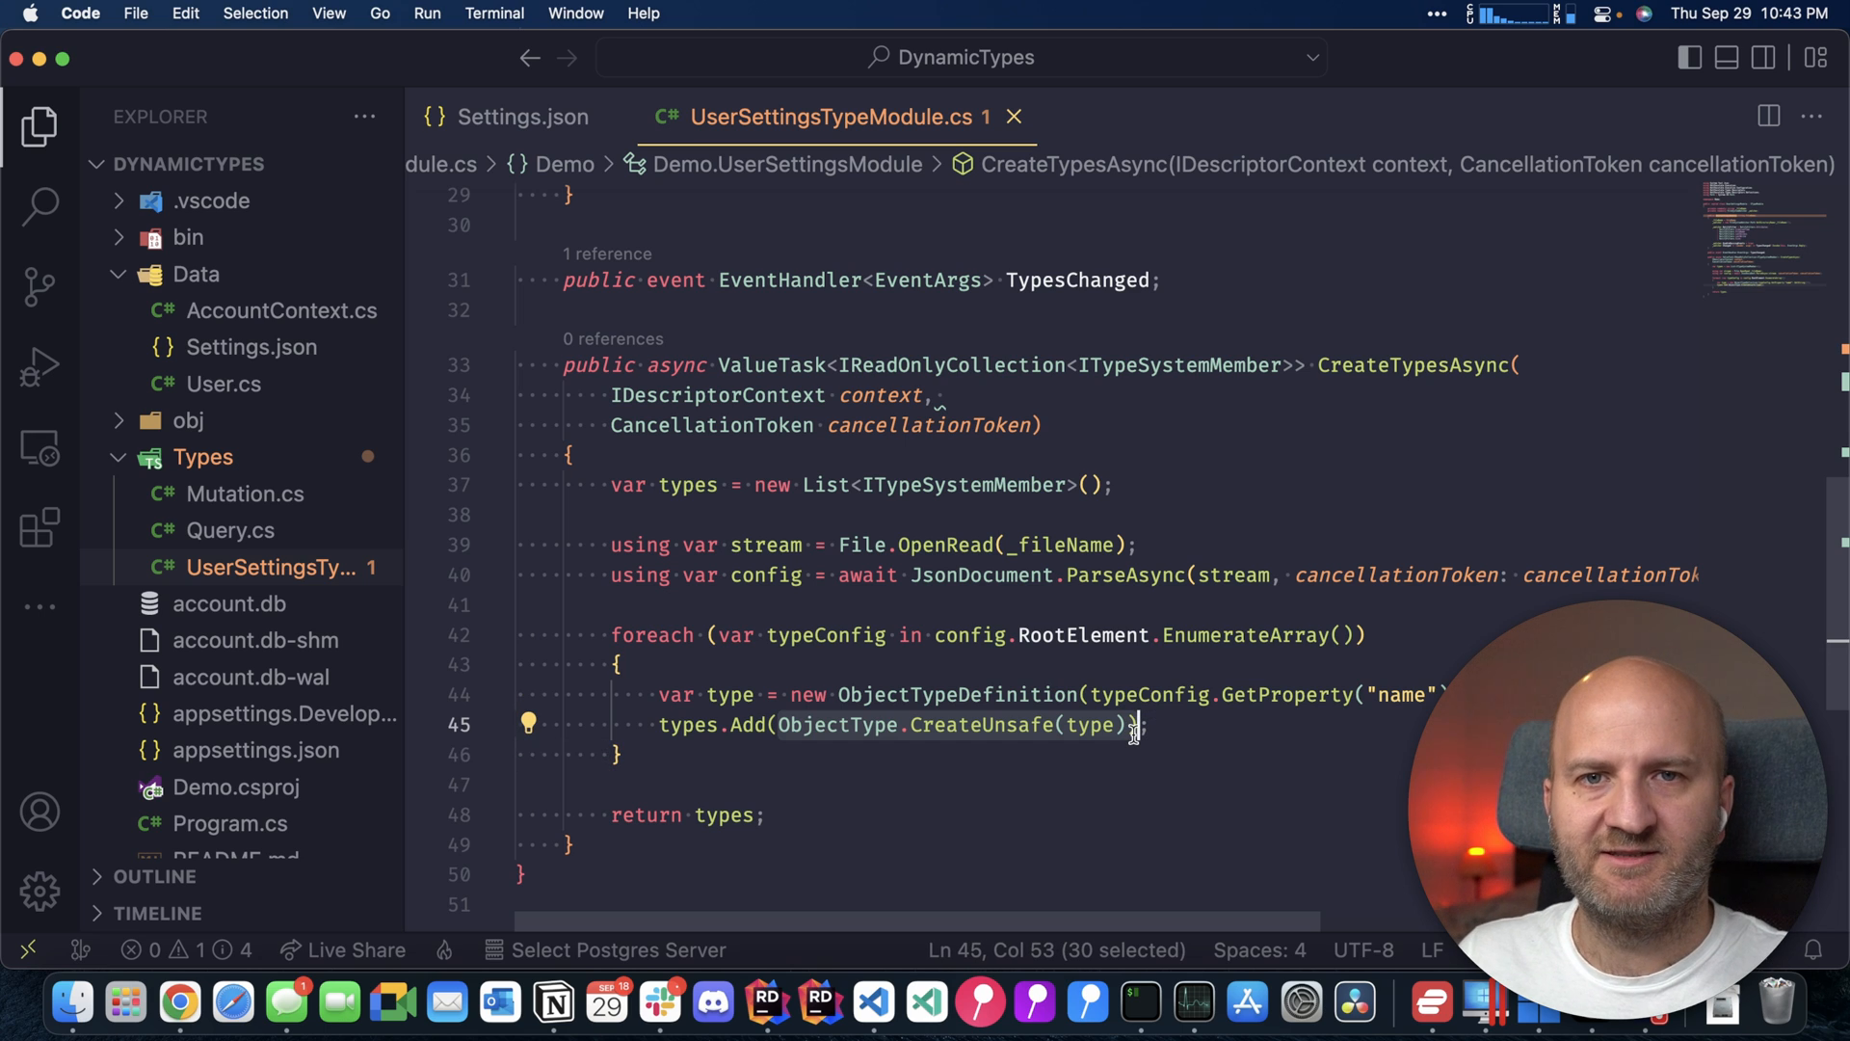
pyautogui.doubleClick(981, 725)
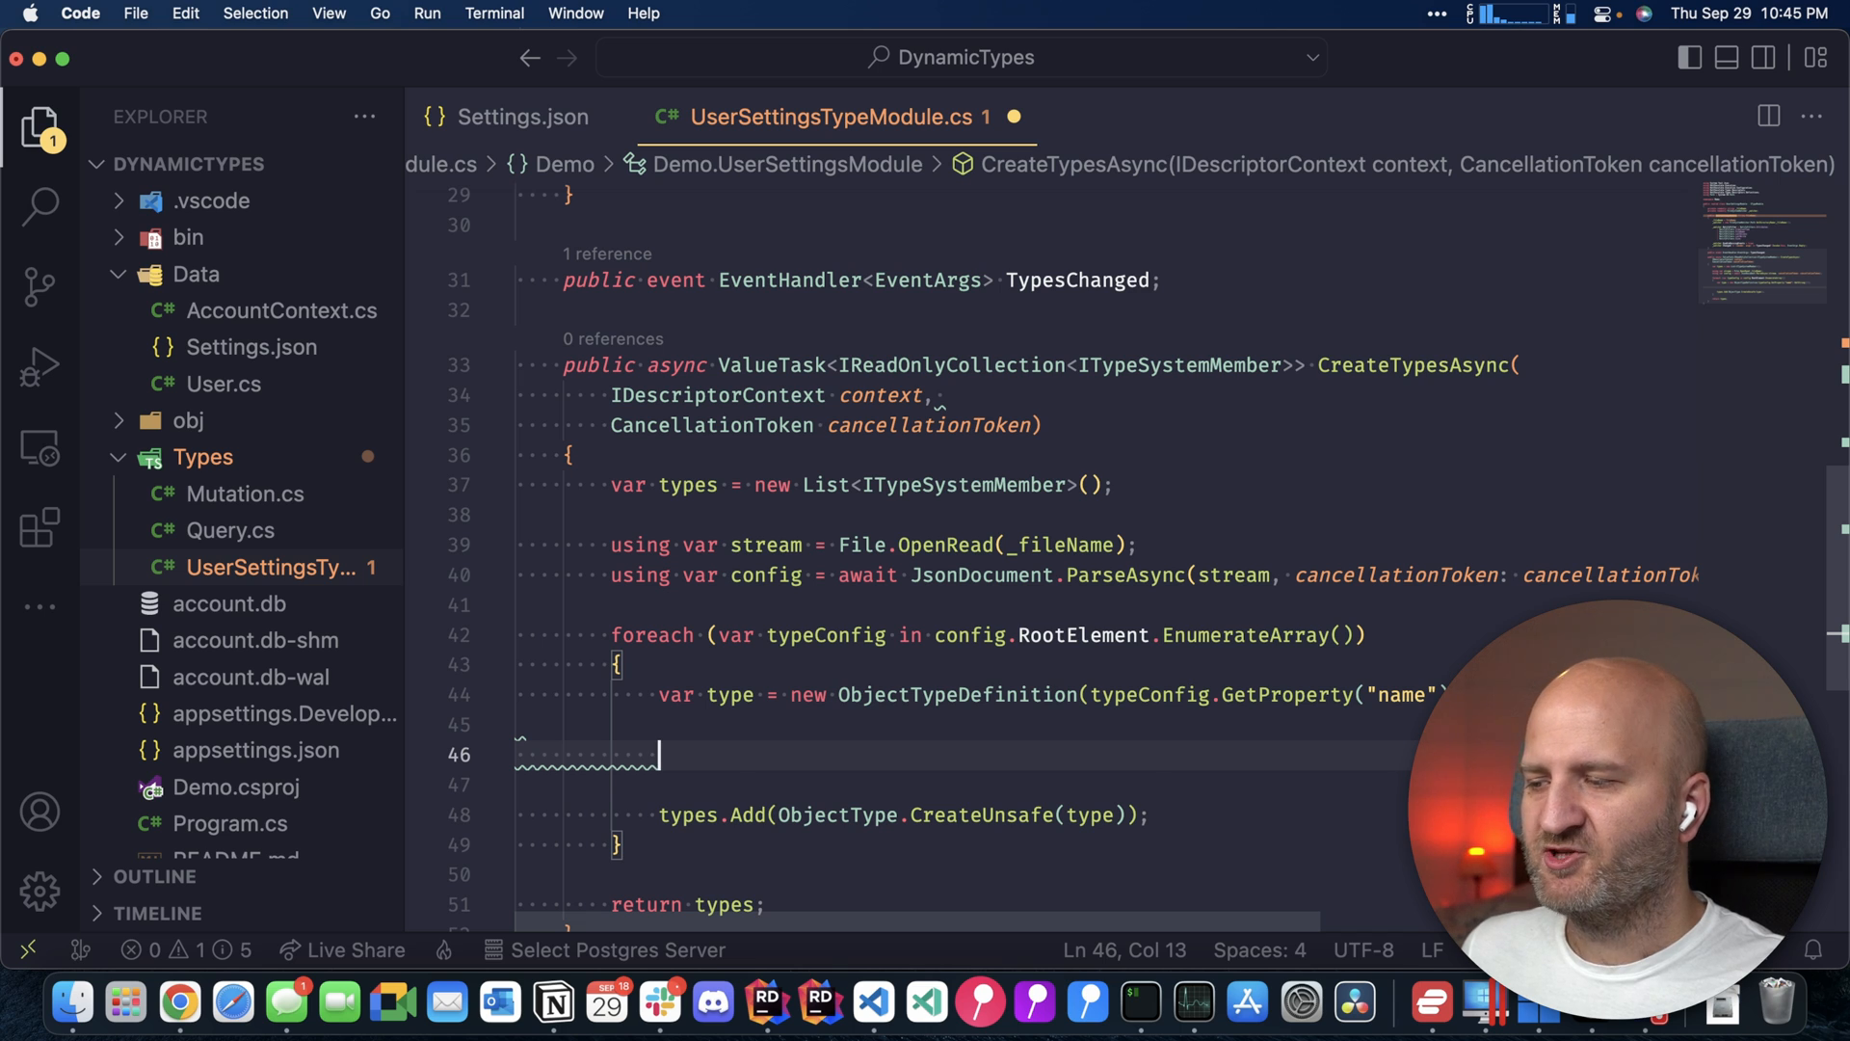
# Loop over each entry's 'fields', adding ObjectFieldDefinitions with name and TypeReference.Parse(type)
pyautogui.write('foreach (var fieldConfig in typeConfig.GetProperty("fields").En')
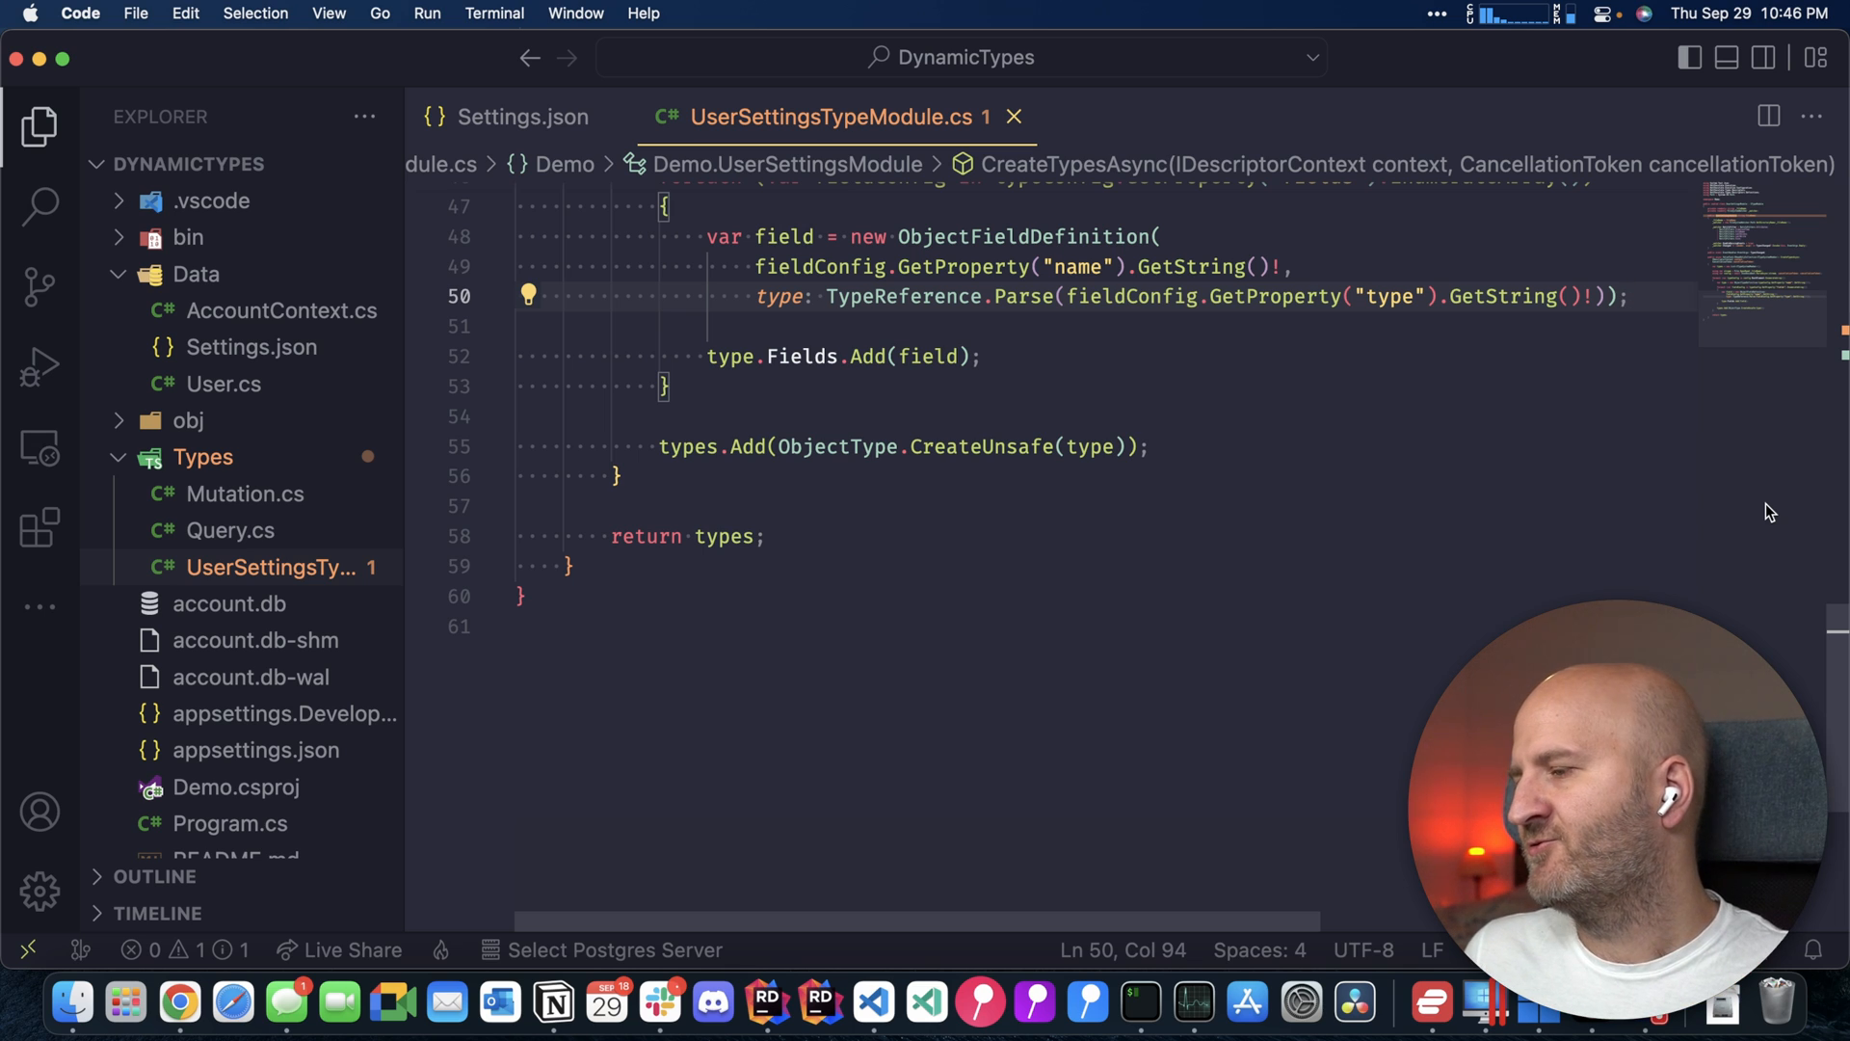
pyautogui.click(236, 787)
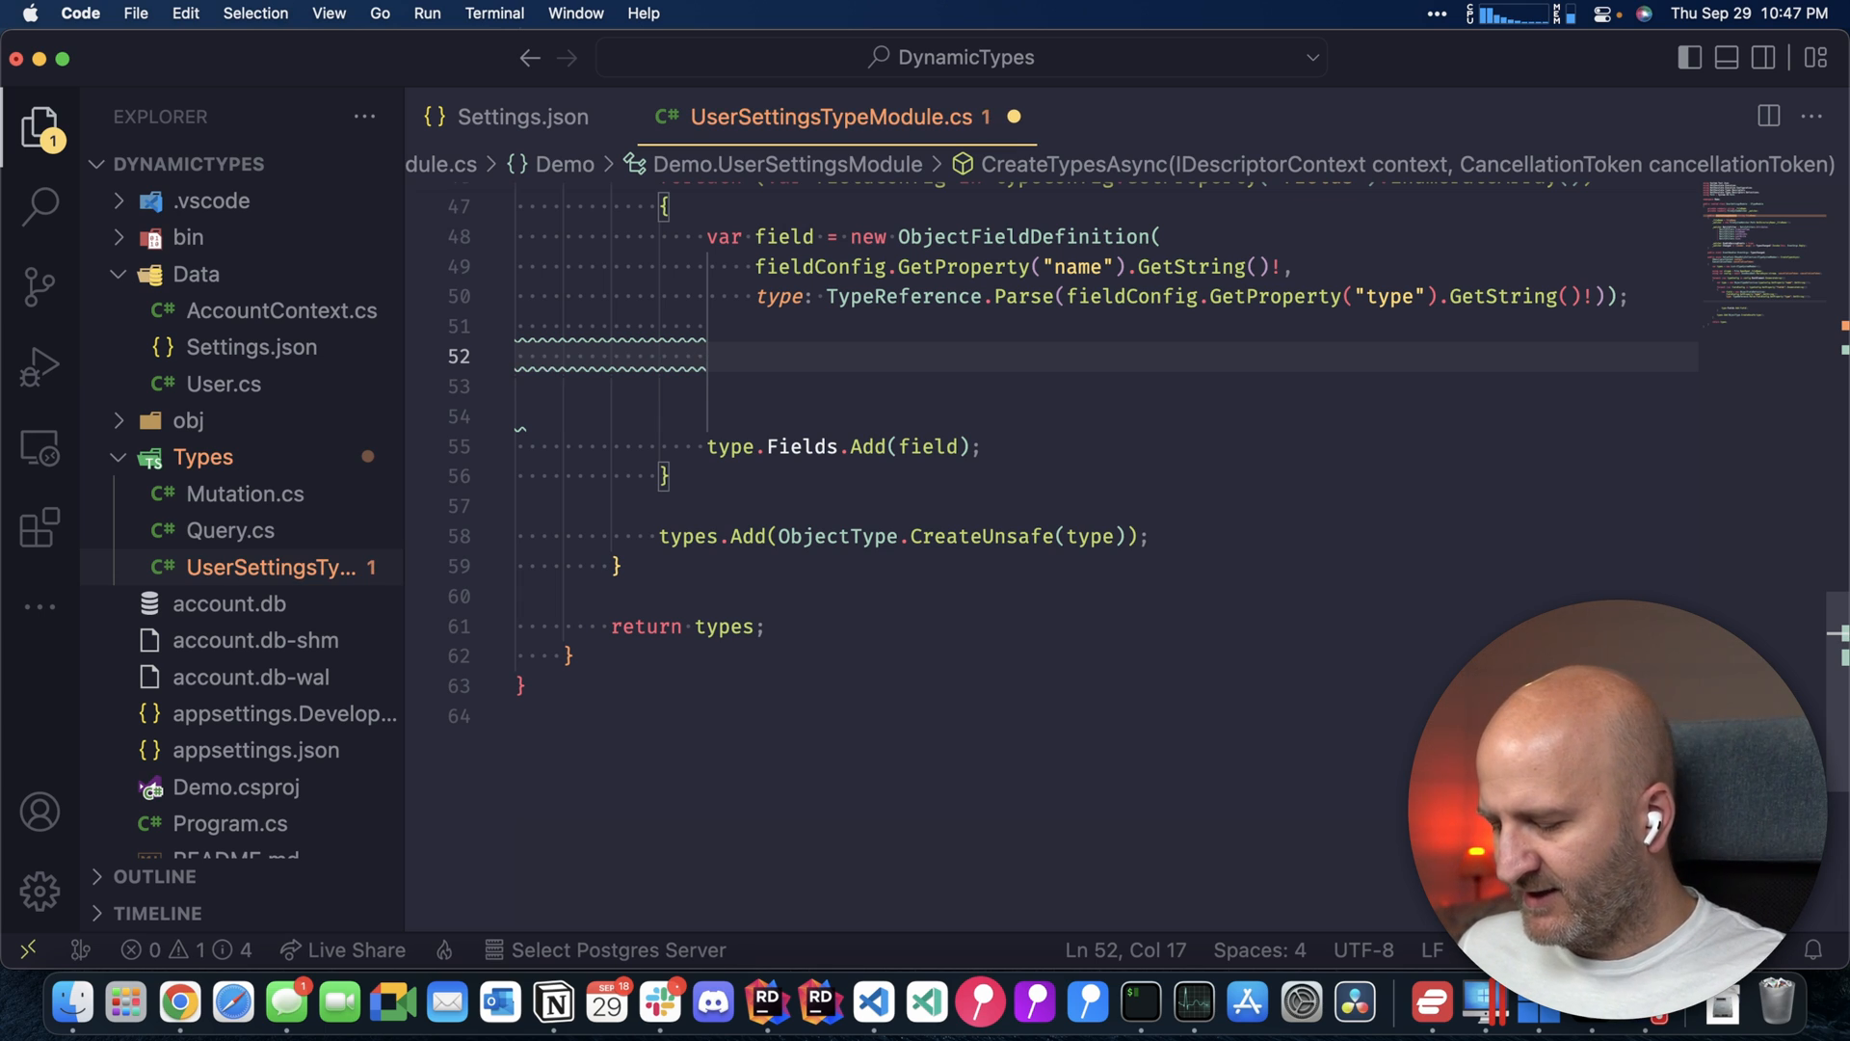
# Create fieldDesc with ObjectFieldDescriptor.From(context, field)
pyautogui.write('var fieldDesc = ObjectFieldDescriptor.F')
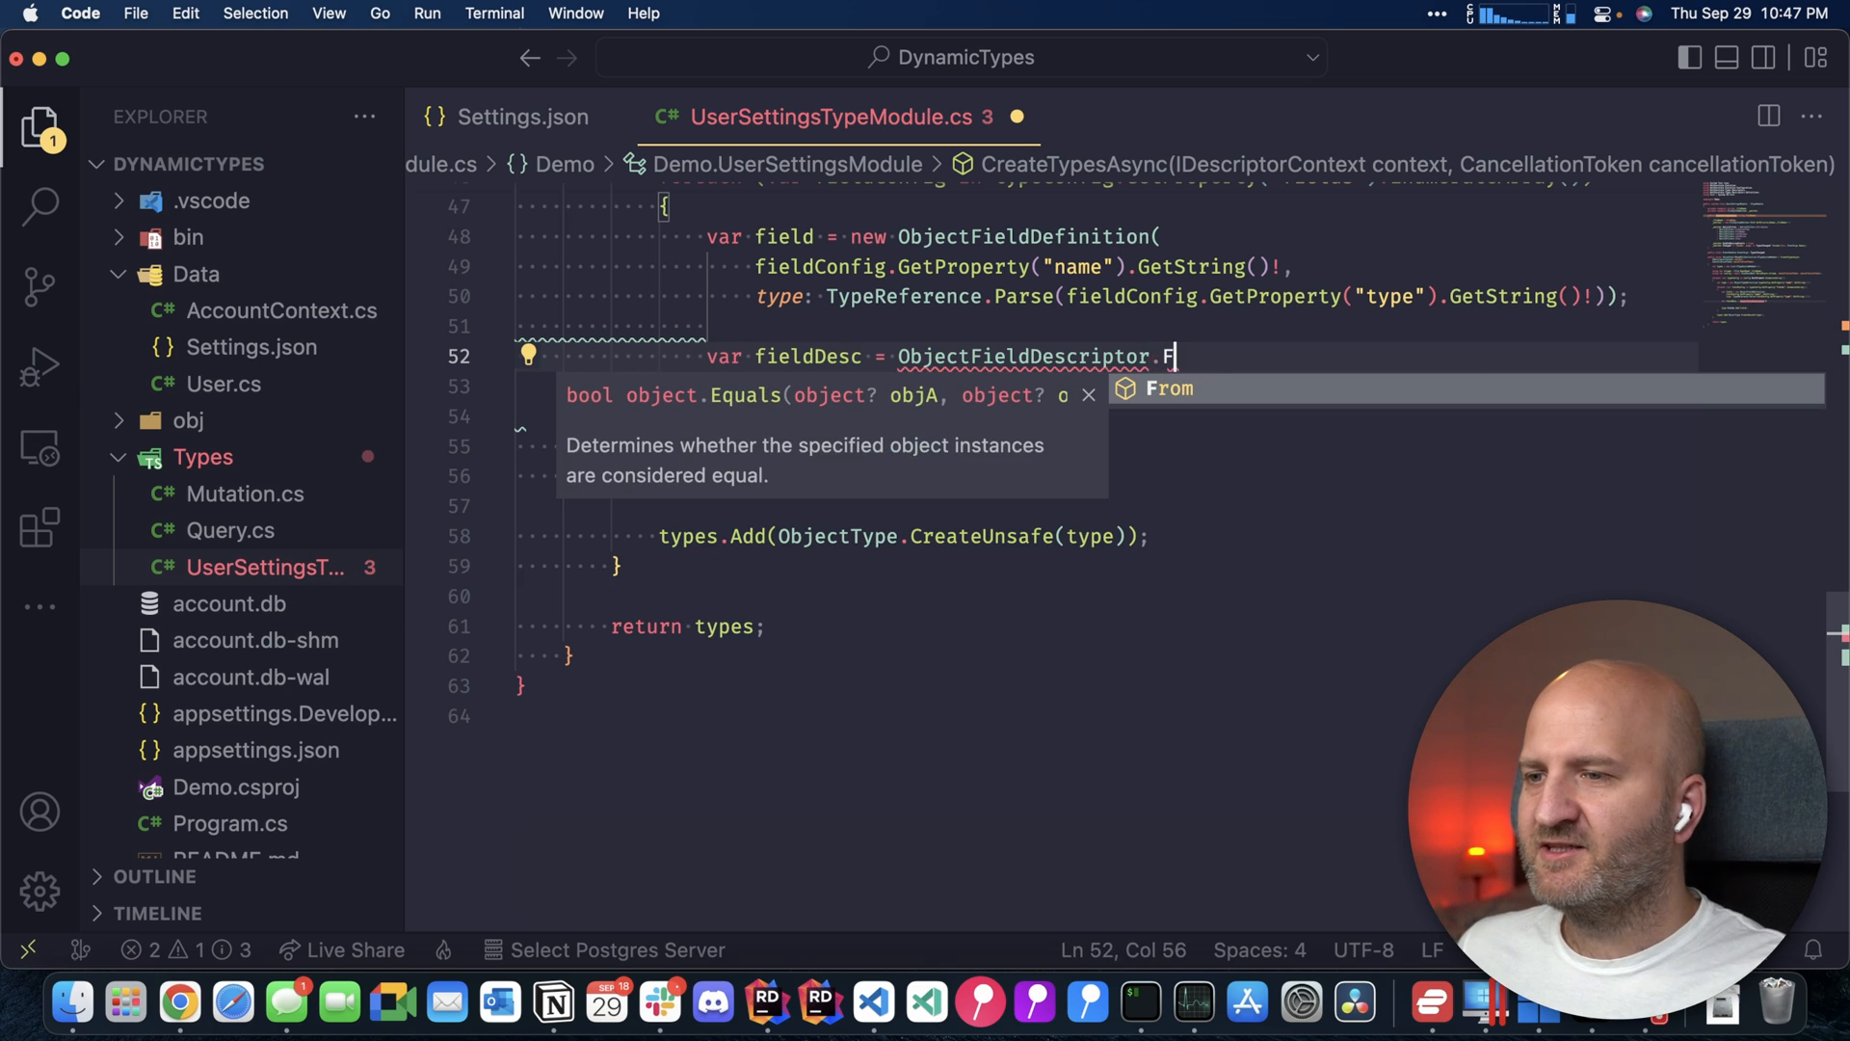
pyautogui.write('rom(fi')
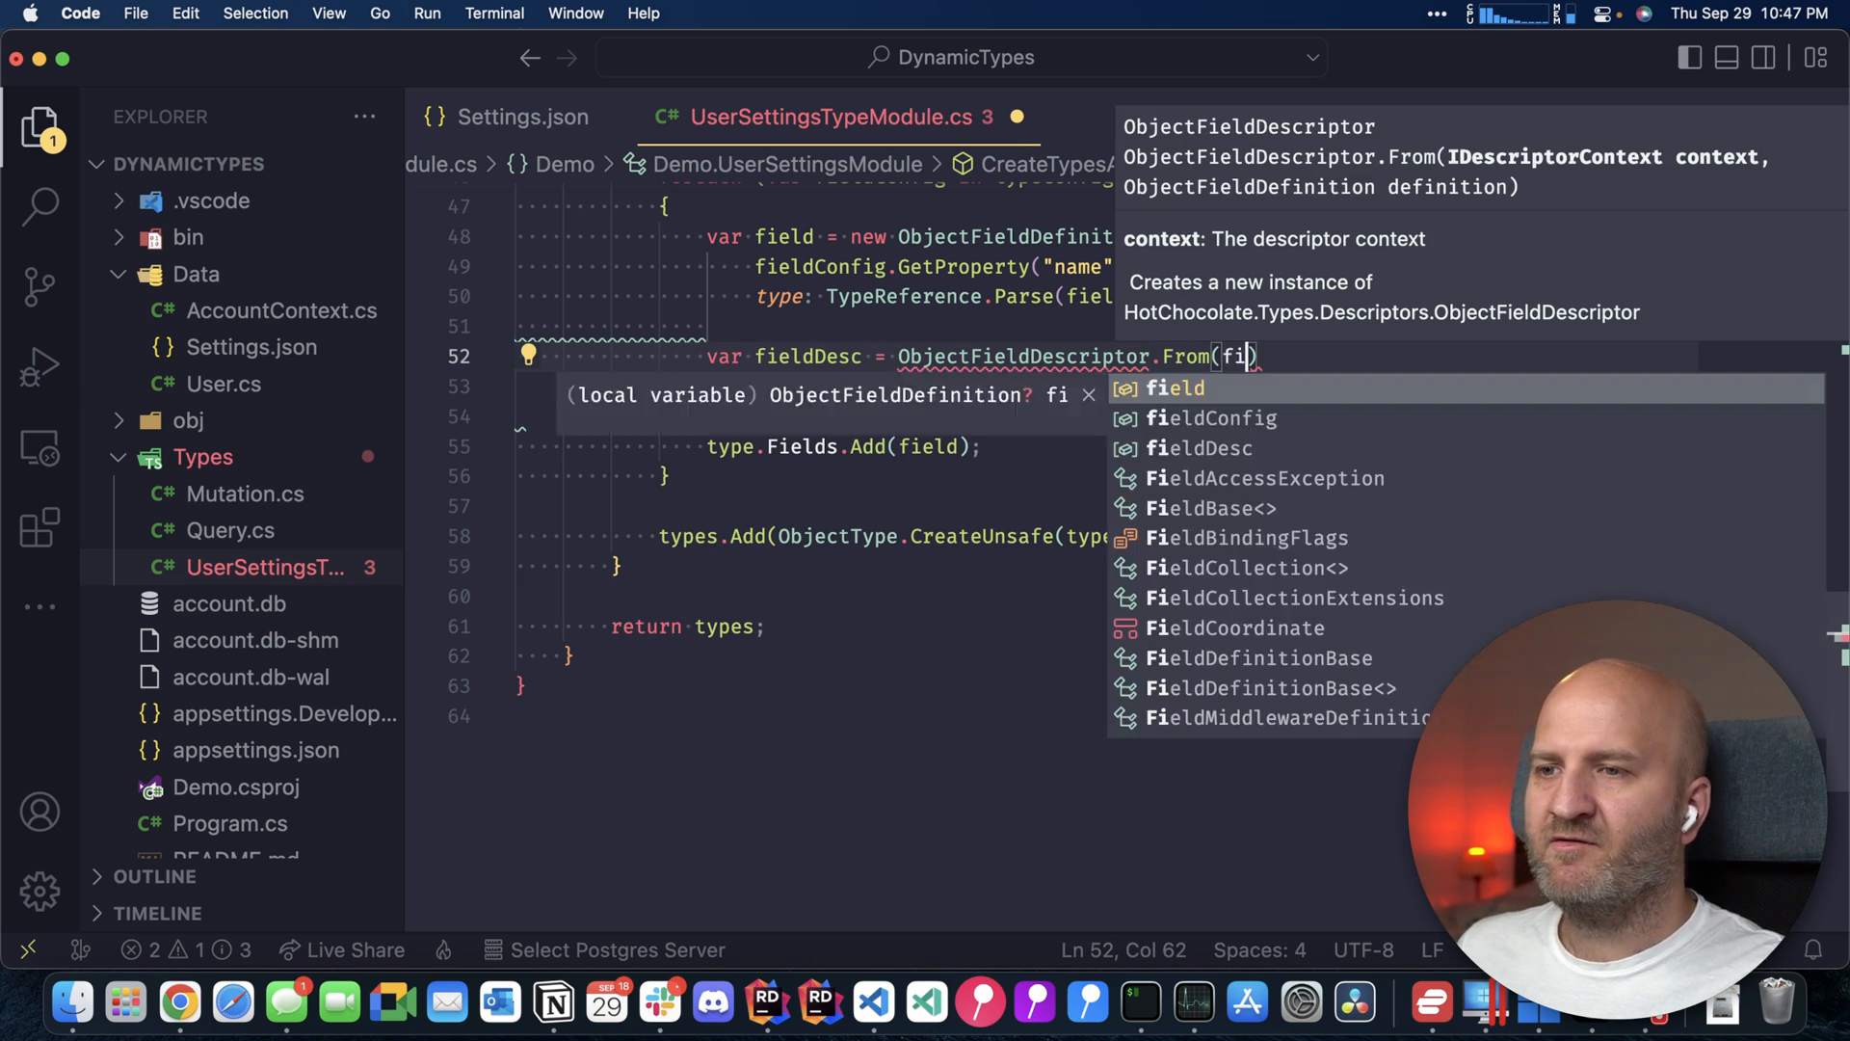
pyautogui.press('Tab')
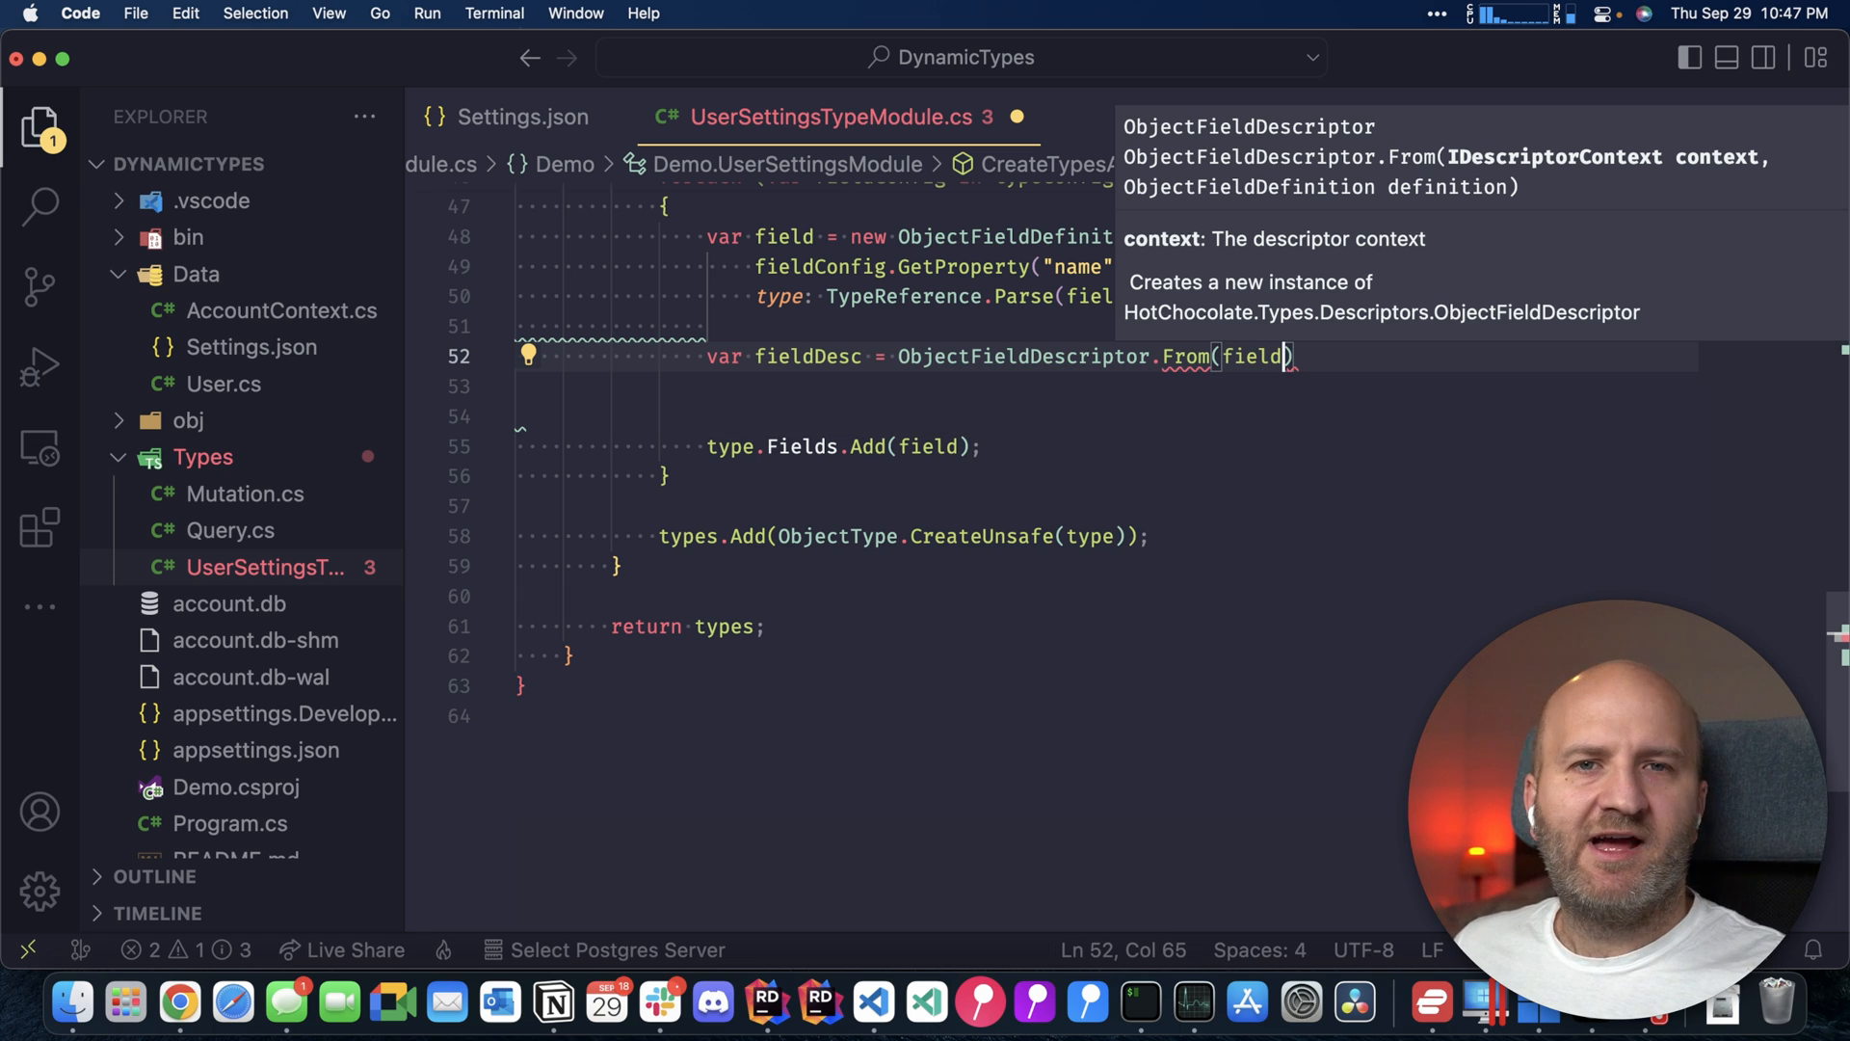
pyautogui.write('context,')
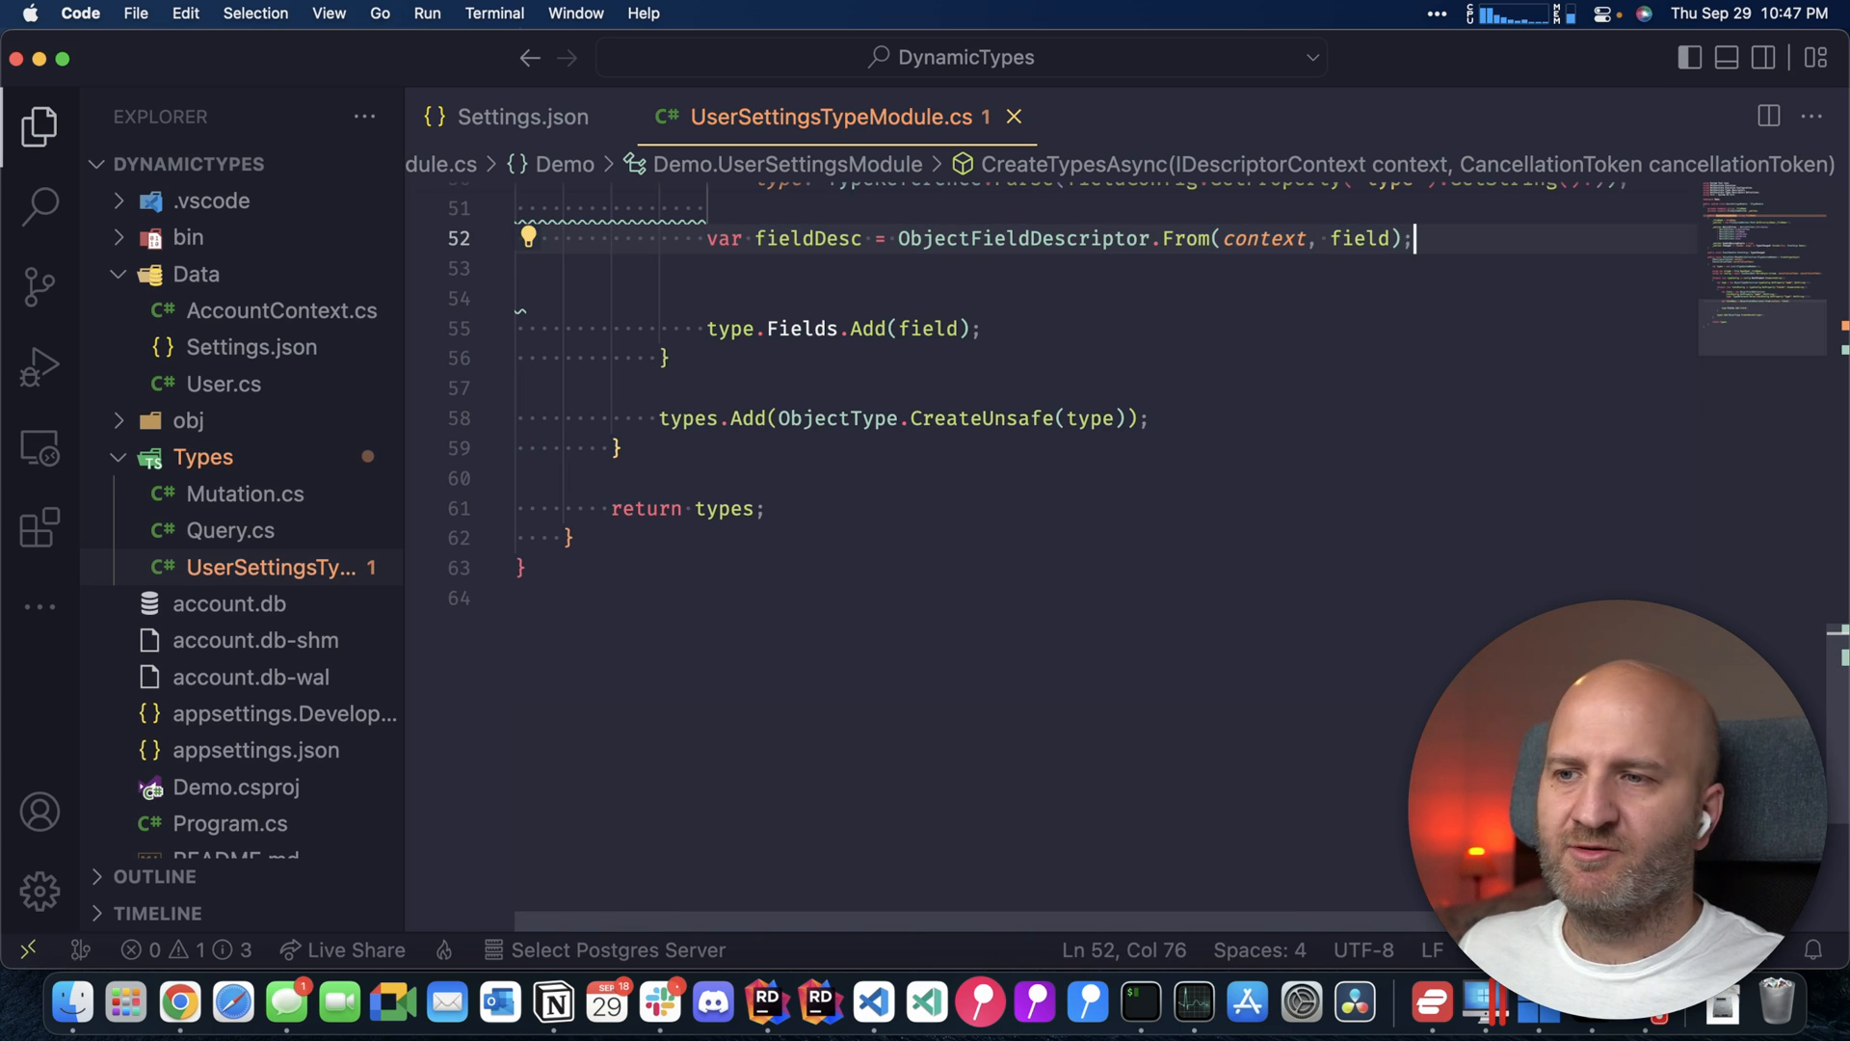
# Call fieldDesc.FromJson() and fieldDesc.CreateDefinition() on the descriptor
pyautogui.write('fi')
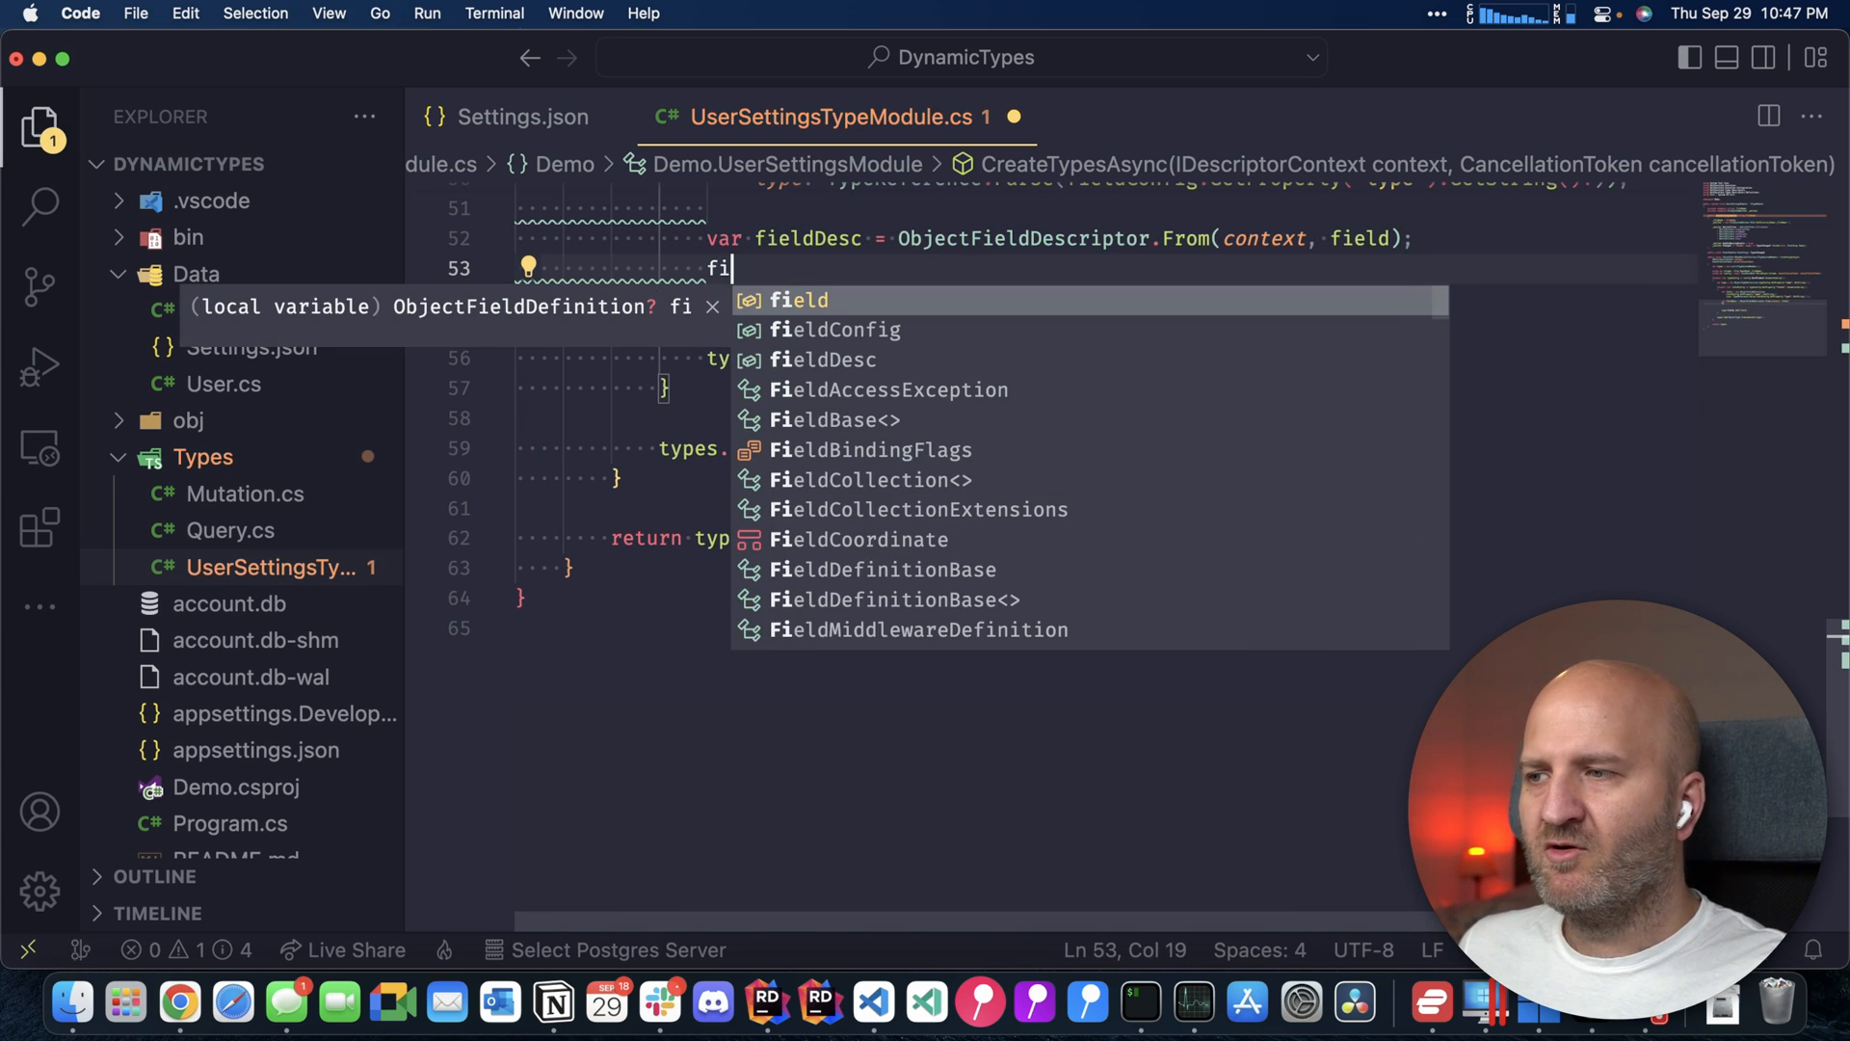
pyautogui.write('eld')
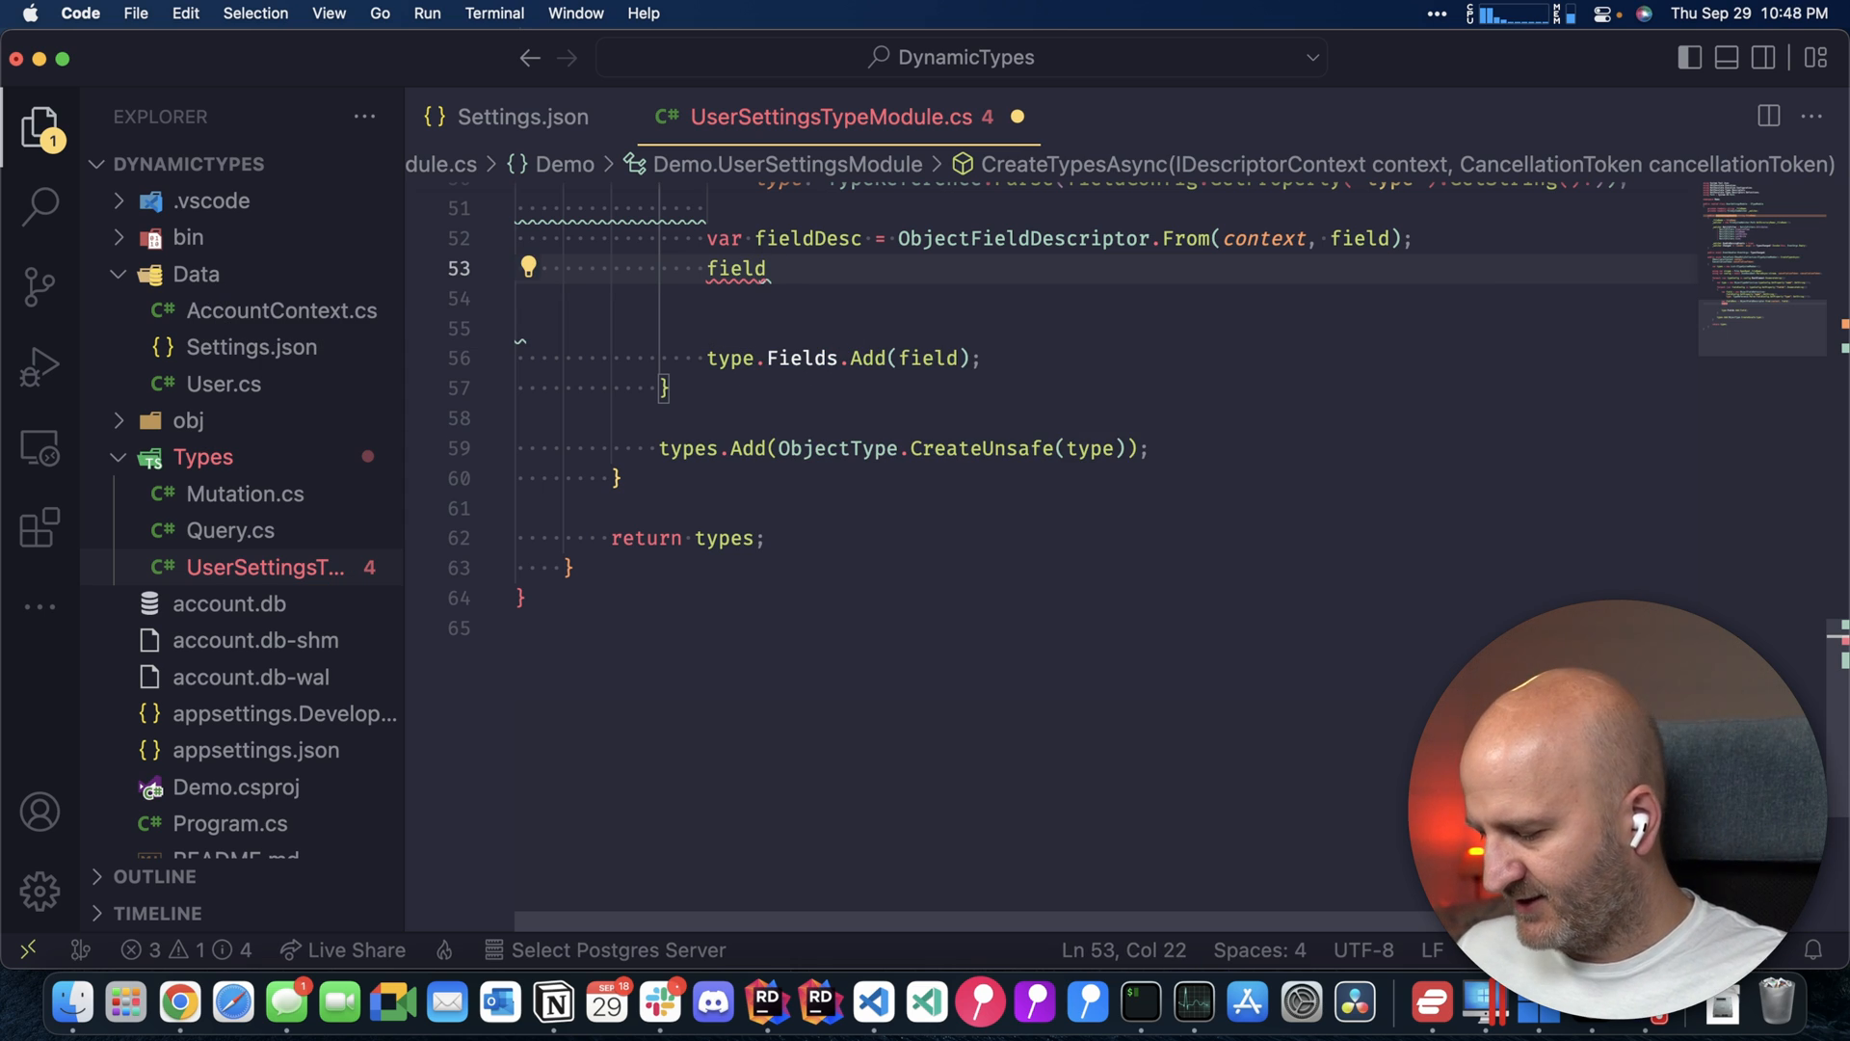
pyautogui.write('Desc.')
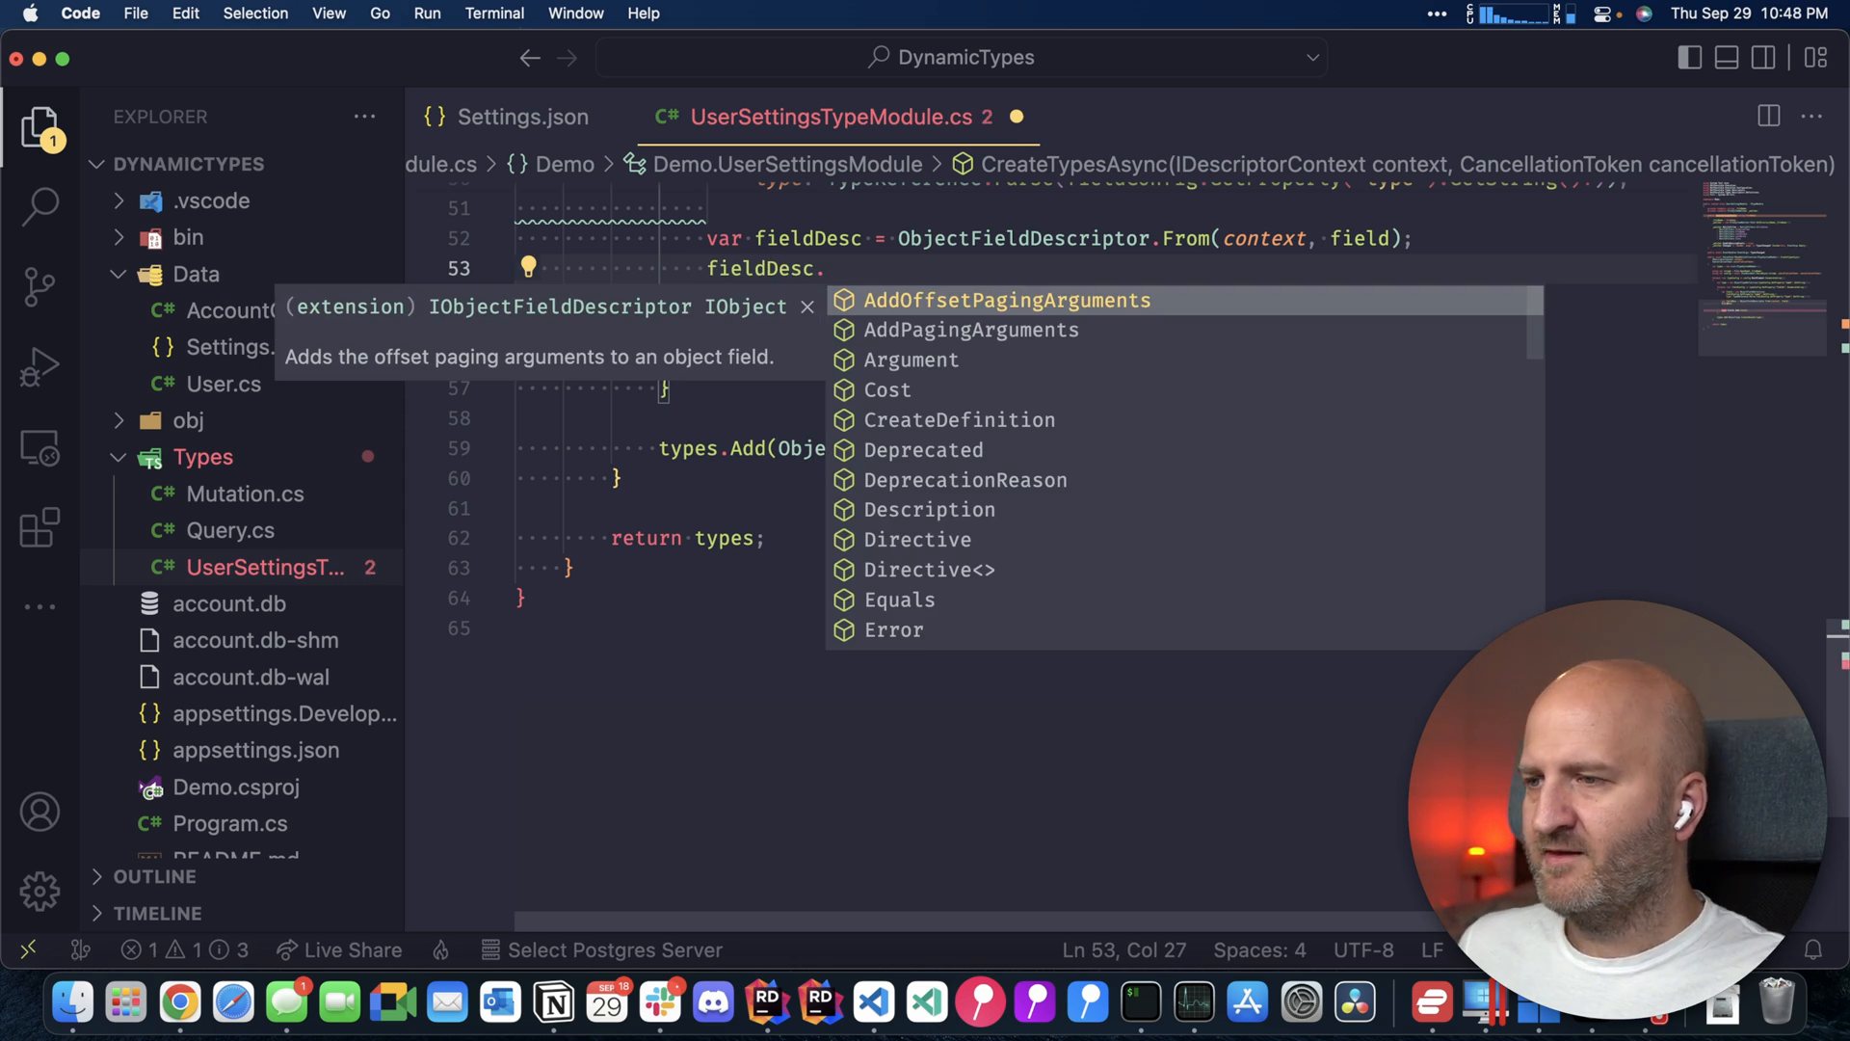
pyautogui.write('FromJson();')
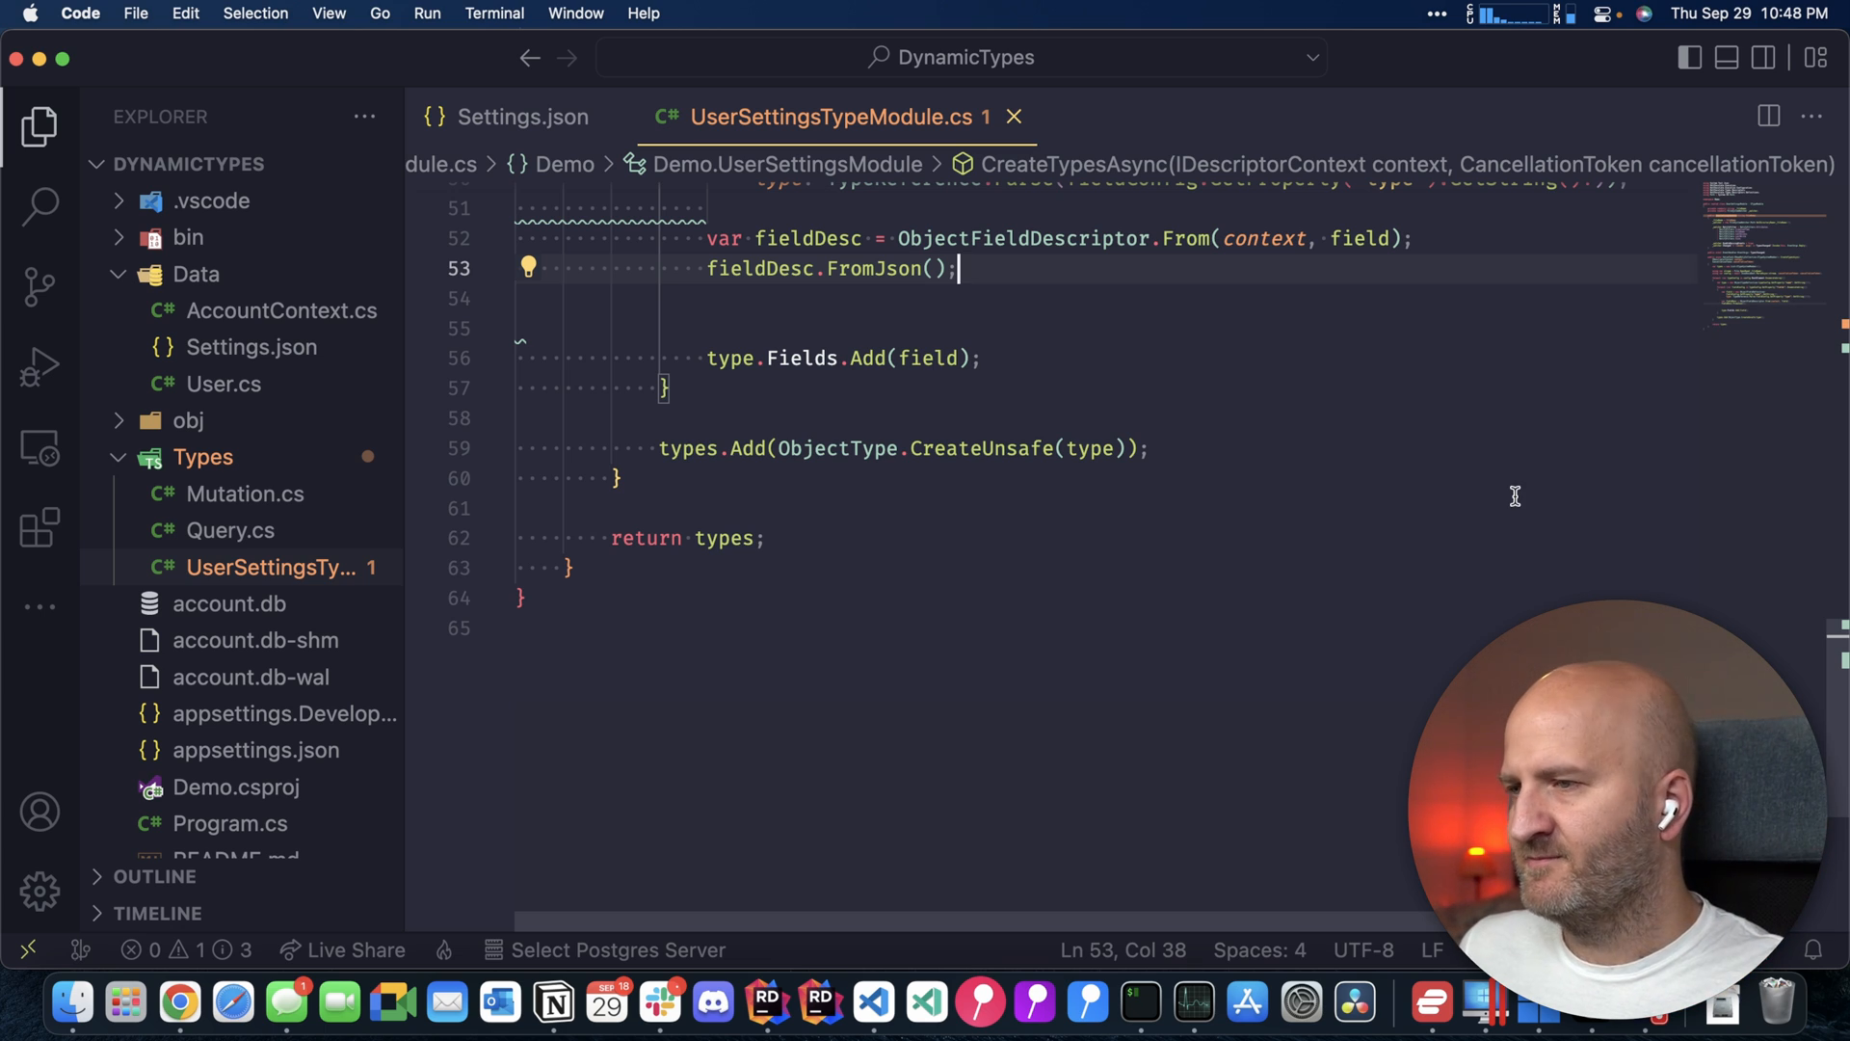
pyautogui.write('fieldDe')
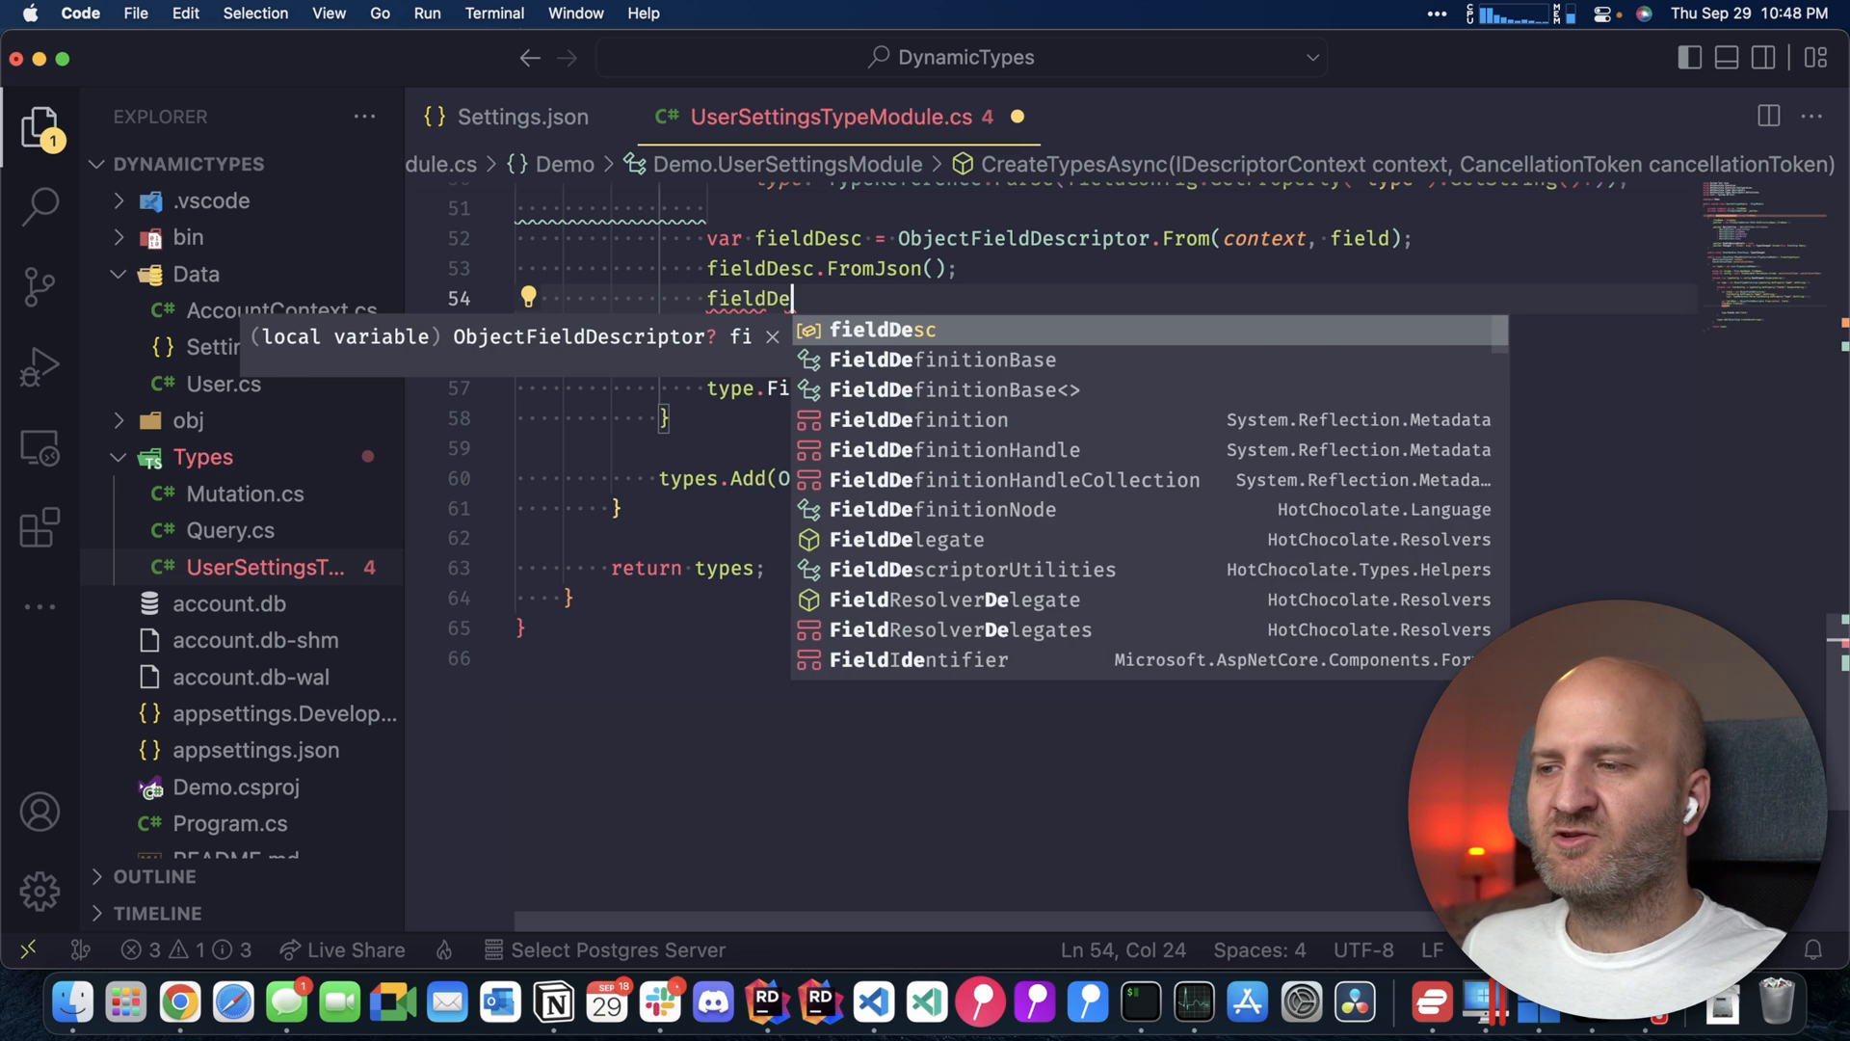
pyautogui.write('sc')
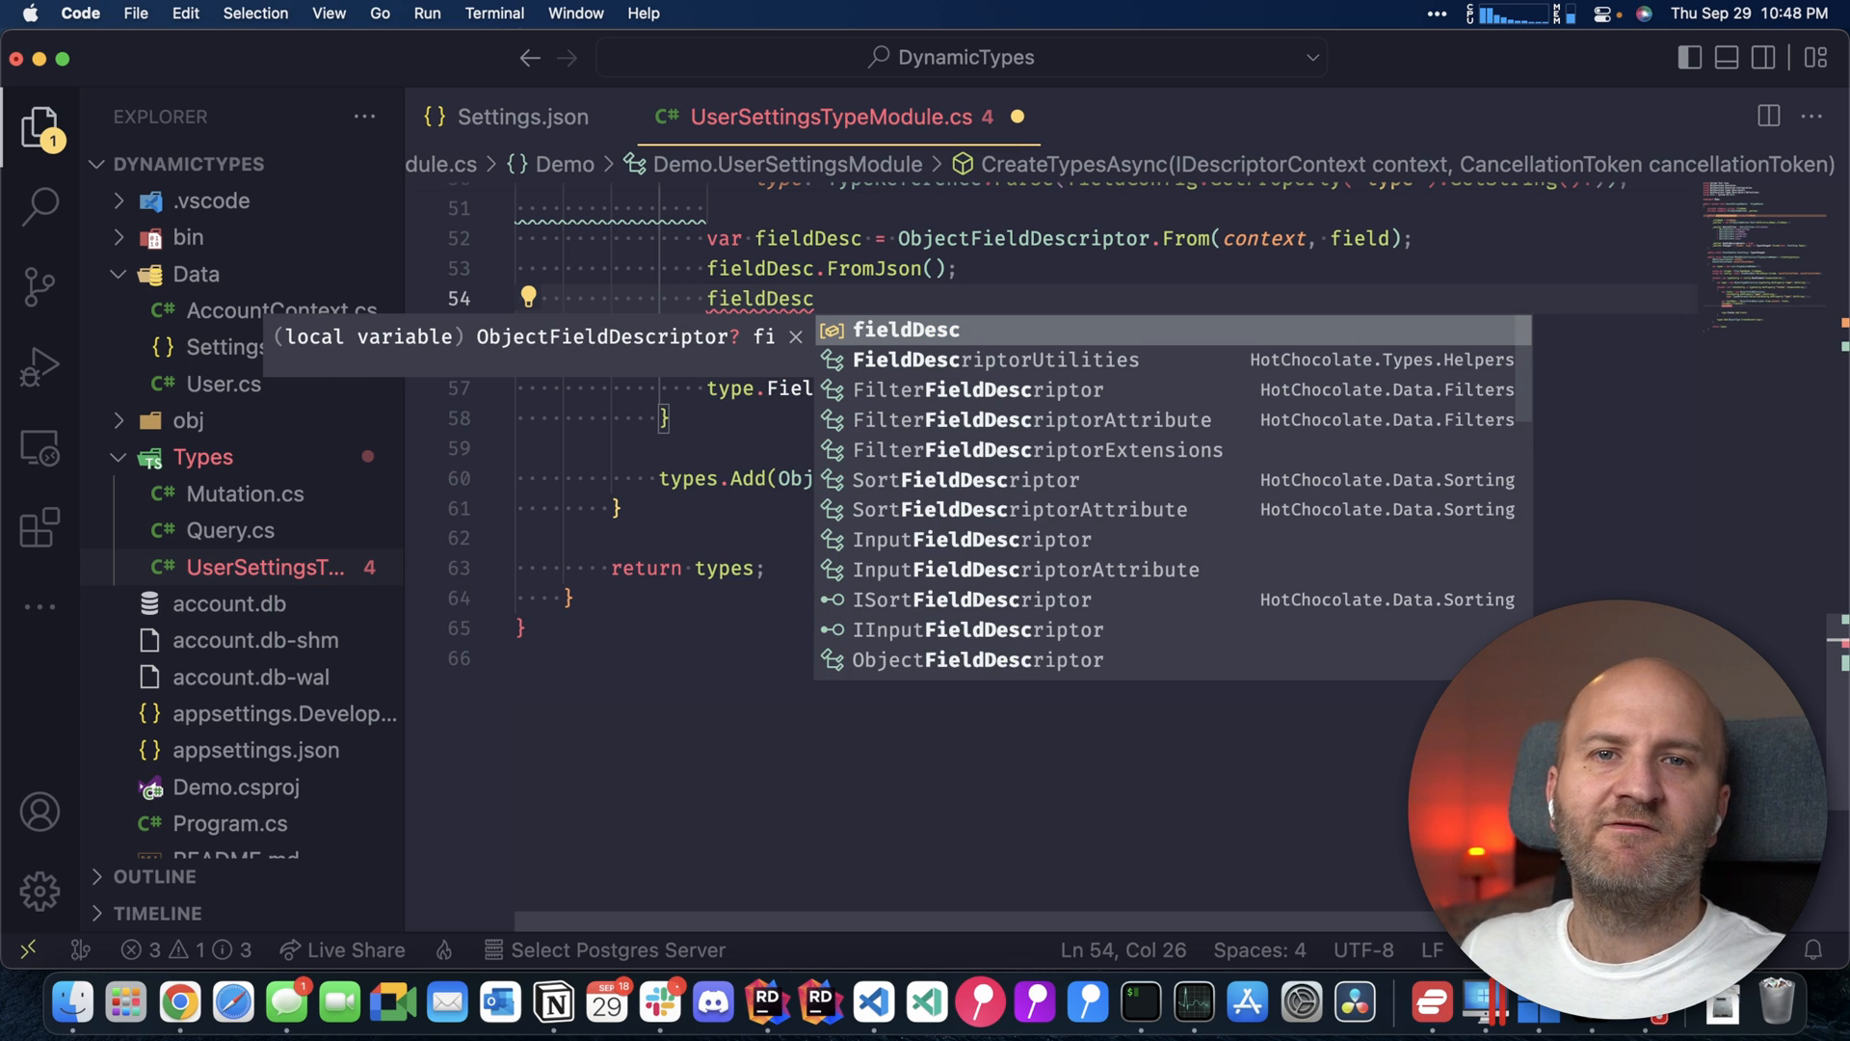
pyautogui.write('.CreateDefinition/')
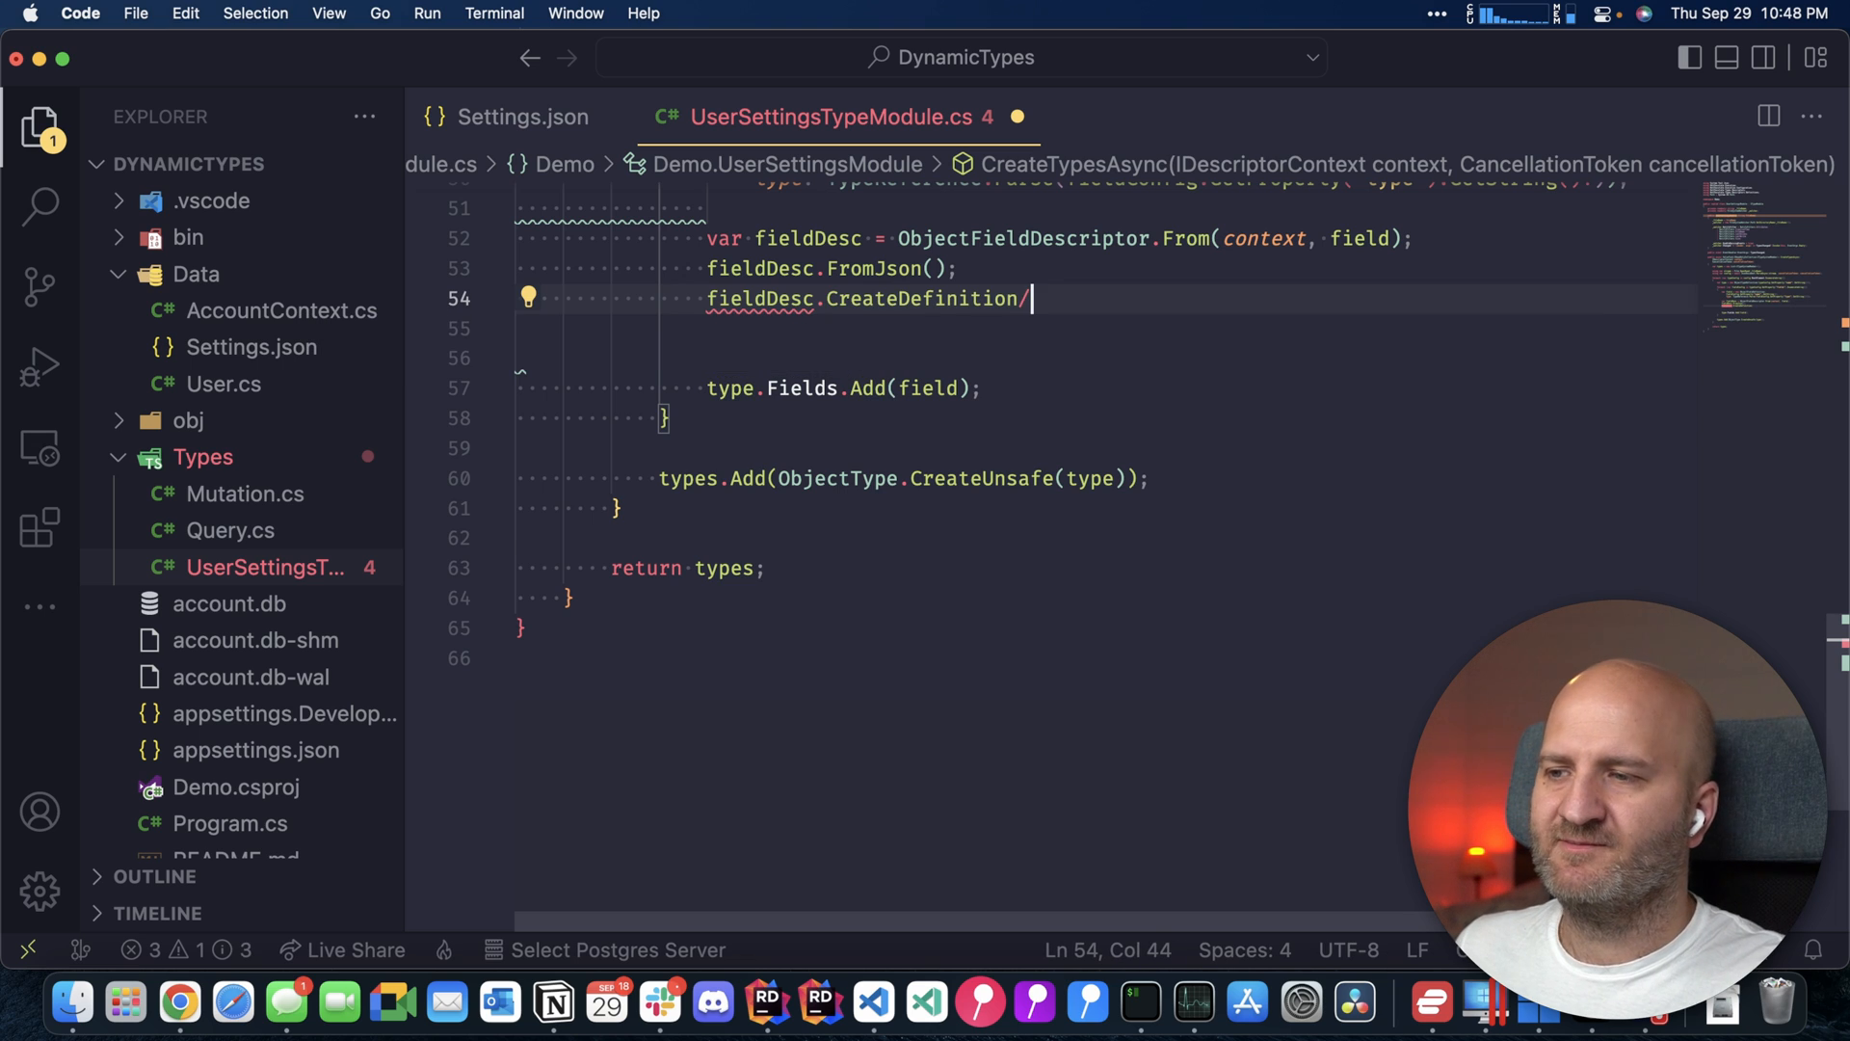
pyautogui.write('();')
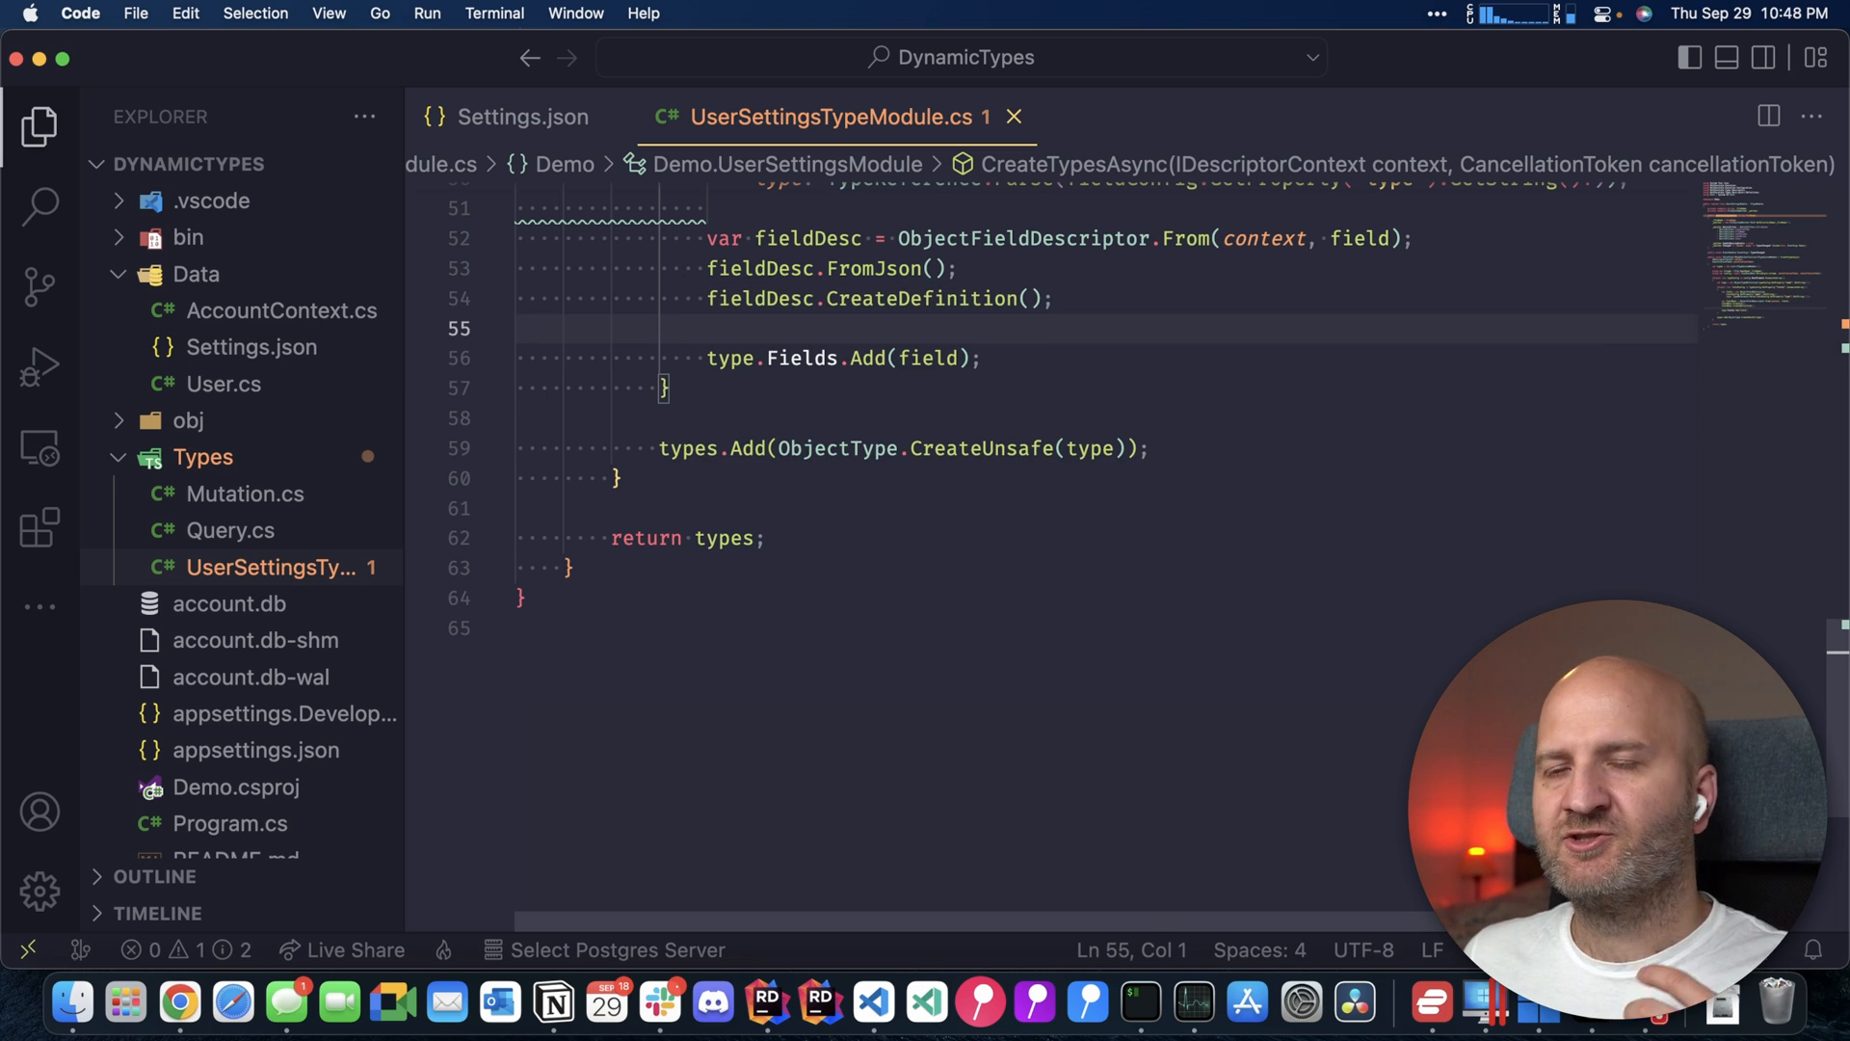
pyautogui.moveTo(1126, 331)
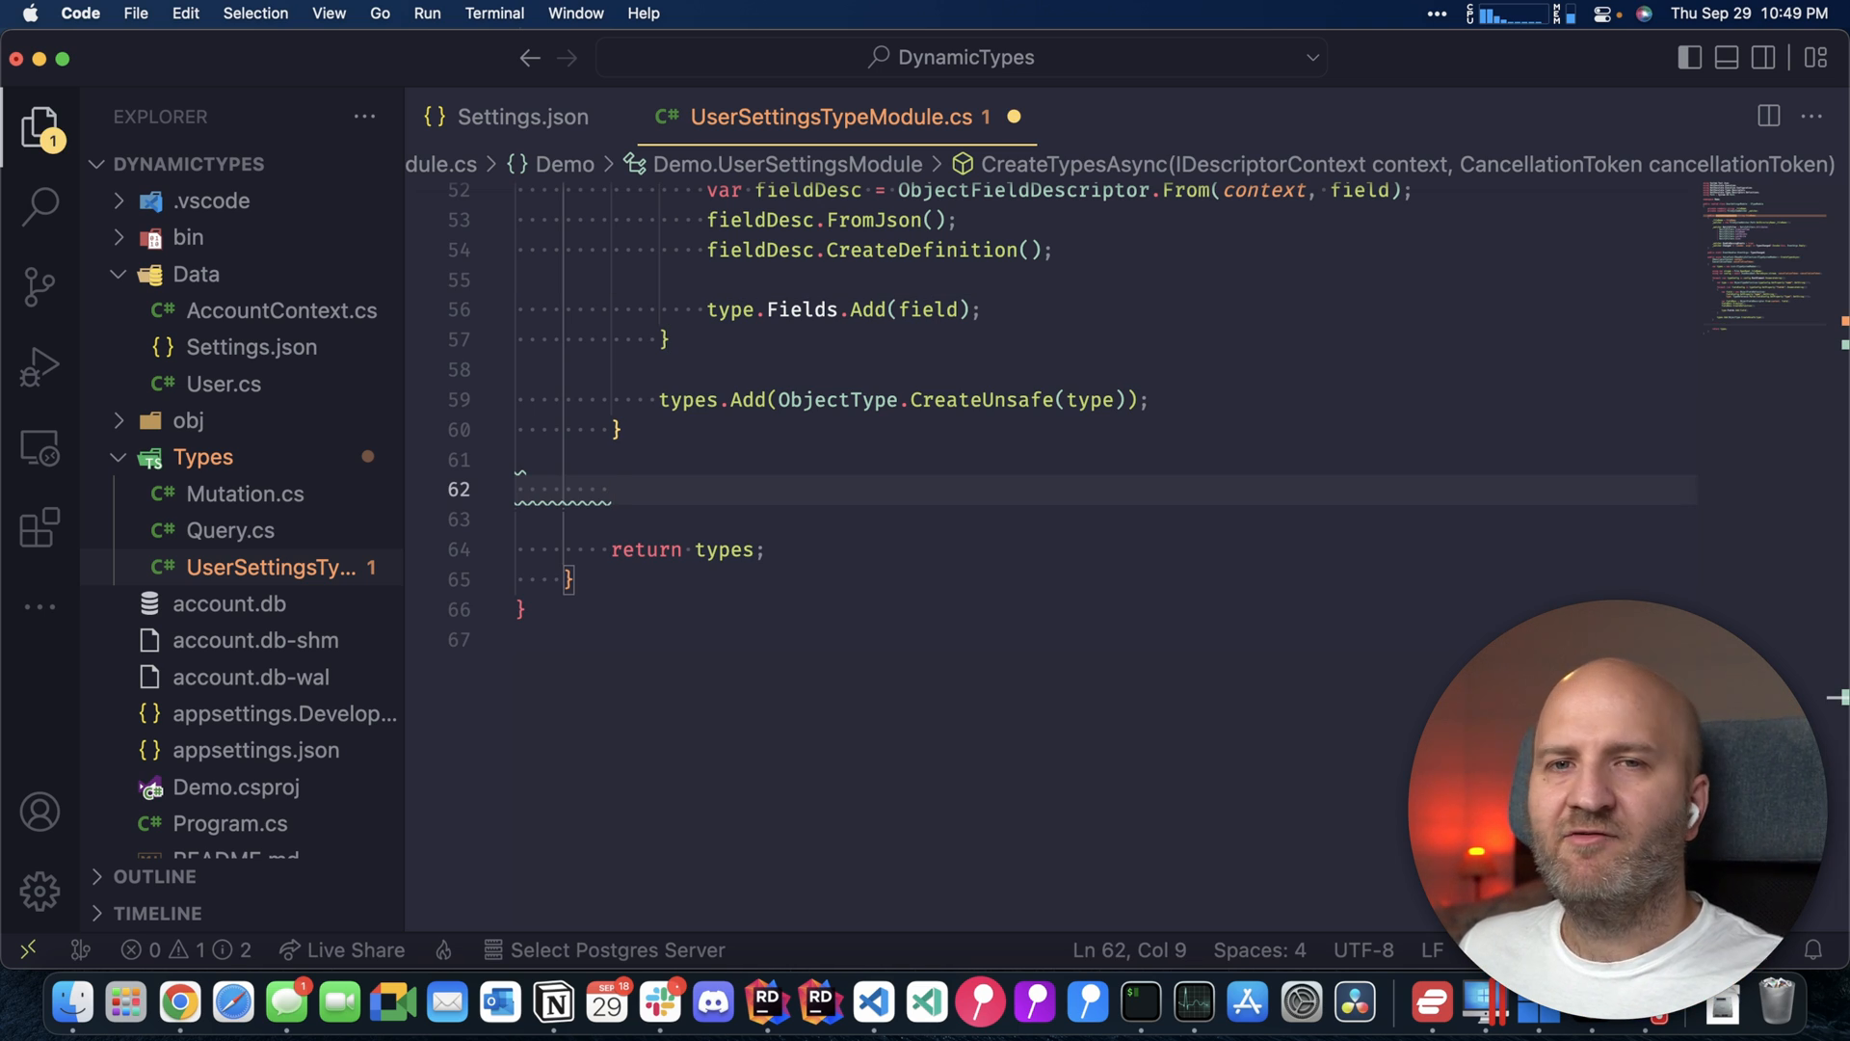
# Scroll the finished CreateTypesAsync, then switch to Settings.json showing UserProps with prop1
pyautogui.scroll(-3)
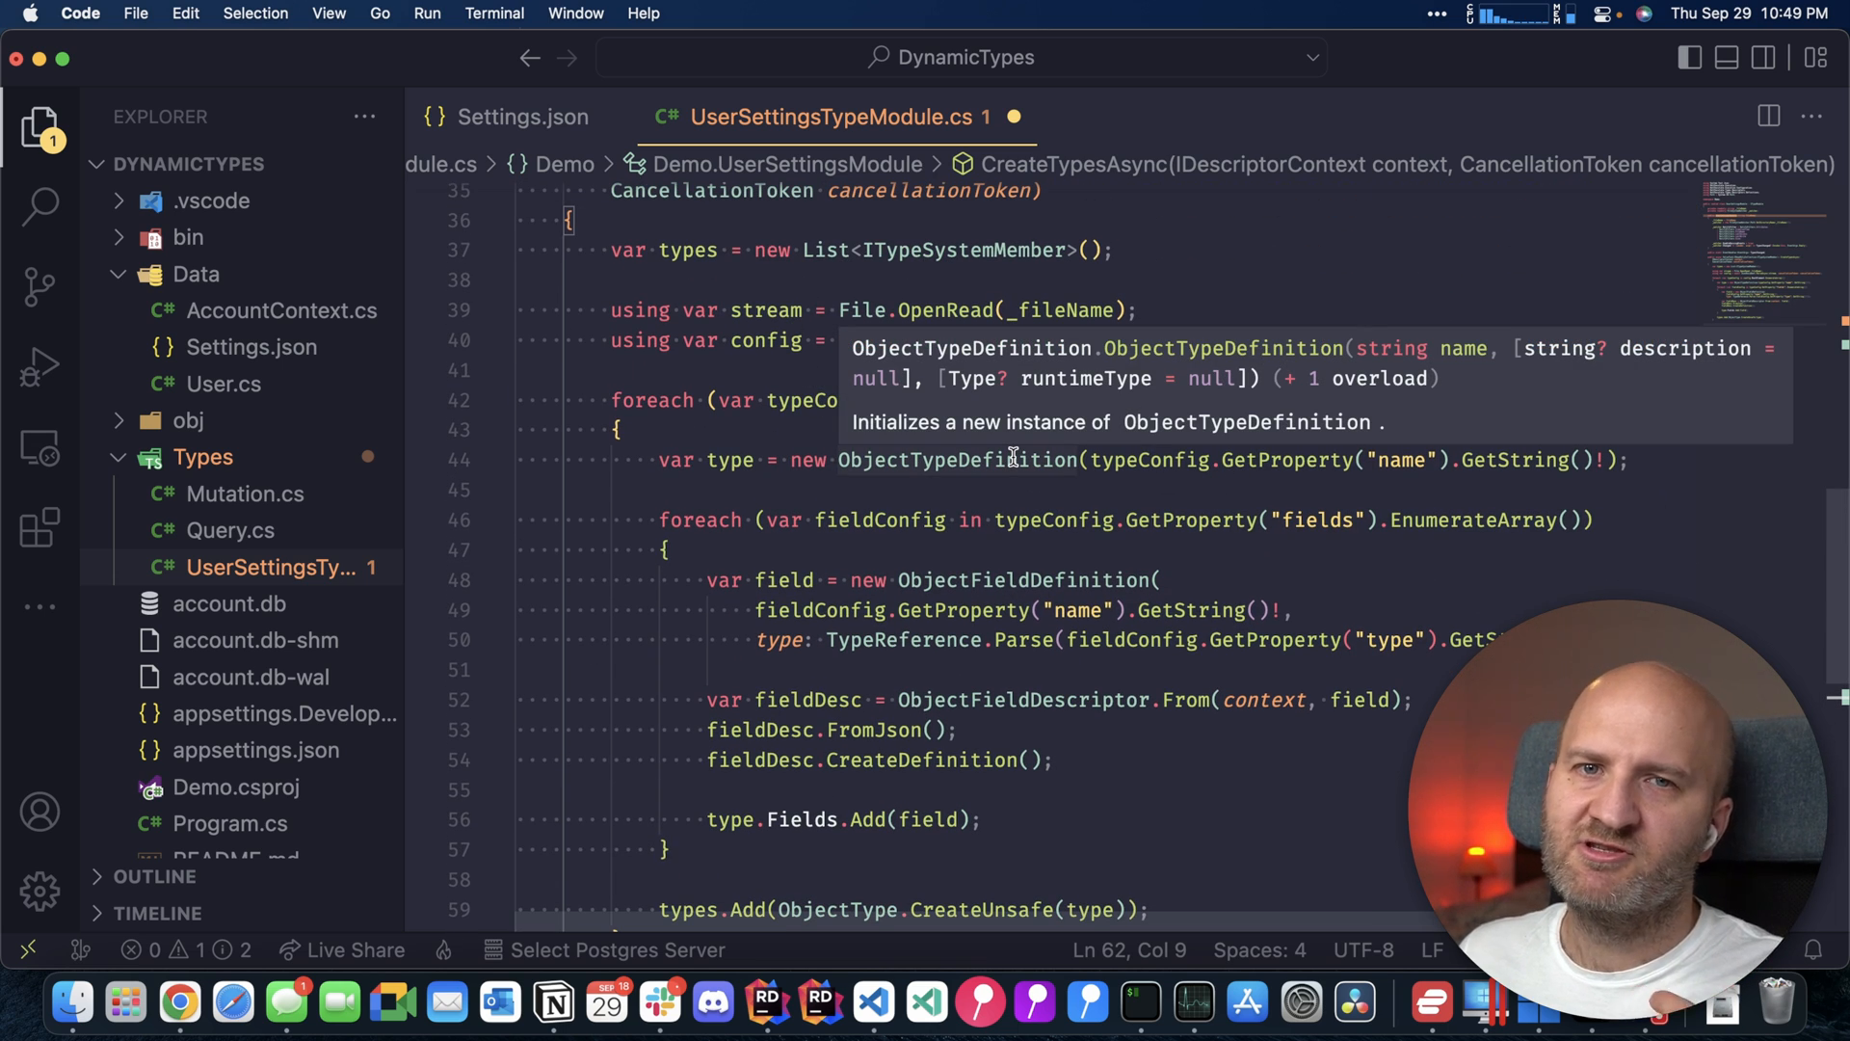
pyautogui.click(251, 347)
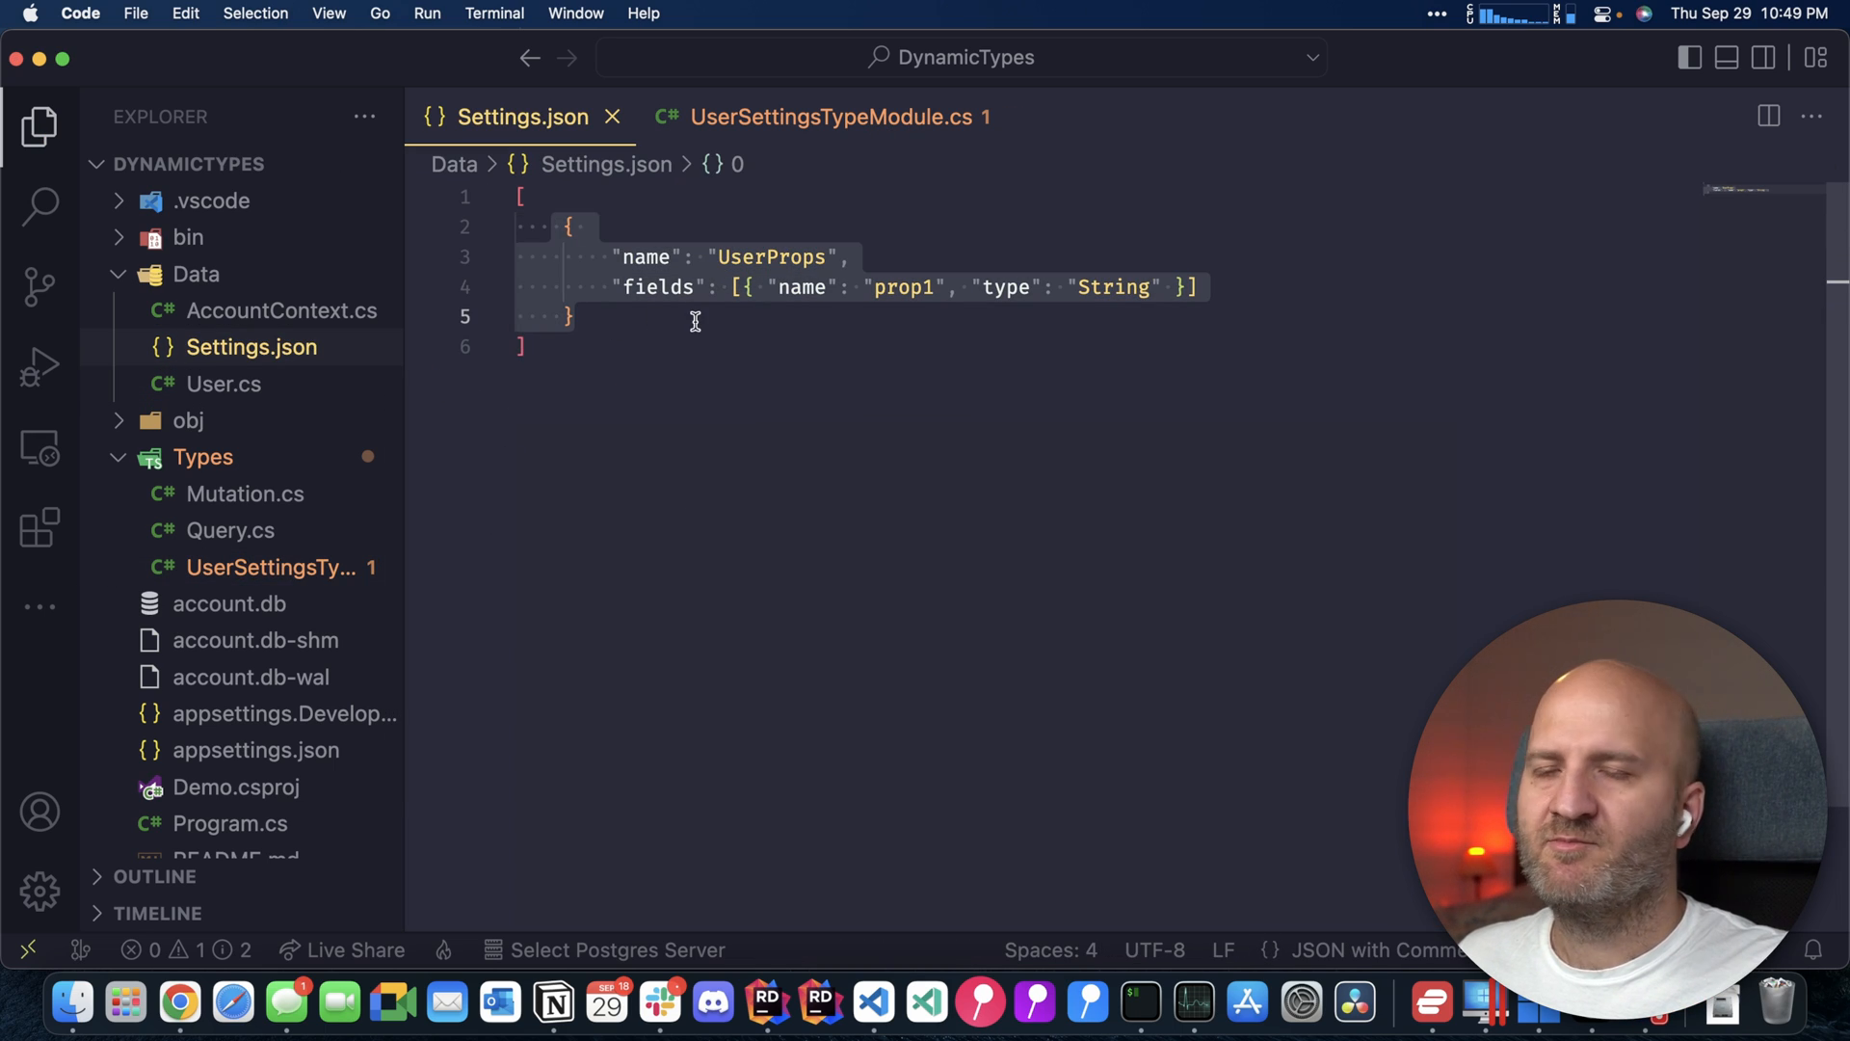
pyautogui.moveTo(879, 399)
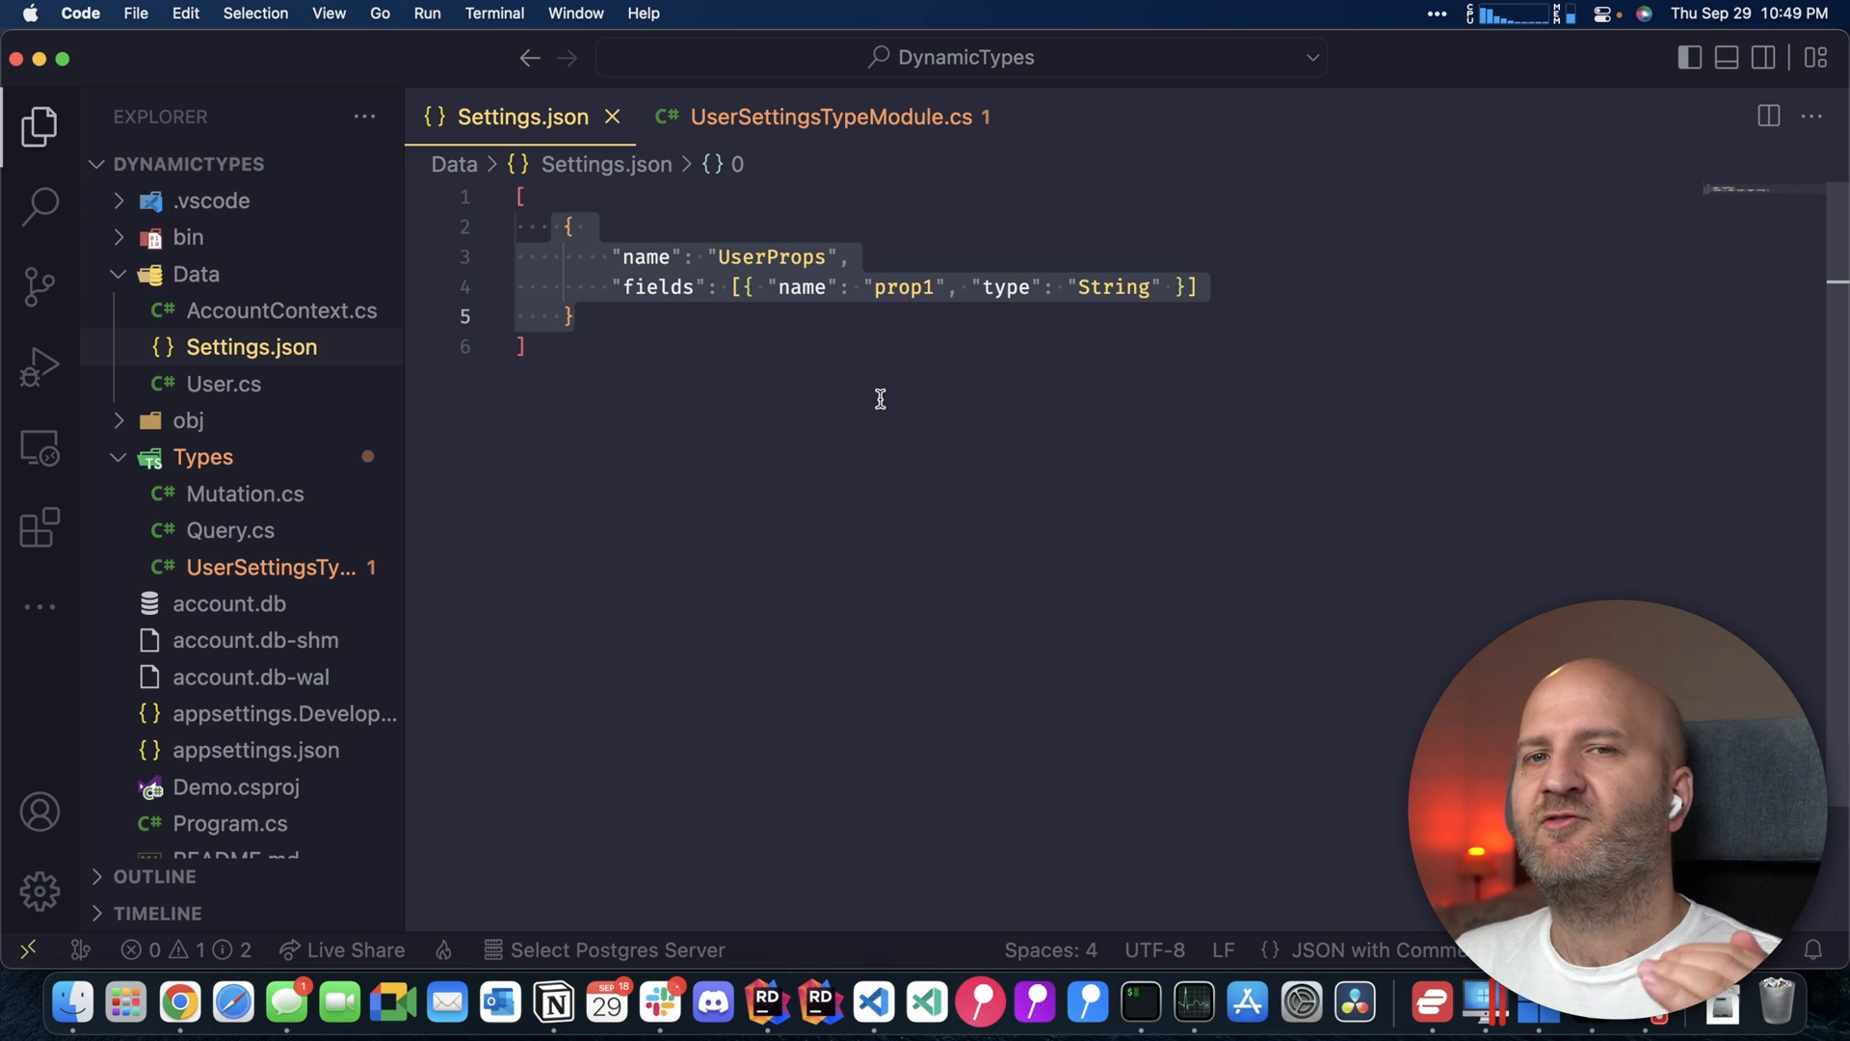
pyautogui.click(829, 315)
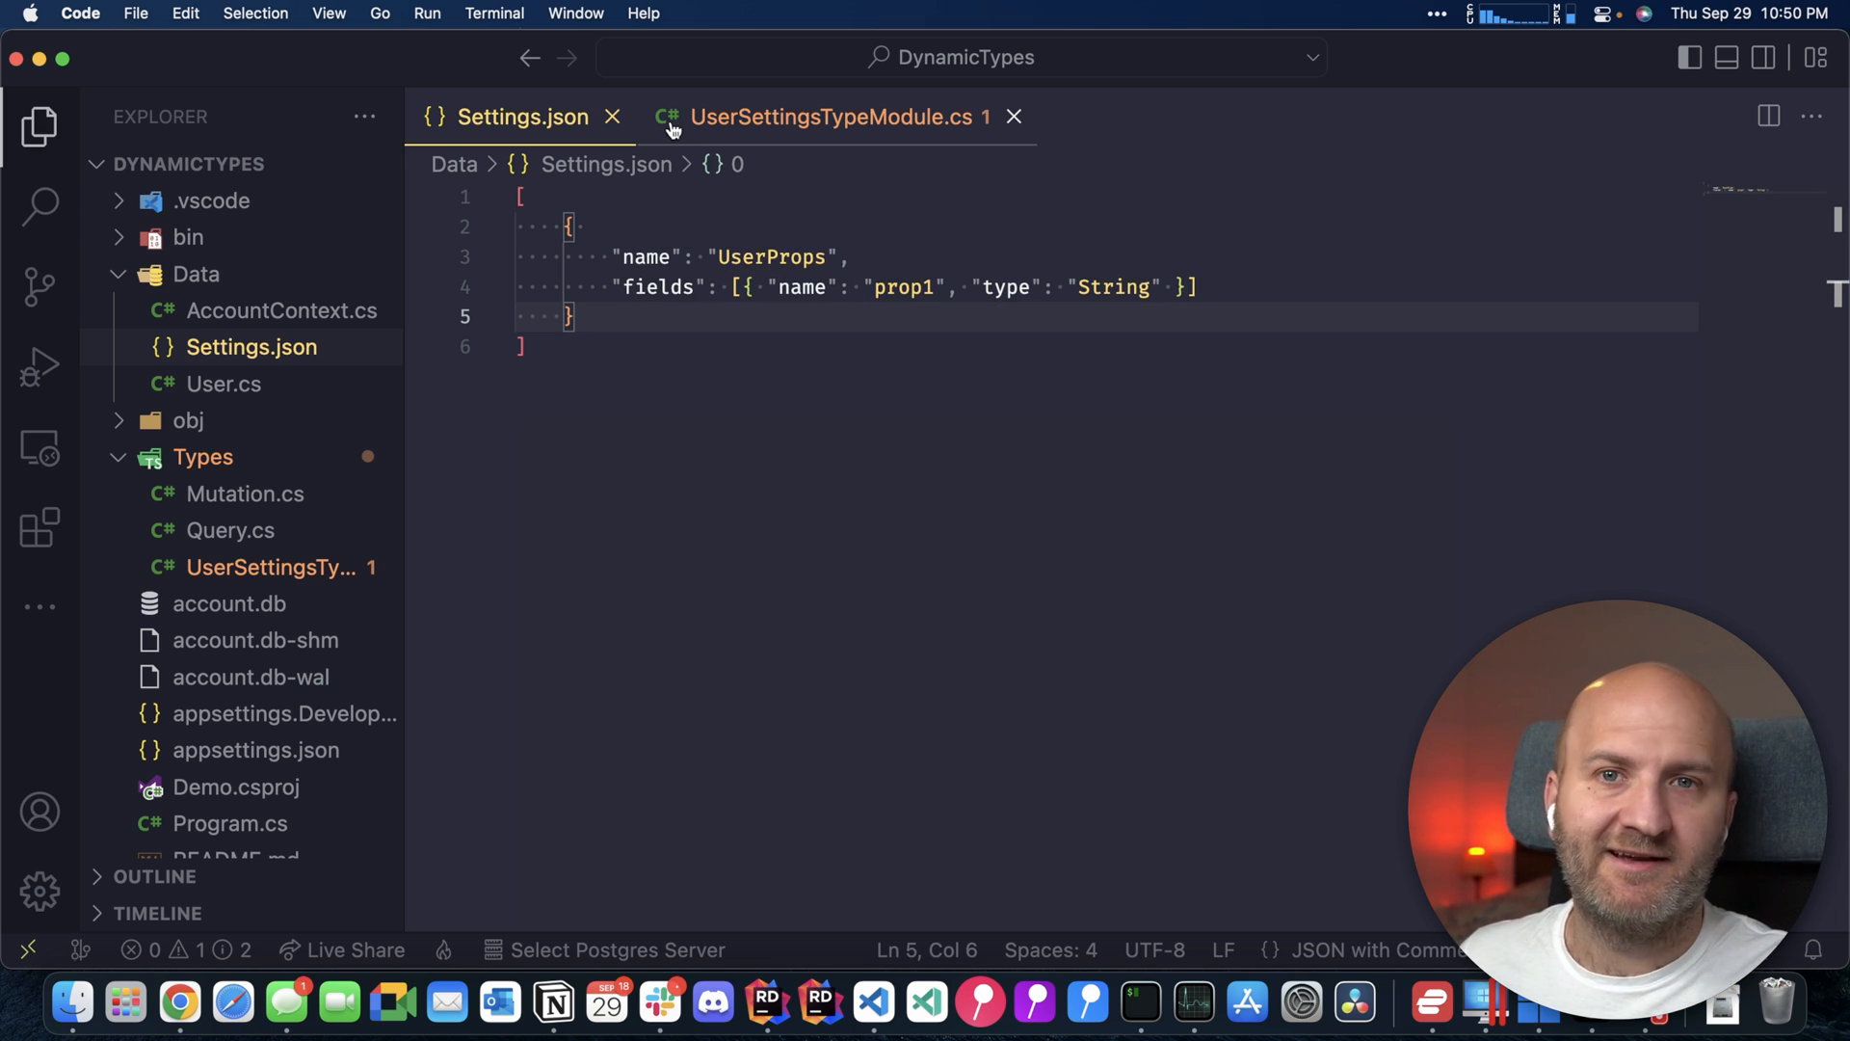
# Close Settings.json; add non-null settingsType from types[0] and a User type resolving Settings
pyautogui.click(837, 116)
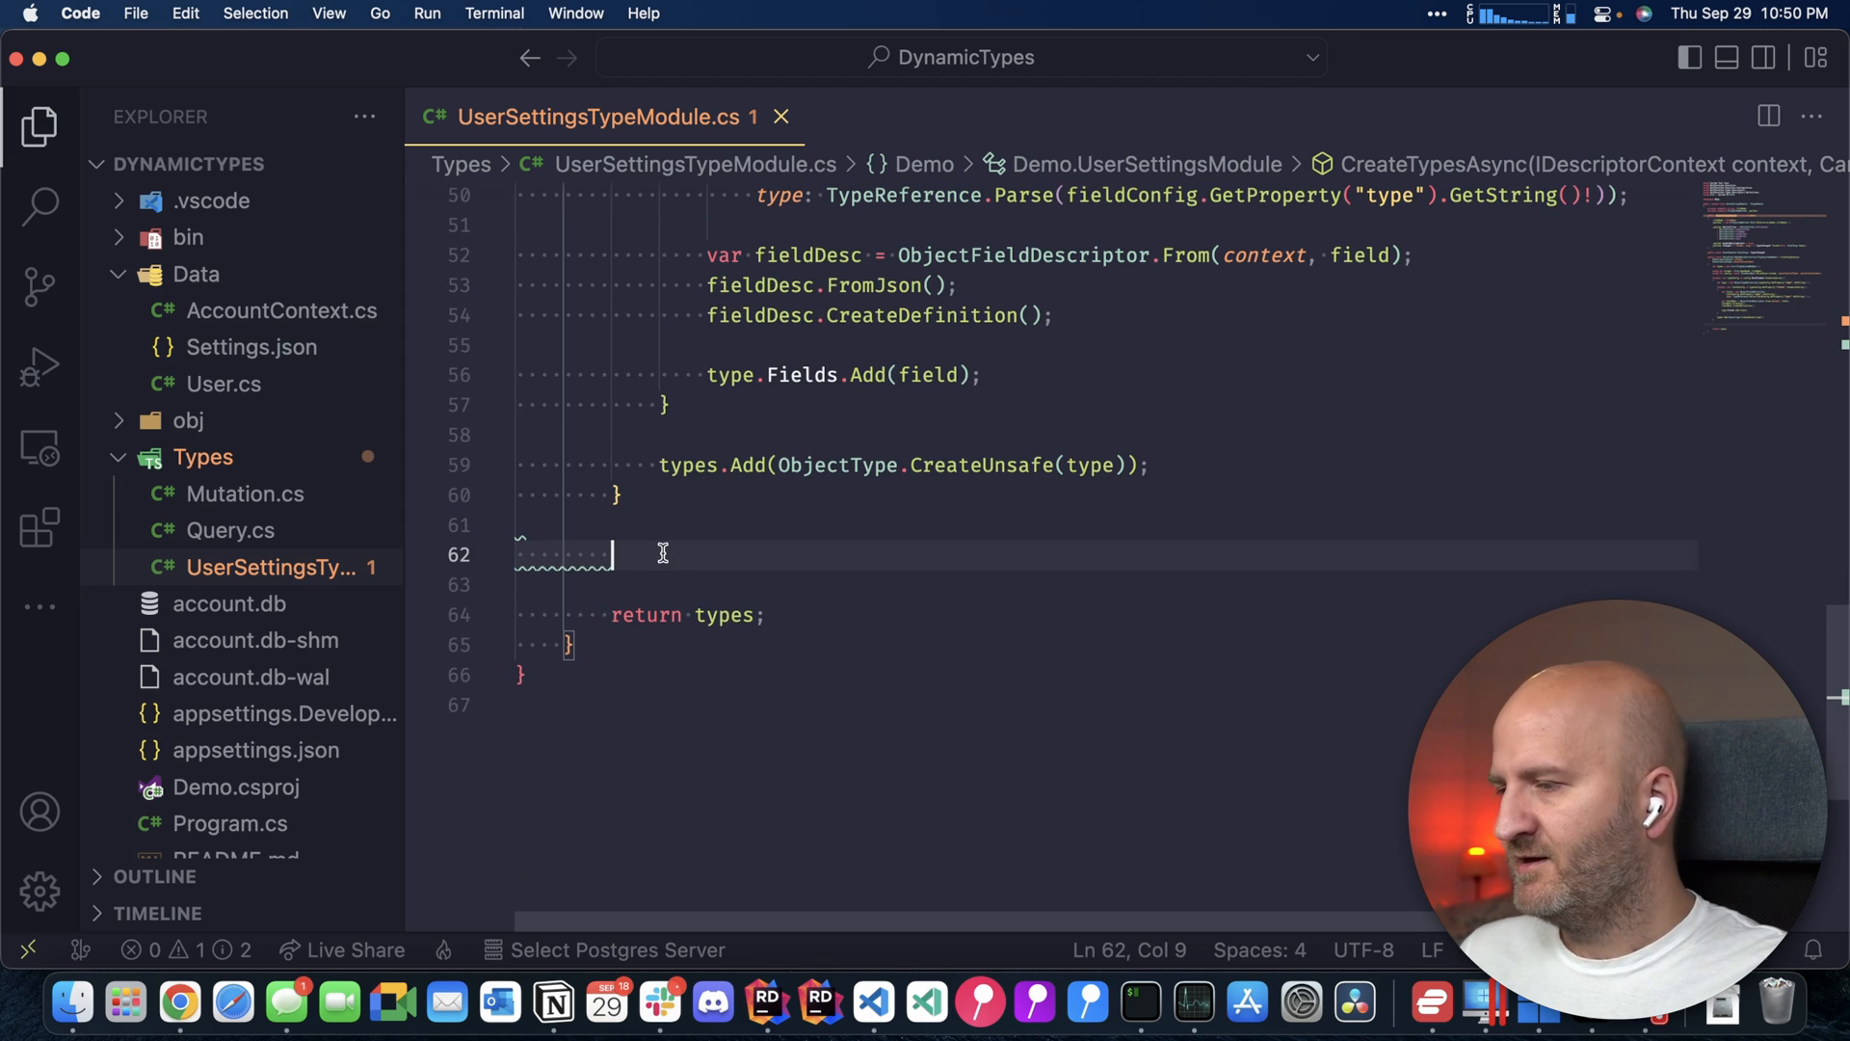
pyautogui.moveTo(809, 561)
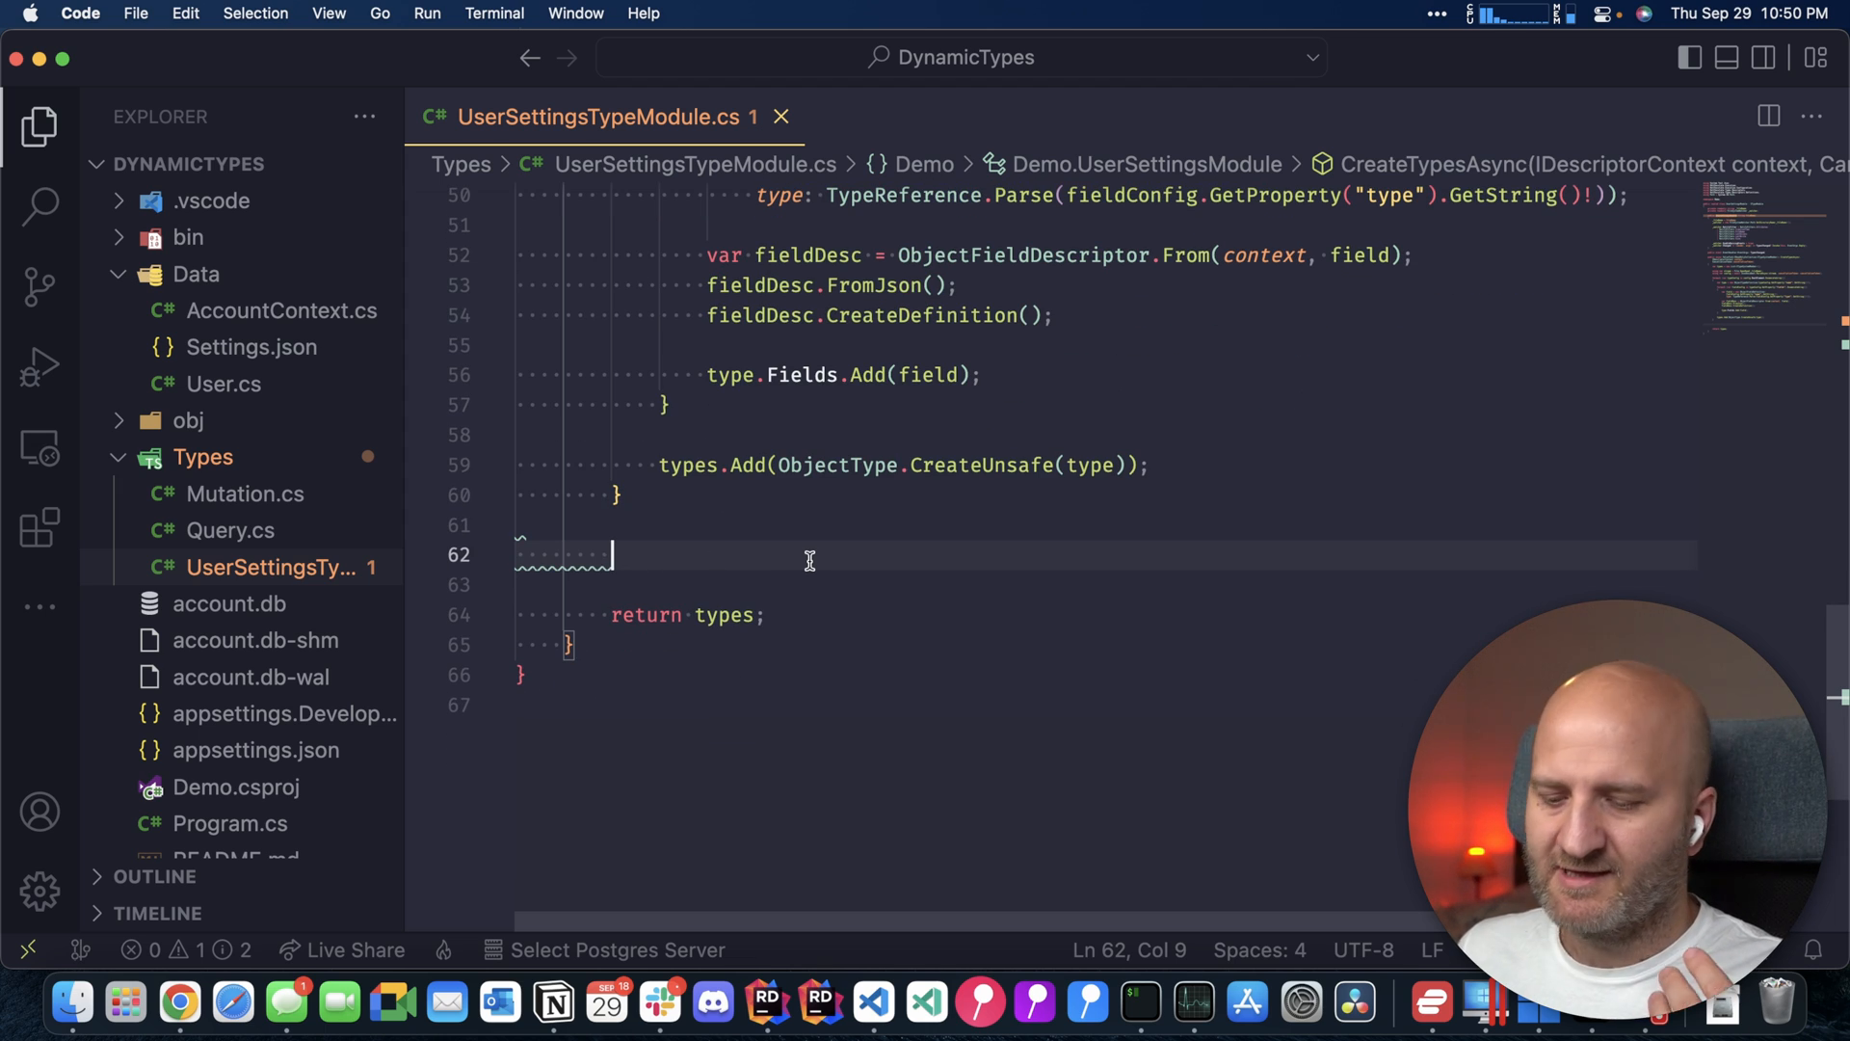
pyautogui.write('var settingsType = TypeReference.Create(new NonNullType((INamedType)types[0]));')
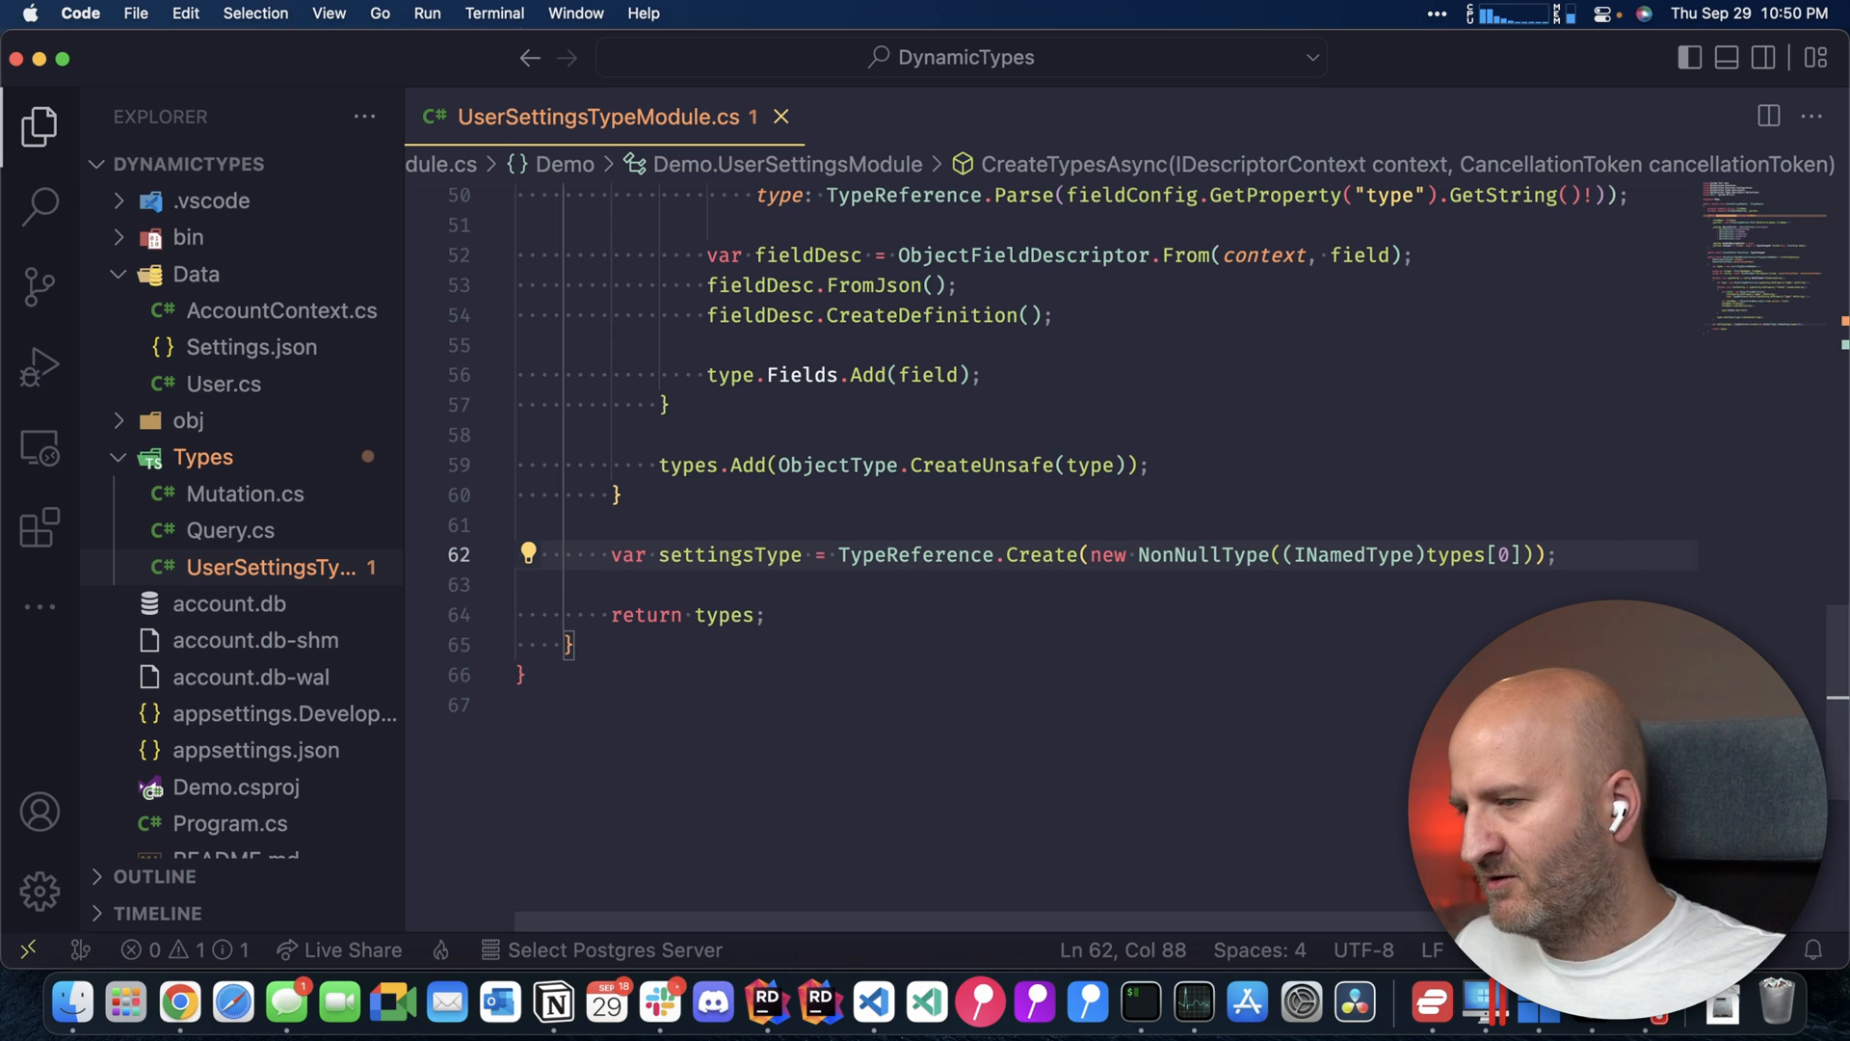
pyautogui.press('enter')
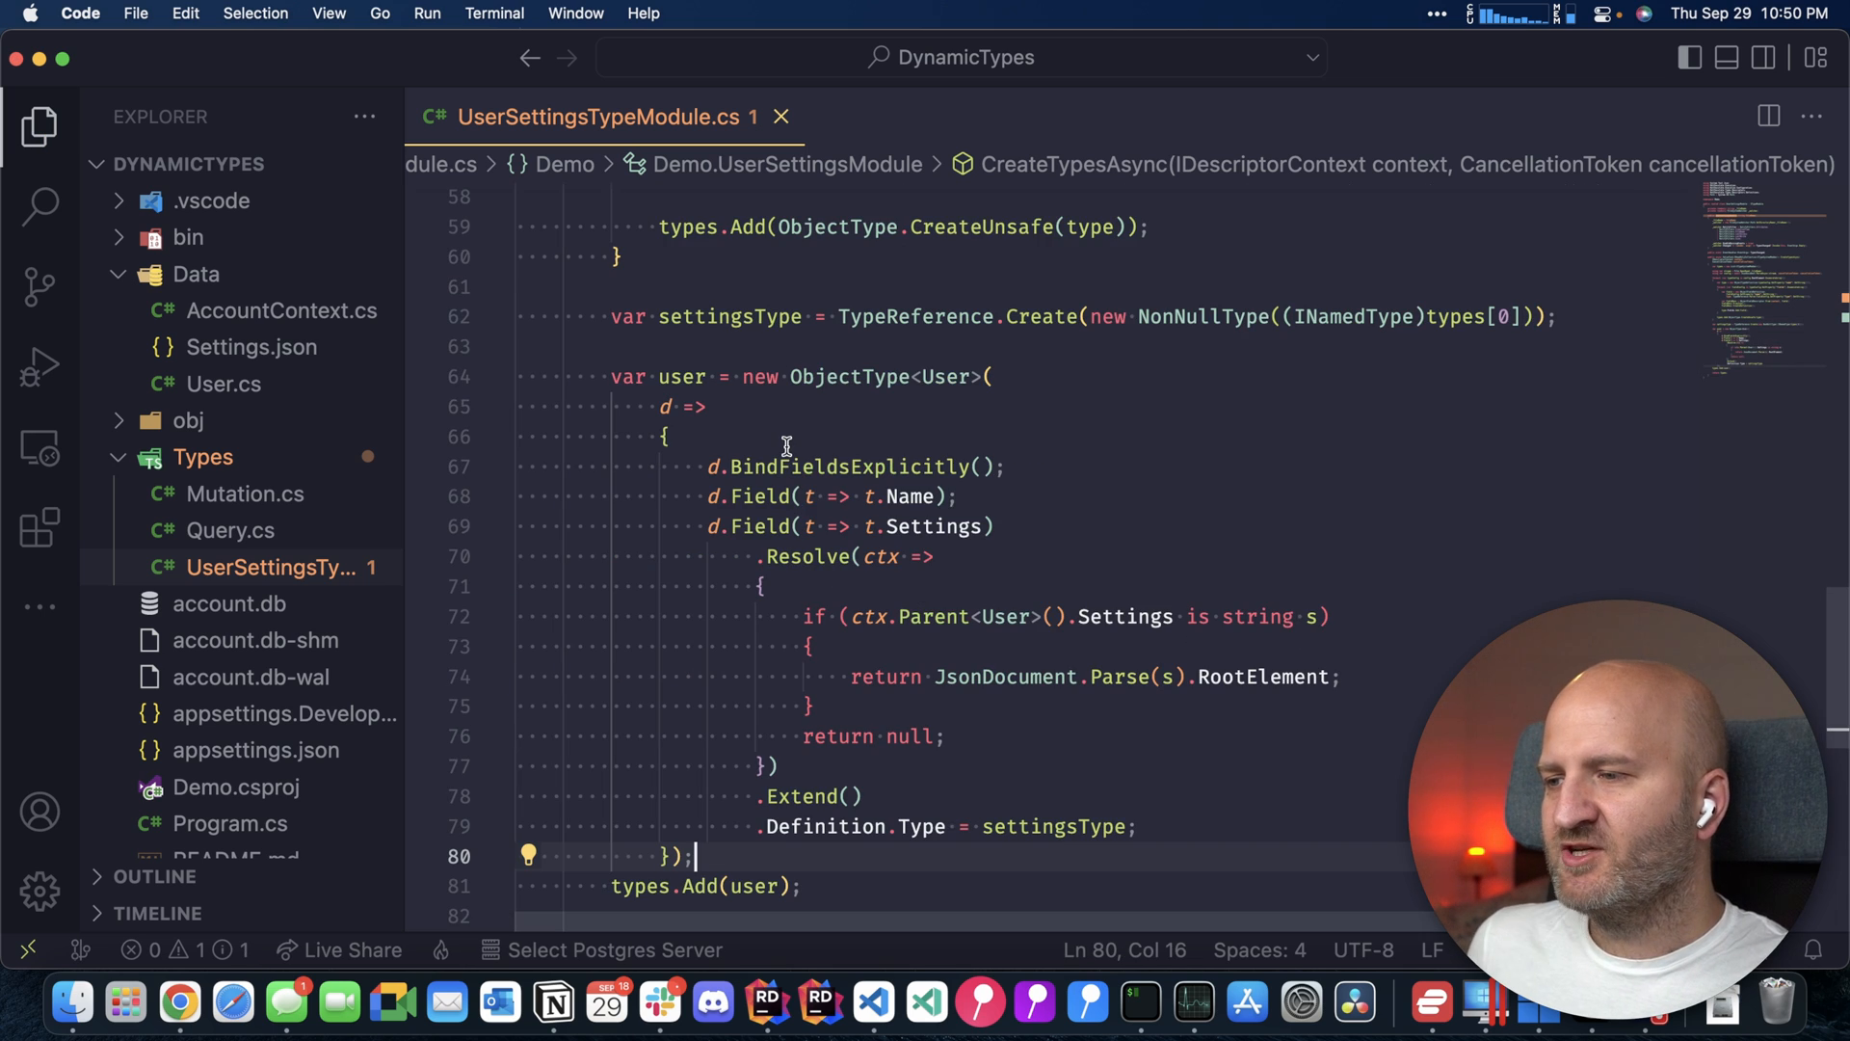
pyautogui.scroll(-3)
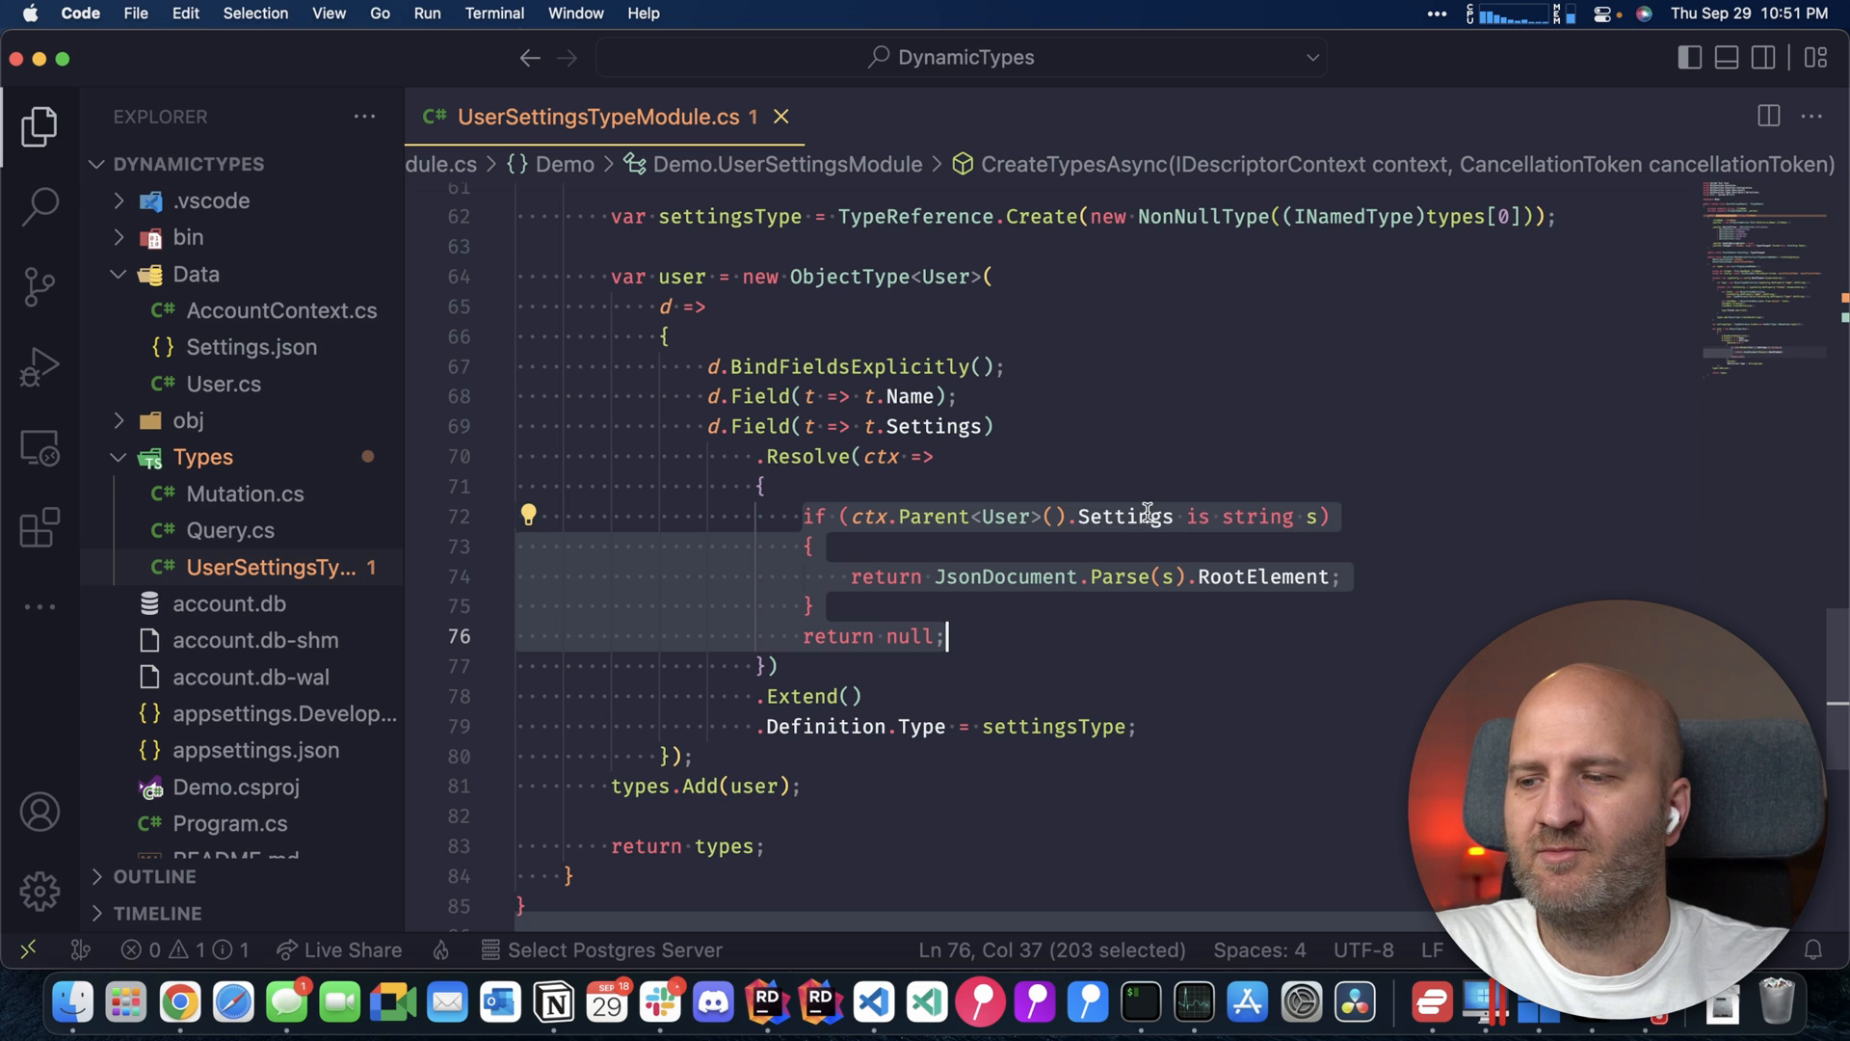
pyautogui.moveTo(1124, 516)
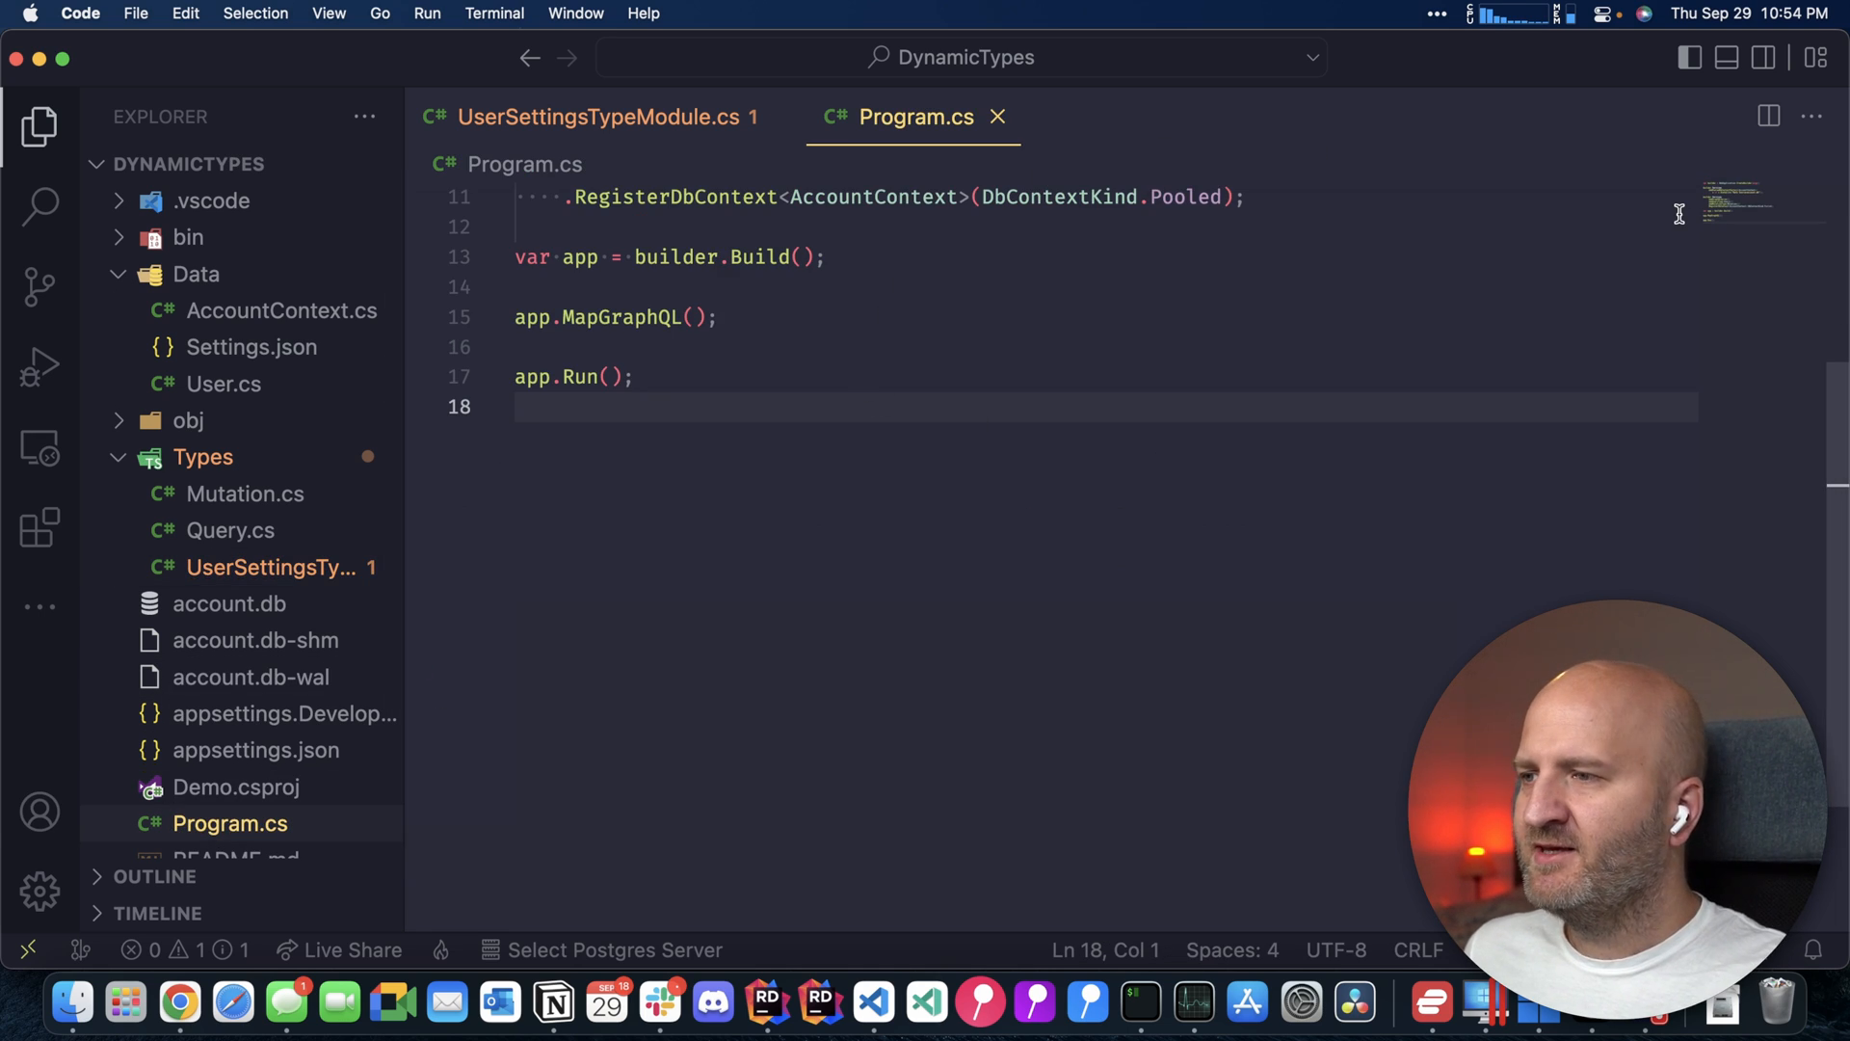
# Chain .AddTypeModule(_ => new UserSettingsModule("./Data/Settings.json")) after the DbContext registration
pyautogui.press('Enter')
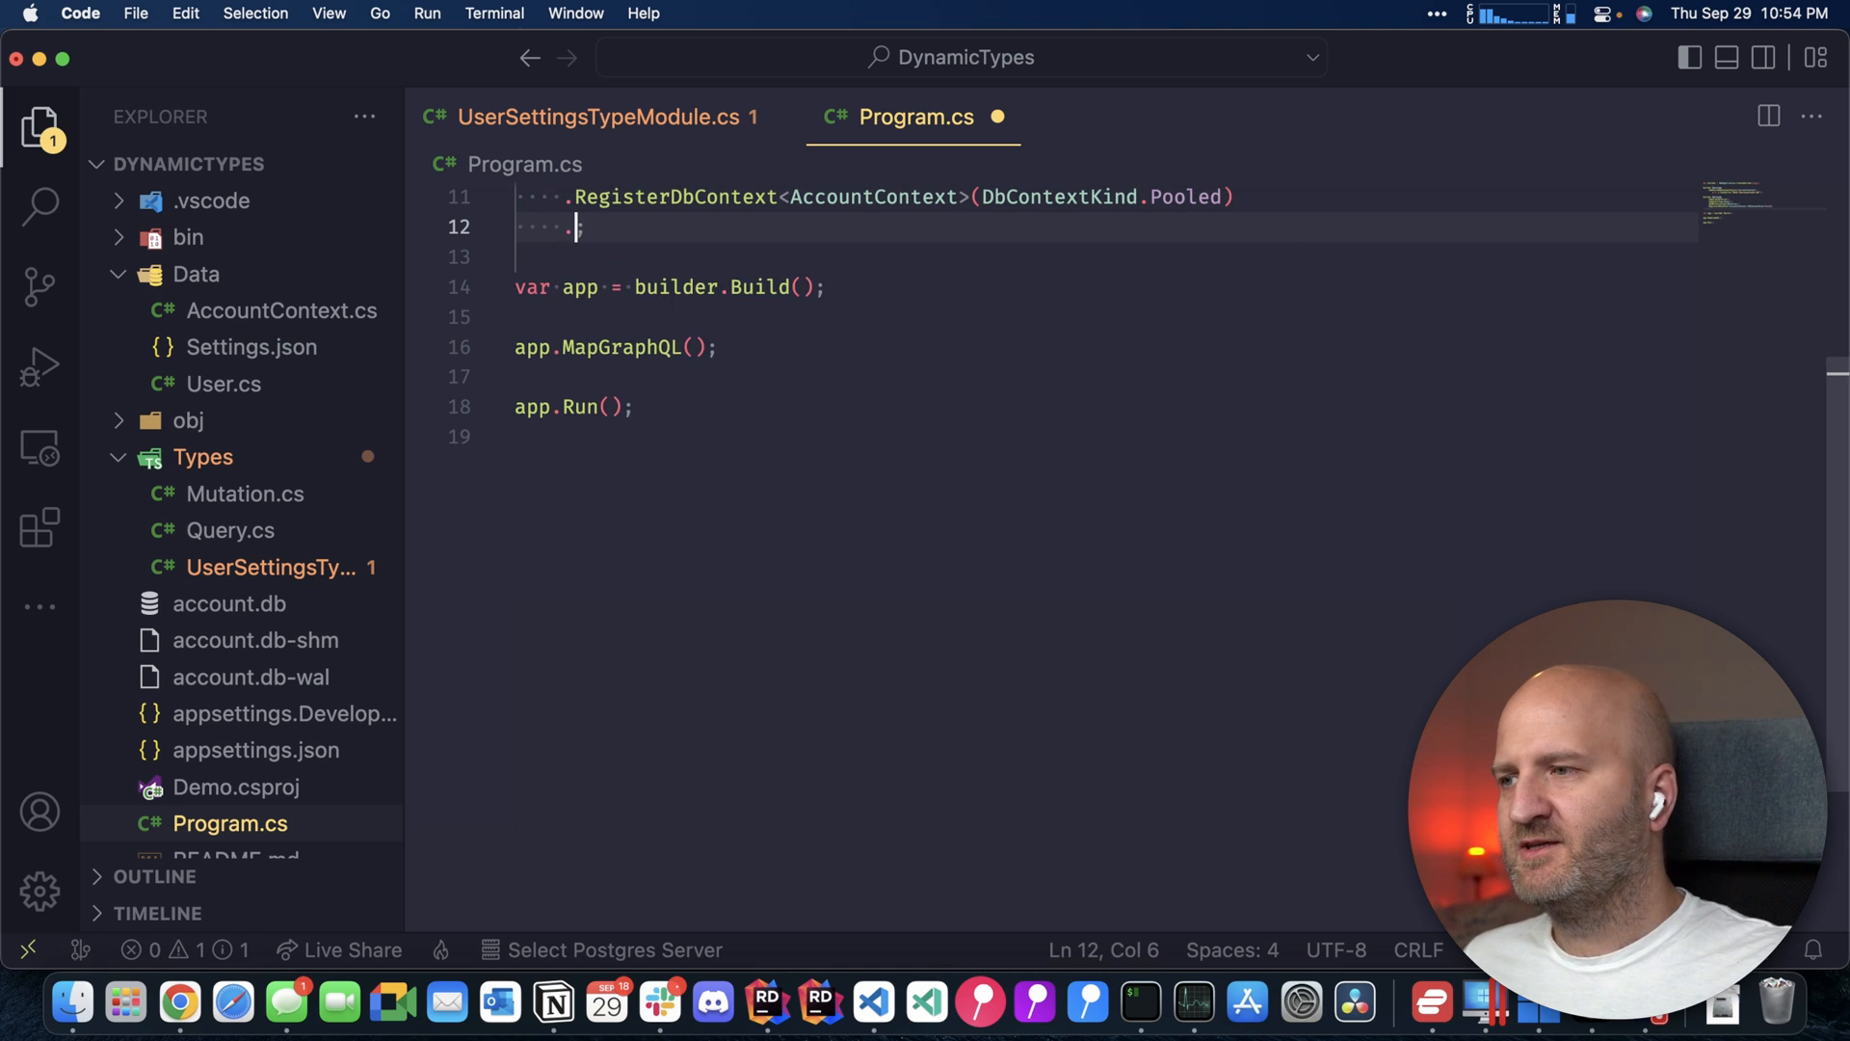
pyautogui.write('.AddTypeModule(')
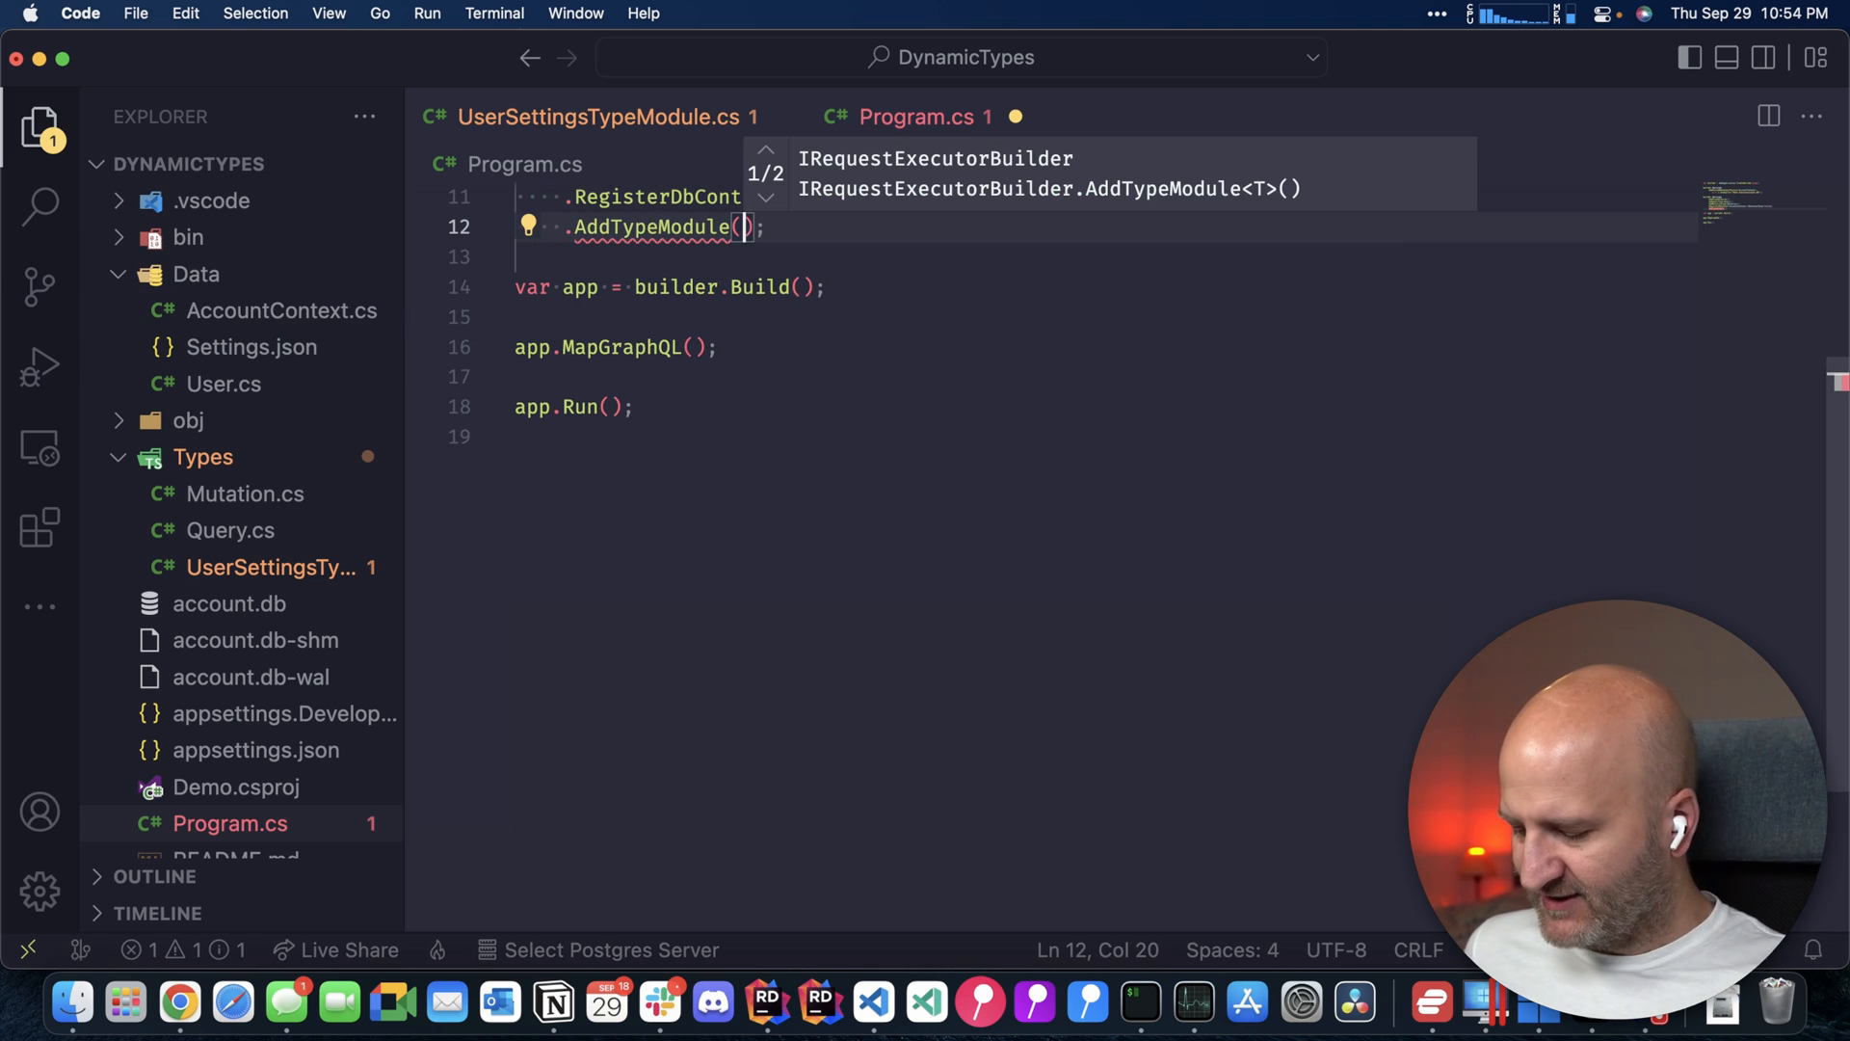
pyautogui.write('_ =>')
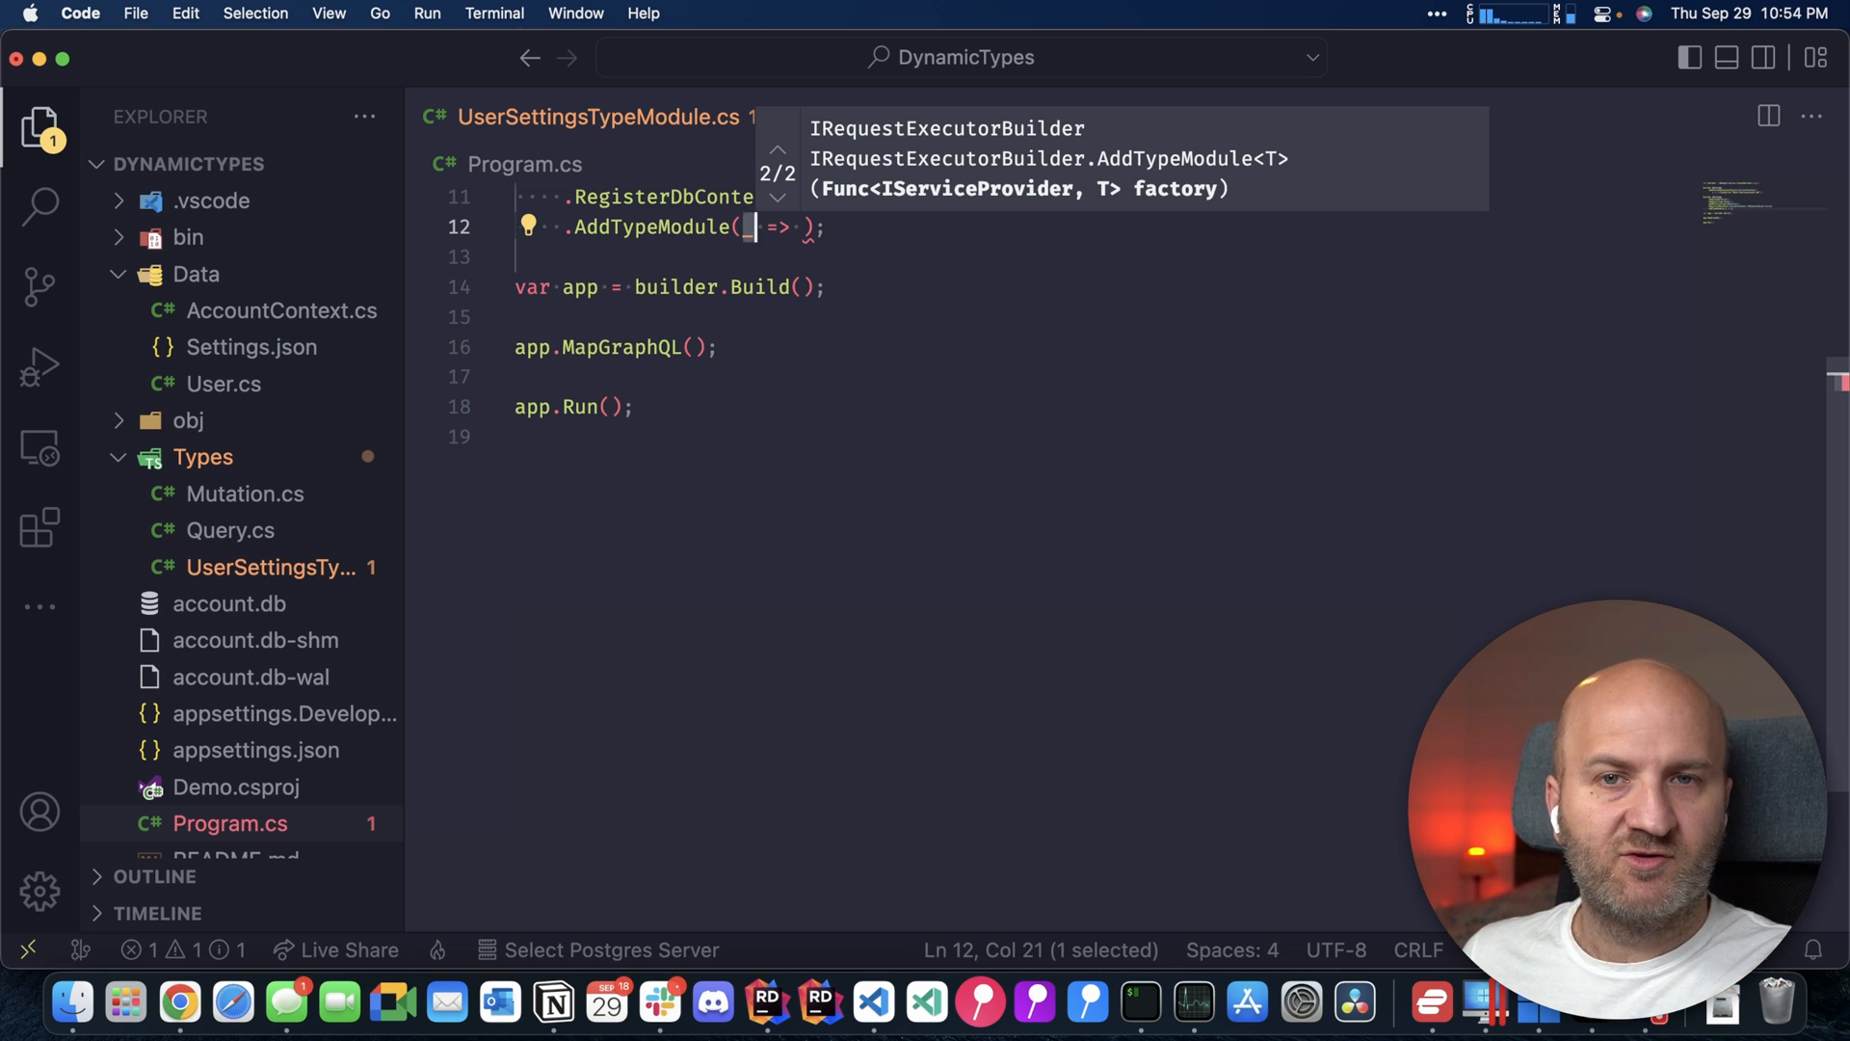
pyautogui.write('new UserSettingsModule(')
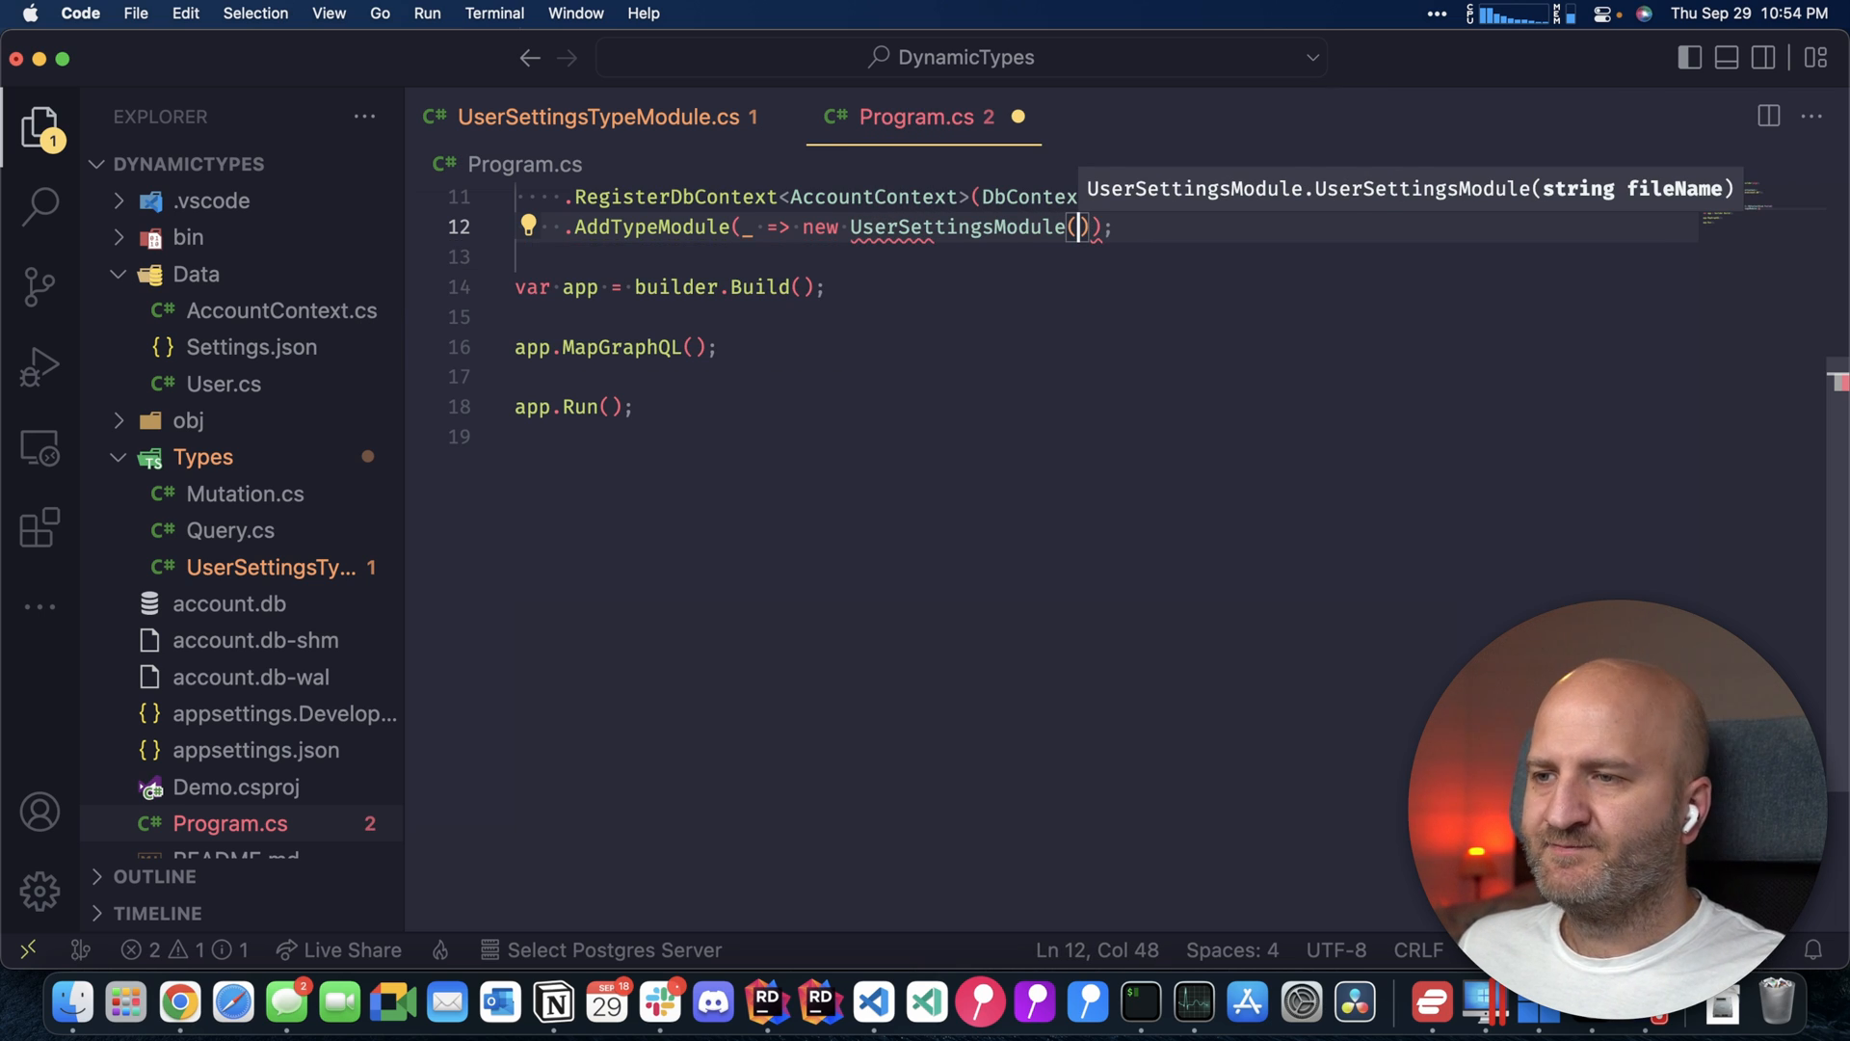
pyautogui.write('""')
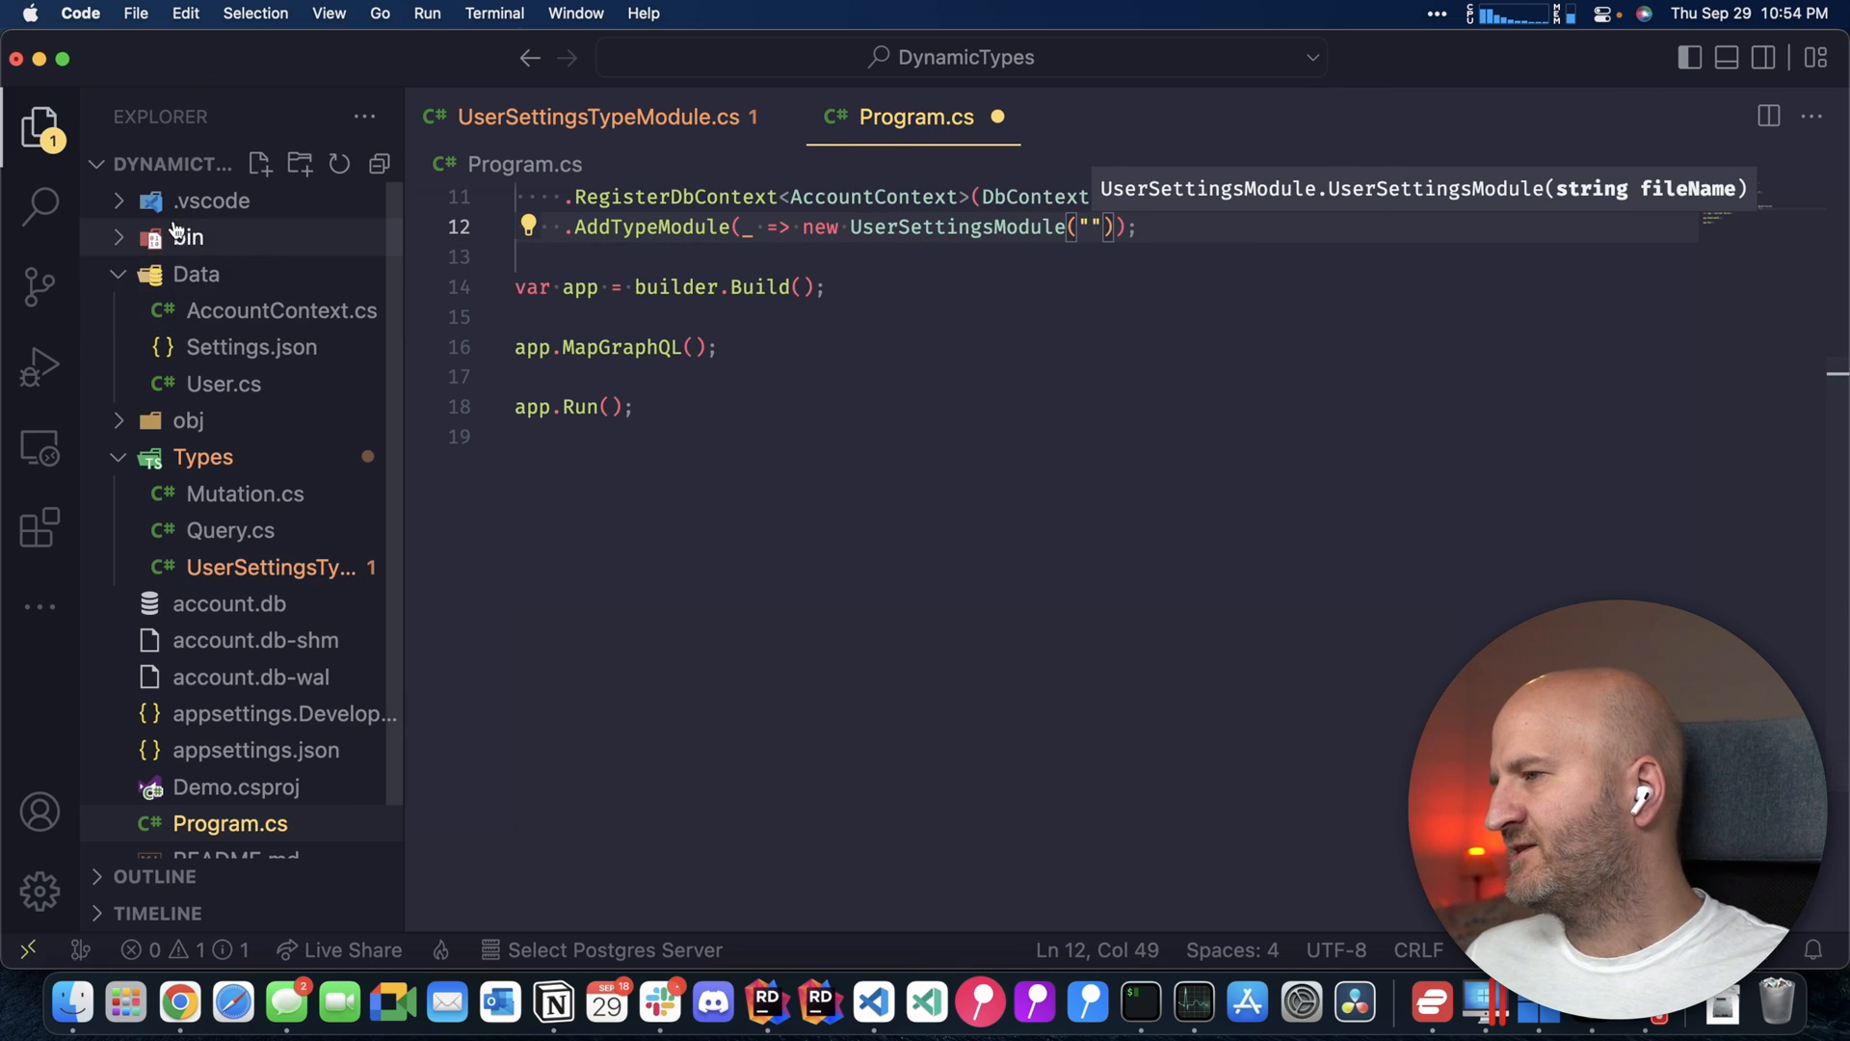
pyautogui.write('./')
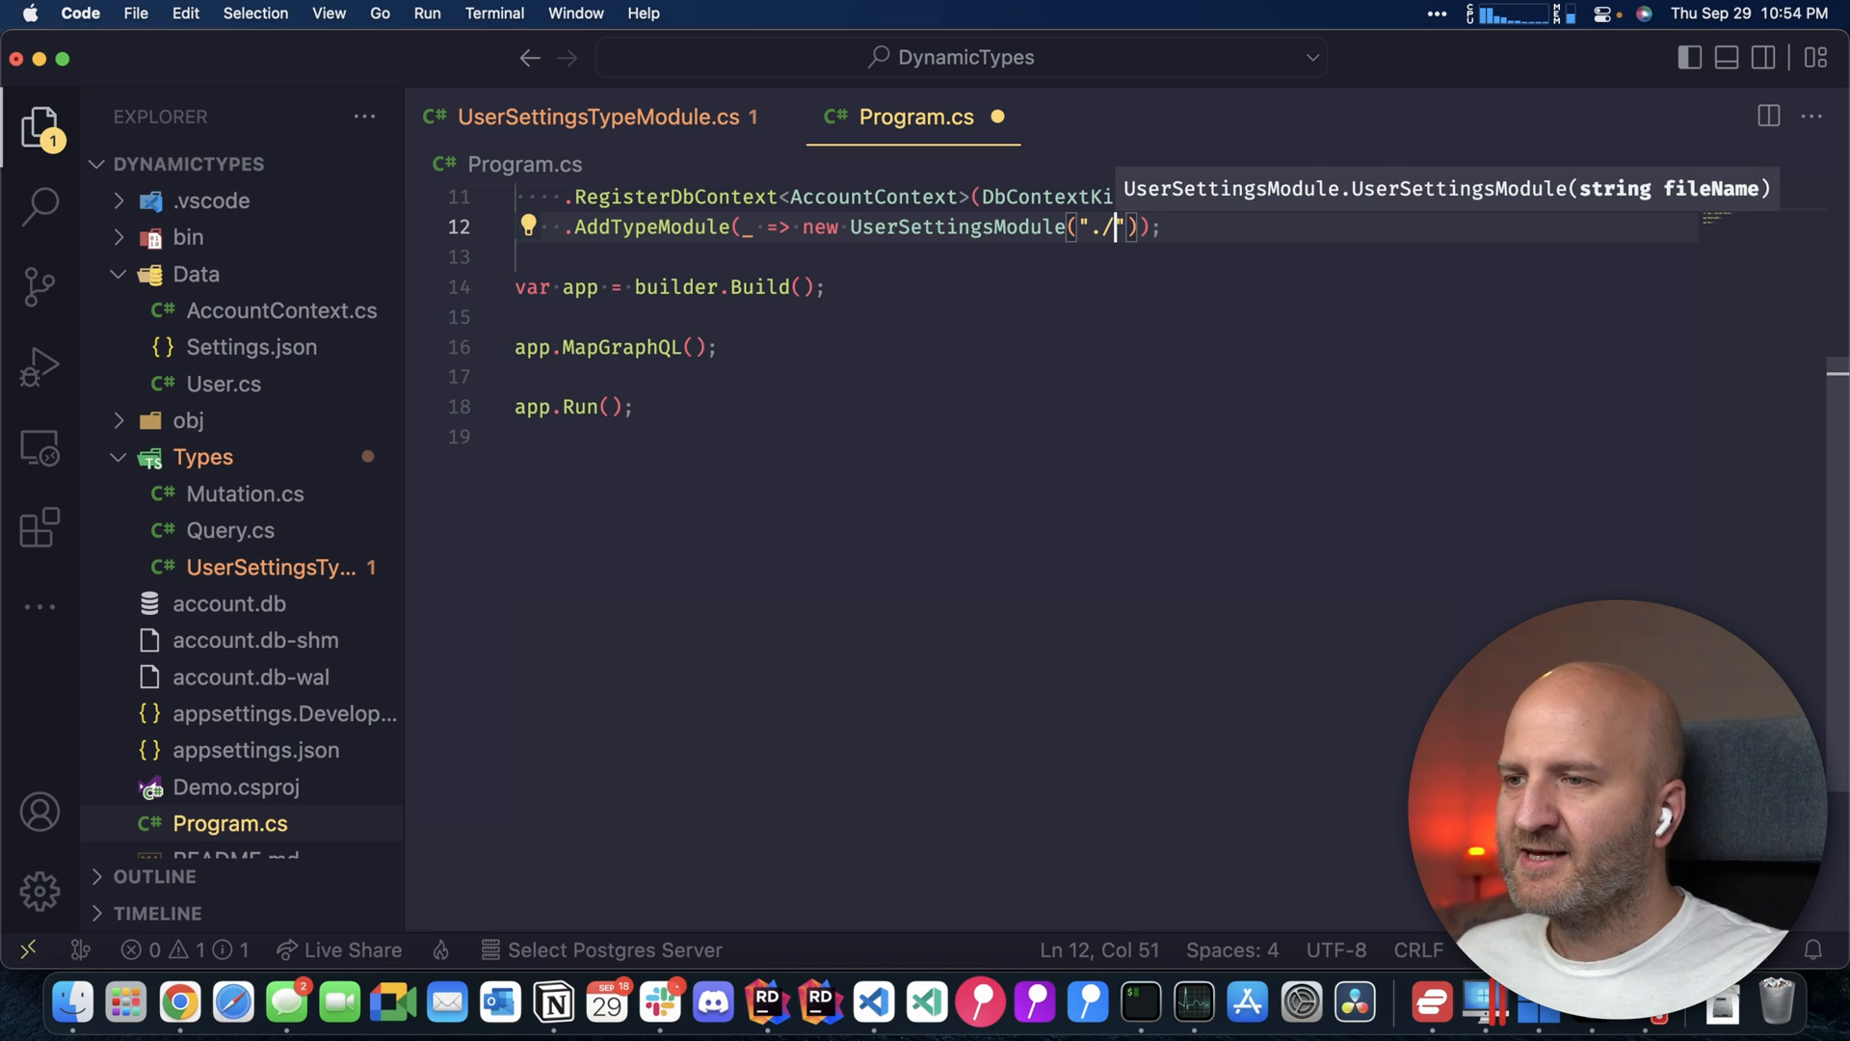
pyautogui.write('Dat')
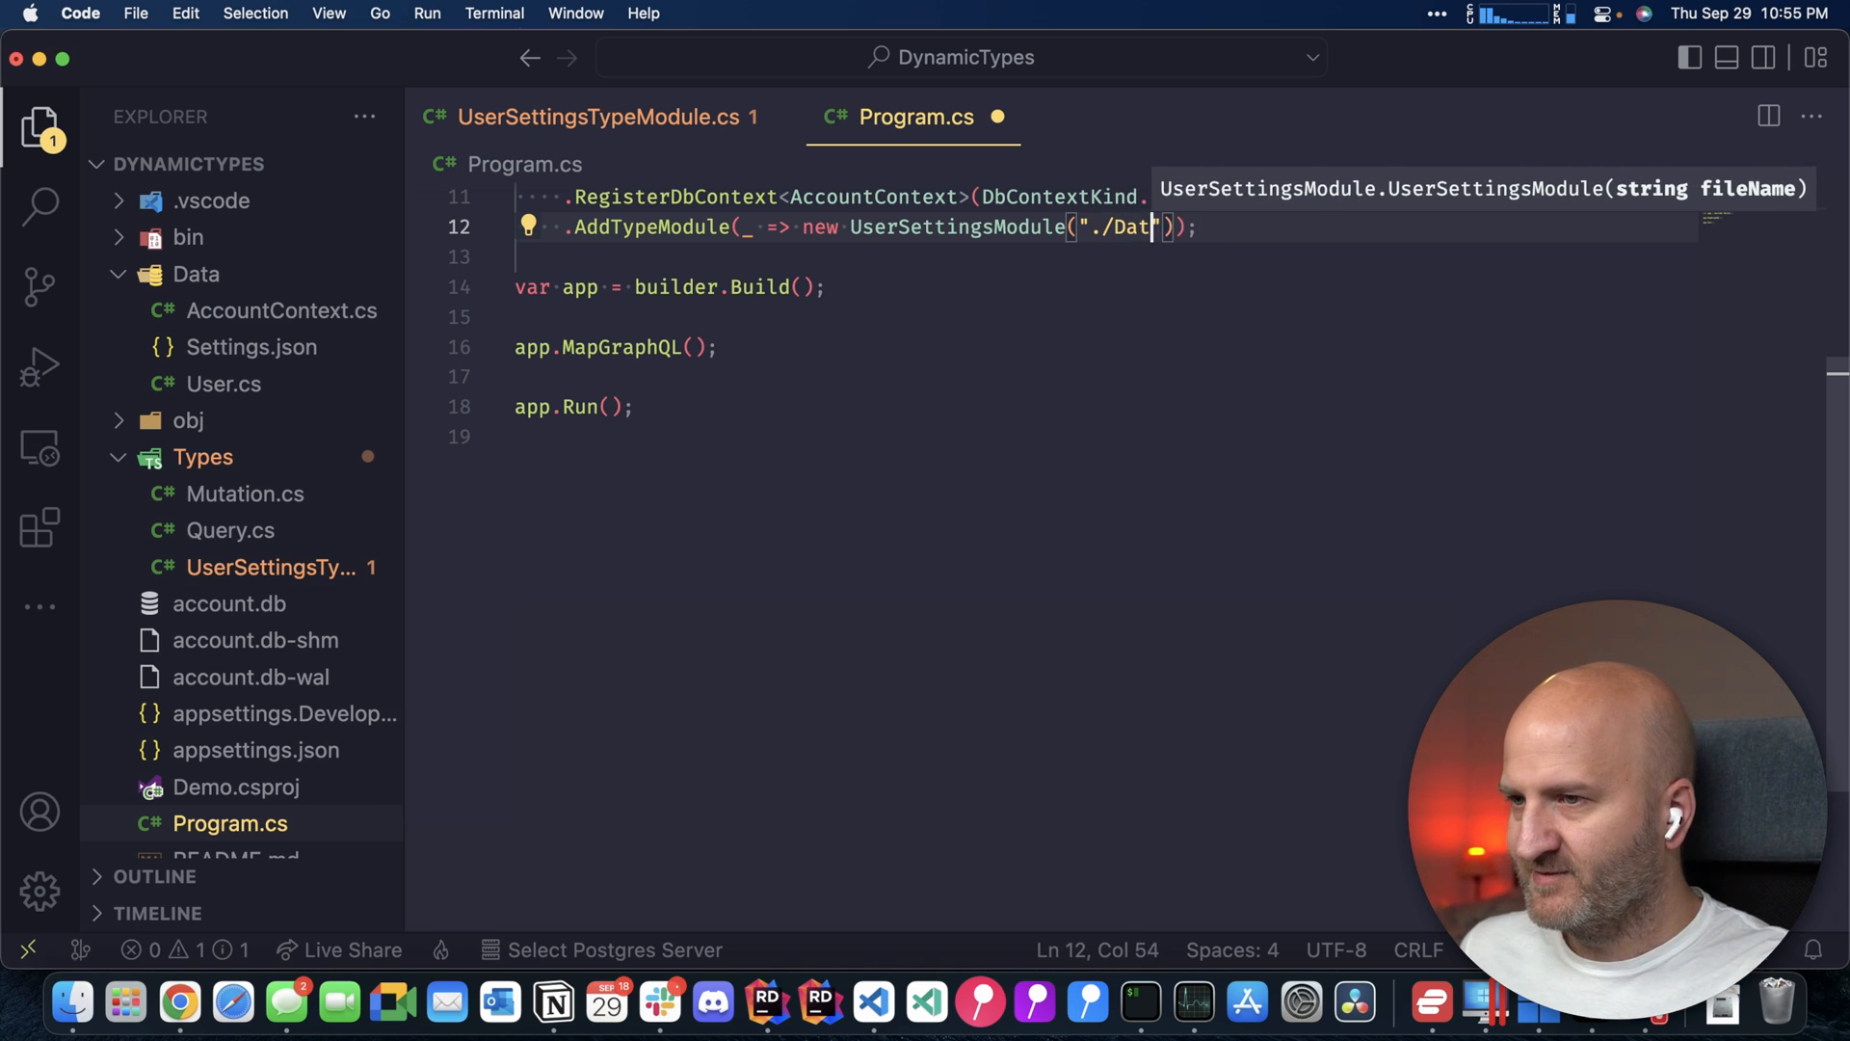
pyautogui.write('a/Sett')
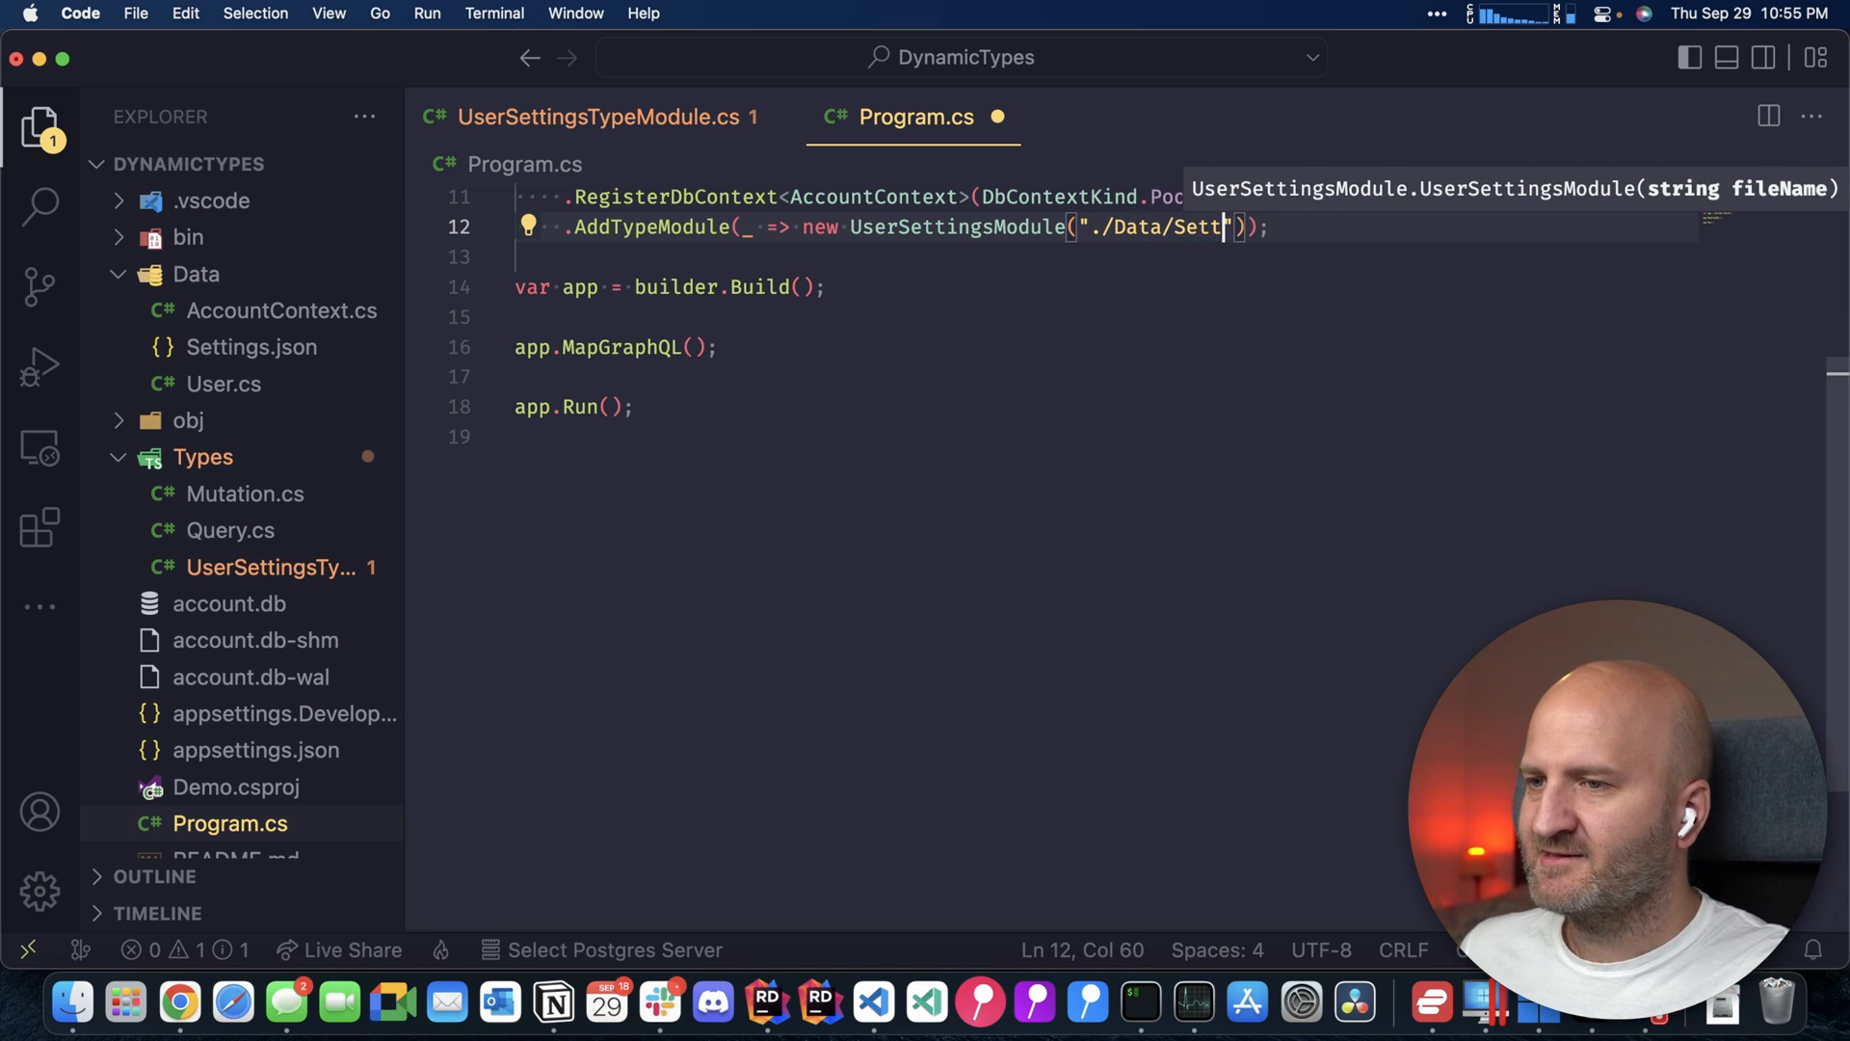
pyautogui.write('ings.json')
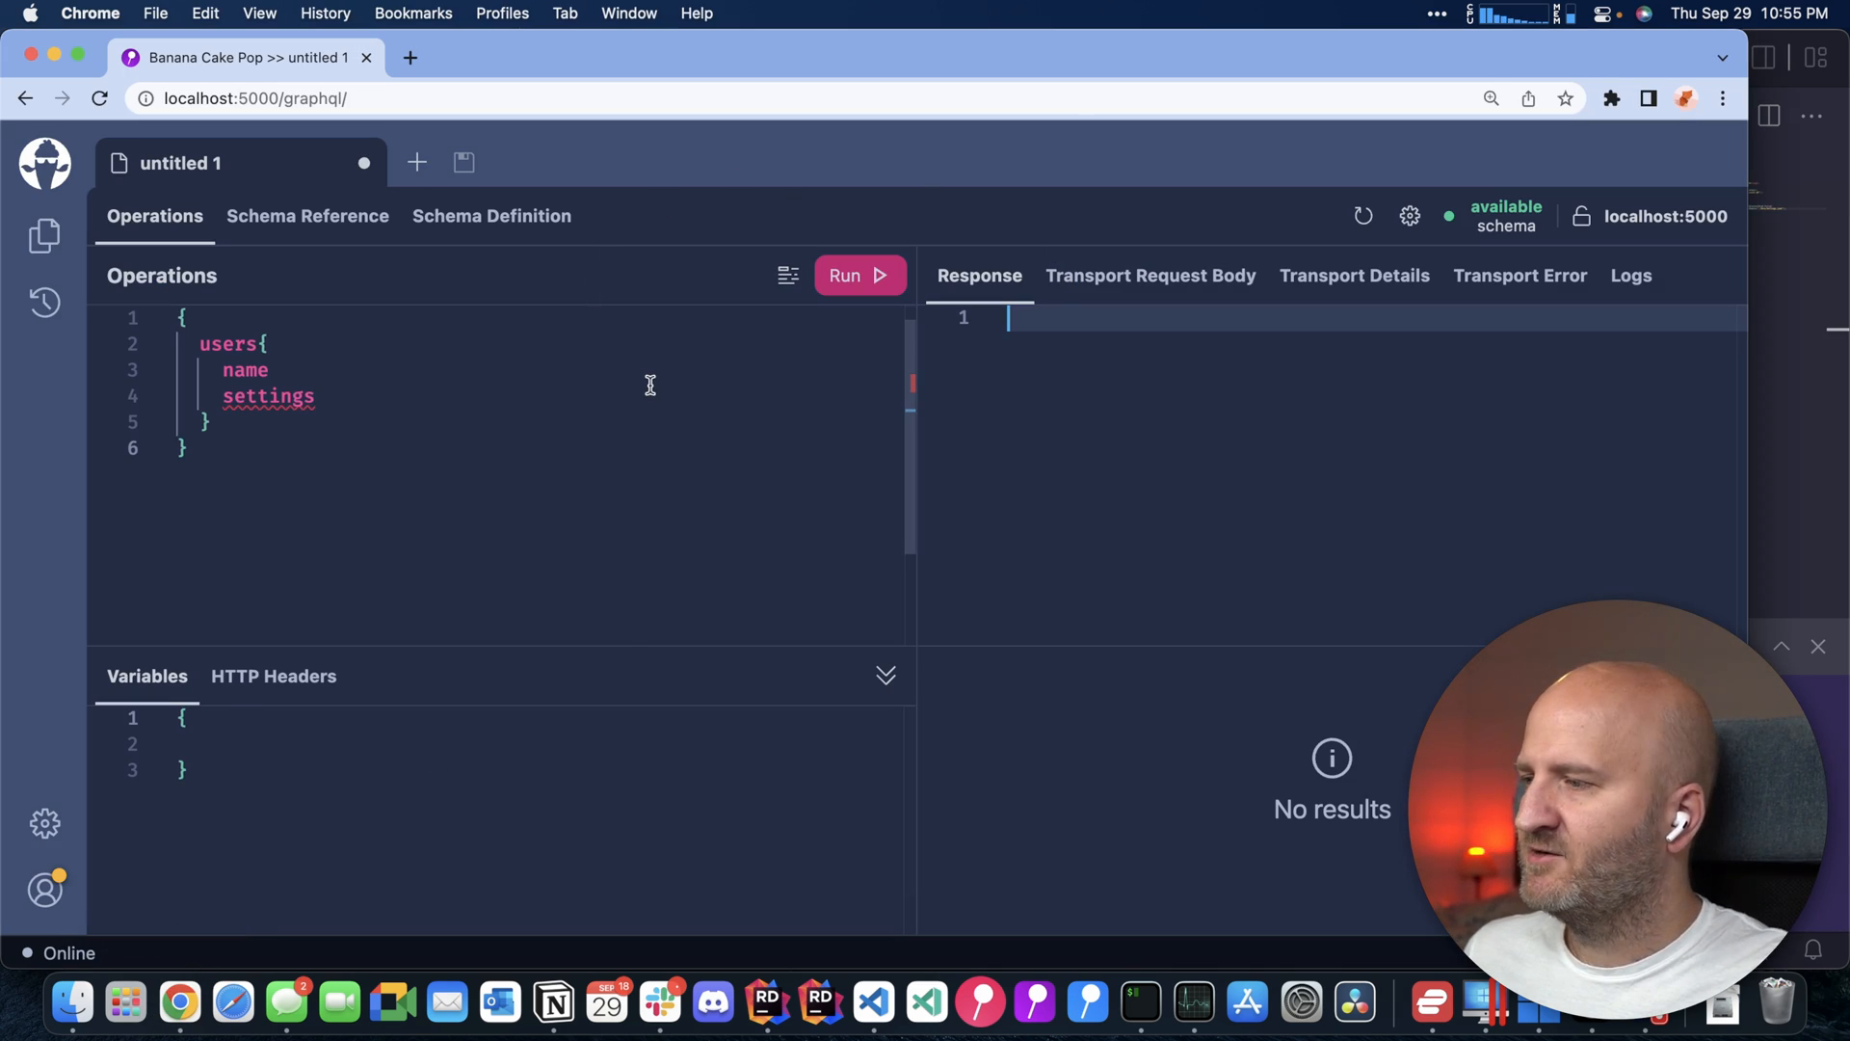
pyautogui.moveTo(268, 396)
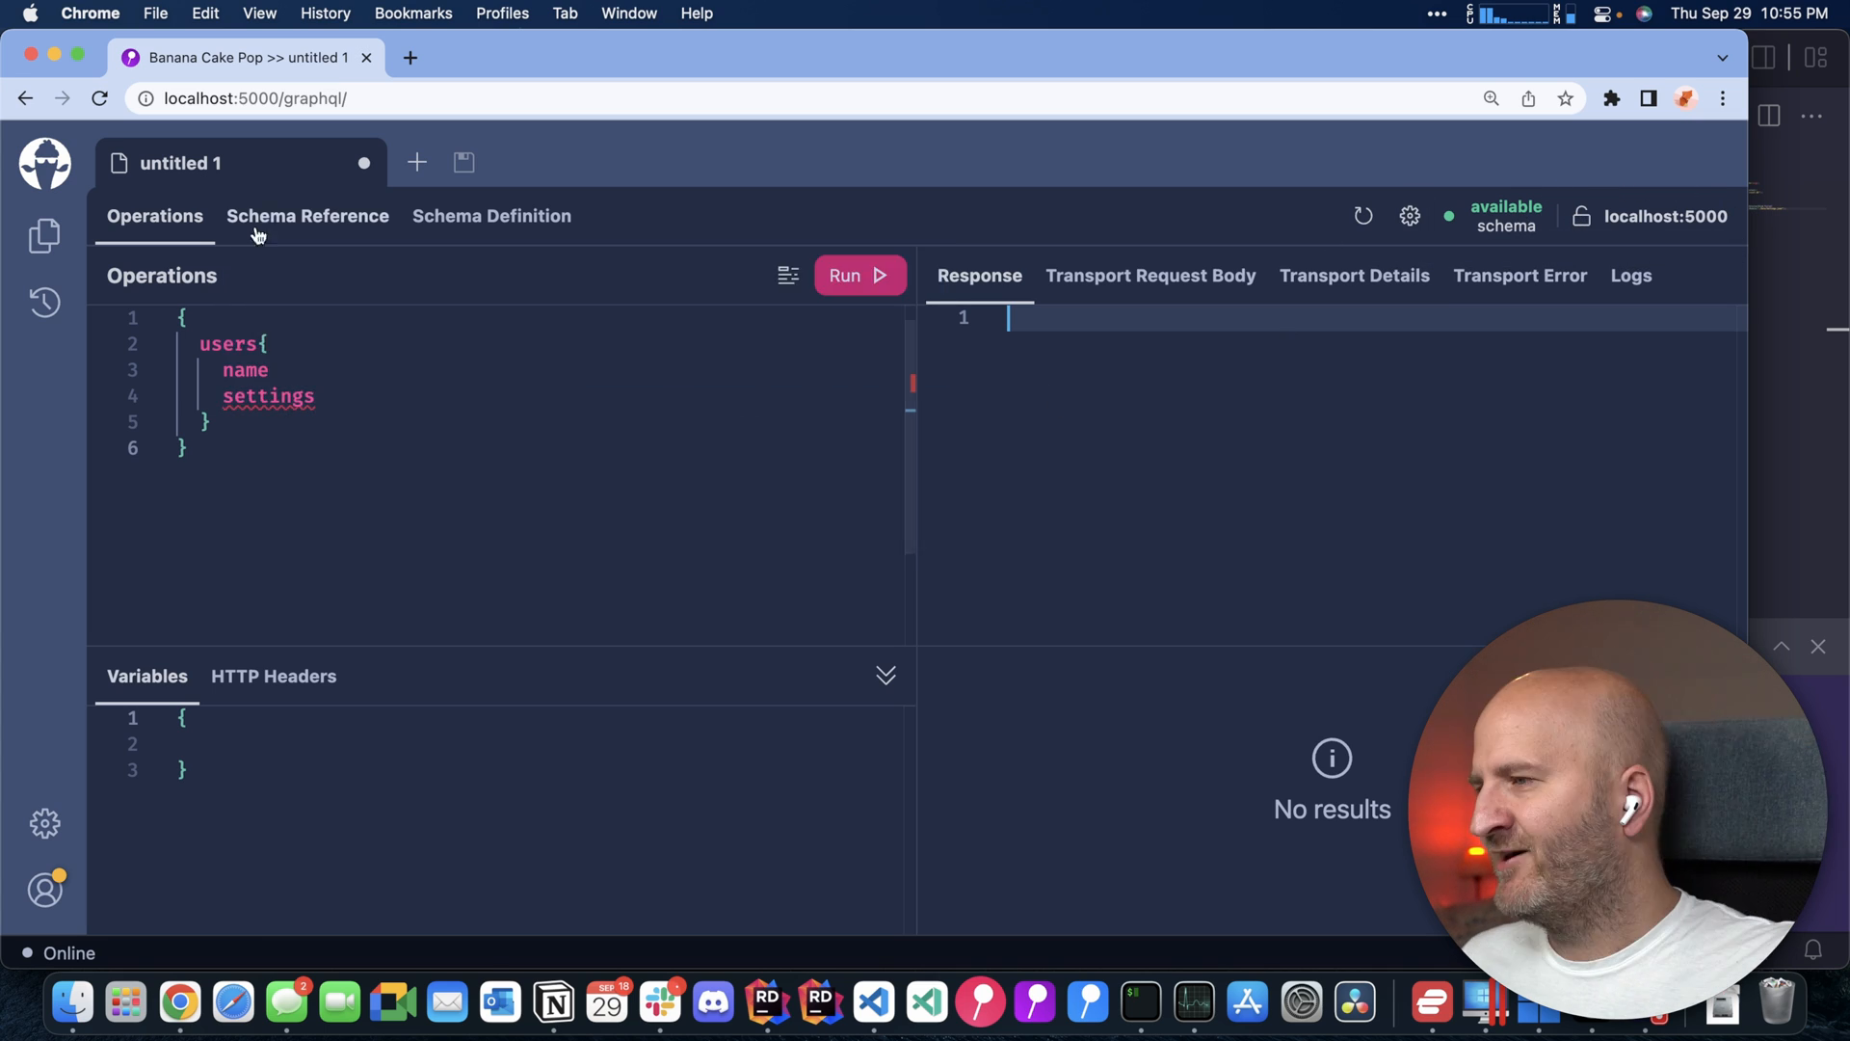
pyautogui.click(307, 215)
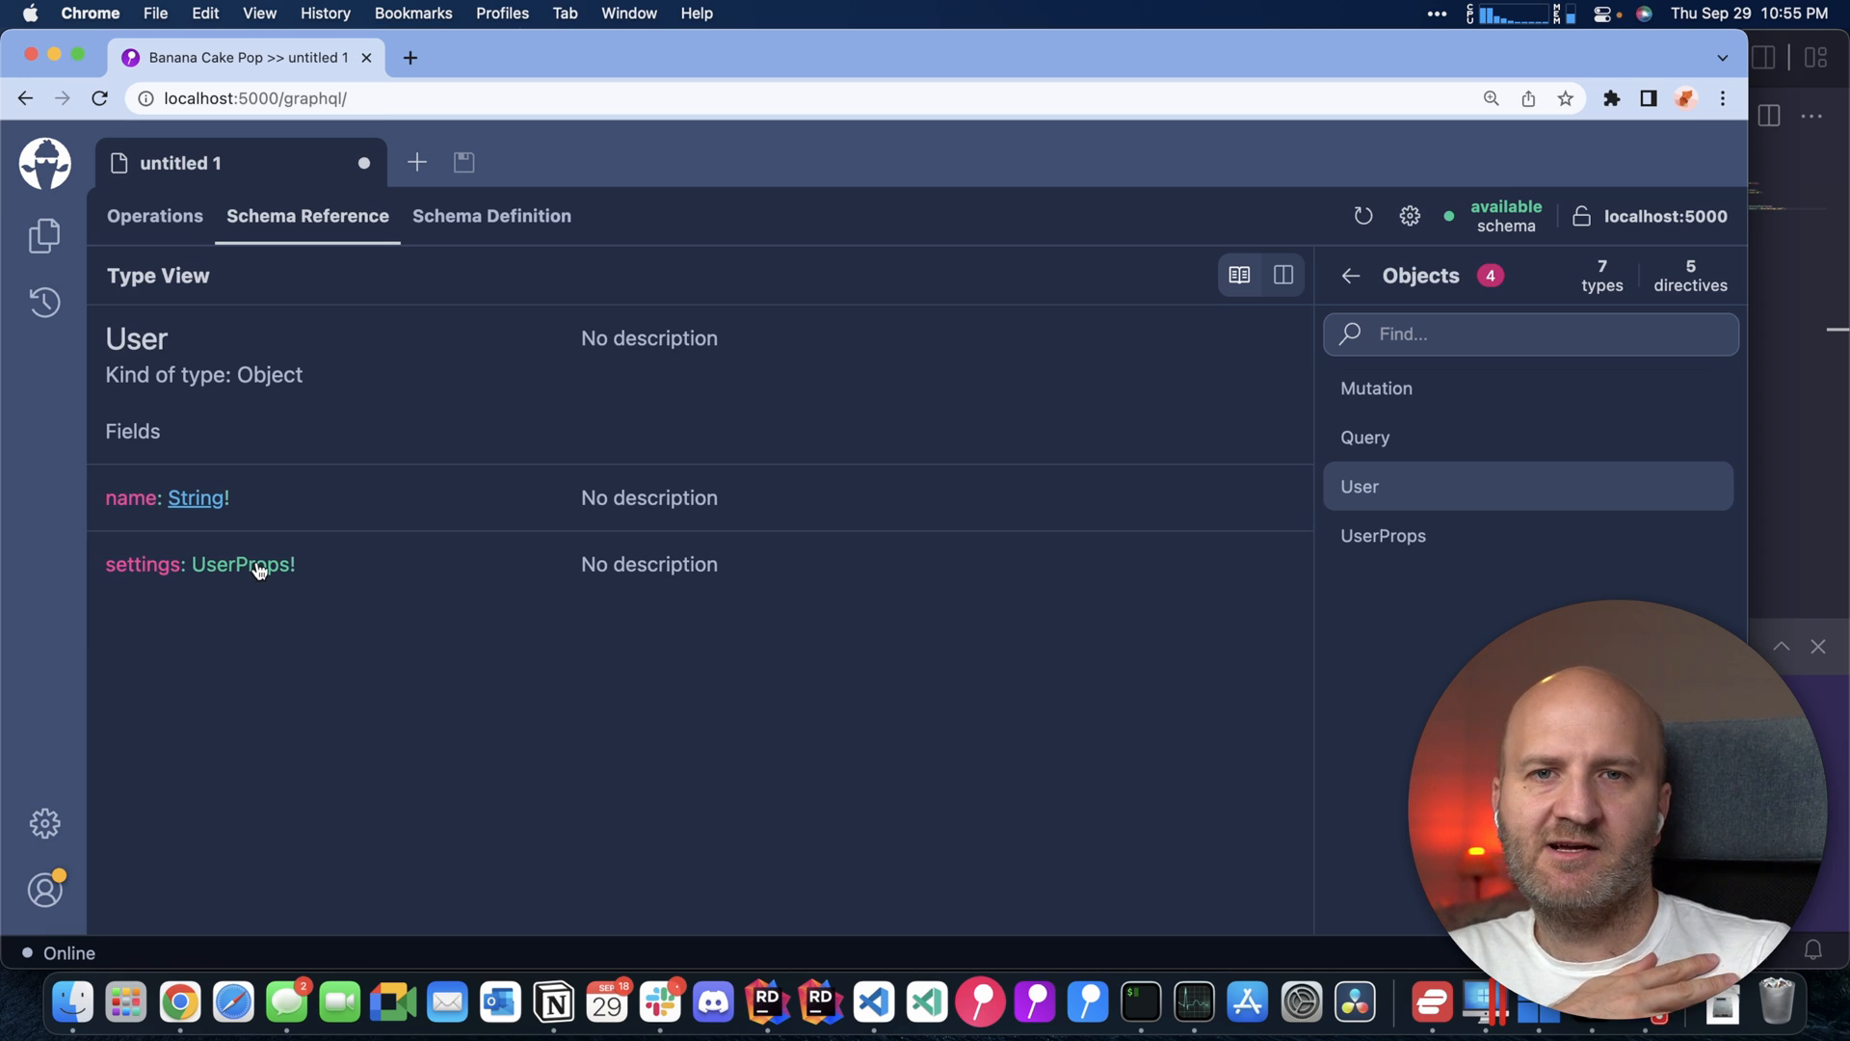
pyautogui.click(154, 216)
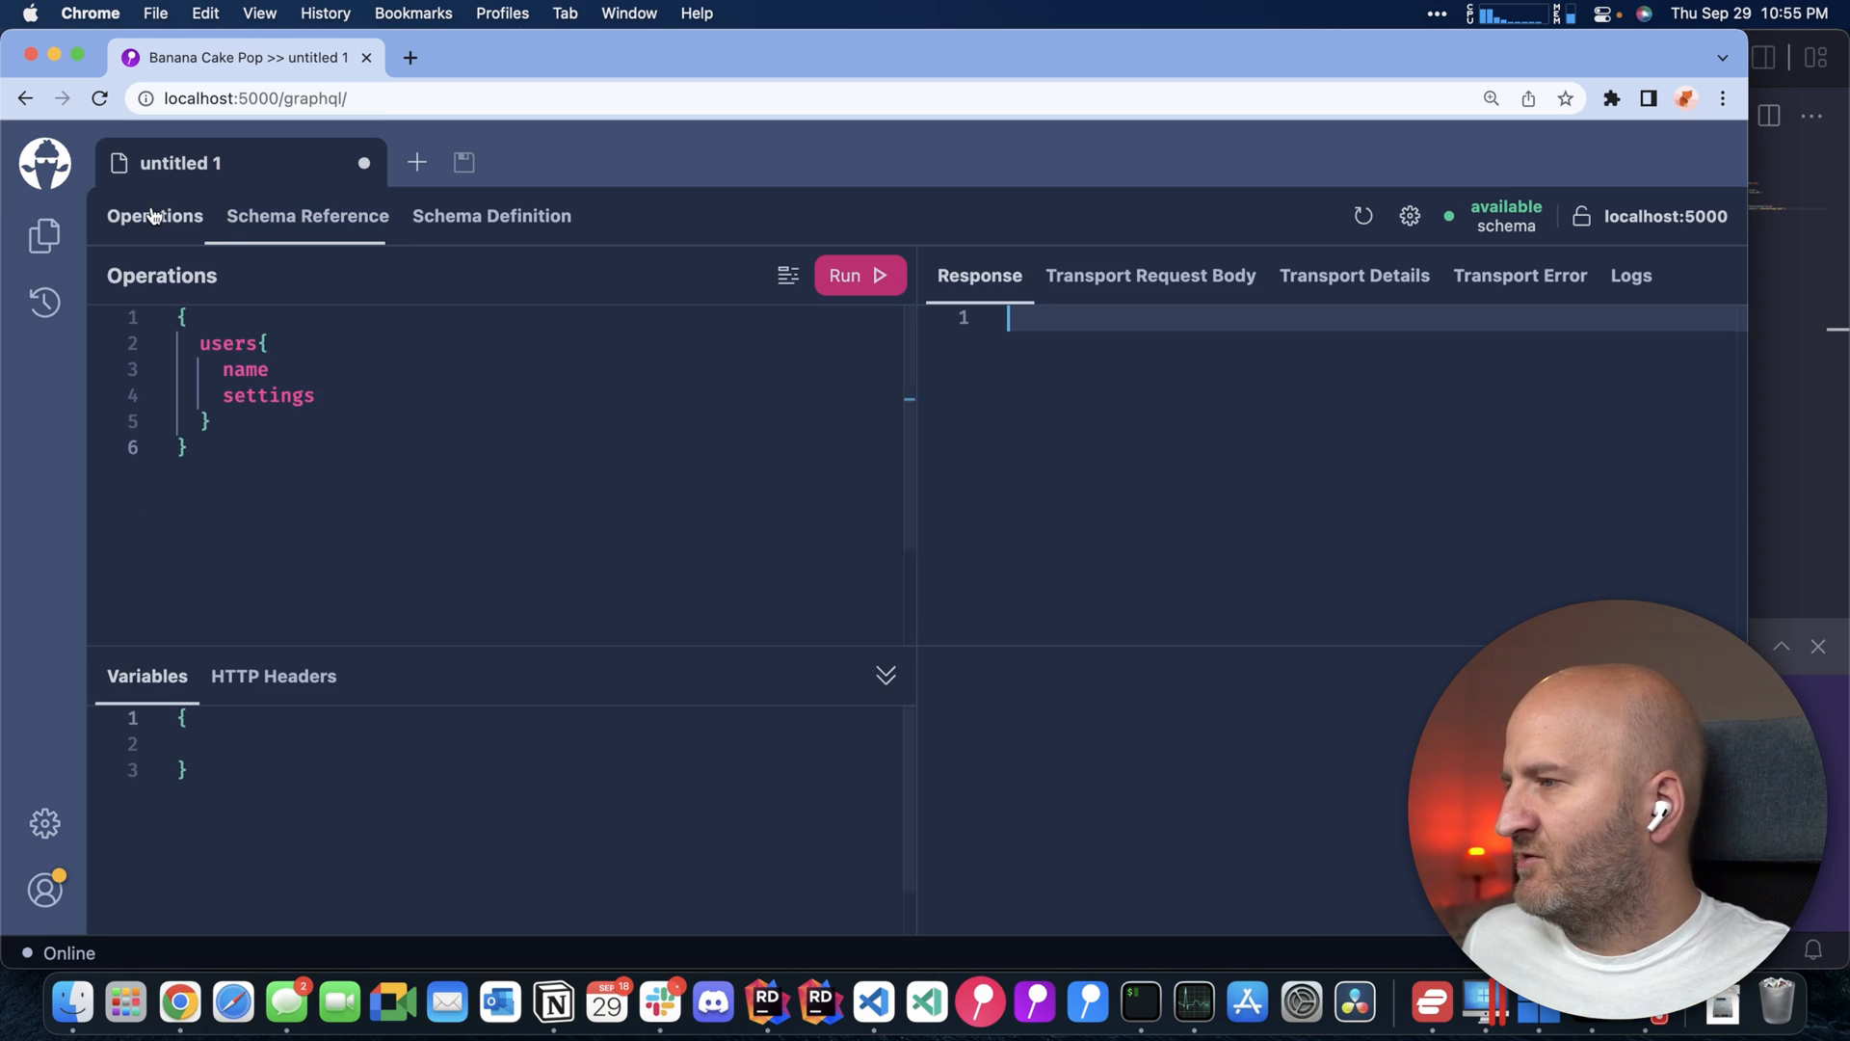
pyautogui.click(859, 275)
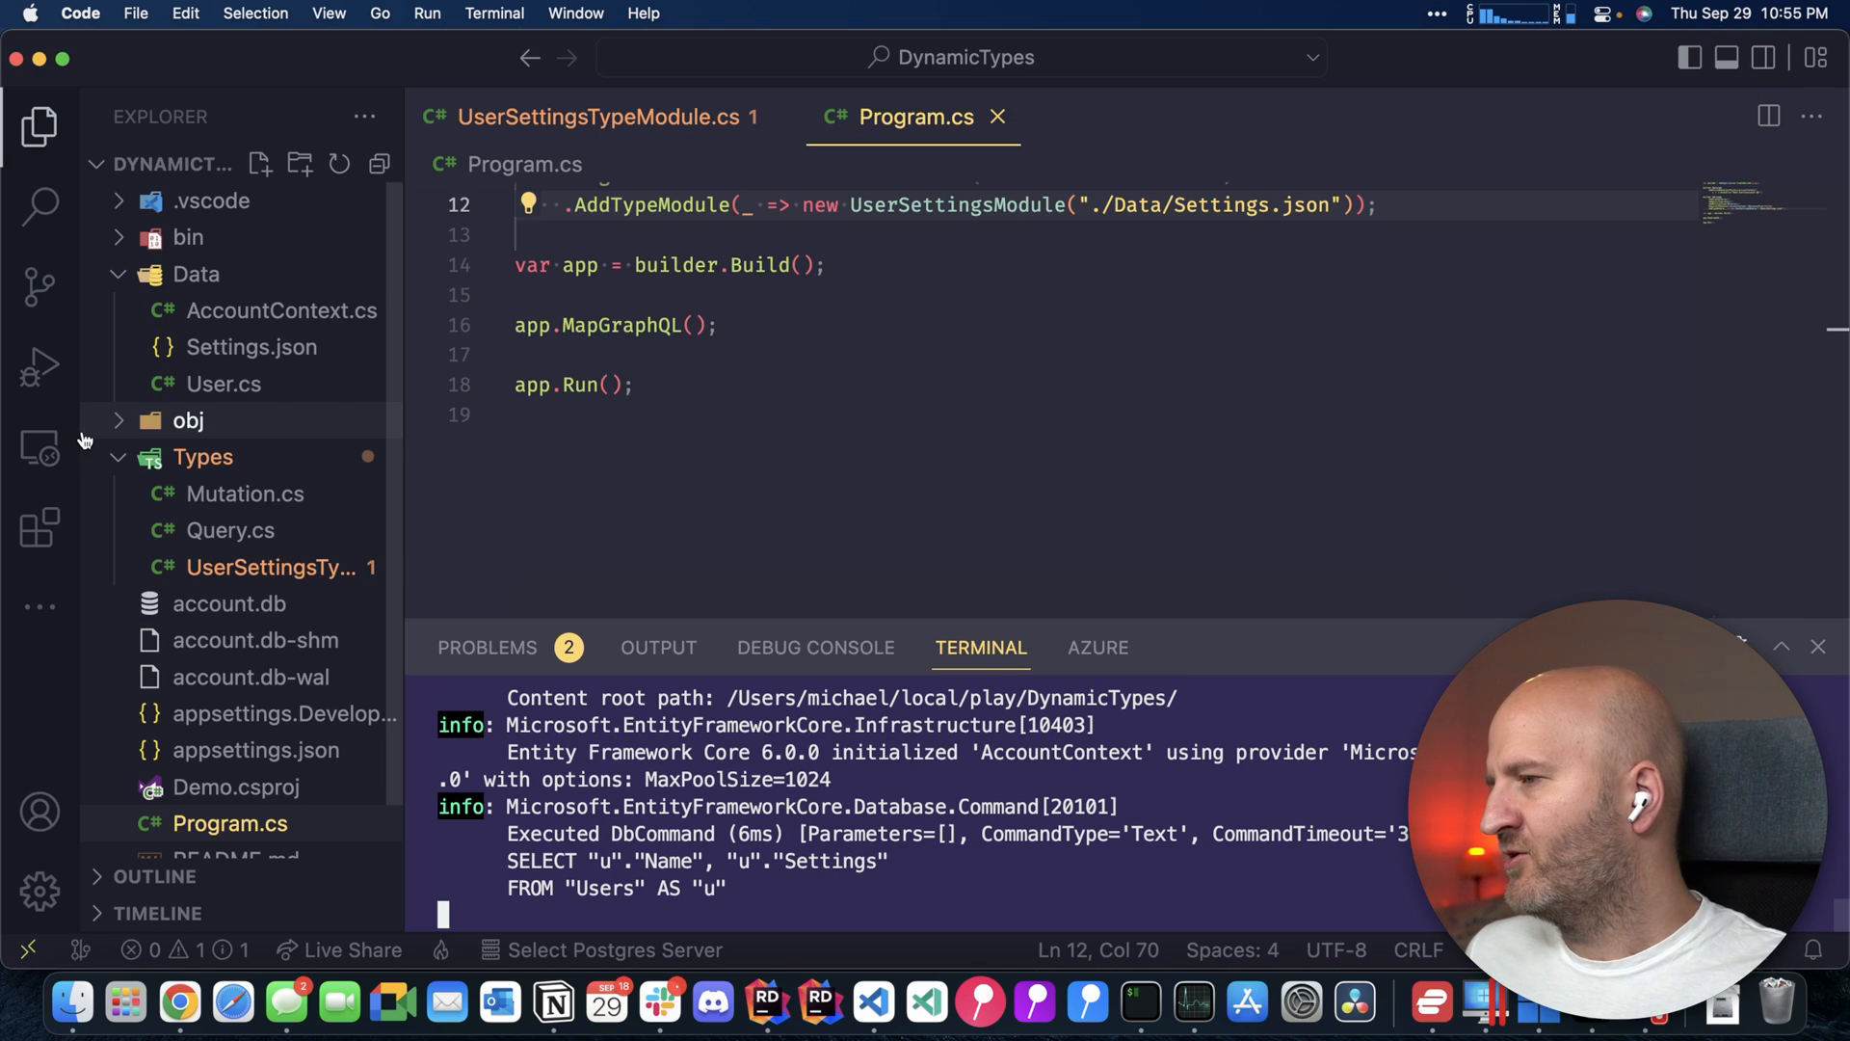
# Check the running app's terminal log showing the users query executed against the database
pyautogui.click(250, 345)
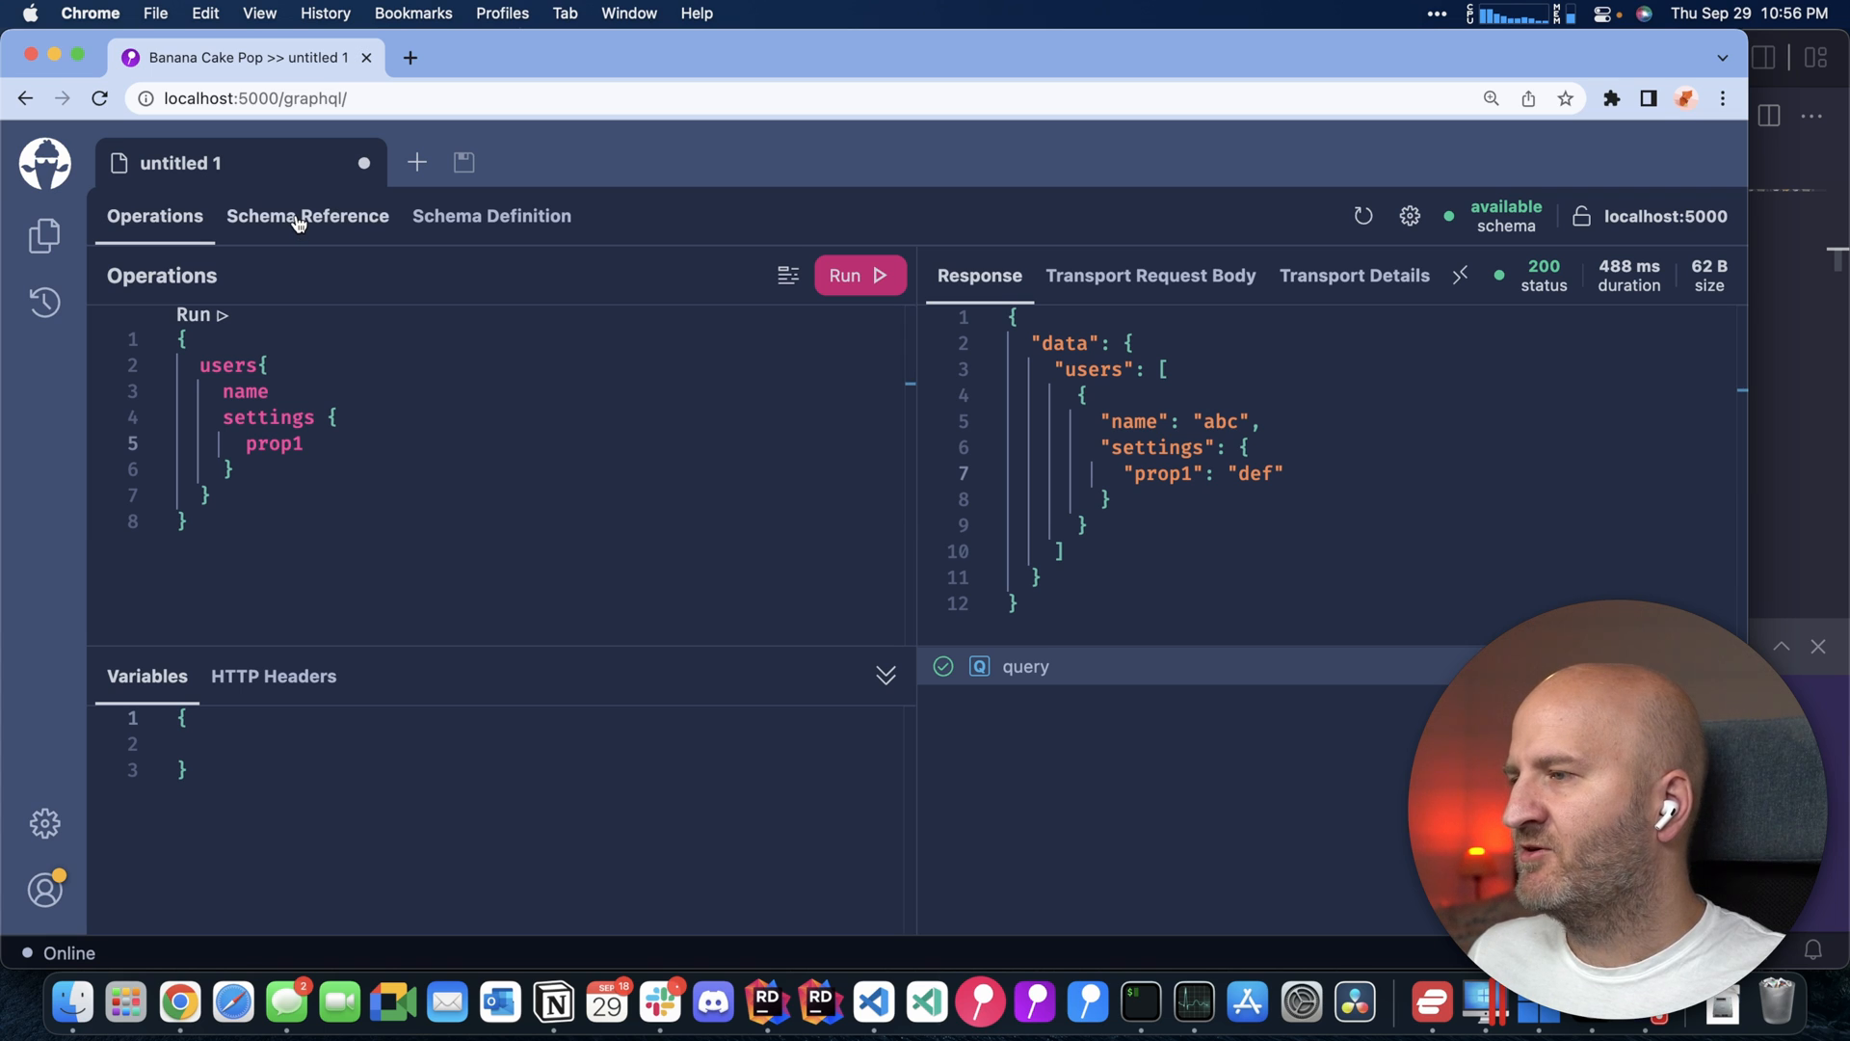
# Open Schema Reference and inspect the UserProps type with String fields prop1 and prop2
pyautogui.click(307, 216)
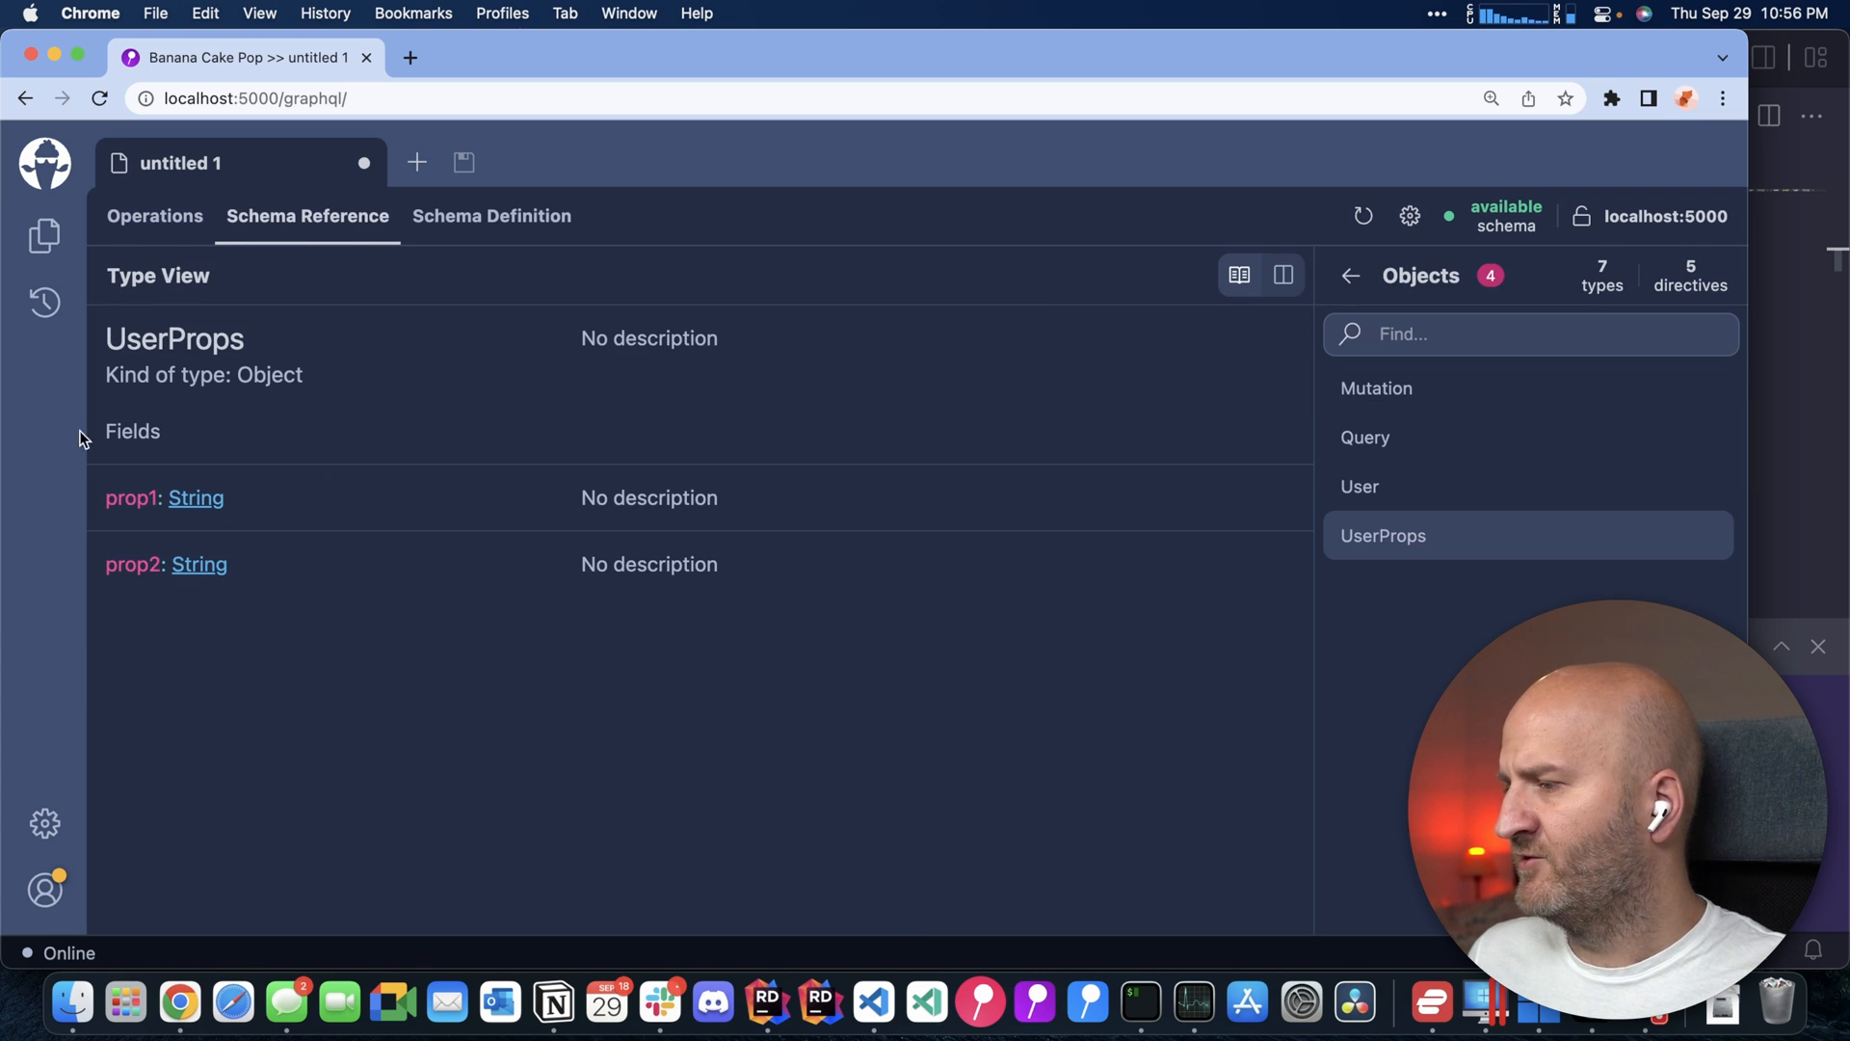
pyautogui.moveTo(404, 461)
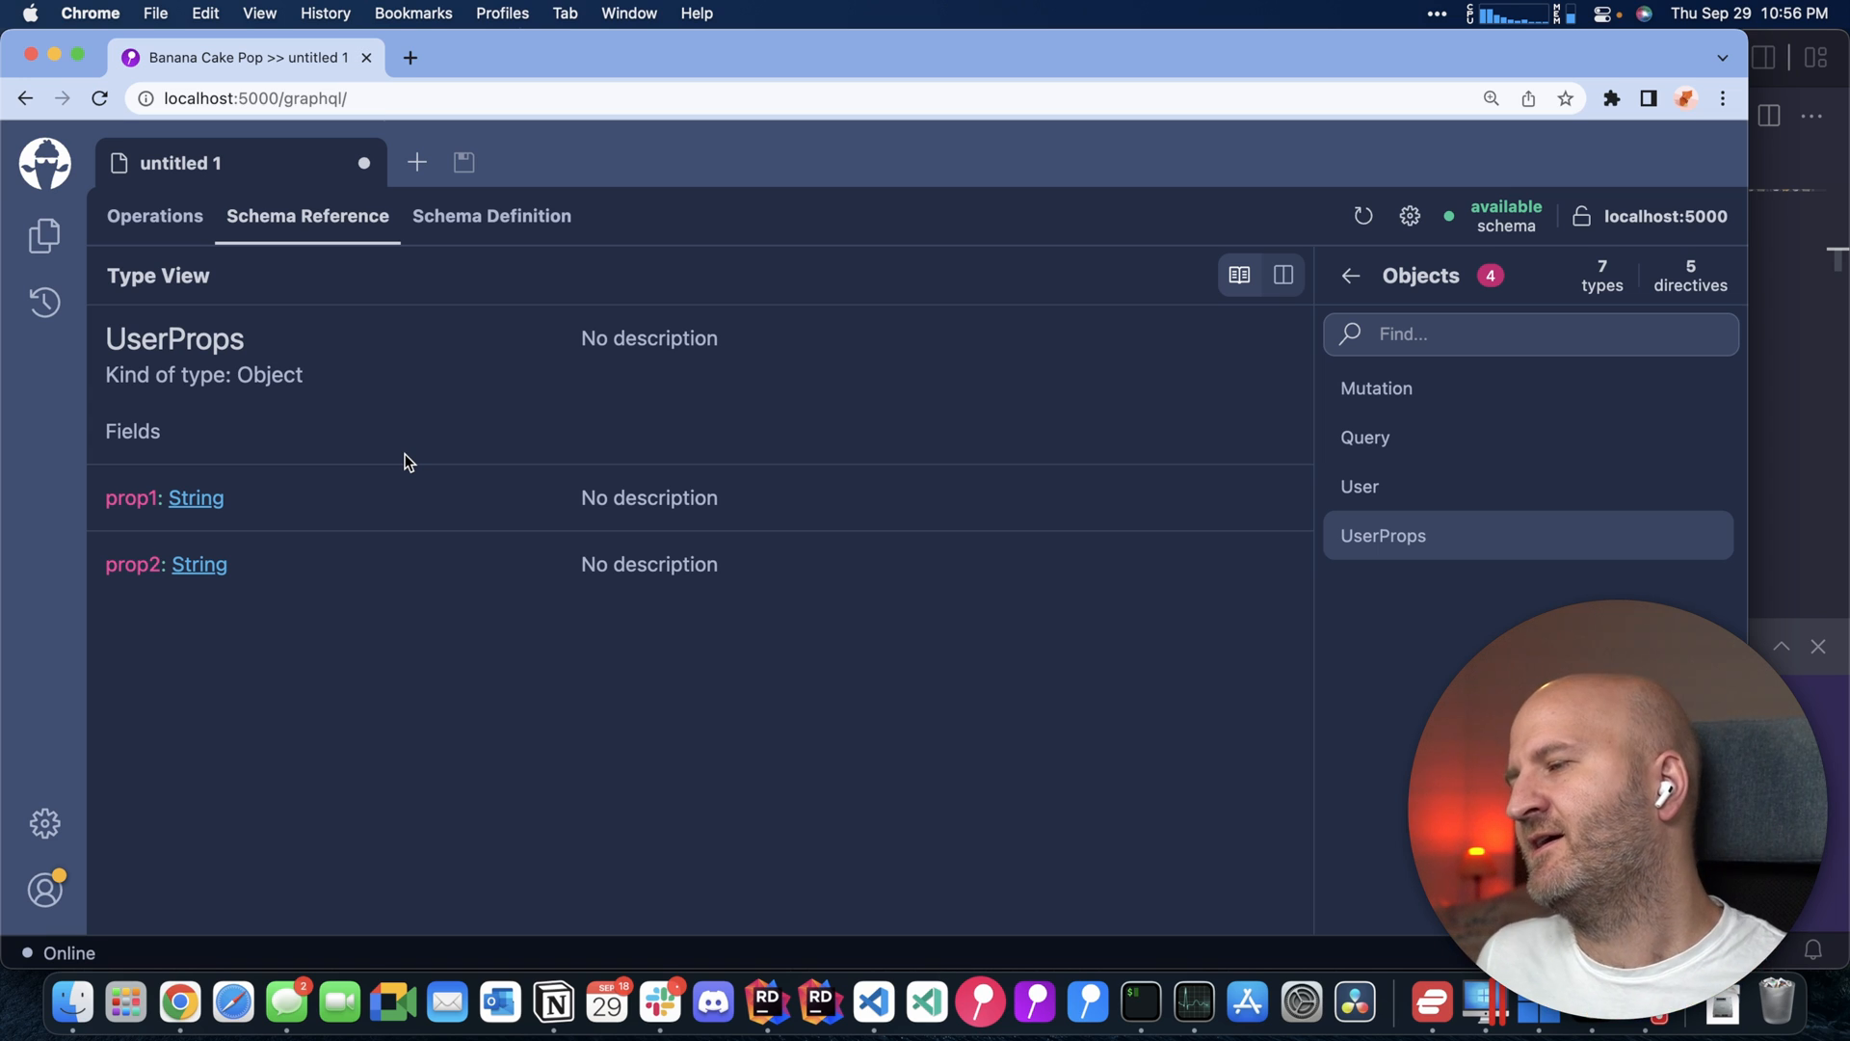
pyautogui.click(154, 216)
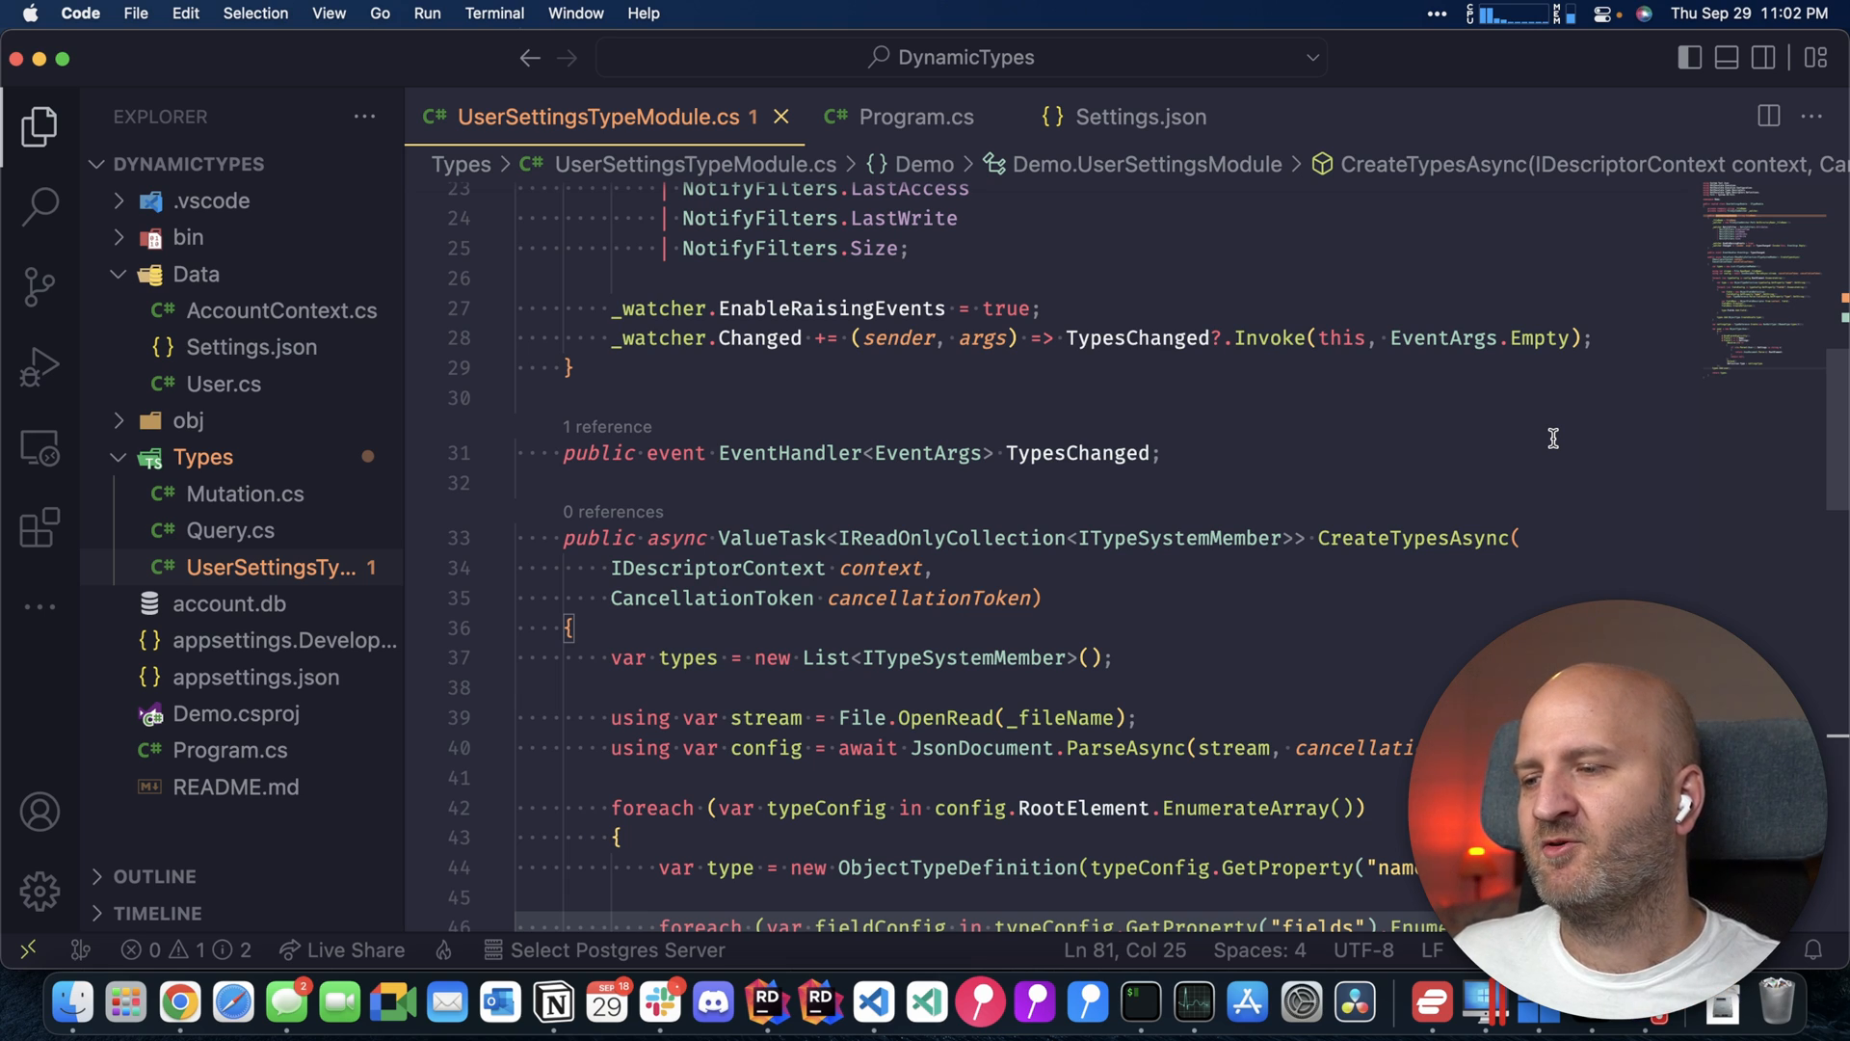
pyautogui.moveTo(1420, 495)
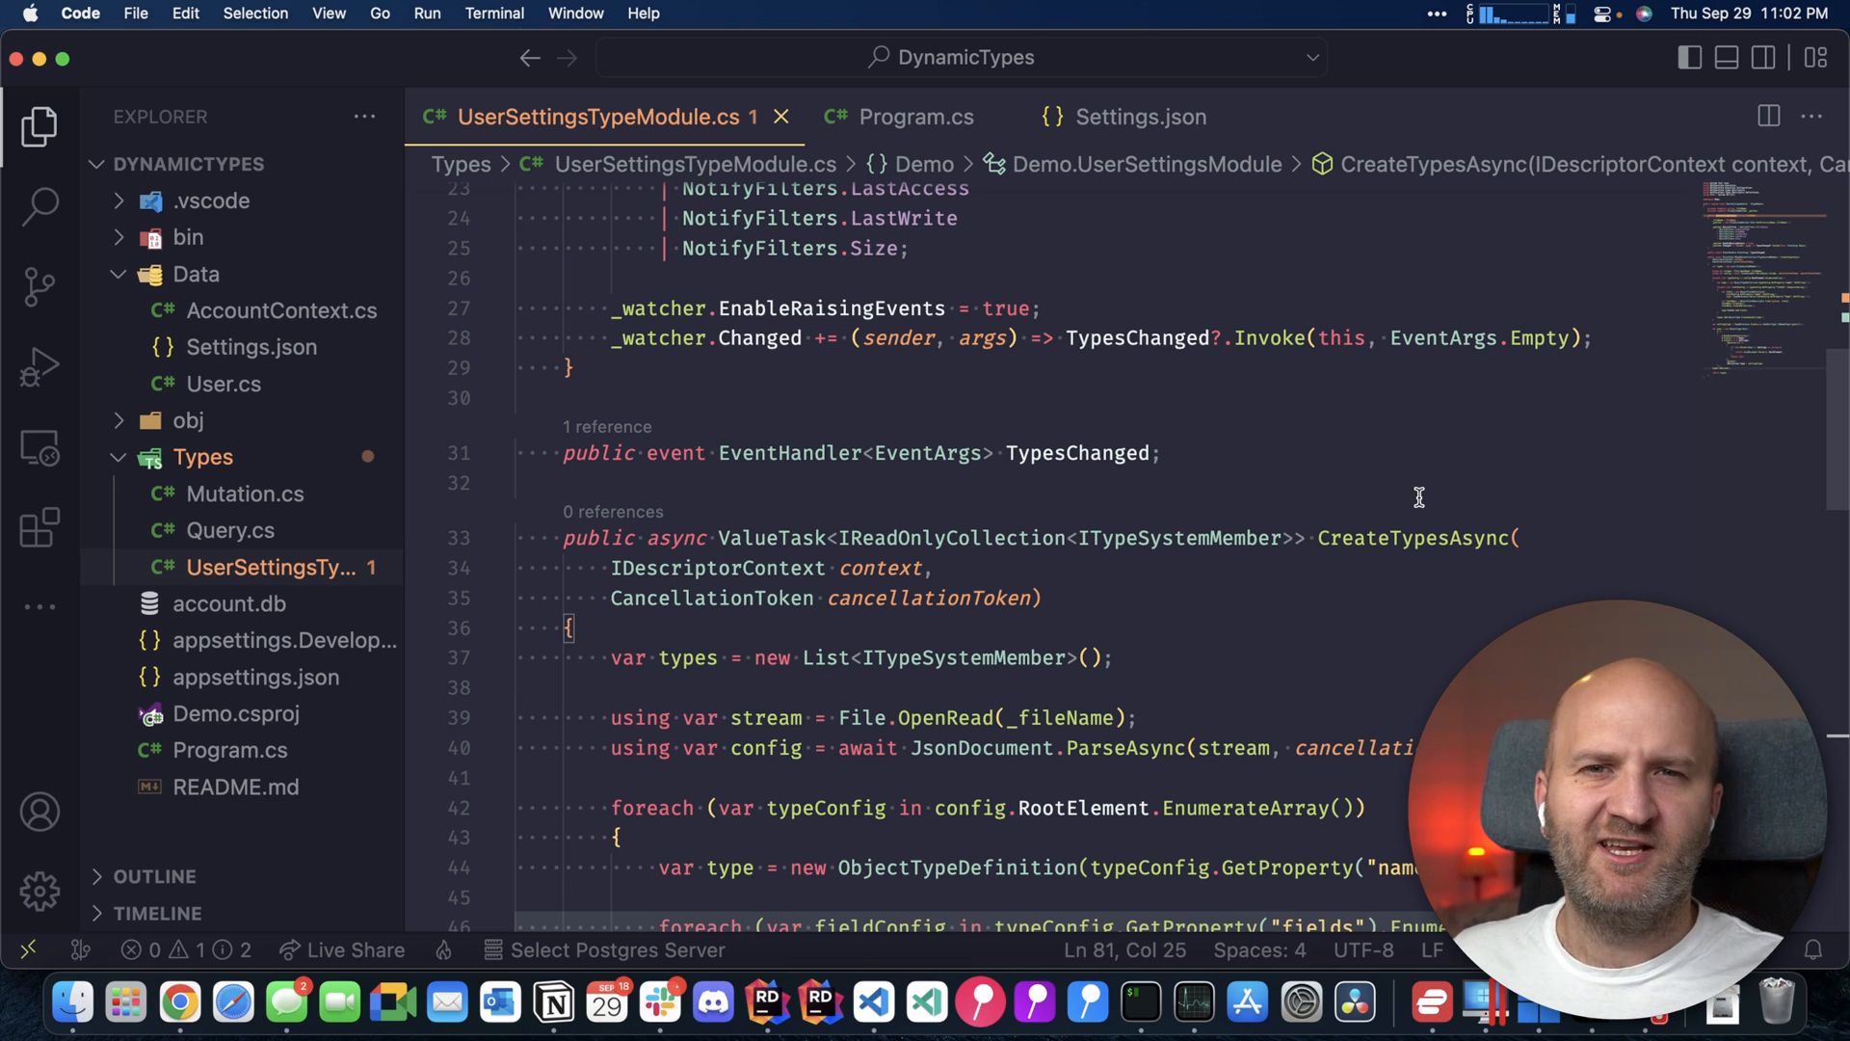